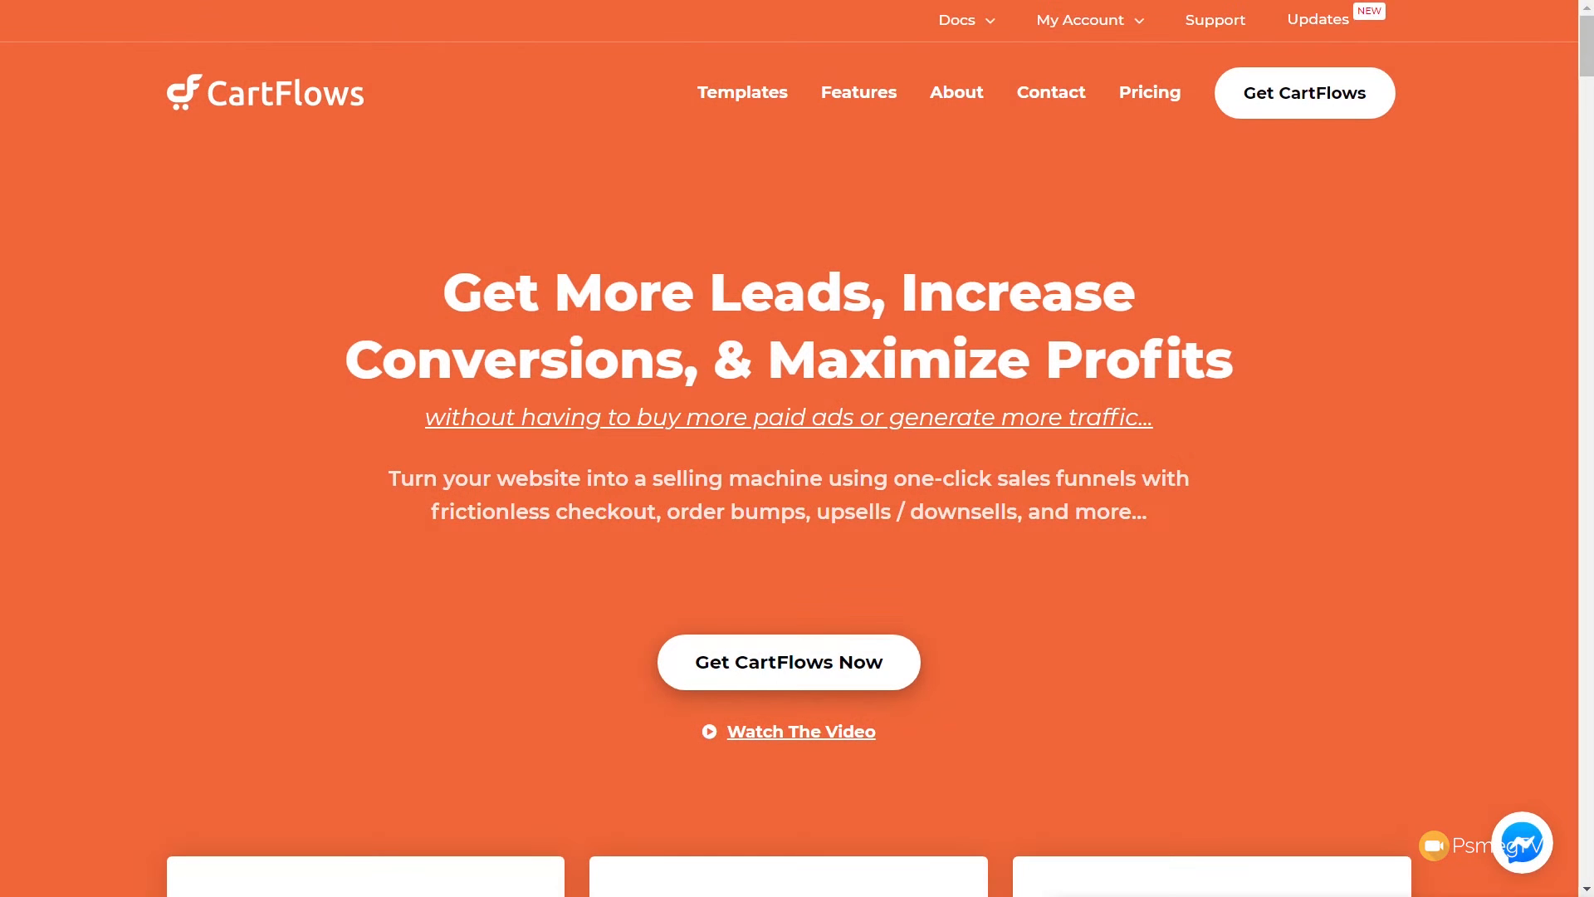
Go to CartFlows > Flows in the admin sidebar, where no flows exist yet.
{"action": "left_click", "coordinate": [801, 730]}
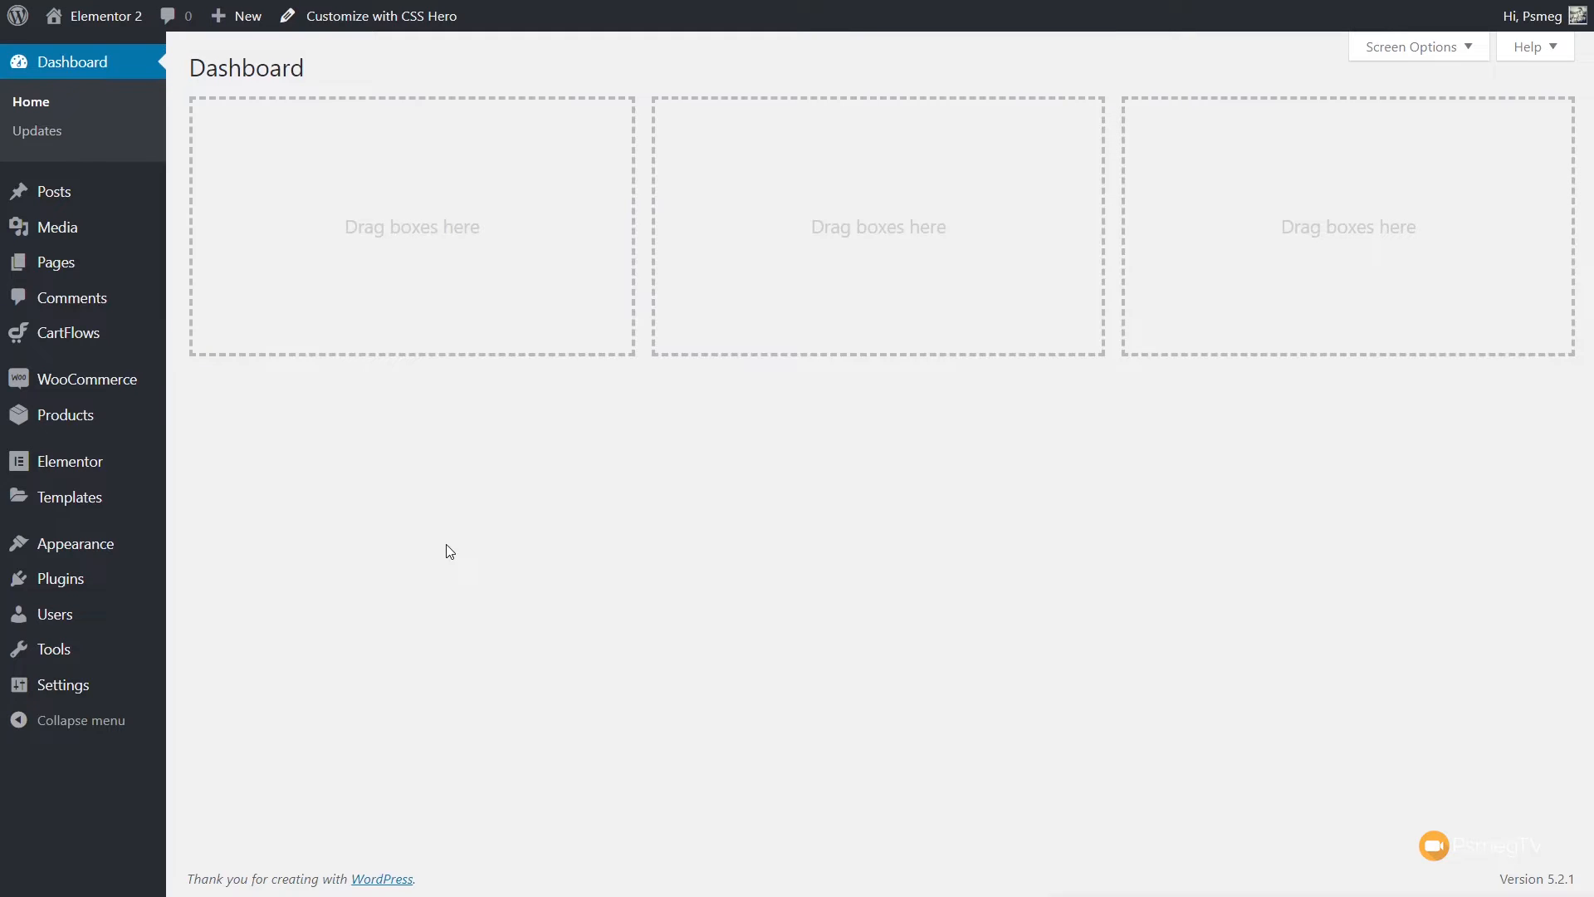
{"action": "mouse_move", "coordinate": [400, 374]}
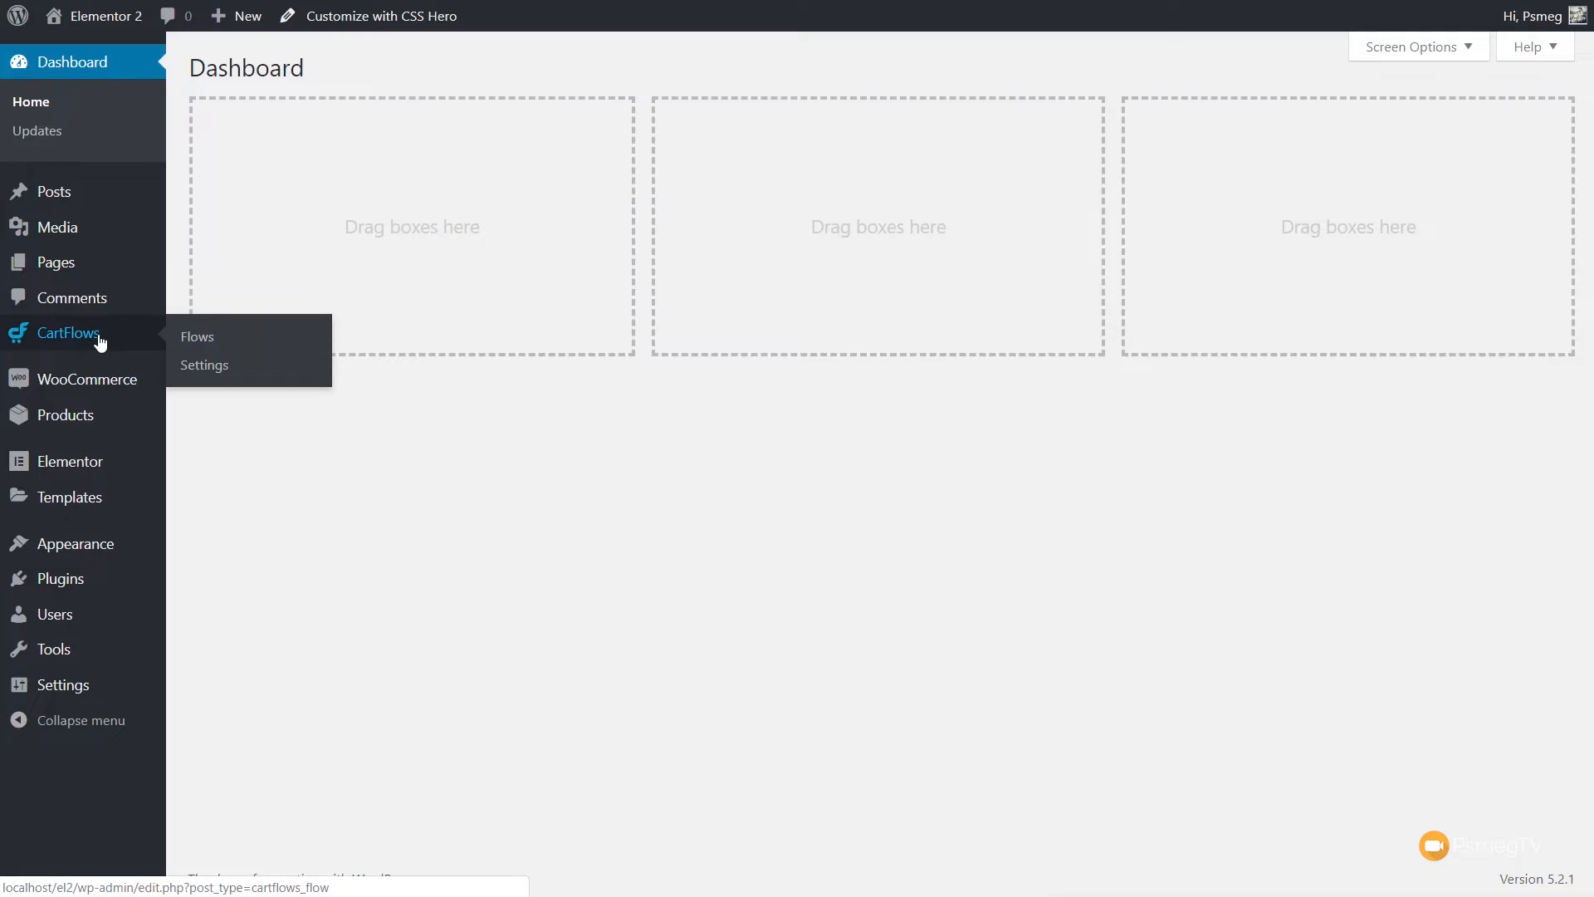
{"action": "left_click", "coordinate": [198, 336]}
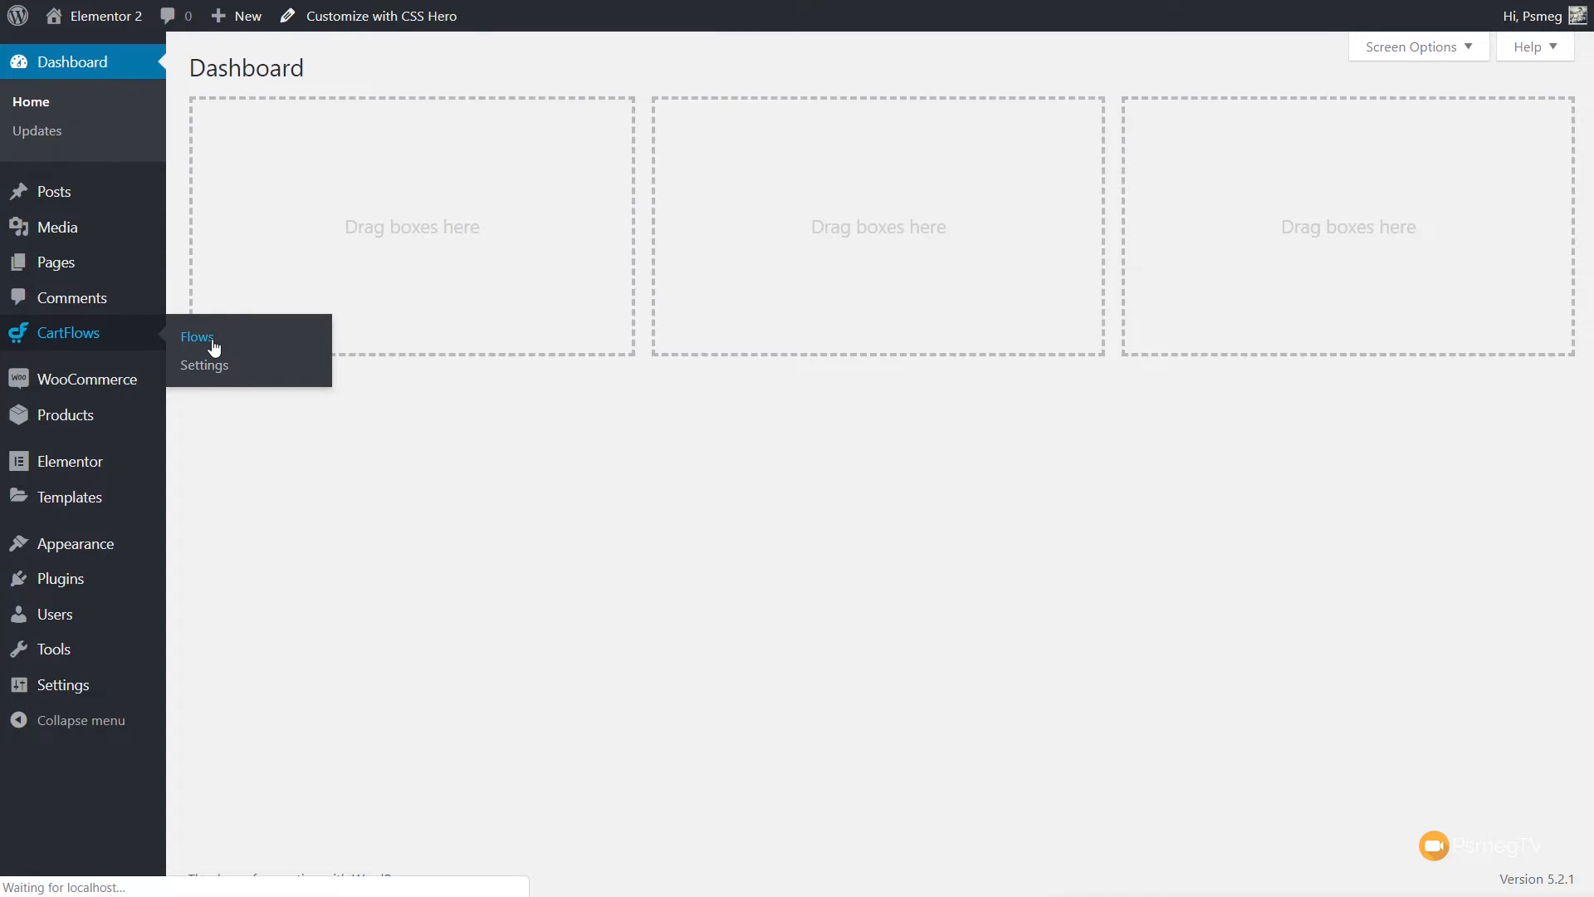
{"action": "left_click", "coordinate": [196, 336]}
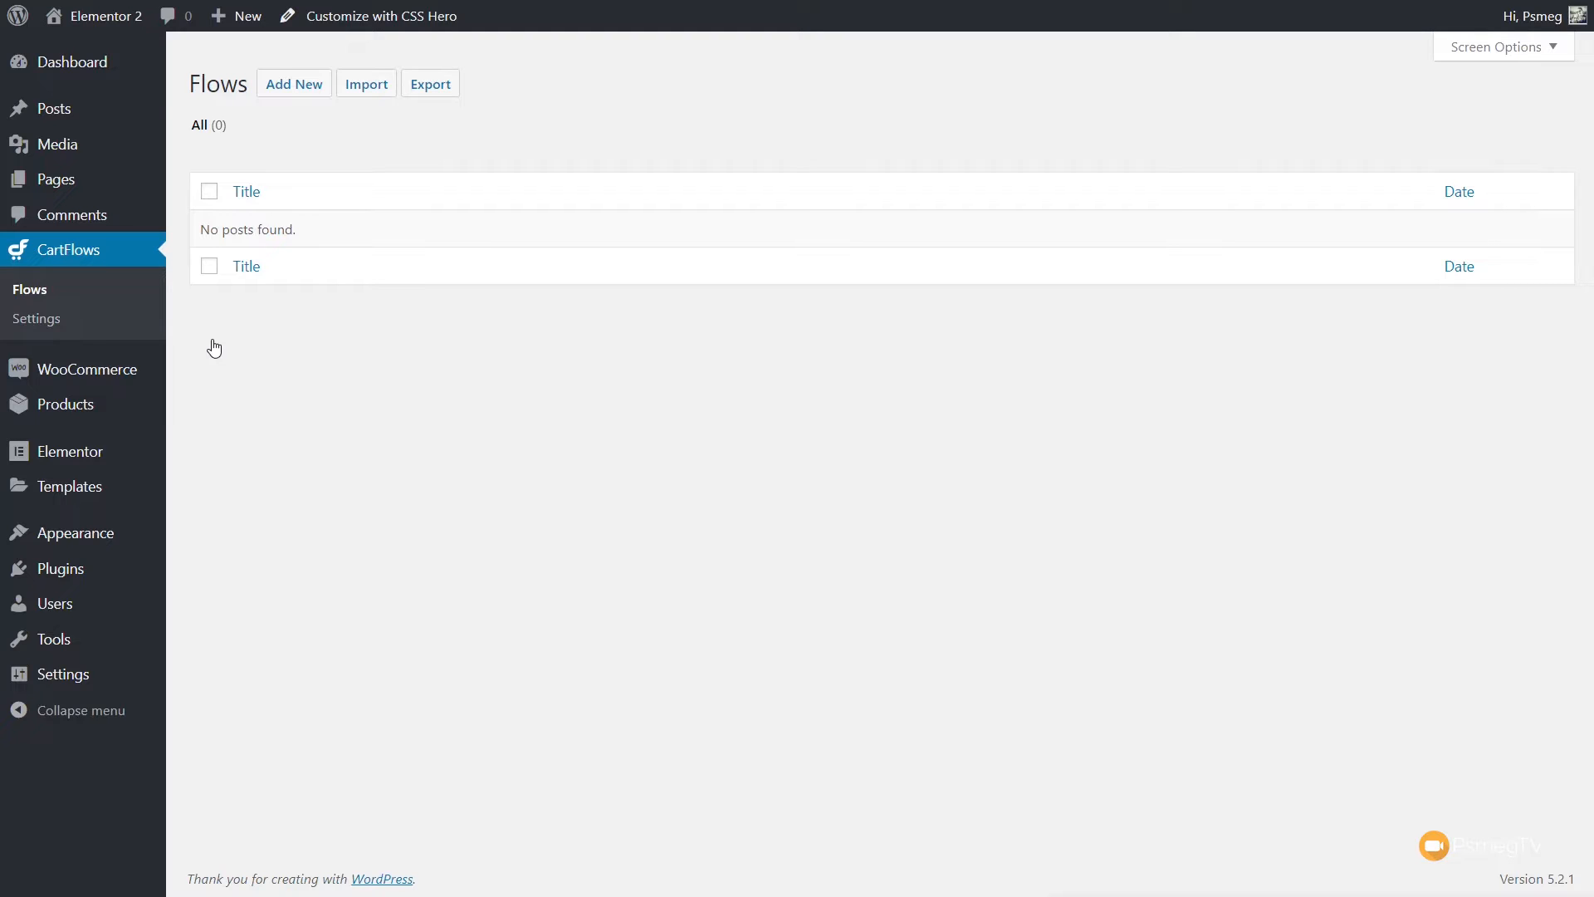
{"action": "mouse_move", "coordinate": [372, 109]}
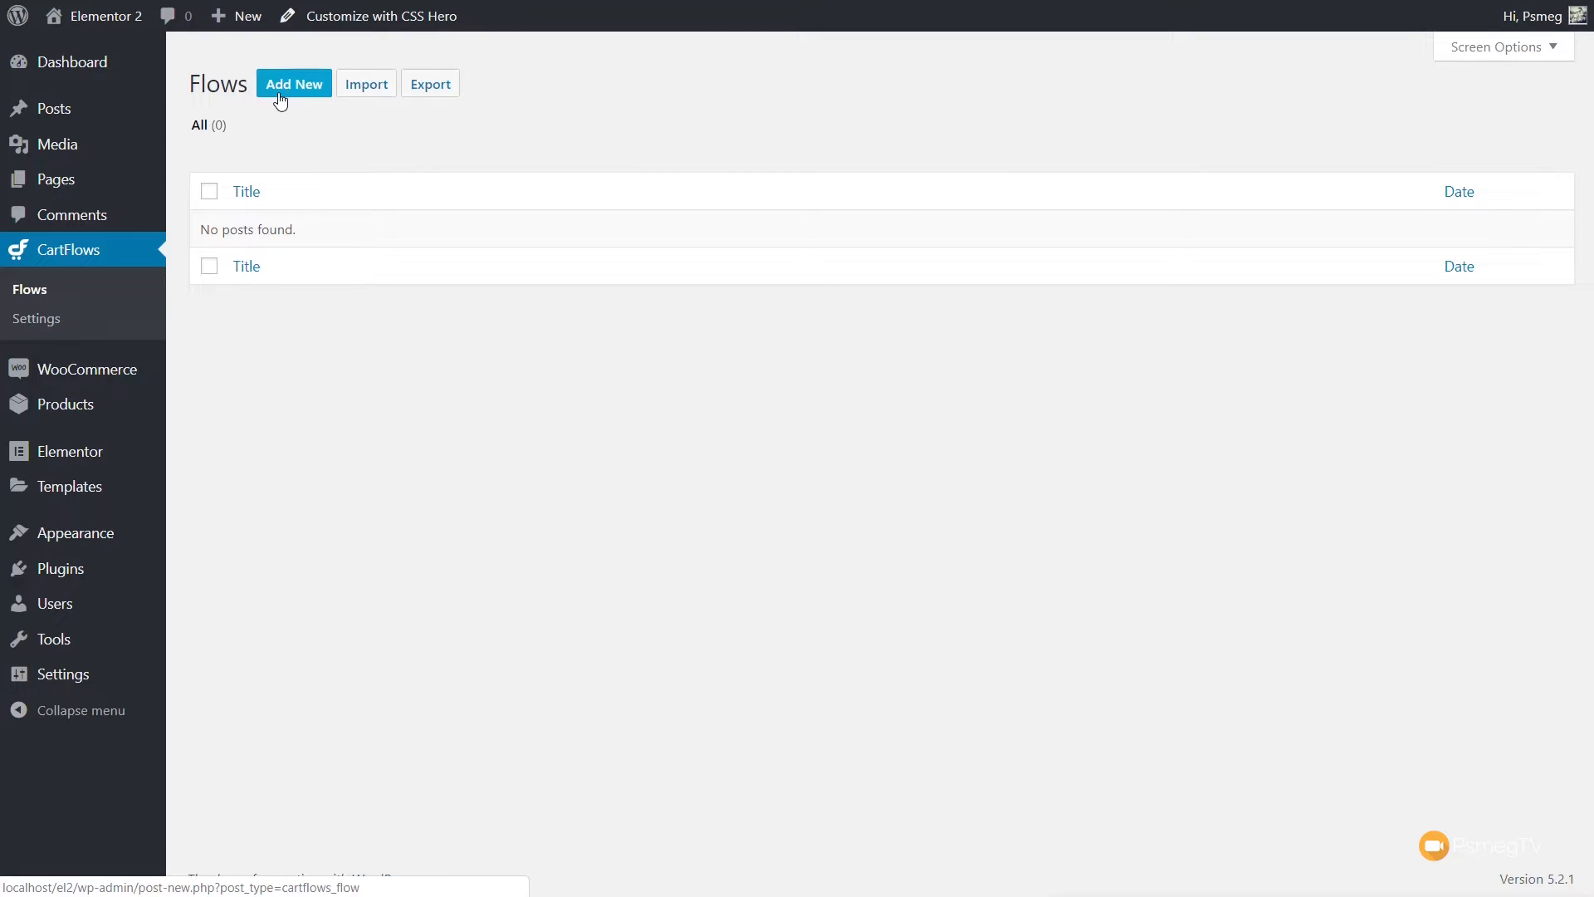
Start a new flow and browse the Ready Templates and Create Your Own template options.
{"action": "left_click", "coordinate": [294, 83]}
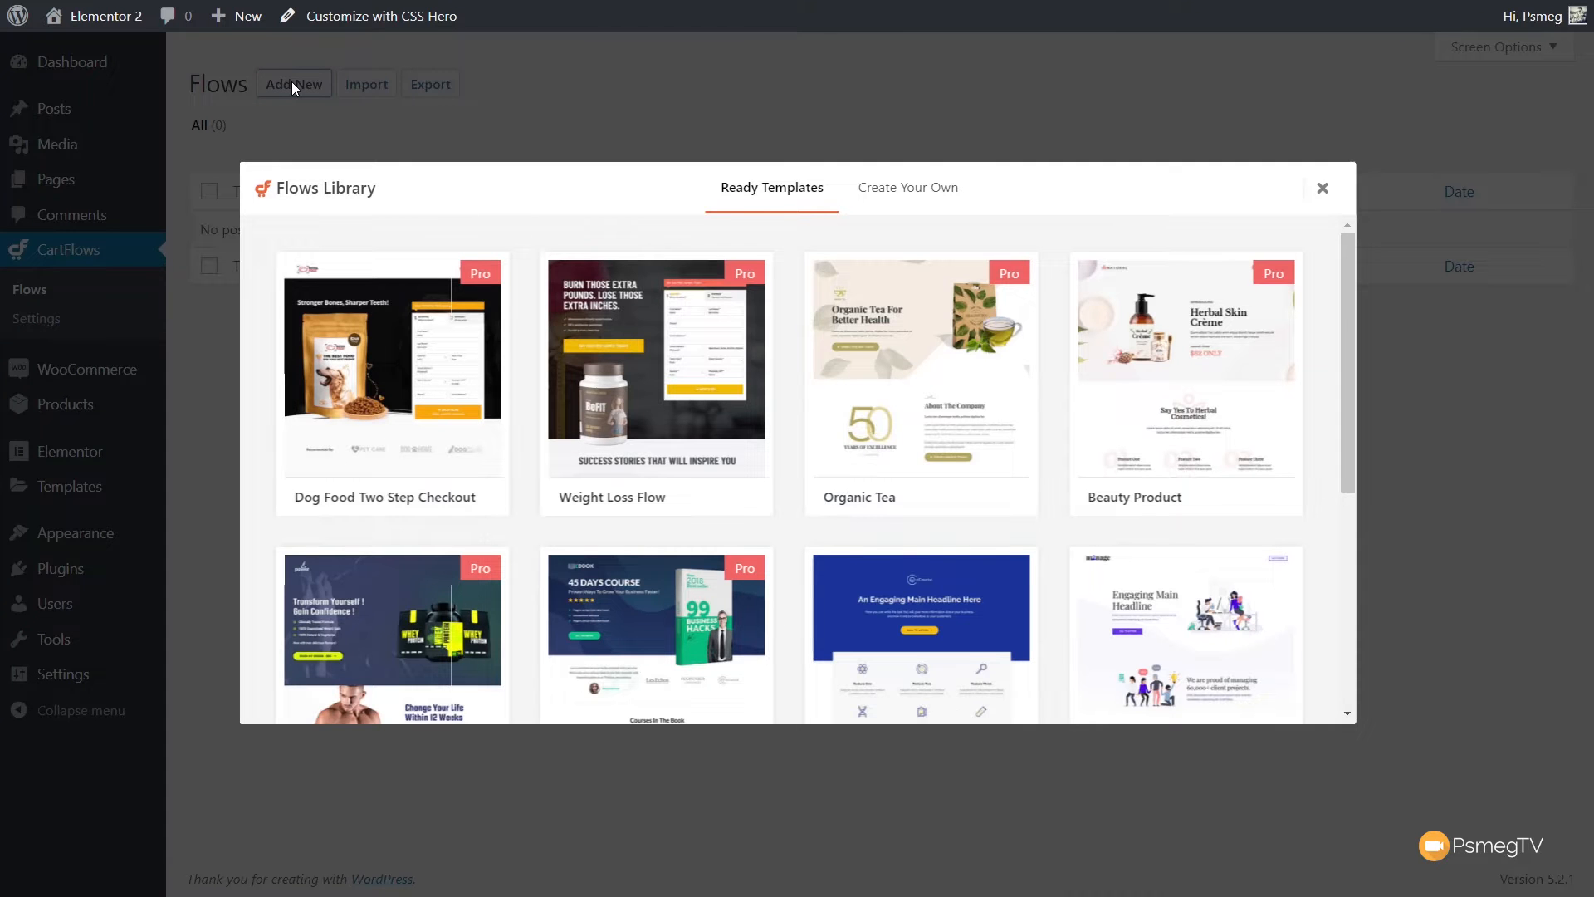
{"action": "mouse_move", "coordinate": [315, 237]}
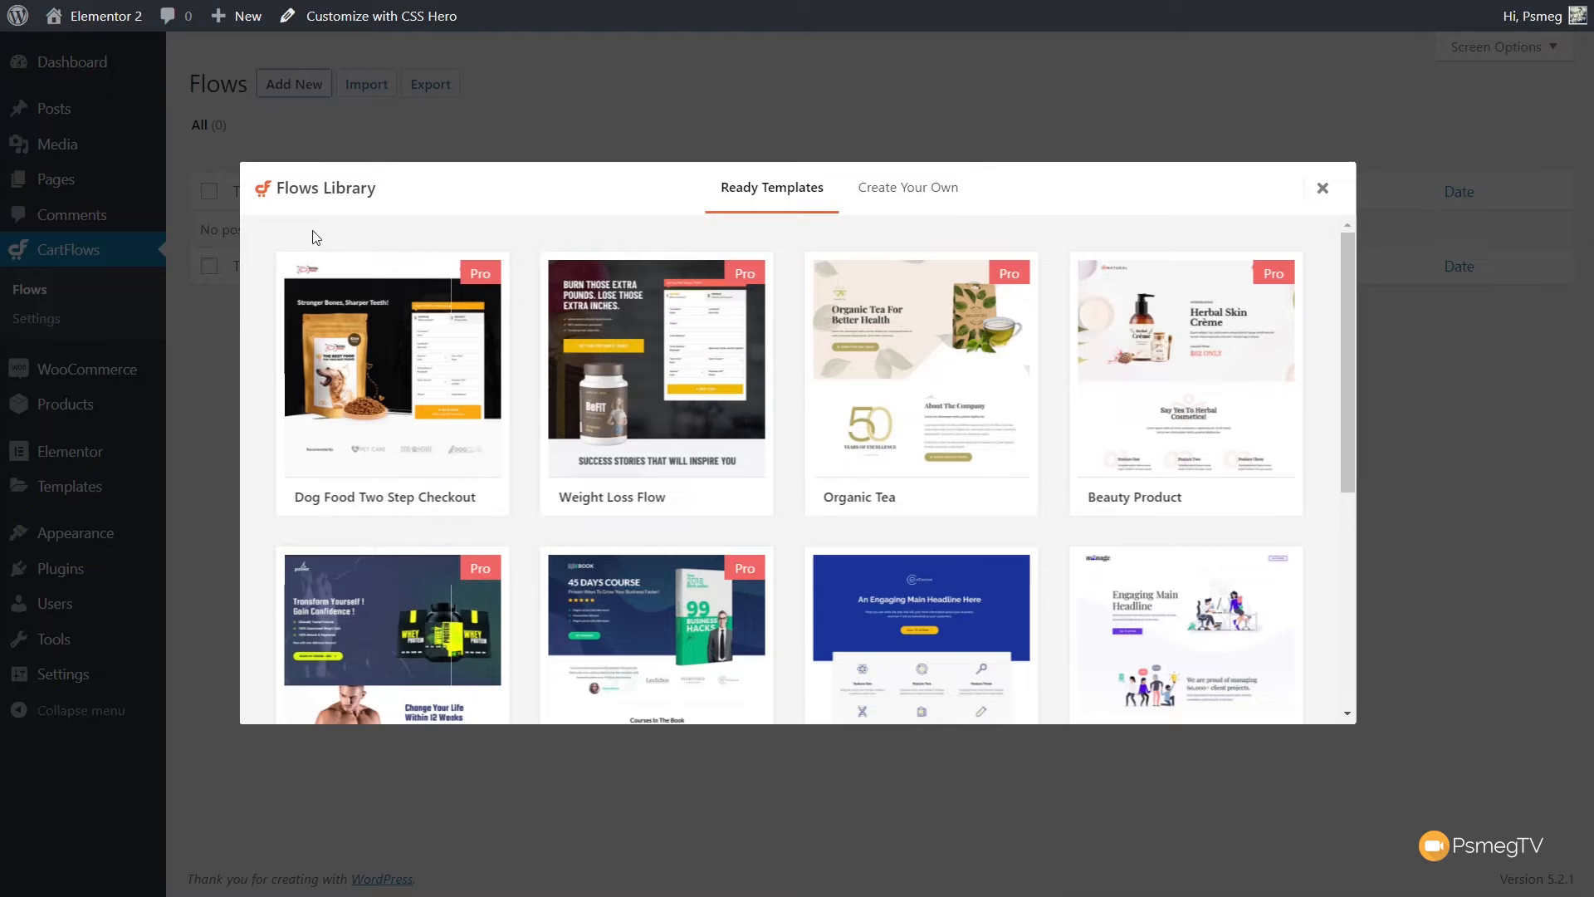
{"action": "mouse_move", "coordinate": [919, 325]}
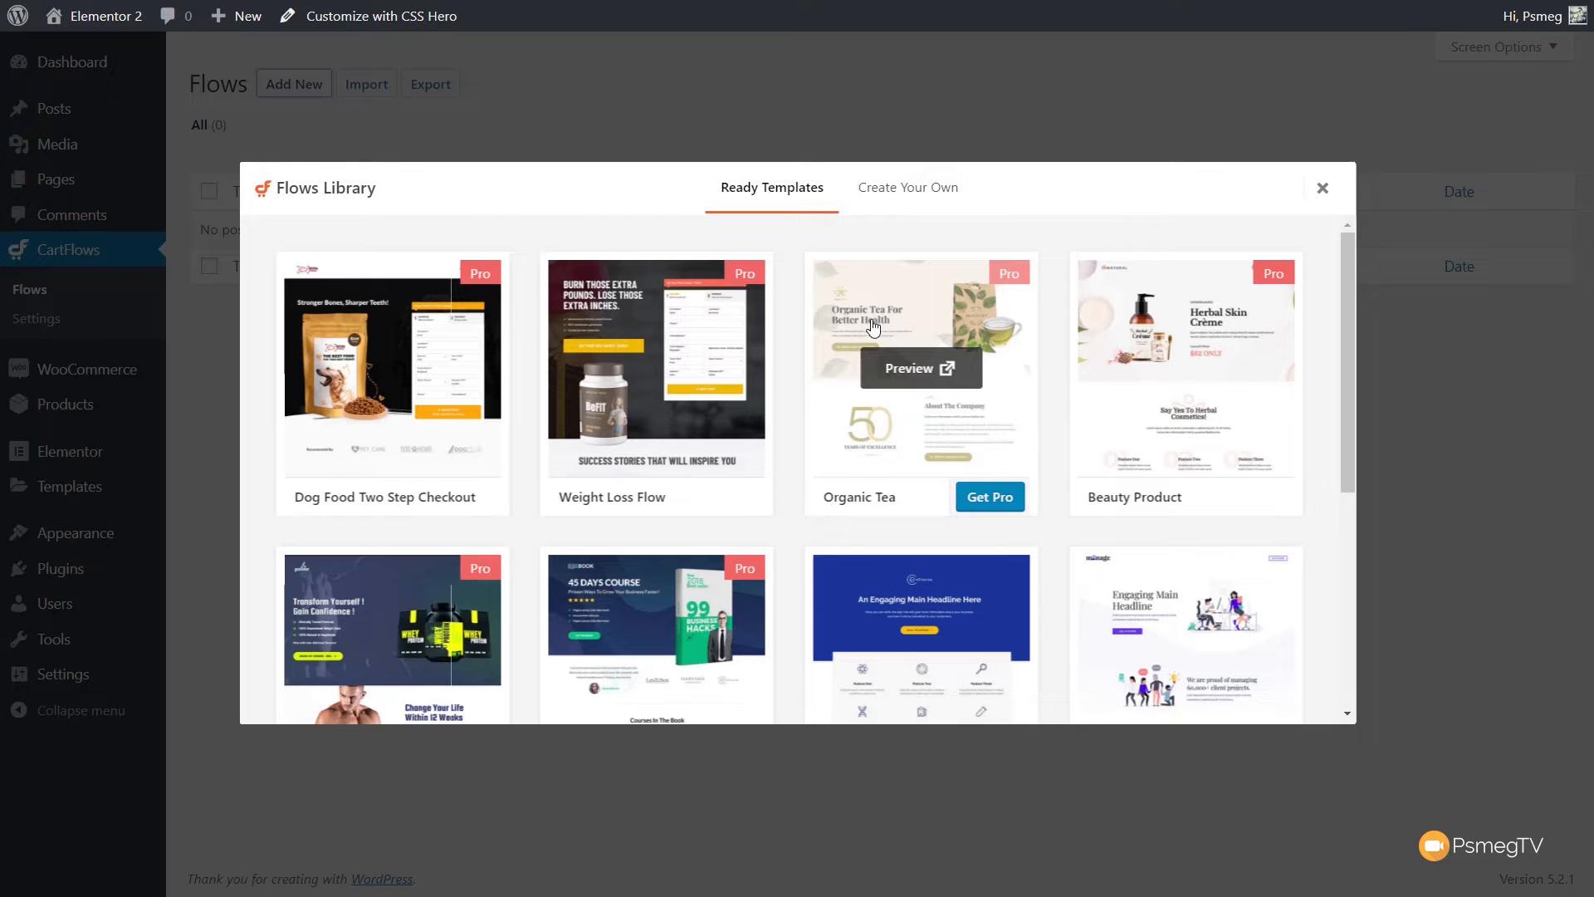
{"action": "scroll", "scroll_direction": "down", "scroll_amount": 3}
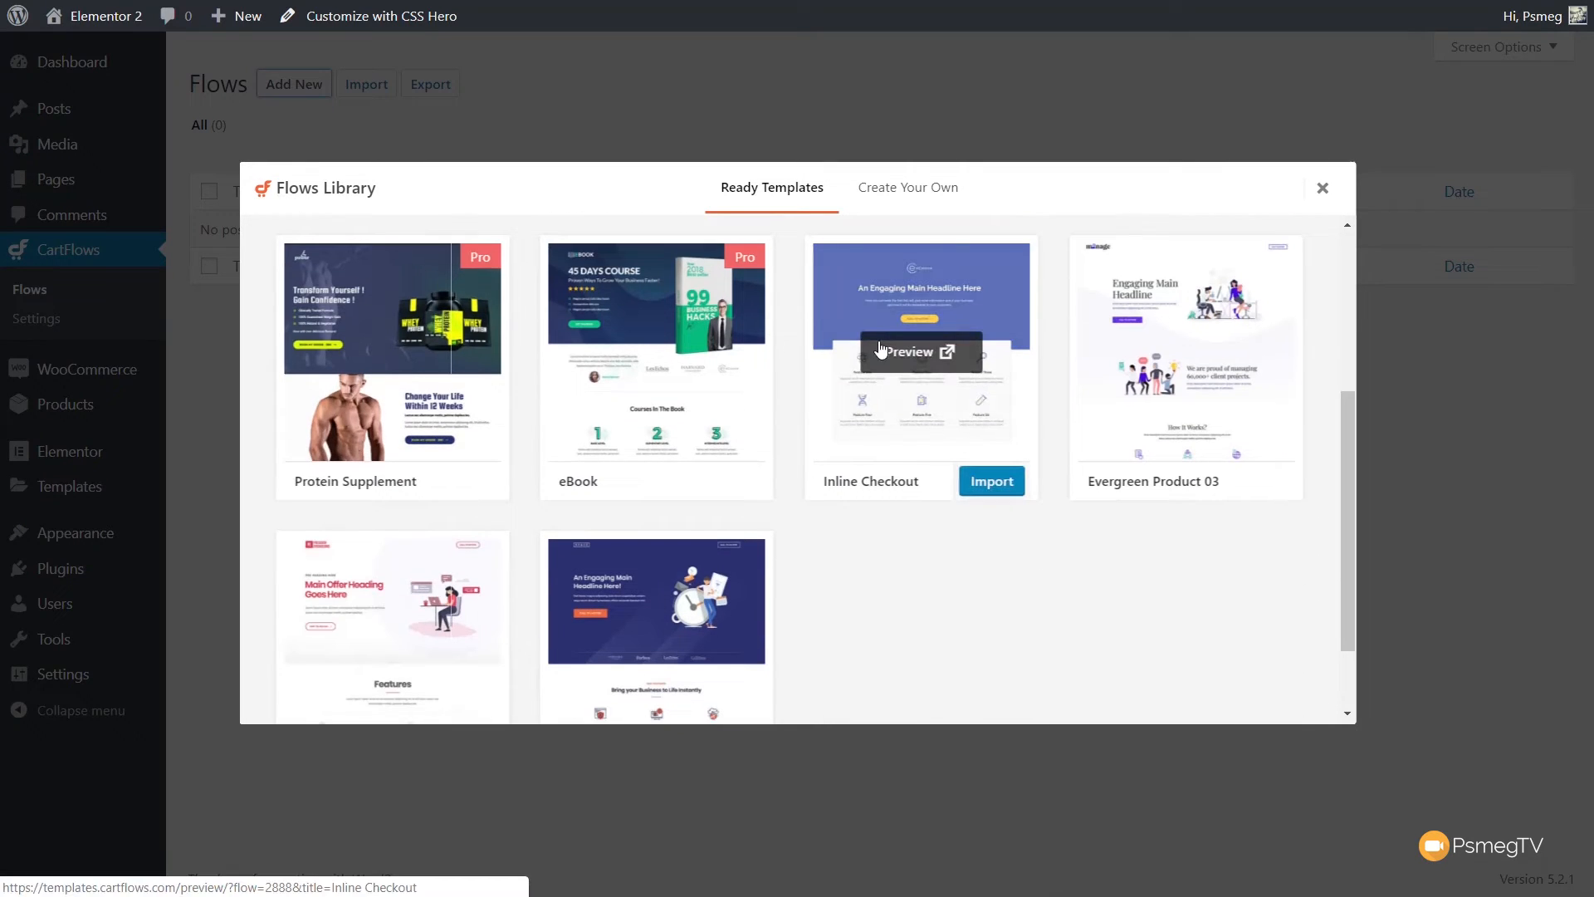
{"action": "mouse_move", "coordinate": [956, 668]}
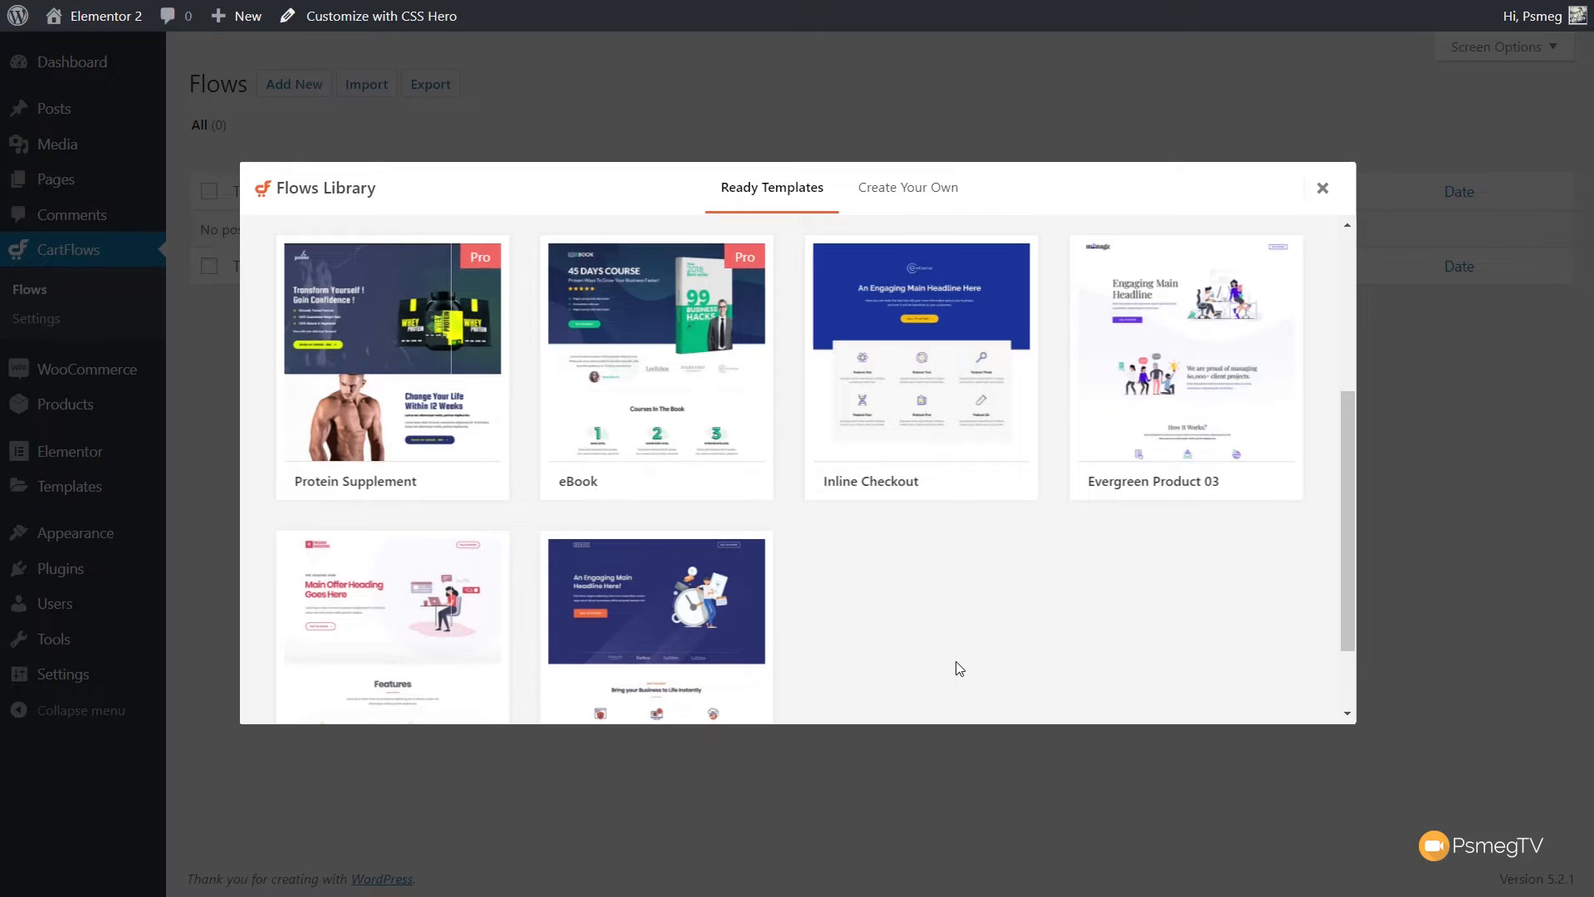
{"action": "left_click", "coordinate": [905, 187]}
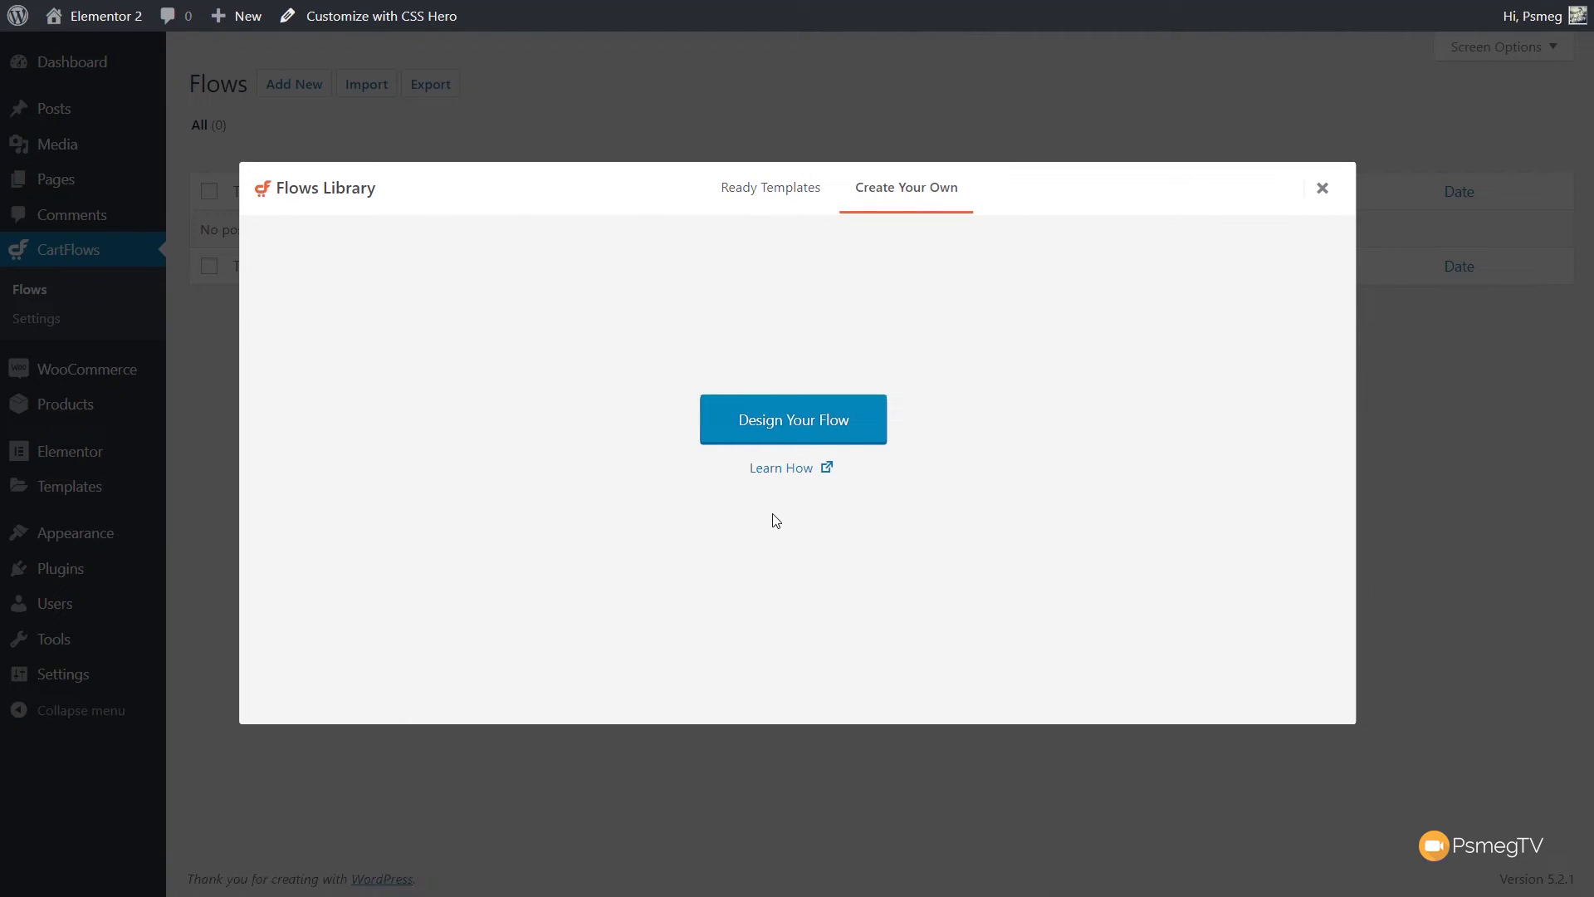
{"action": "mouse_move", "coordinate": [806, 228]}
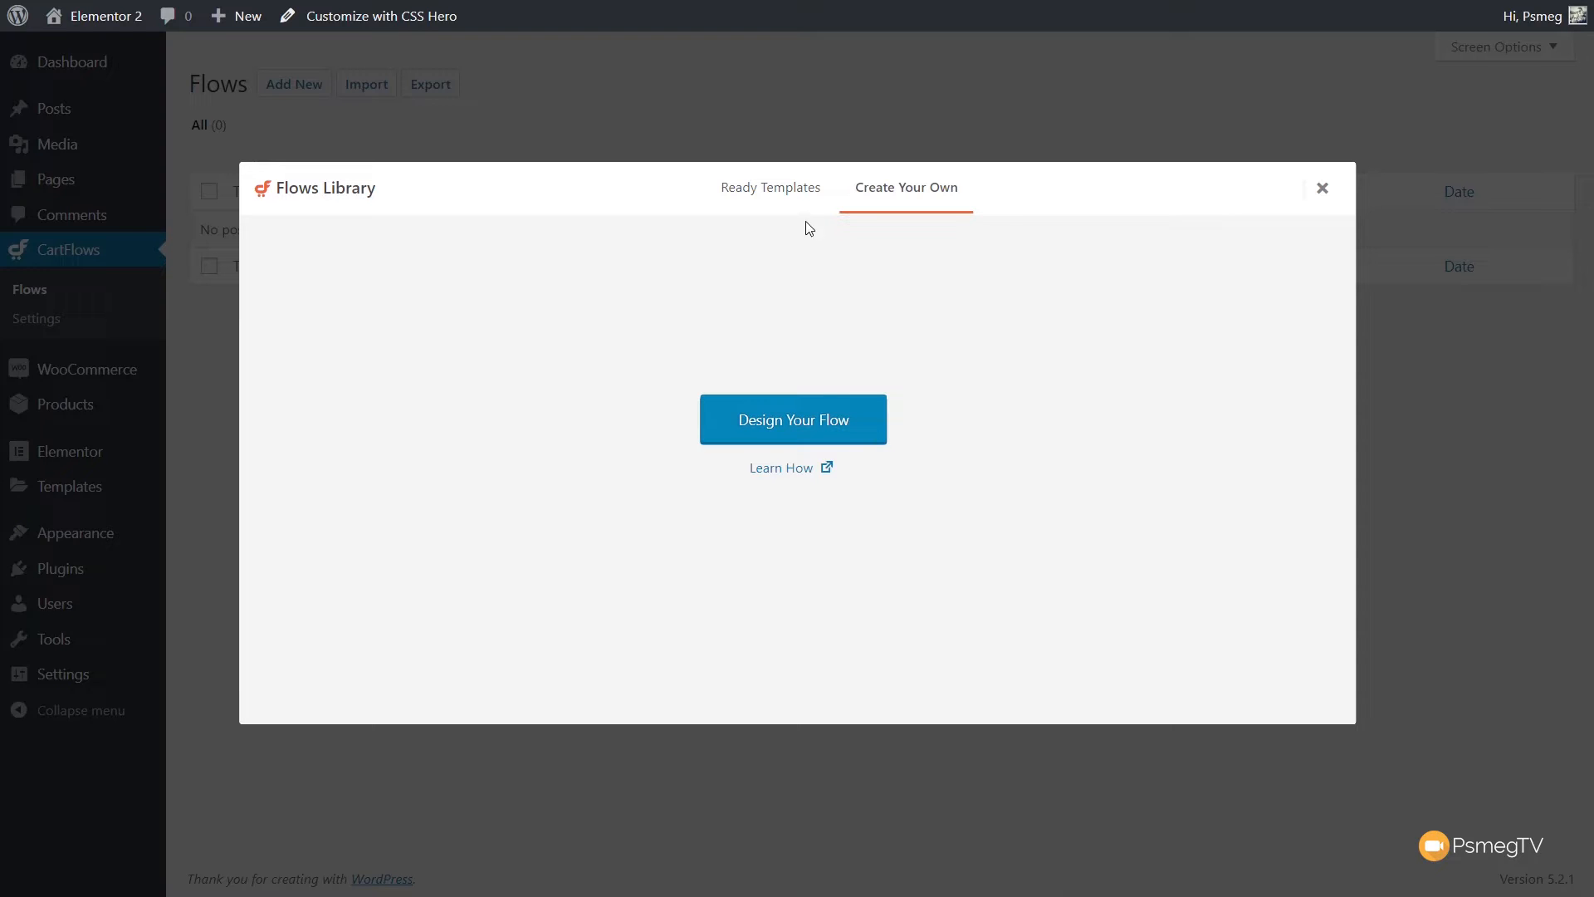
{"action": "left_click", "coordinate": [771, 187]}
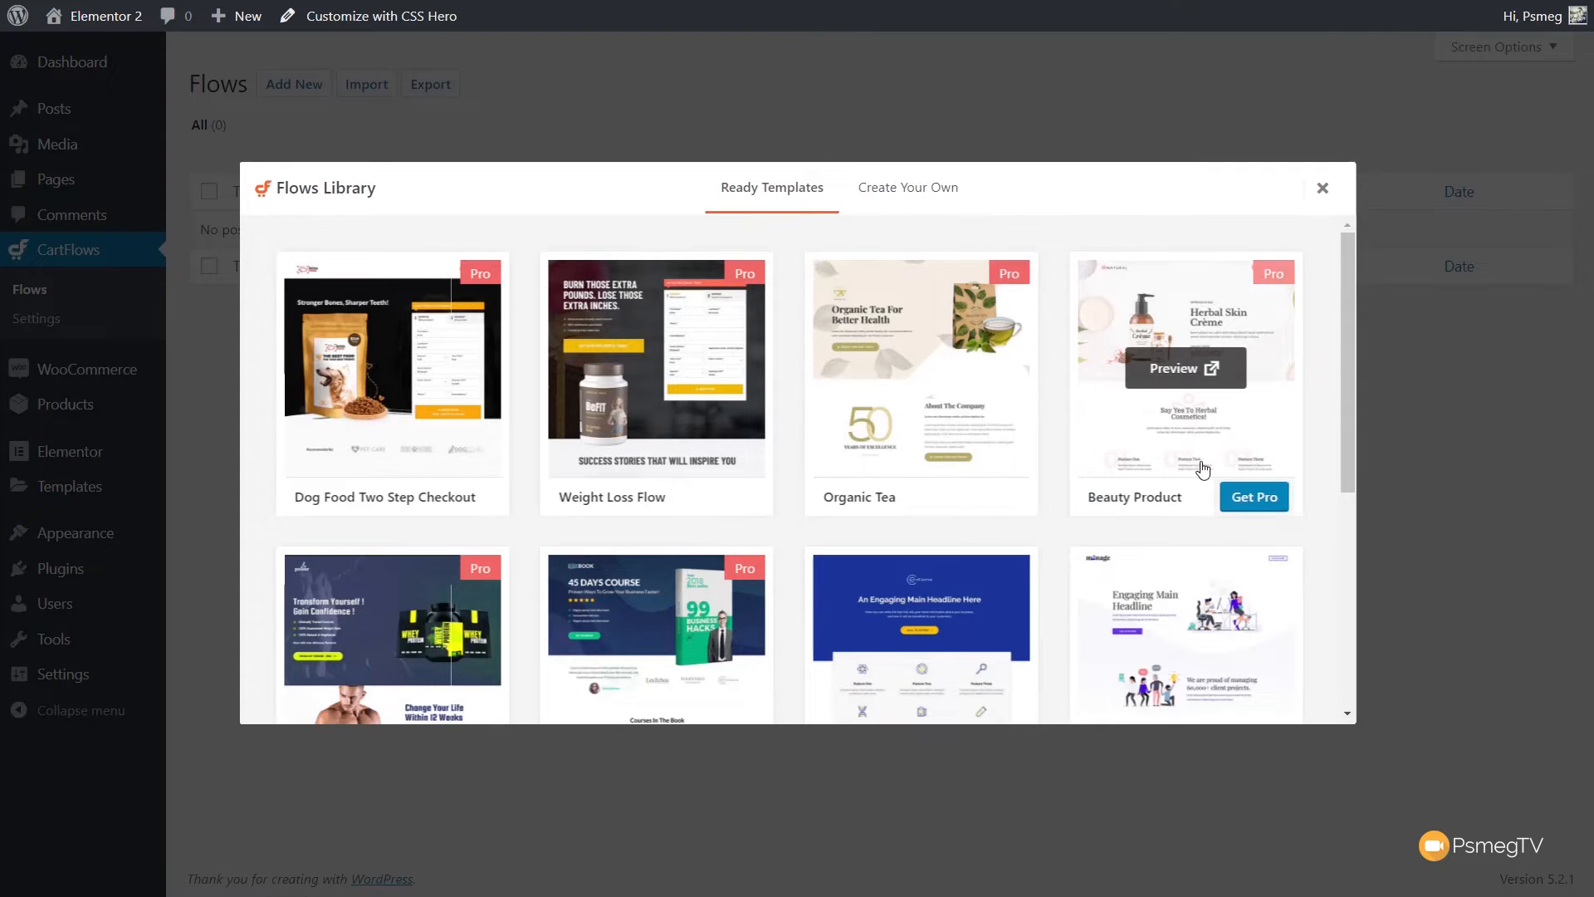
{"action": "scroll", "scroll_direction": "down", "scroll_amount": 3}
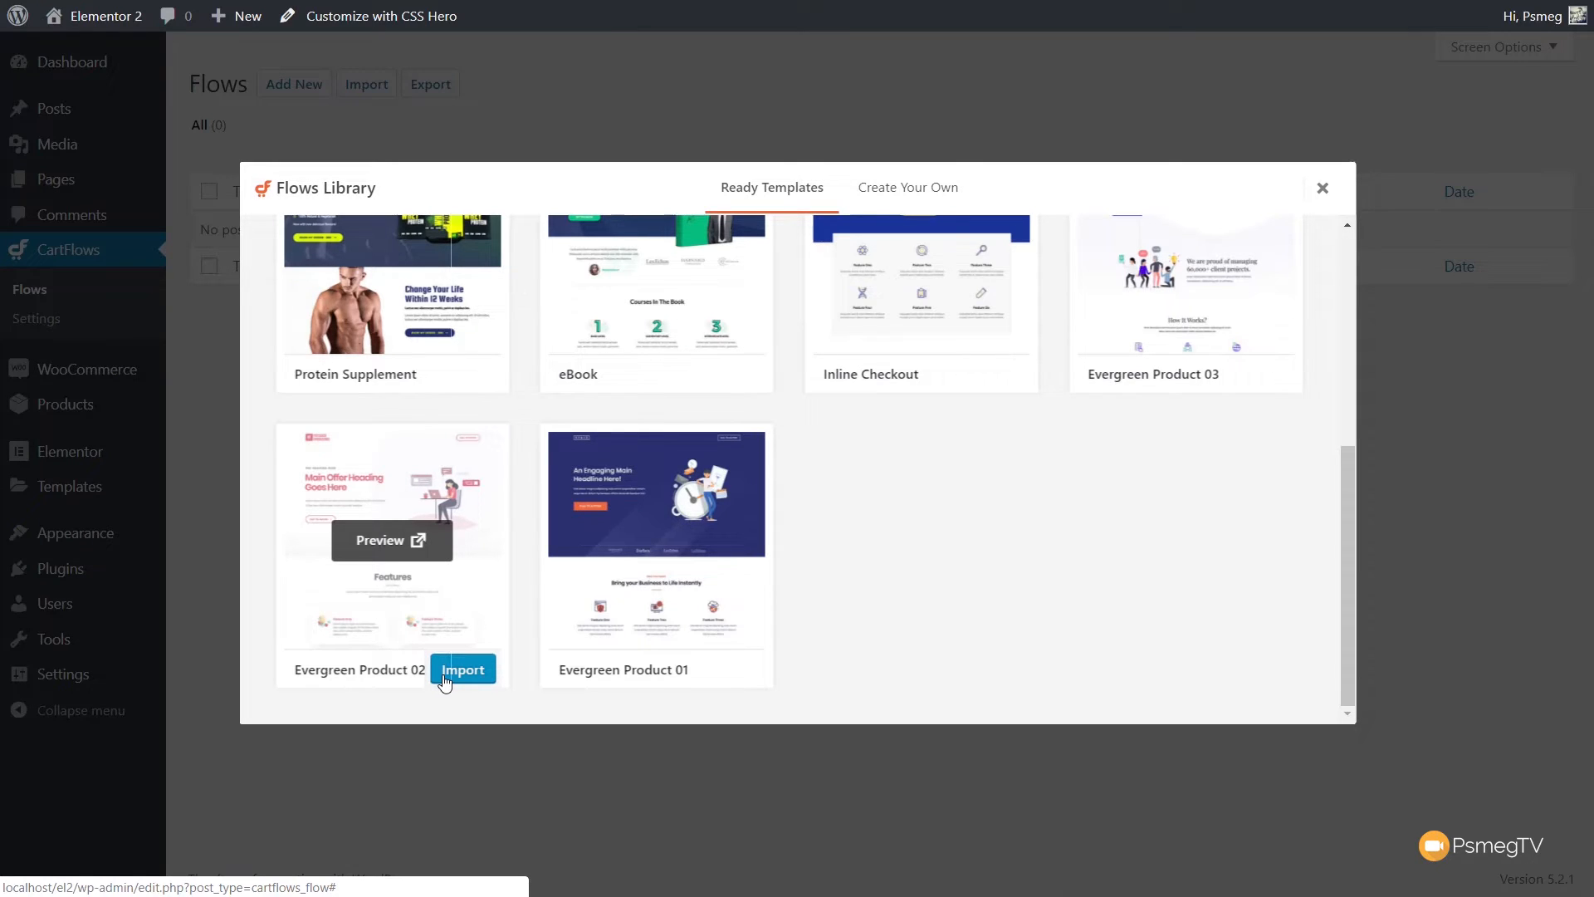
Import the Evergreen Product 02 flow template.
{"action": "left_click", "coordinate": [463, 670]}
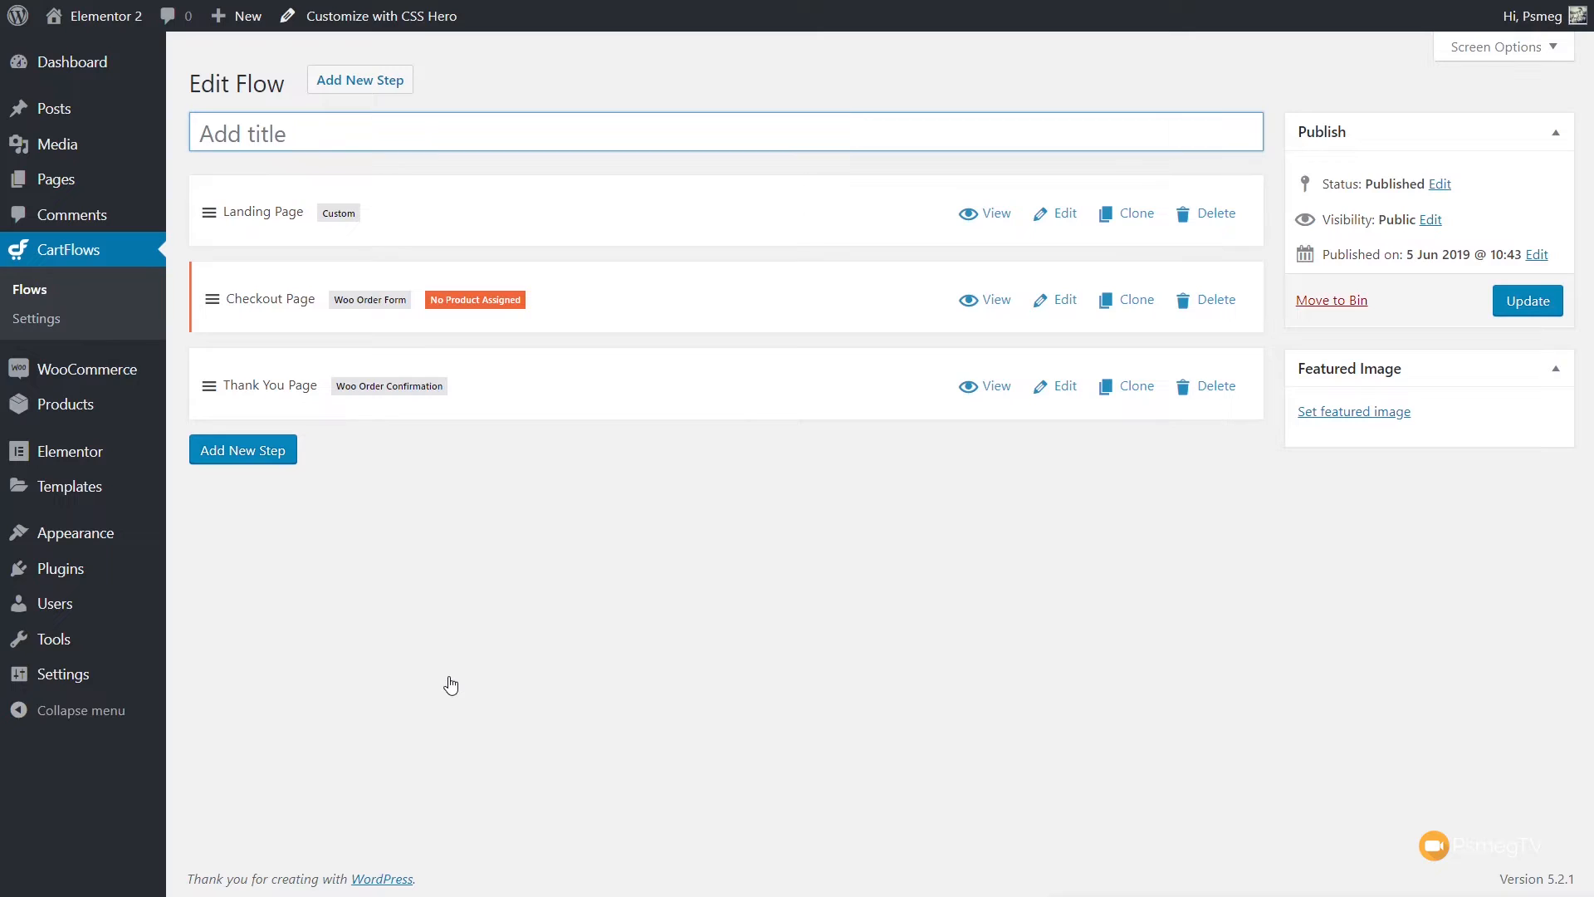
{"action": "mouse_move", "coordinate": [334, 562]}
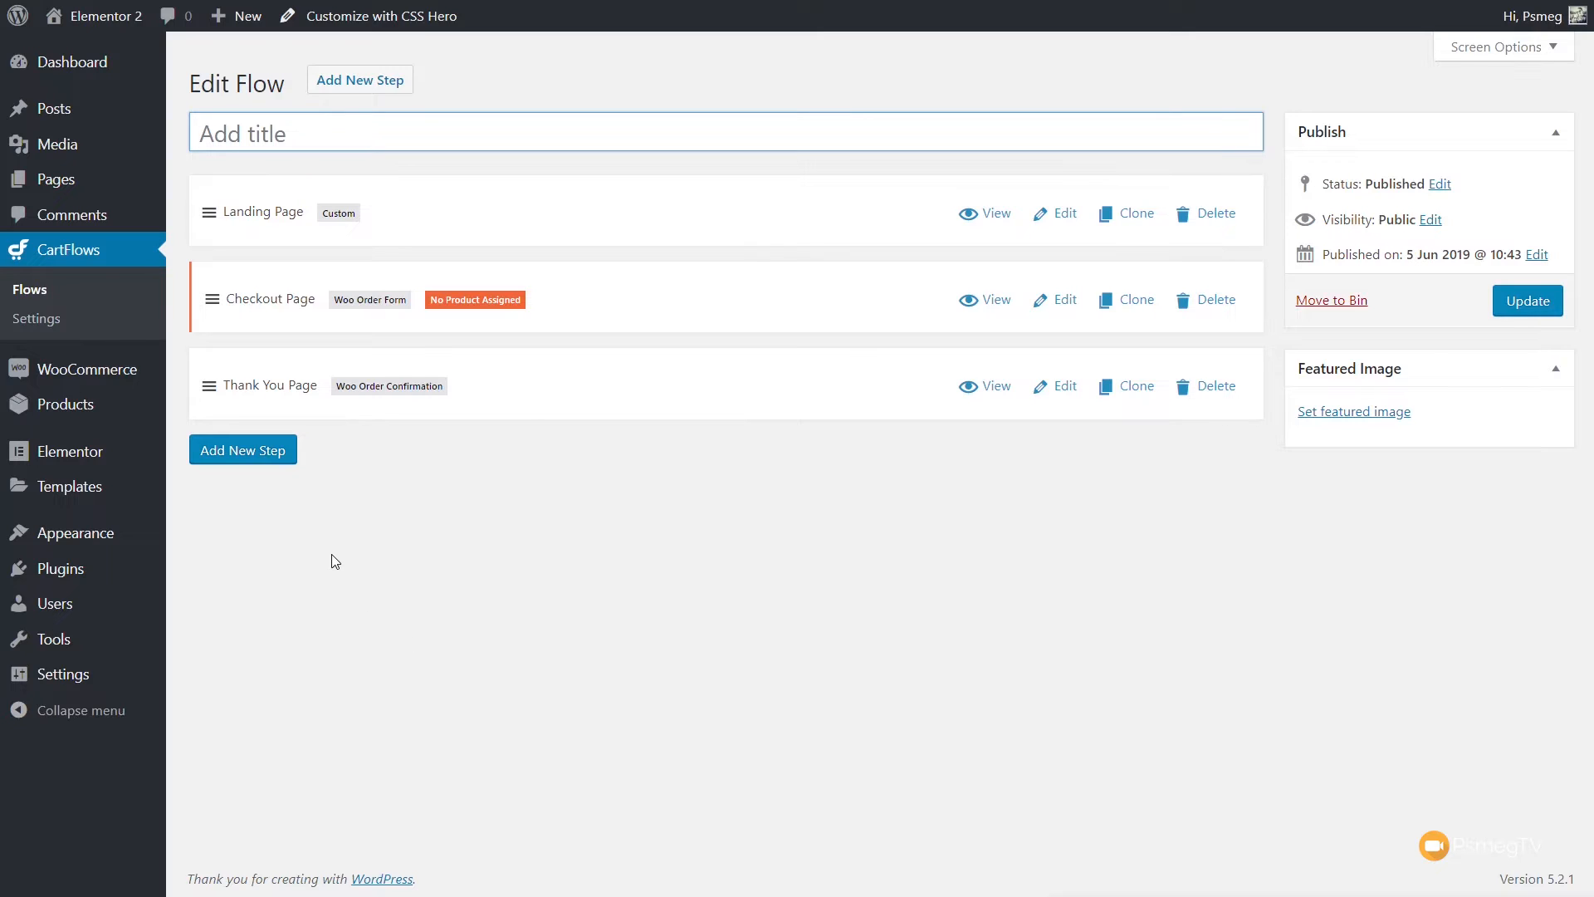
{"action": "mouse_move", "coordinate": [488, 221]}
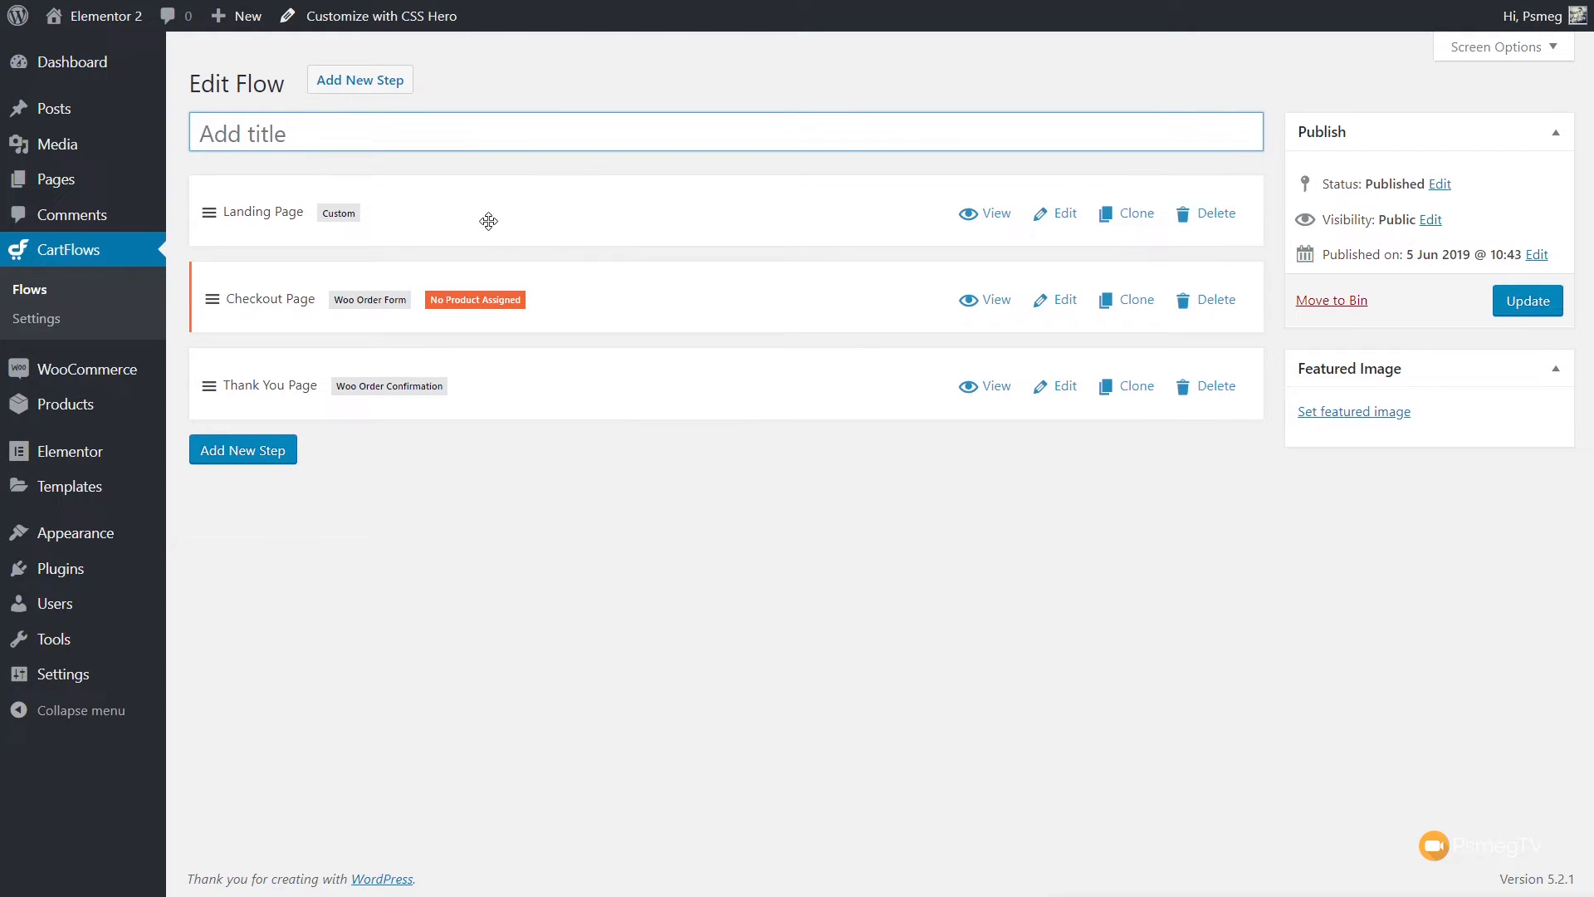
{"action": "mouse_move", "coordinate": [604, 288]}
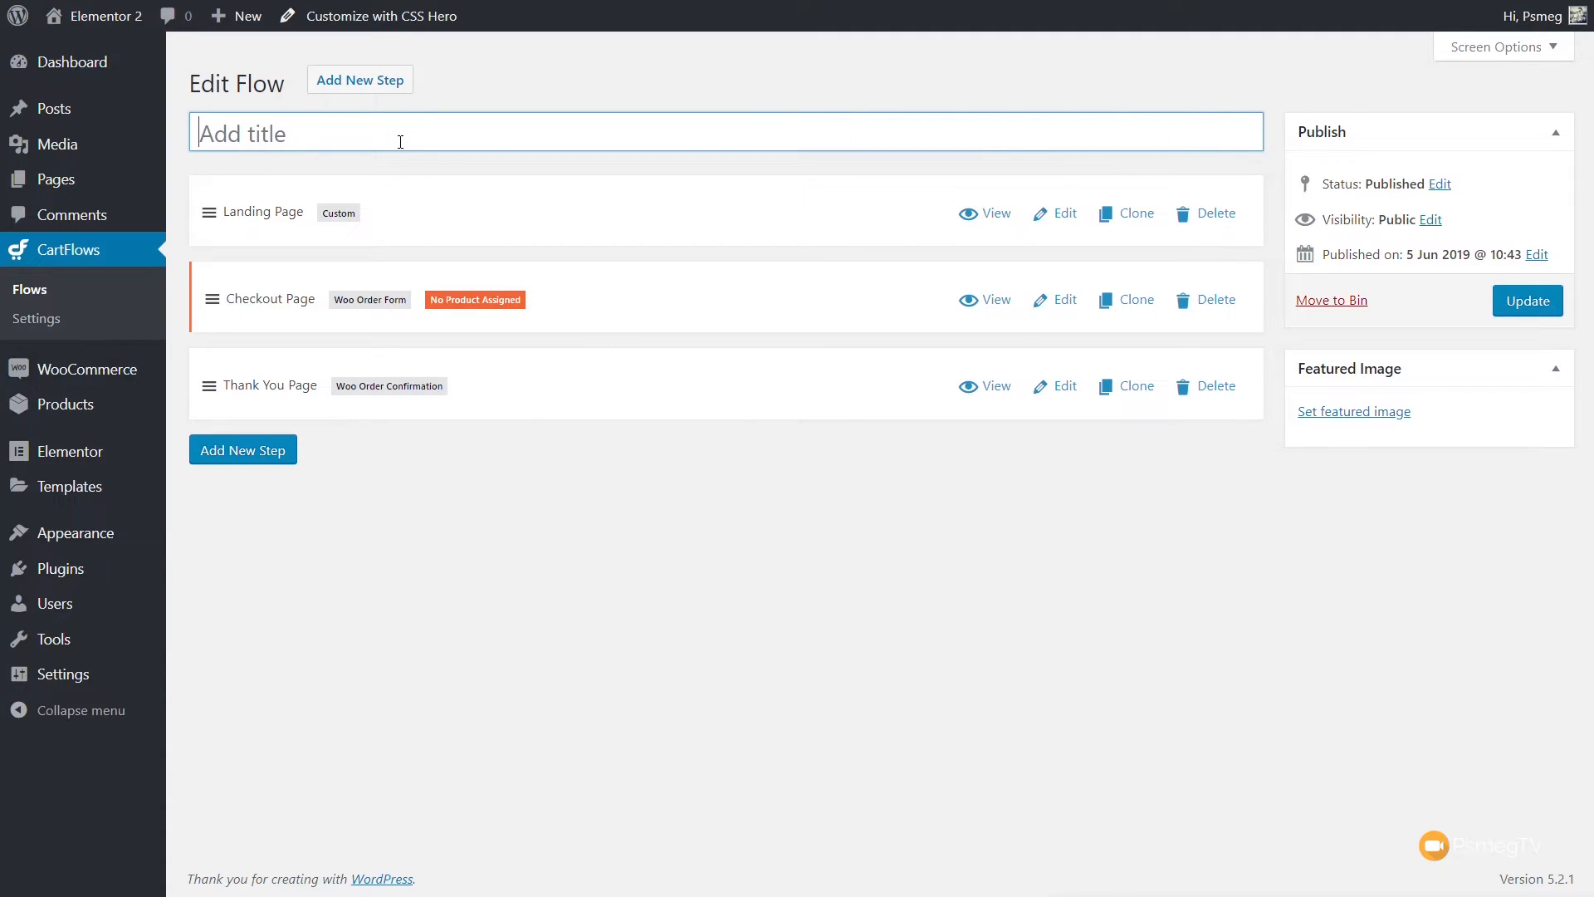
{"action": "mouse_move", "coordinate": [1175, 607]}
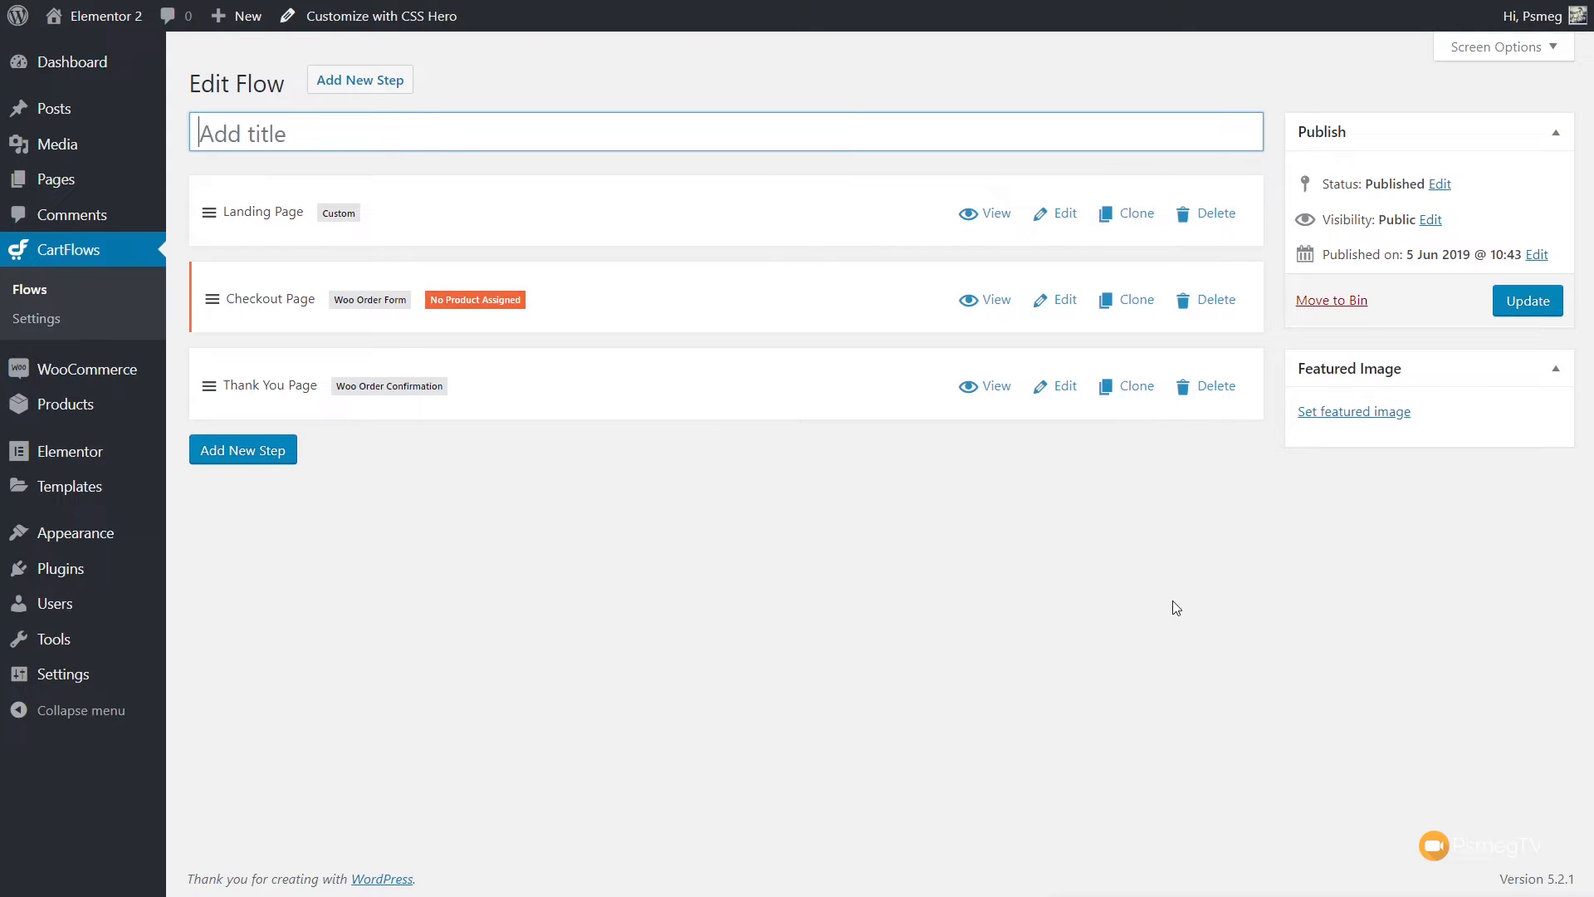
Title the flow 'Global Checkout' and delete its Landing Page step.
{"action": "type", "text": "Global CHeckout"}
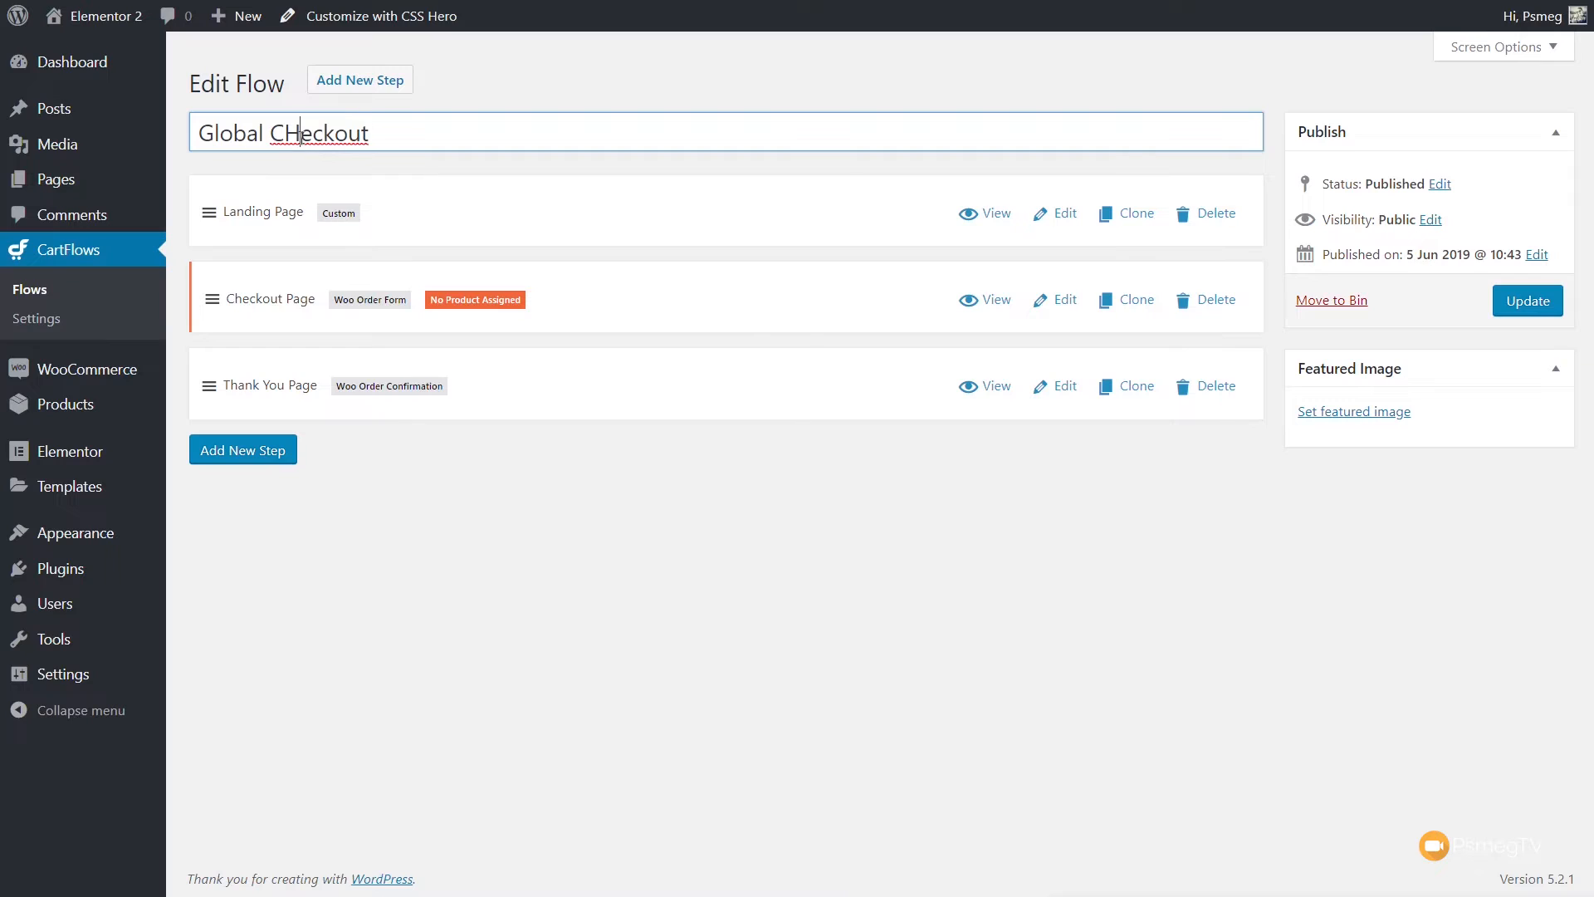
{"action": "type", "text": "Checkout"}
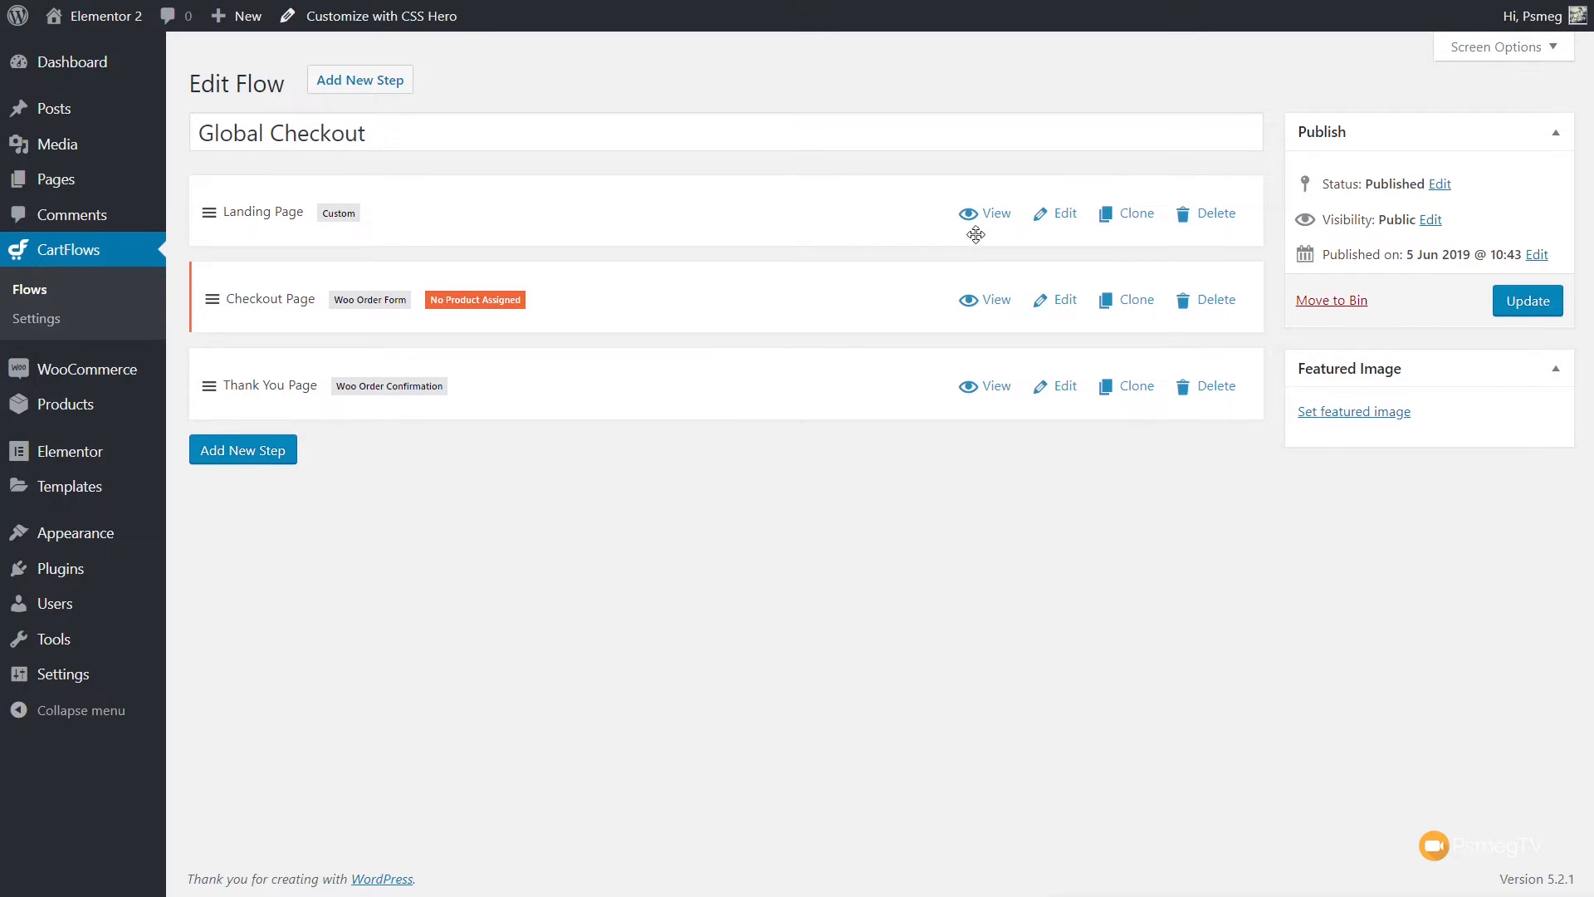
{"action": "mouse_move", "coordinate": [1012, 245]}
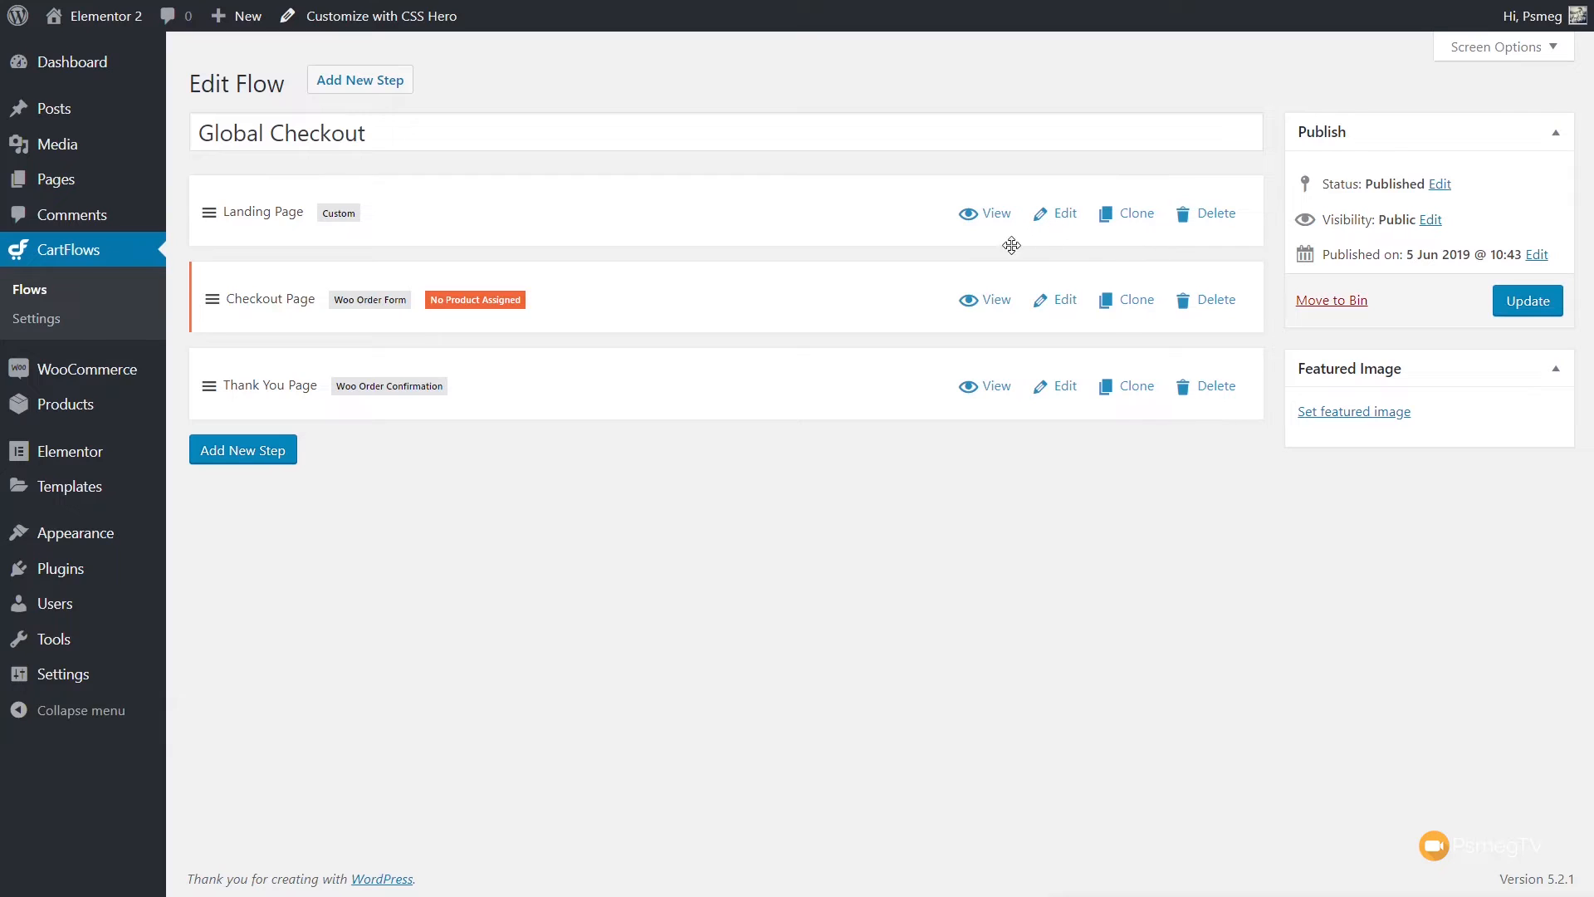
{"action": "mouse_move", "coordinate": [939, 567]}
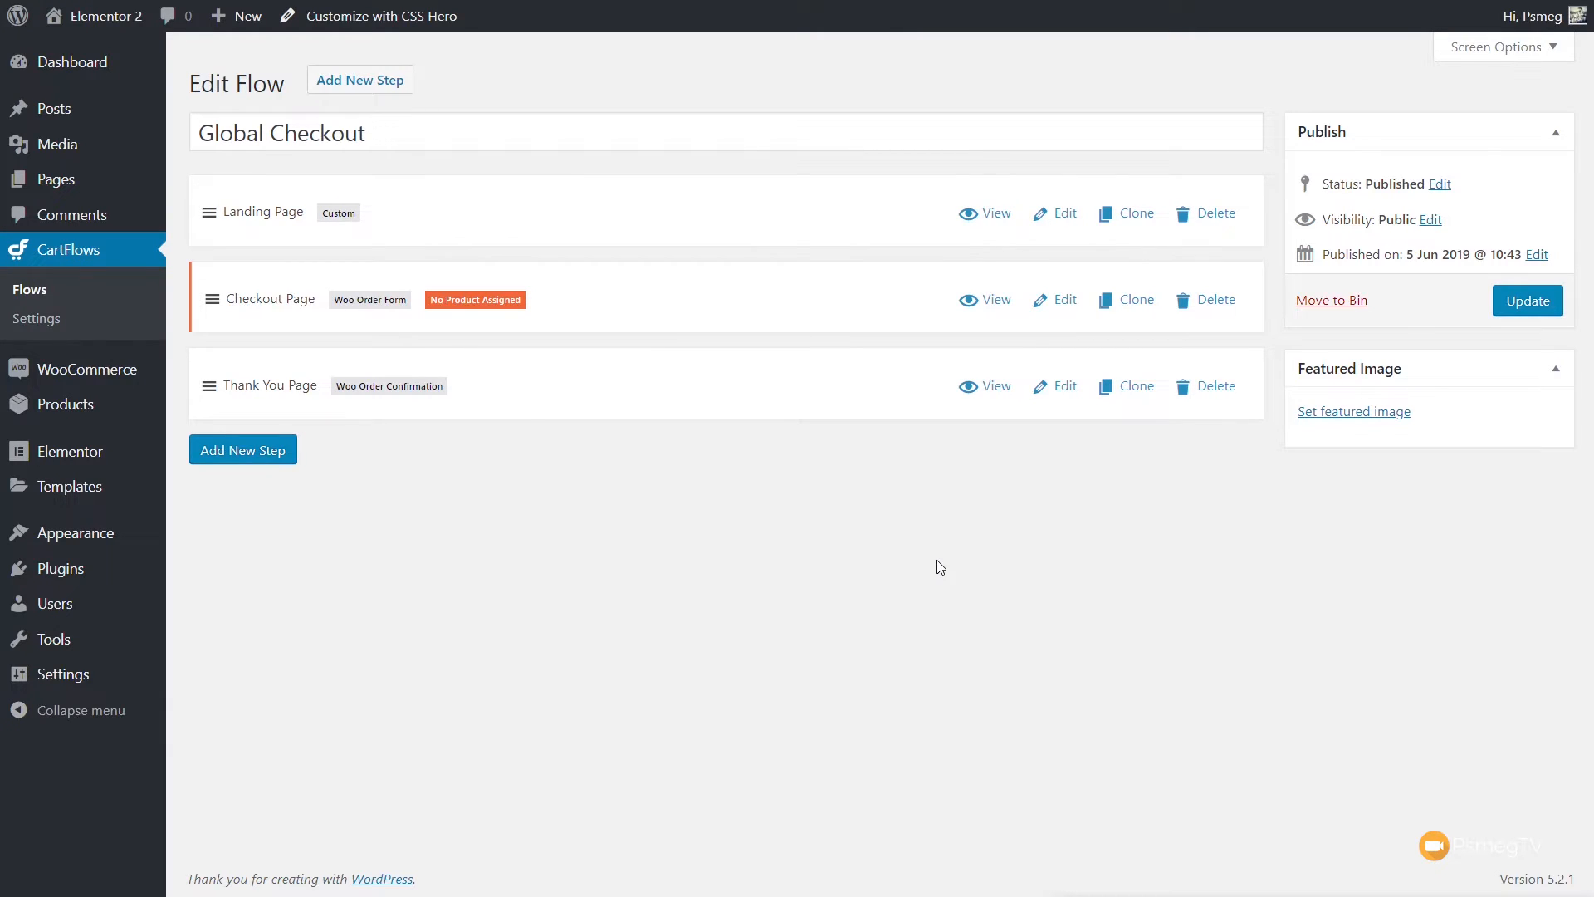
{"action": "mouse_move", "coordinate": [1215, 213]}
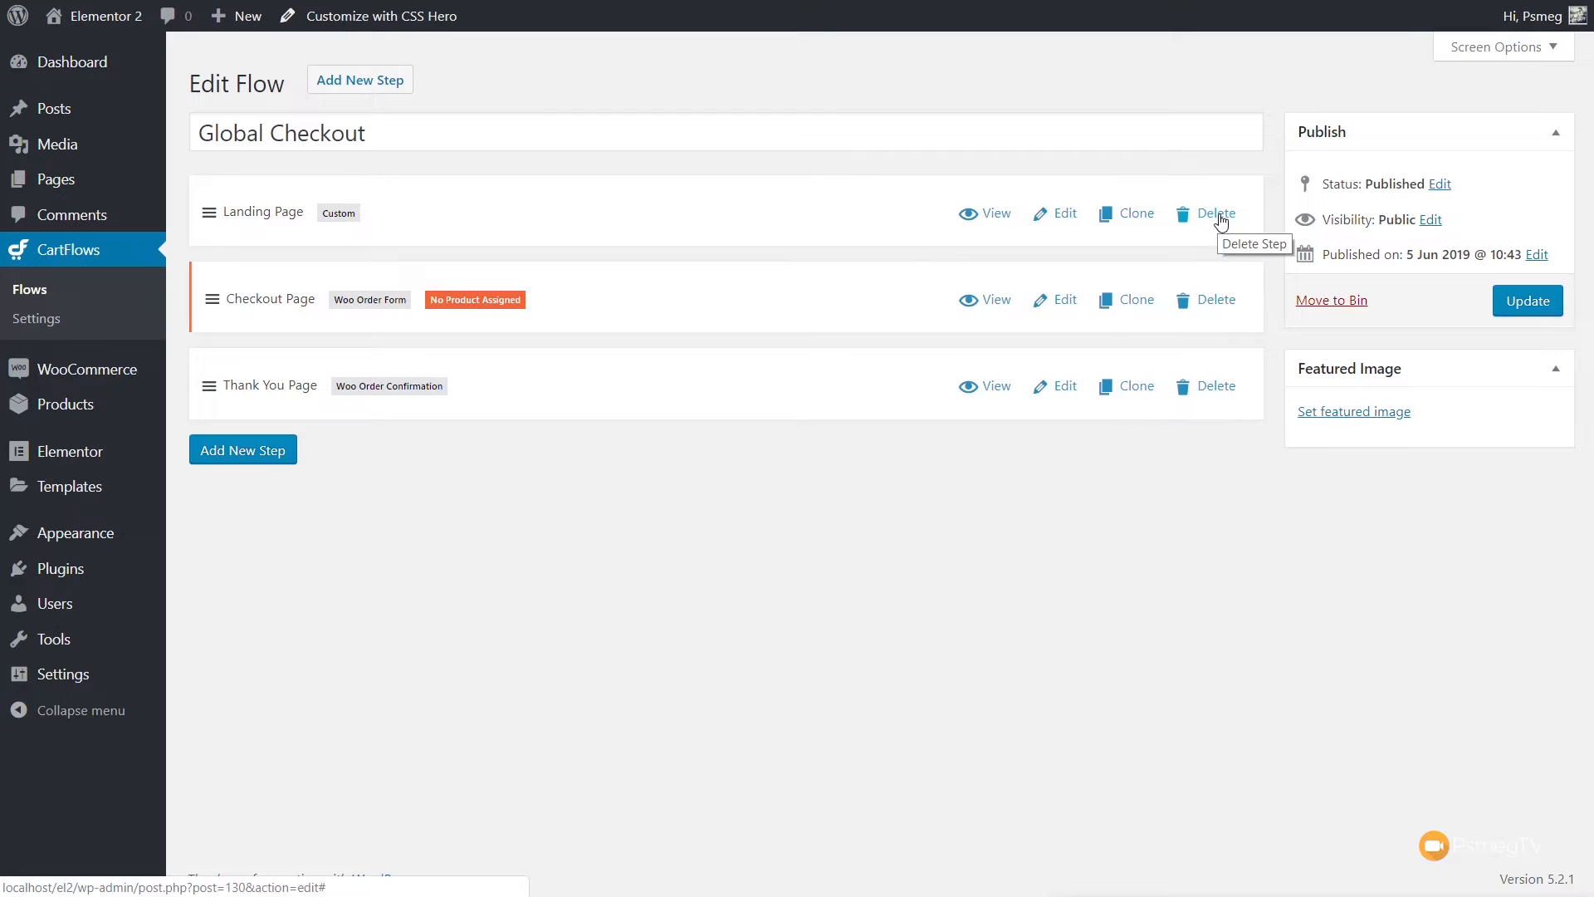
{"action": "left_click", "coordinate": [1215, 213]}
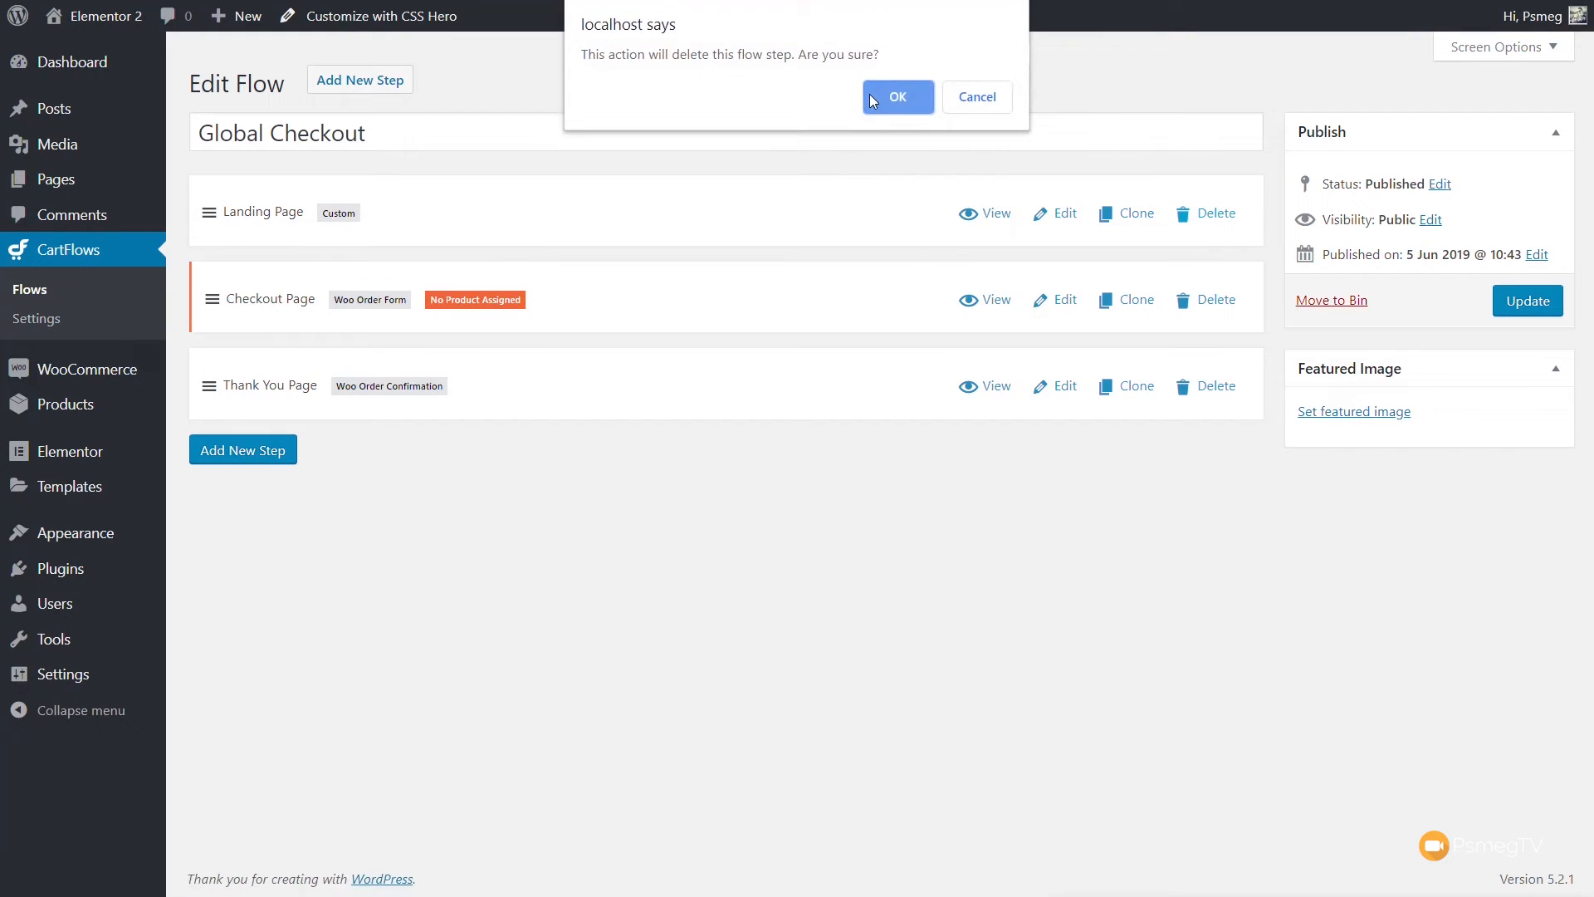
{"action": "left_click", "coordinate": [897, 96]}
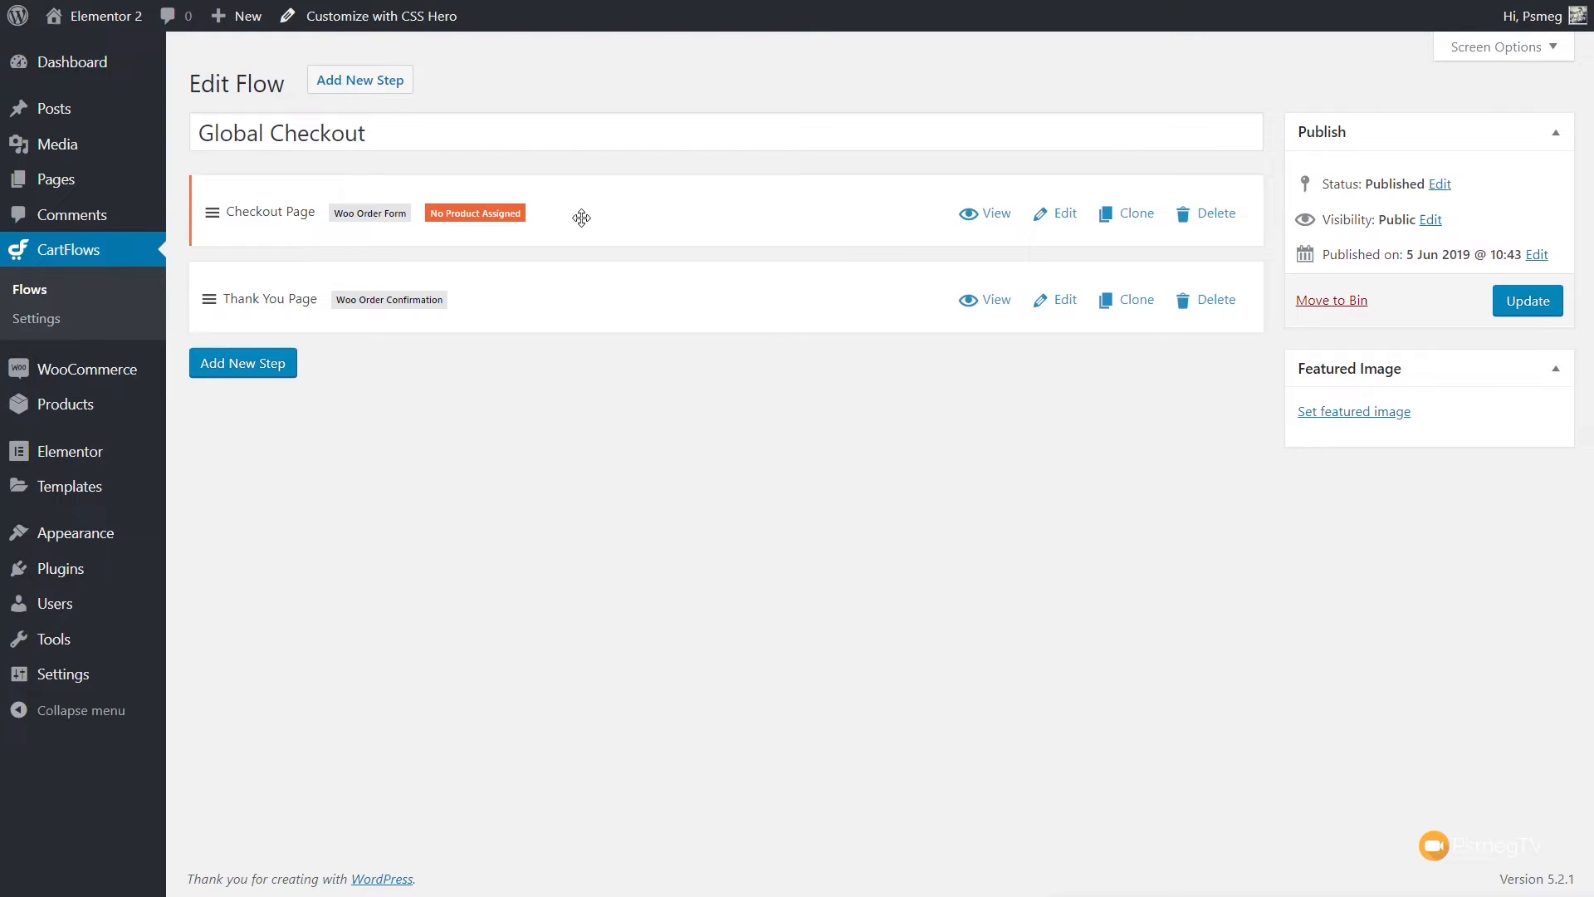
{"action": "mouse_move", "coordinate": [1148, 398]}
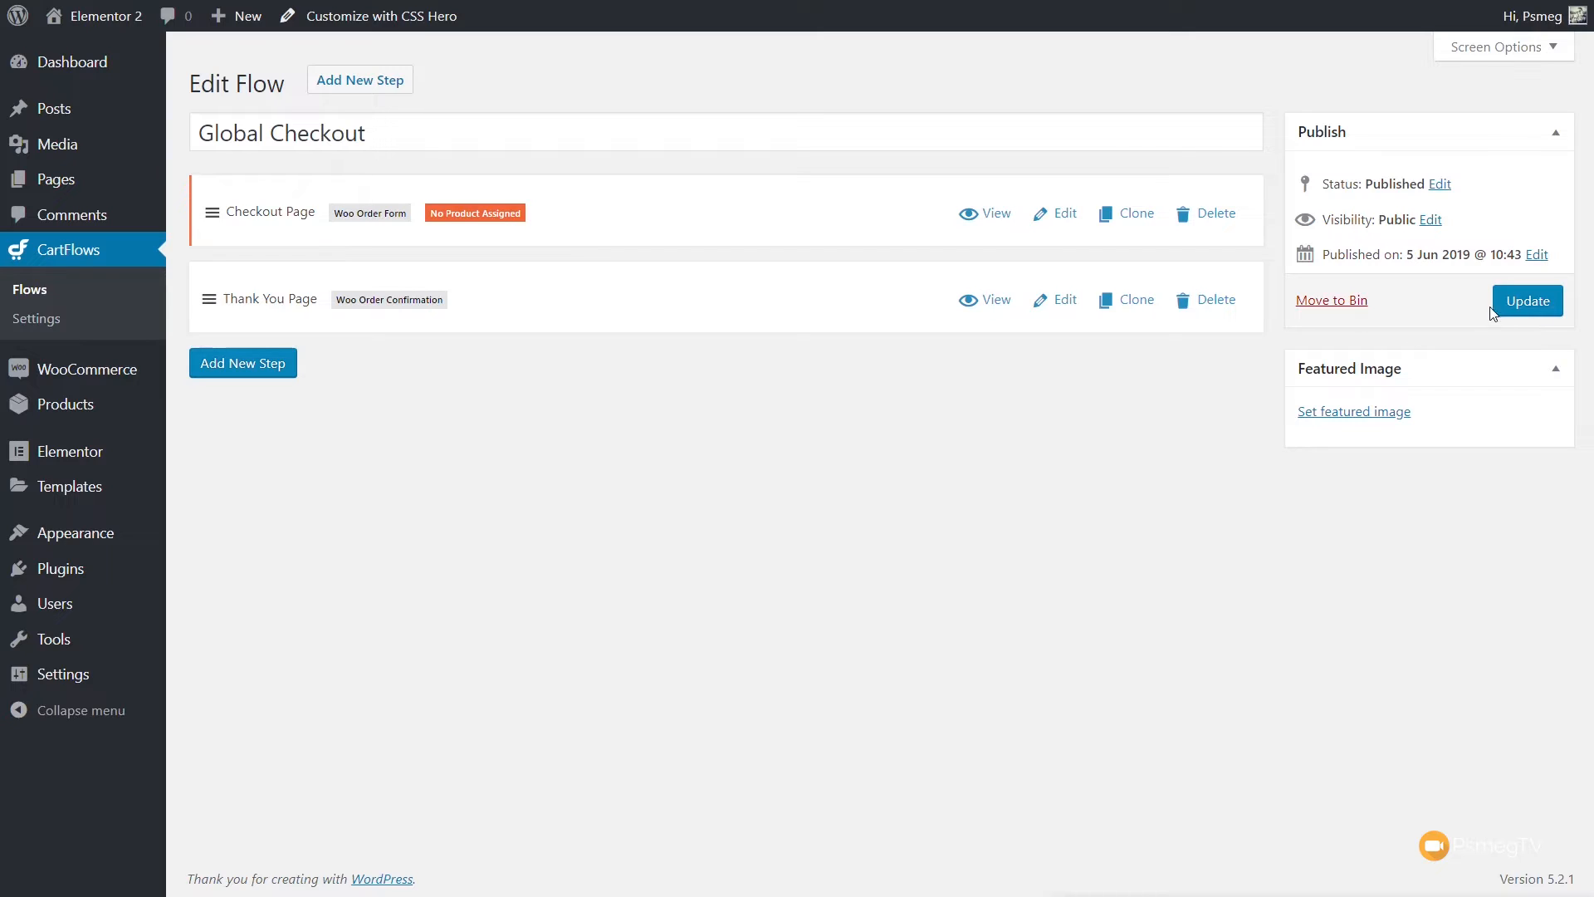
Save the Global Checkout flow and edit its Checkout Page step.
{"action": "left_click", "coordinate": [1527, 300]}
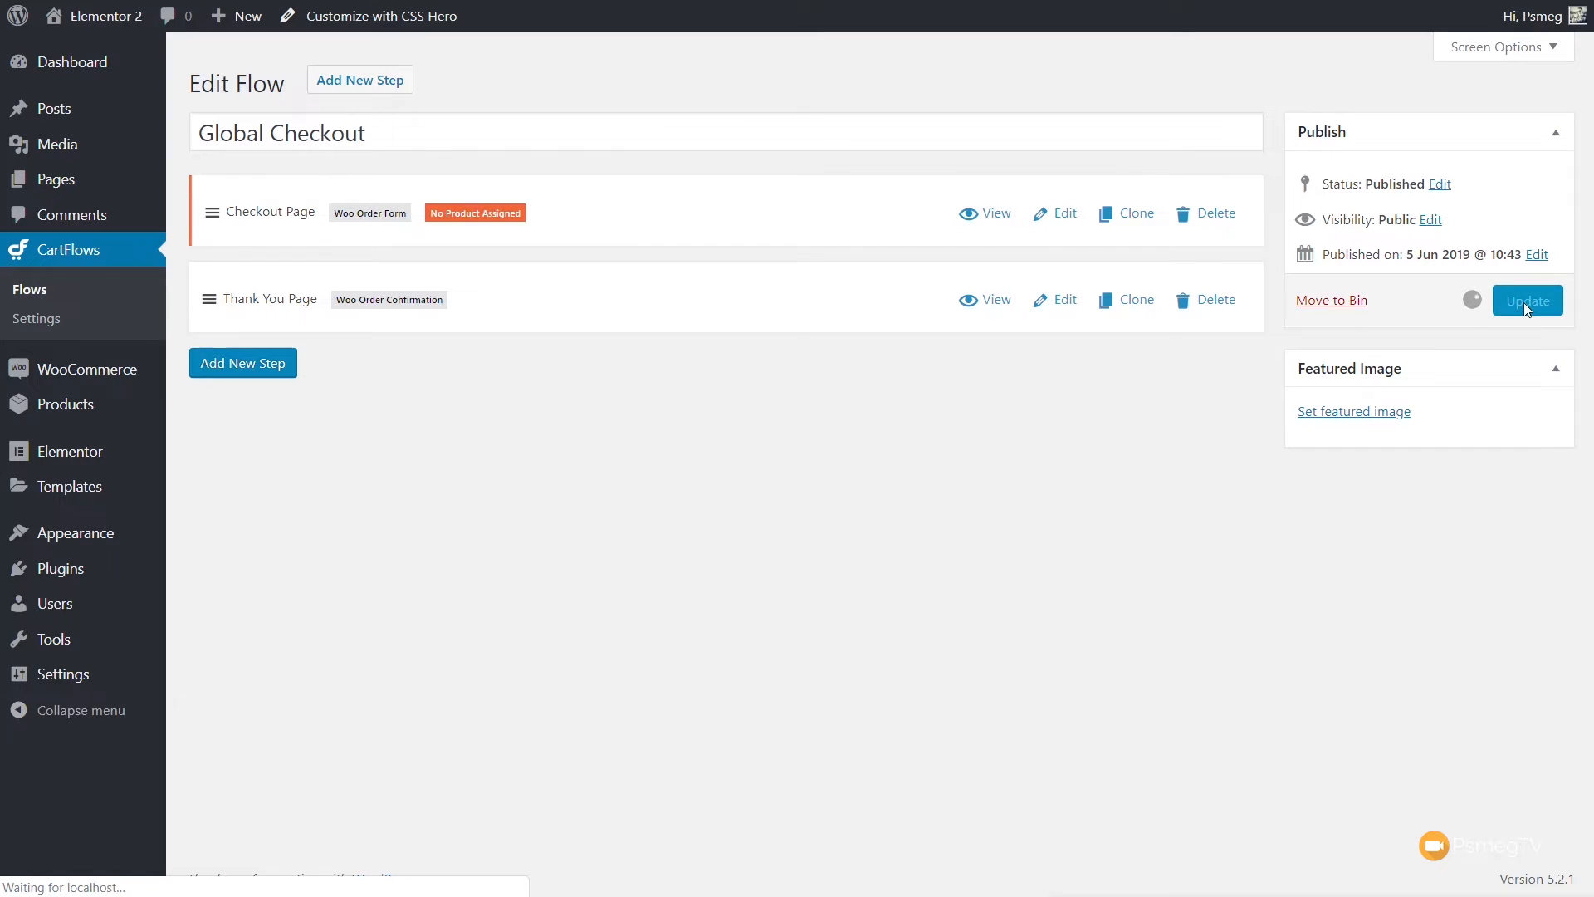
{"action": "left_click", "coordinate": [1527, 300]}
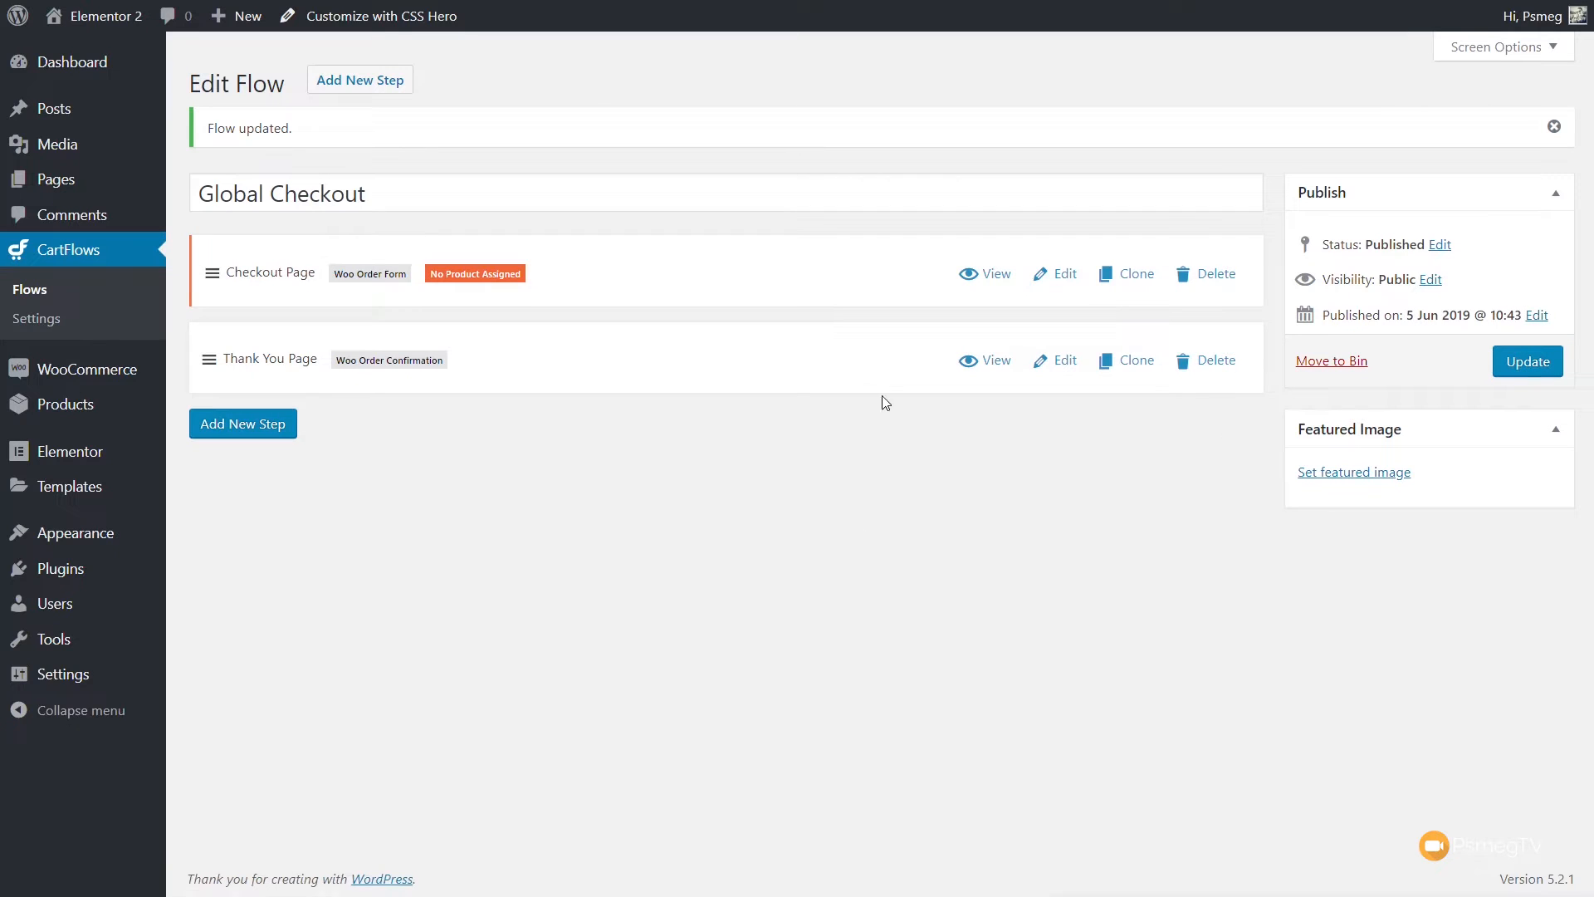
{"action": "left_click", "coordinate": [1065, 274]}
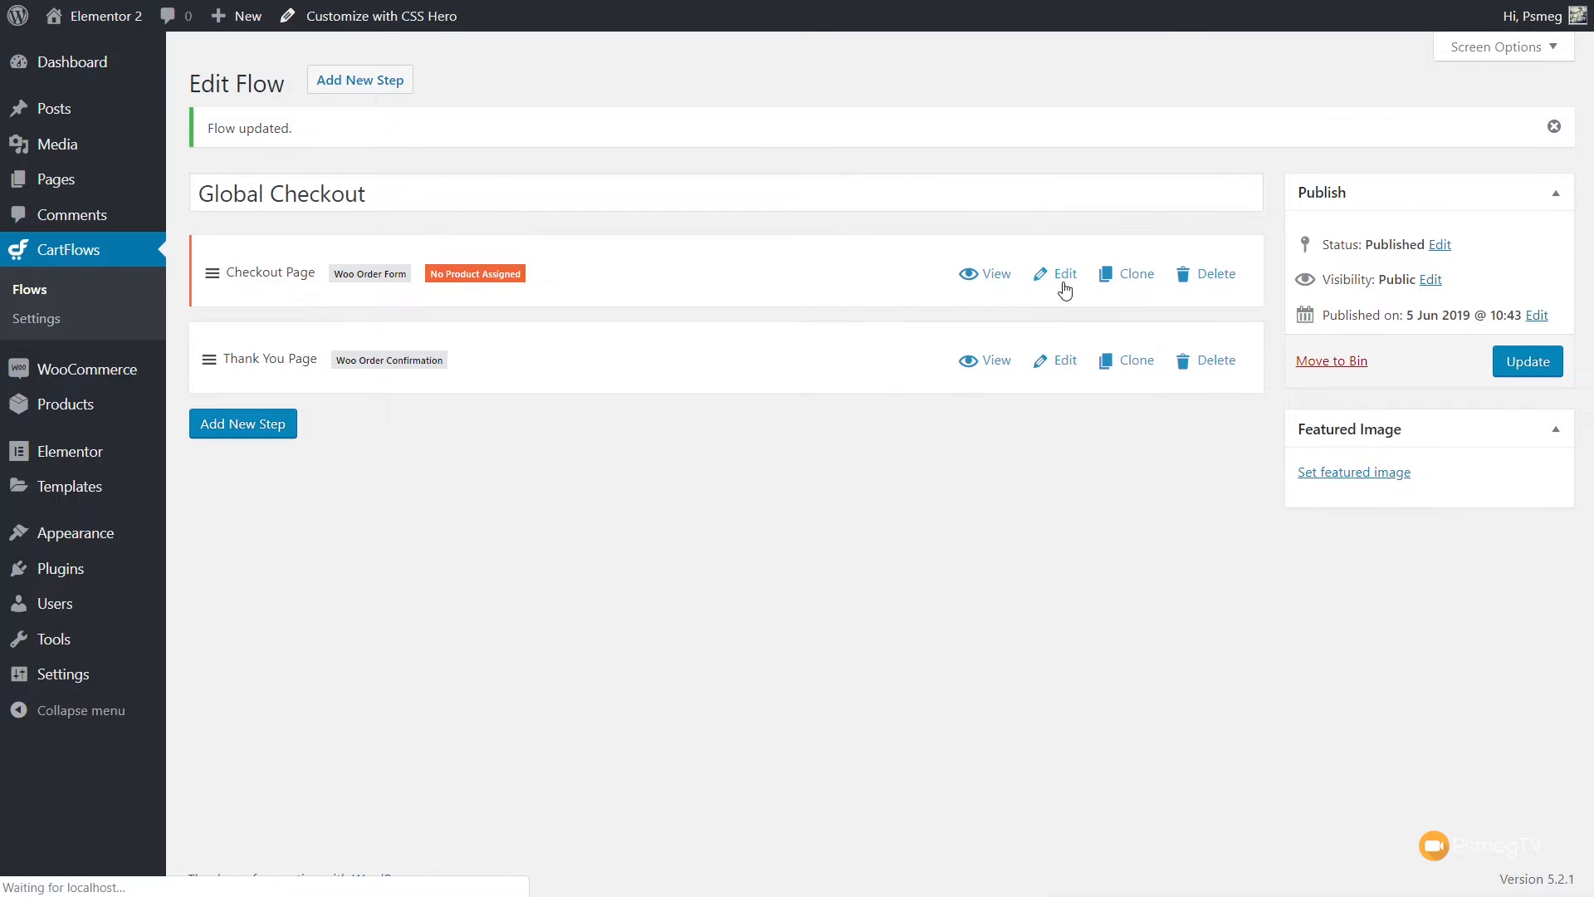
Select the checkout shortcode under Checkout Layout, then view the empty Select Product settings.
{"action": "left_click", "coordinate": [1066, 273]}
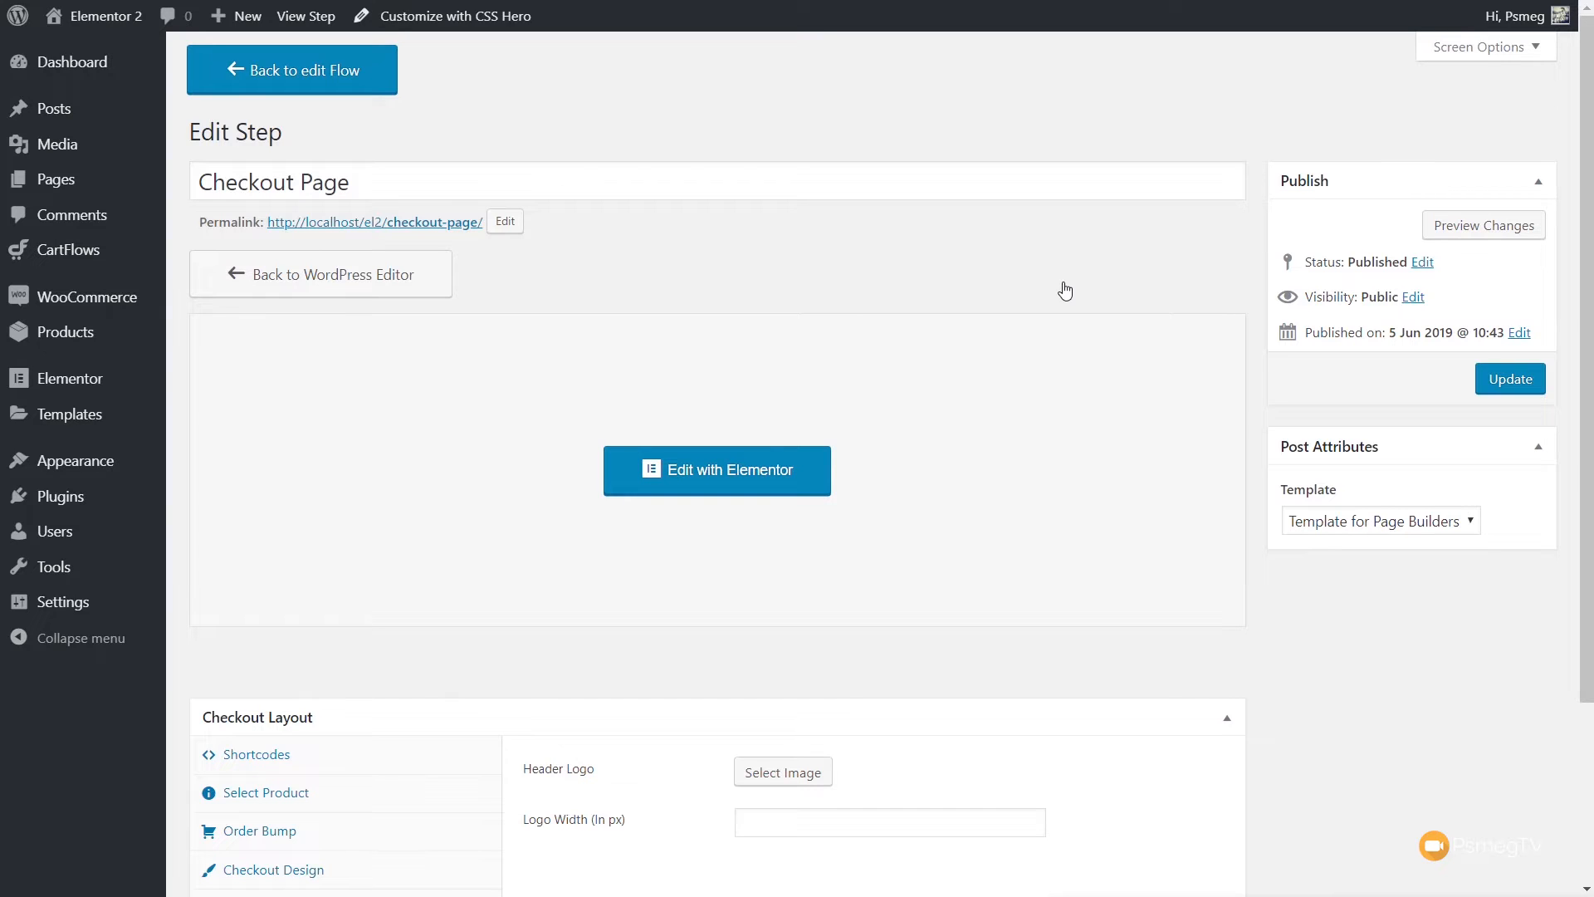
{"action": "mouse_move", "coordinate": [684, 98]}
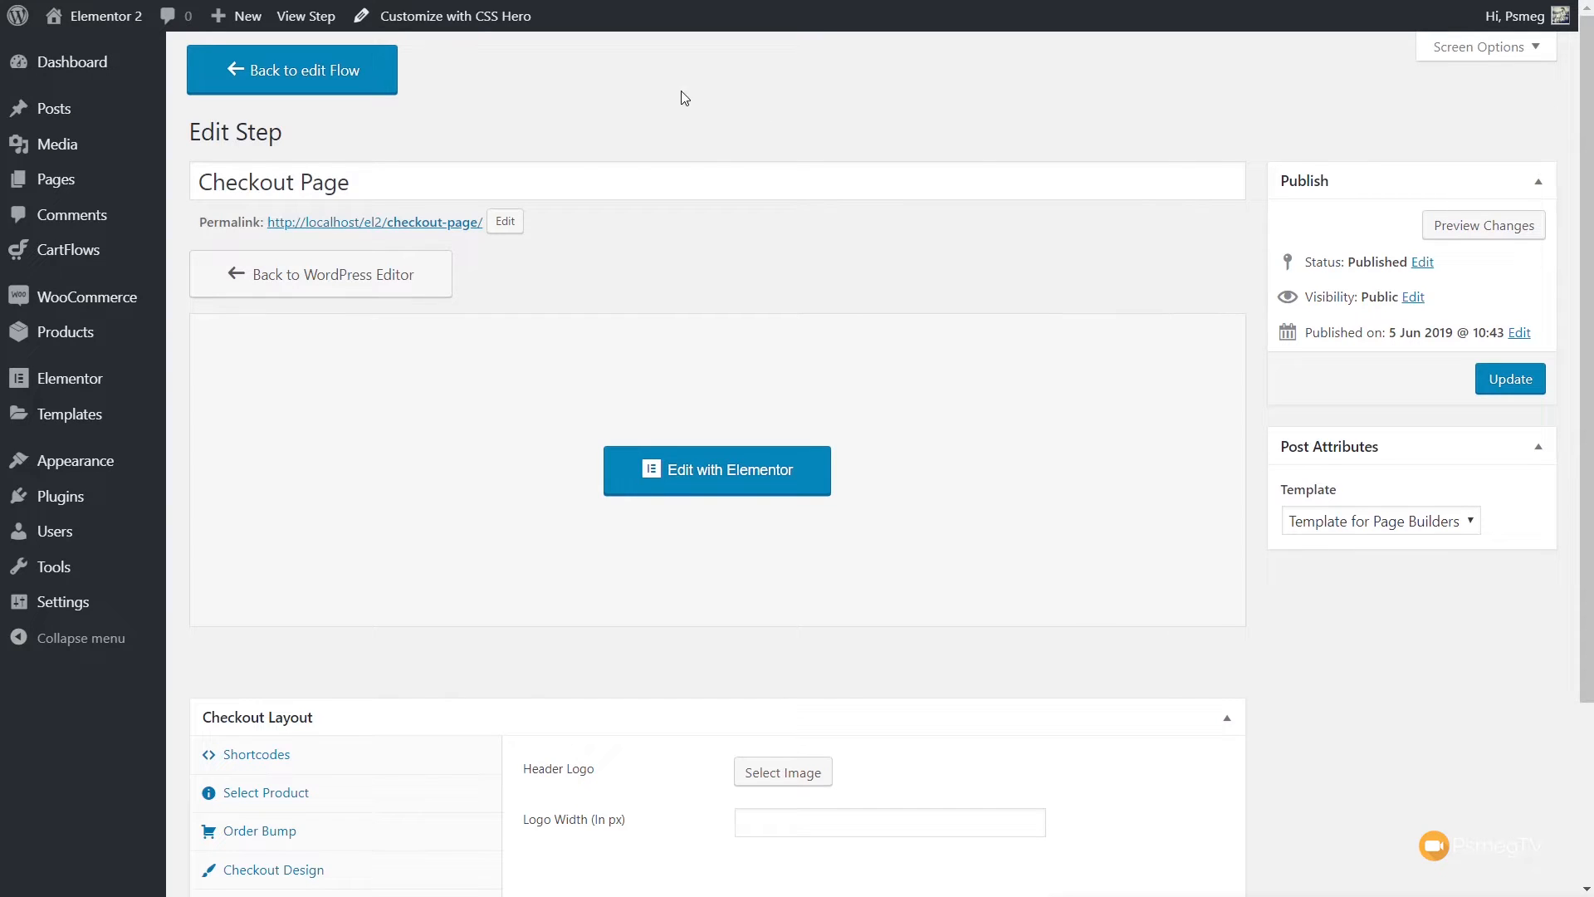
{"action": "scroll", "scroll_direction": "down", "scroll_amount": 3}
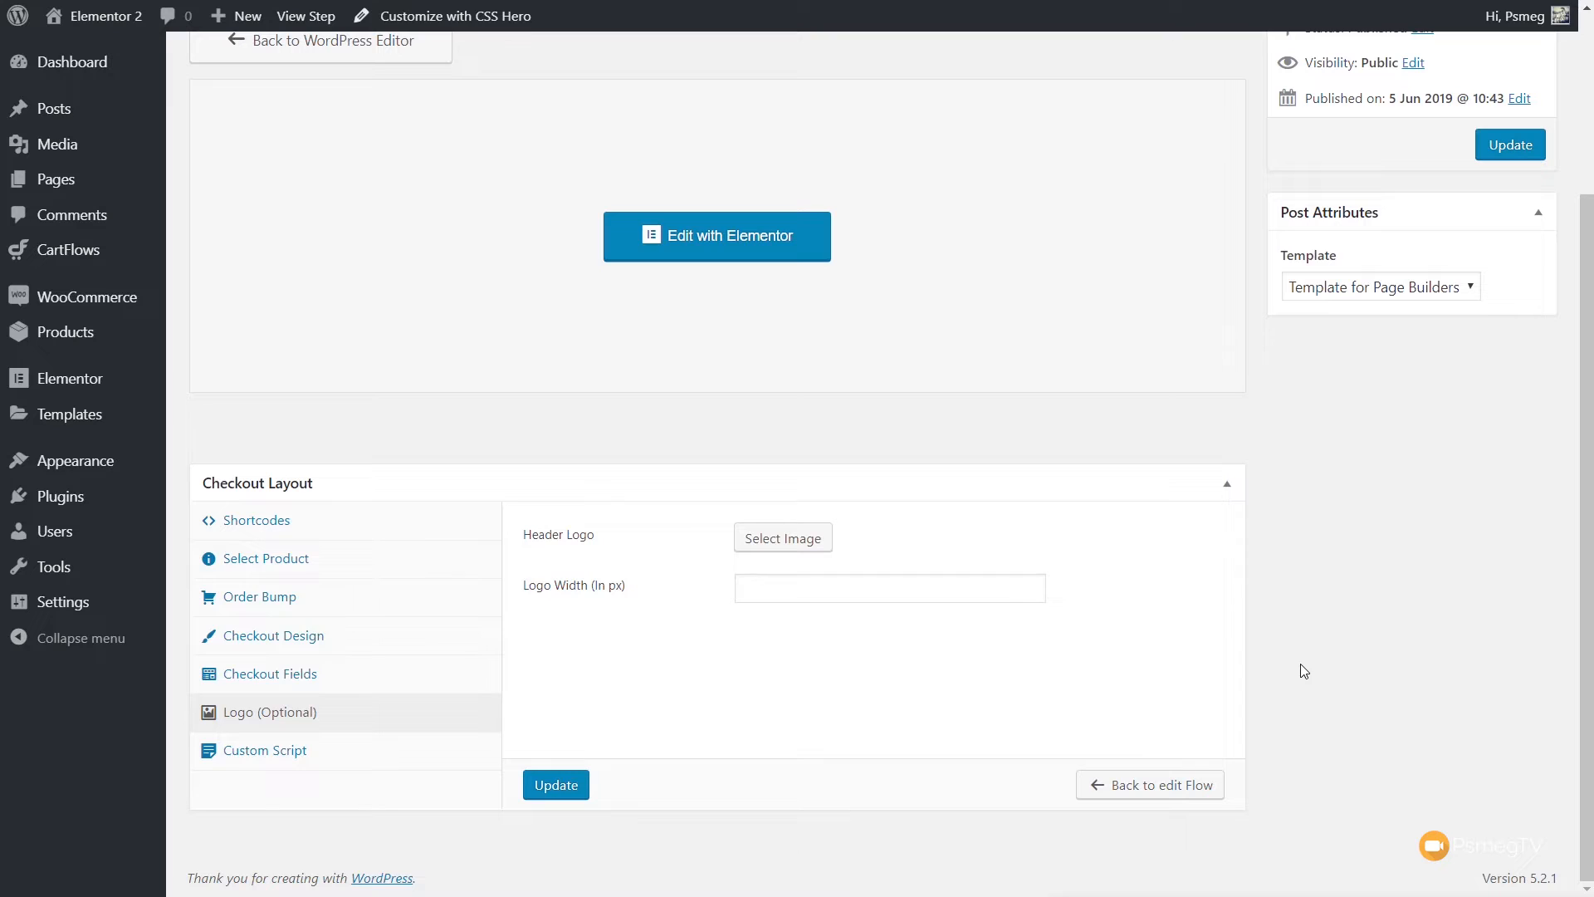
{"action": "mouse_move", "coordinate": [1382, 644]}
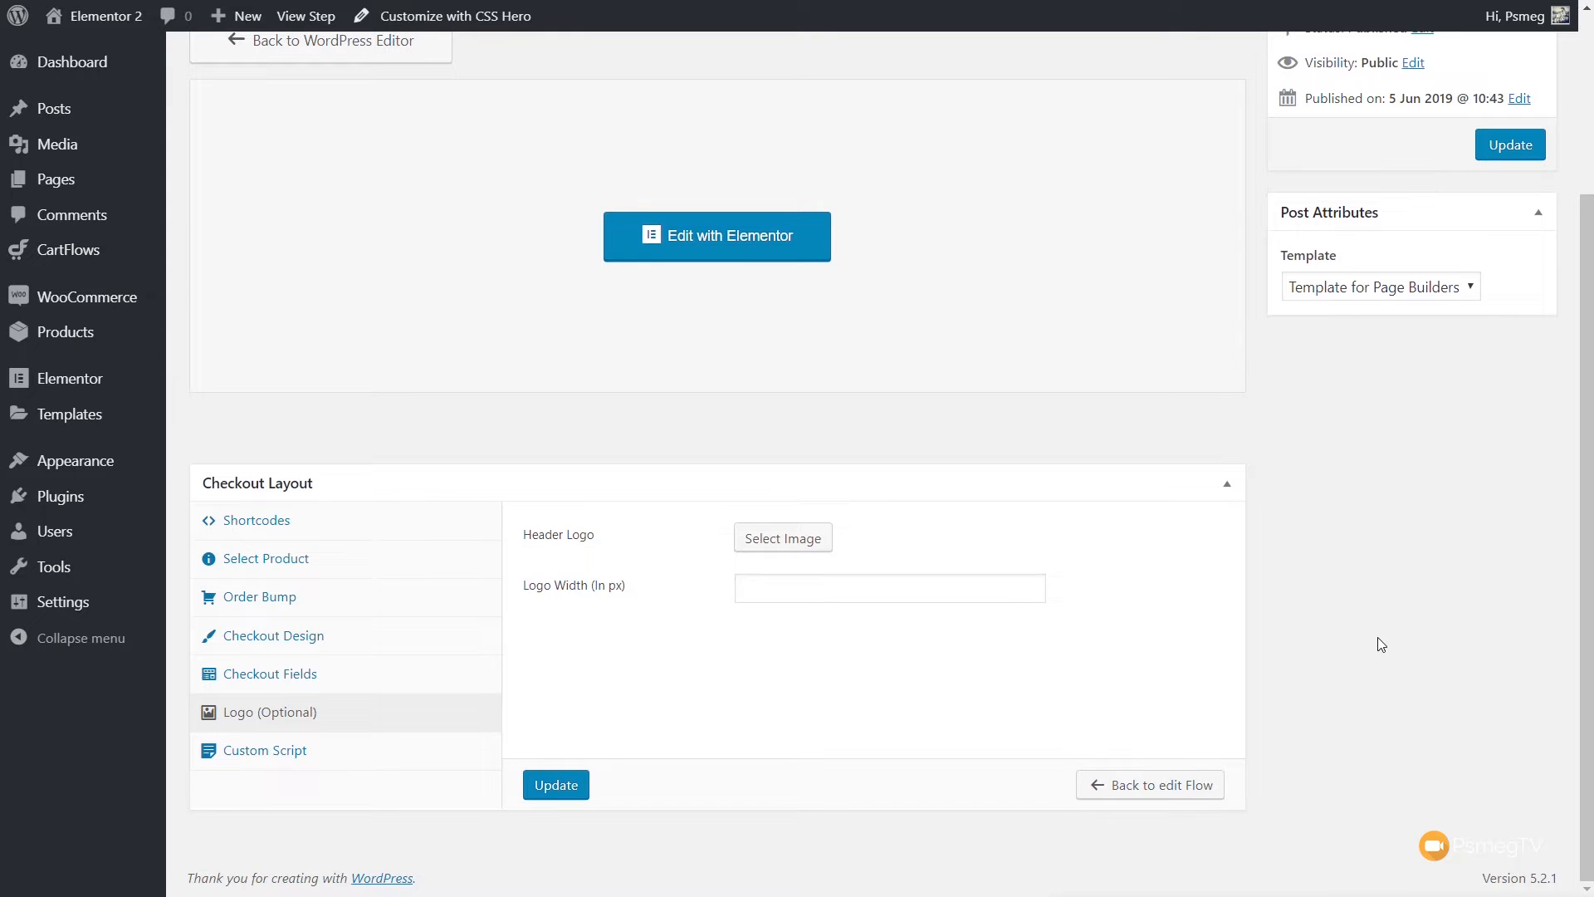
{"action": "mouse_move", "coordinate": [743, 681]}
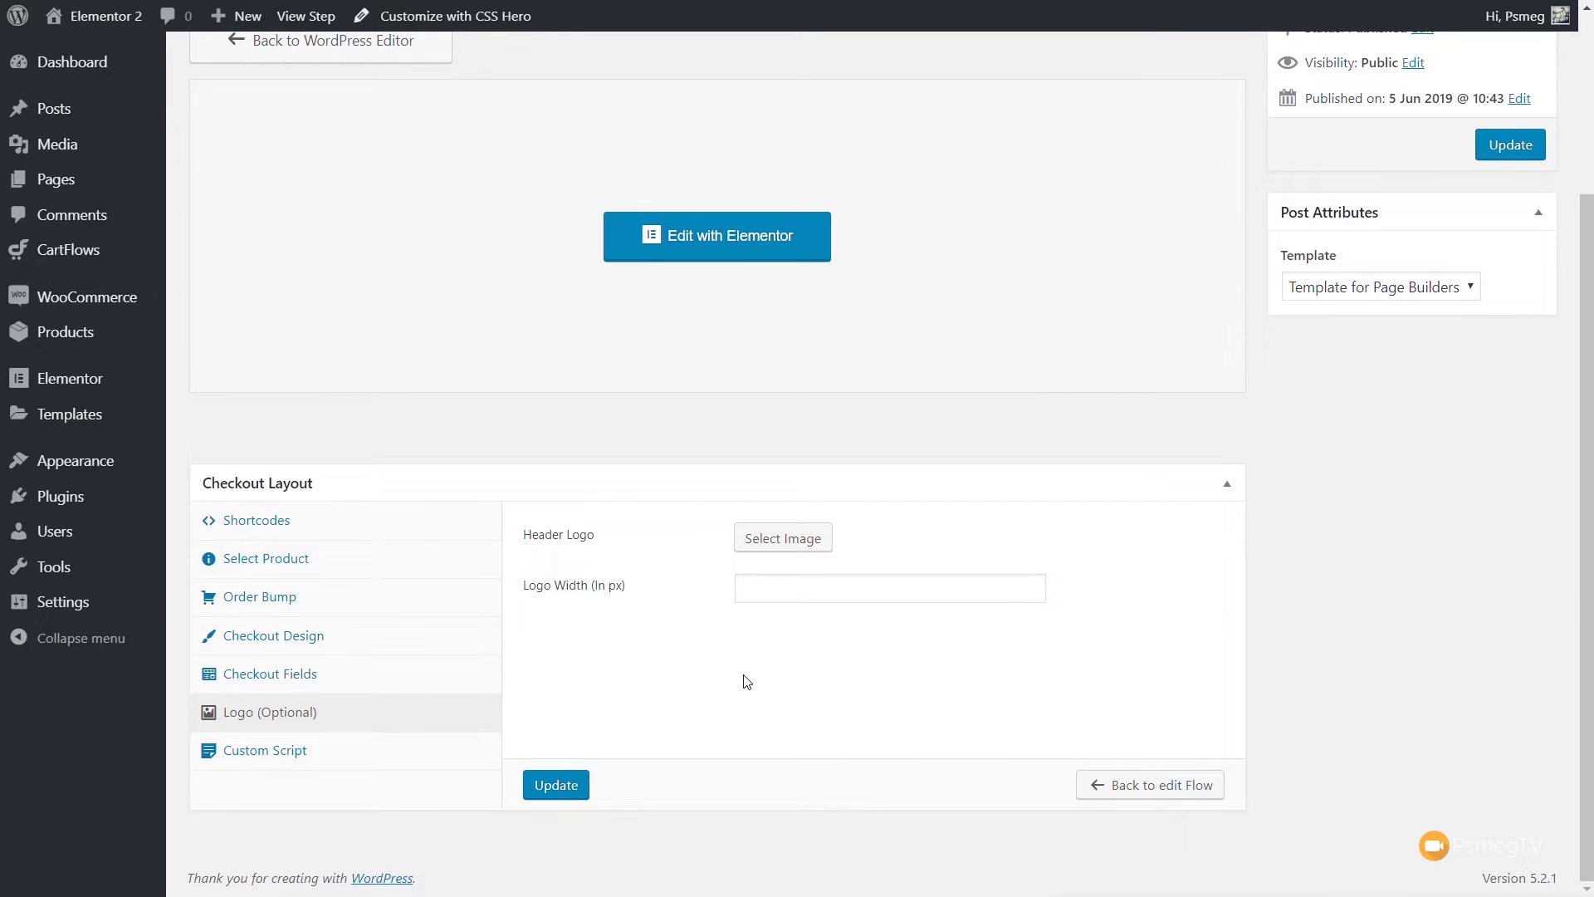
{"action": "left_click", "coordinate": [254, 520]}
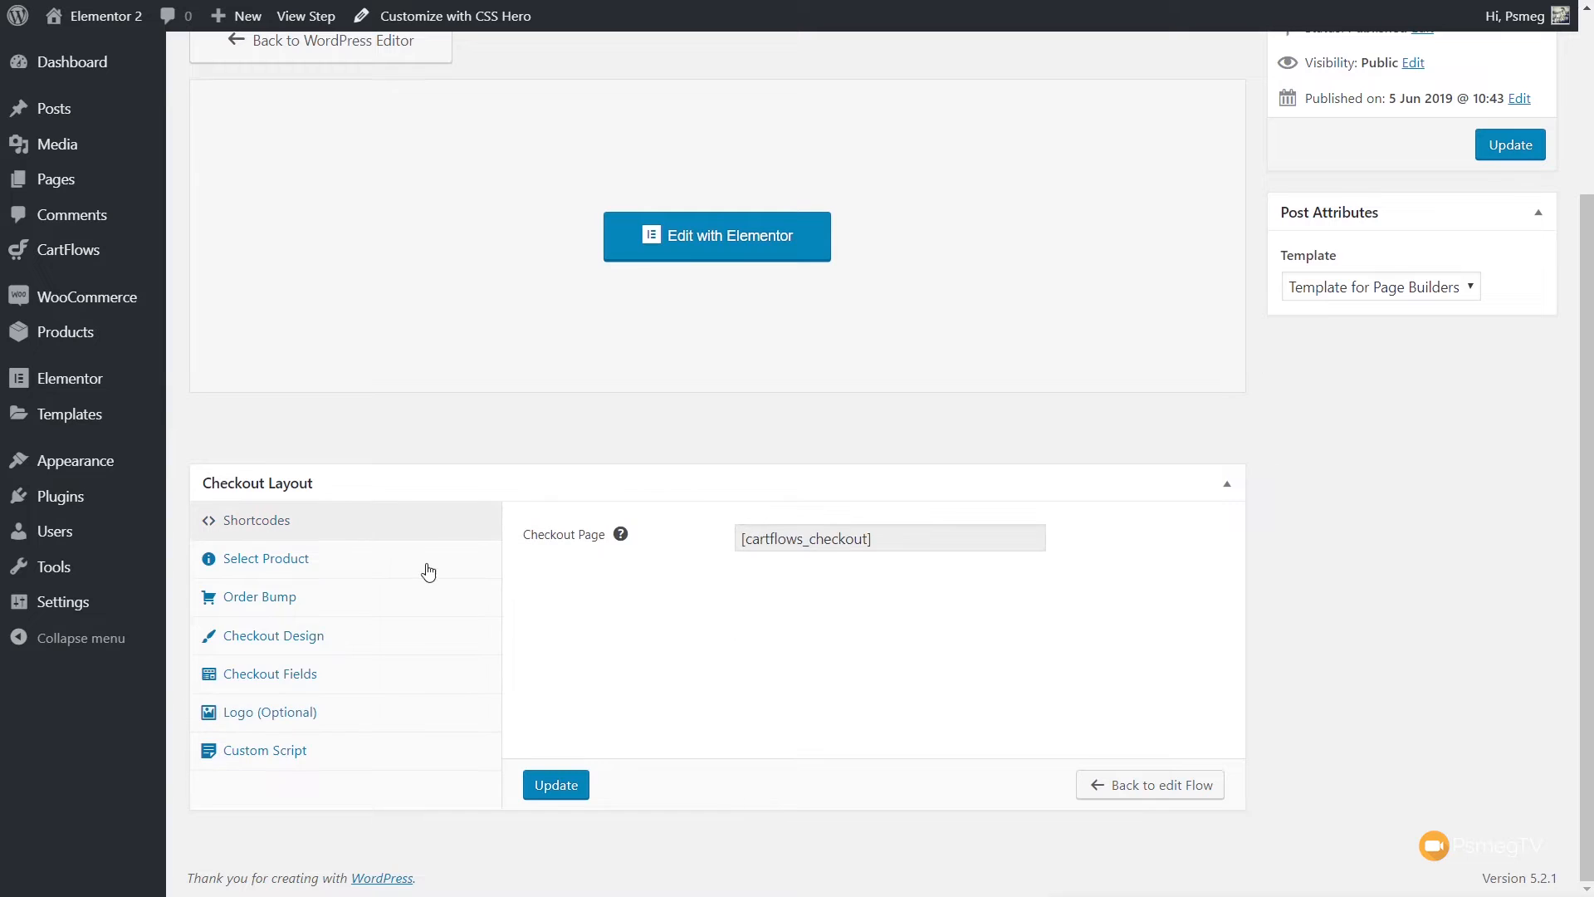
{"action": "triple_click", "coordinate": [864, 538]}
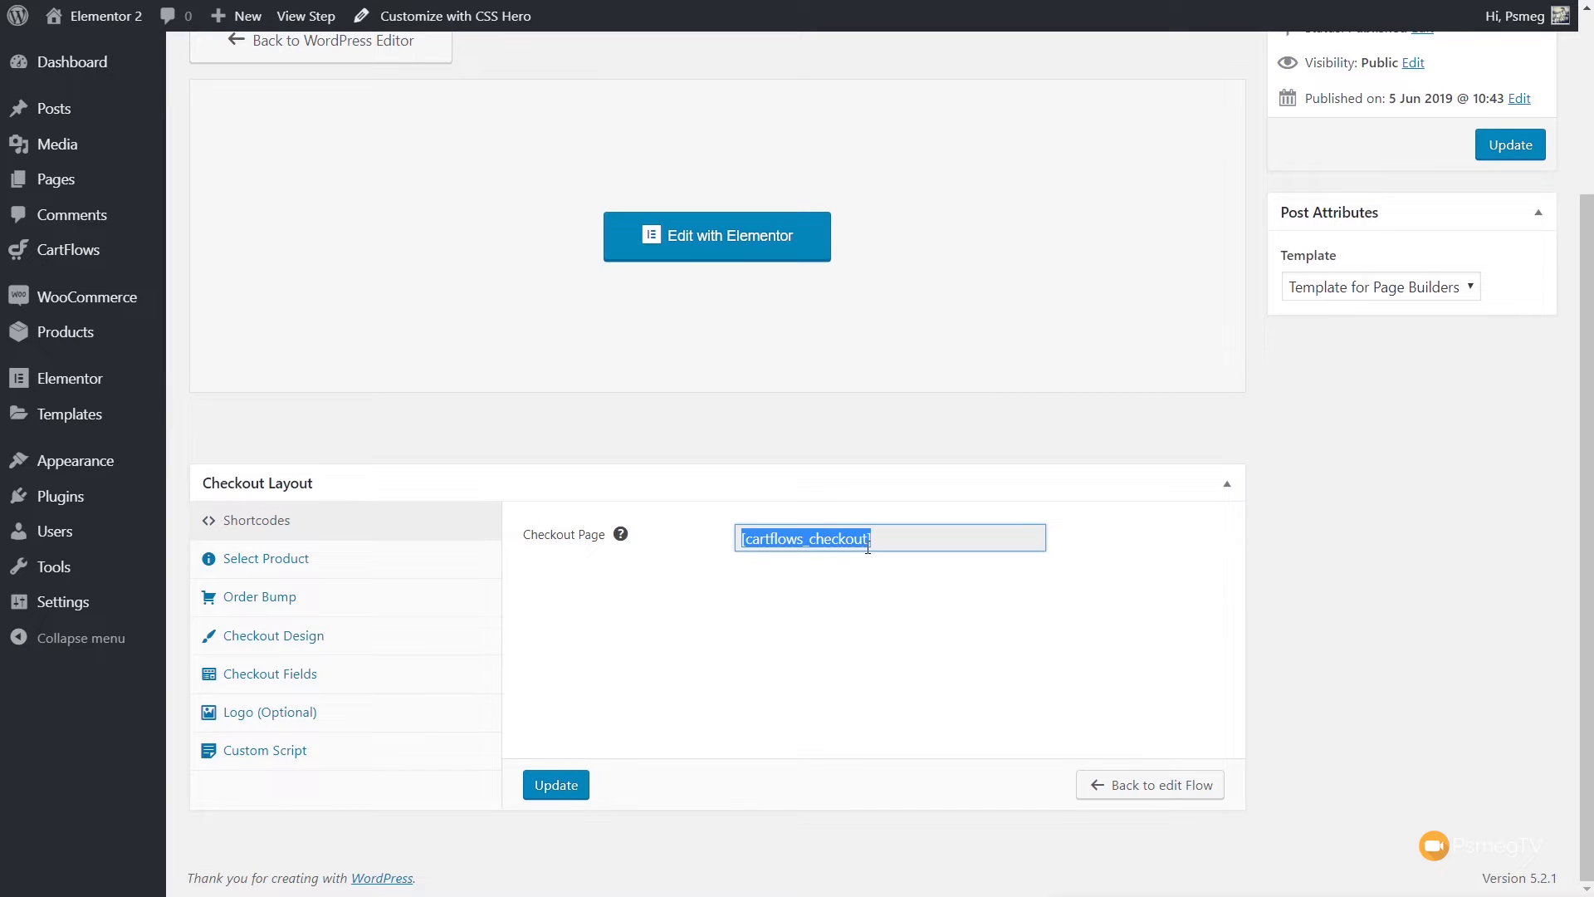
{"action": "left_click", "coordinate": [266, 558]}
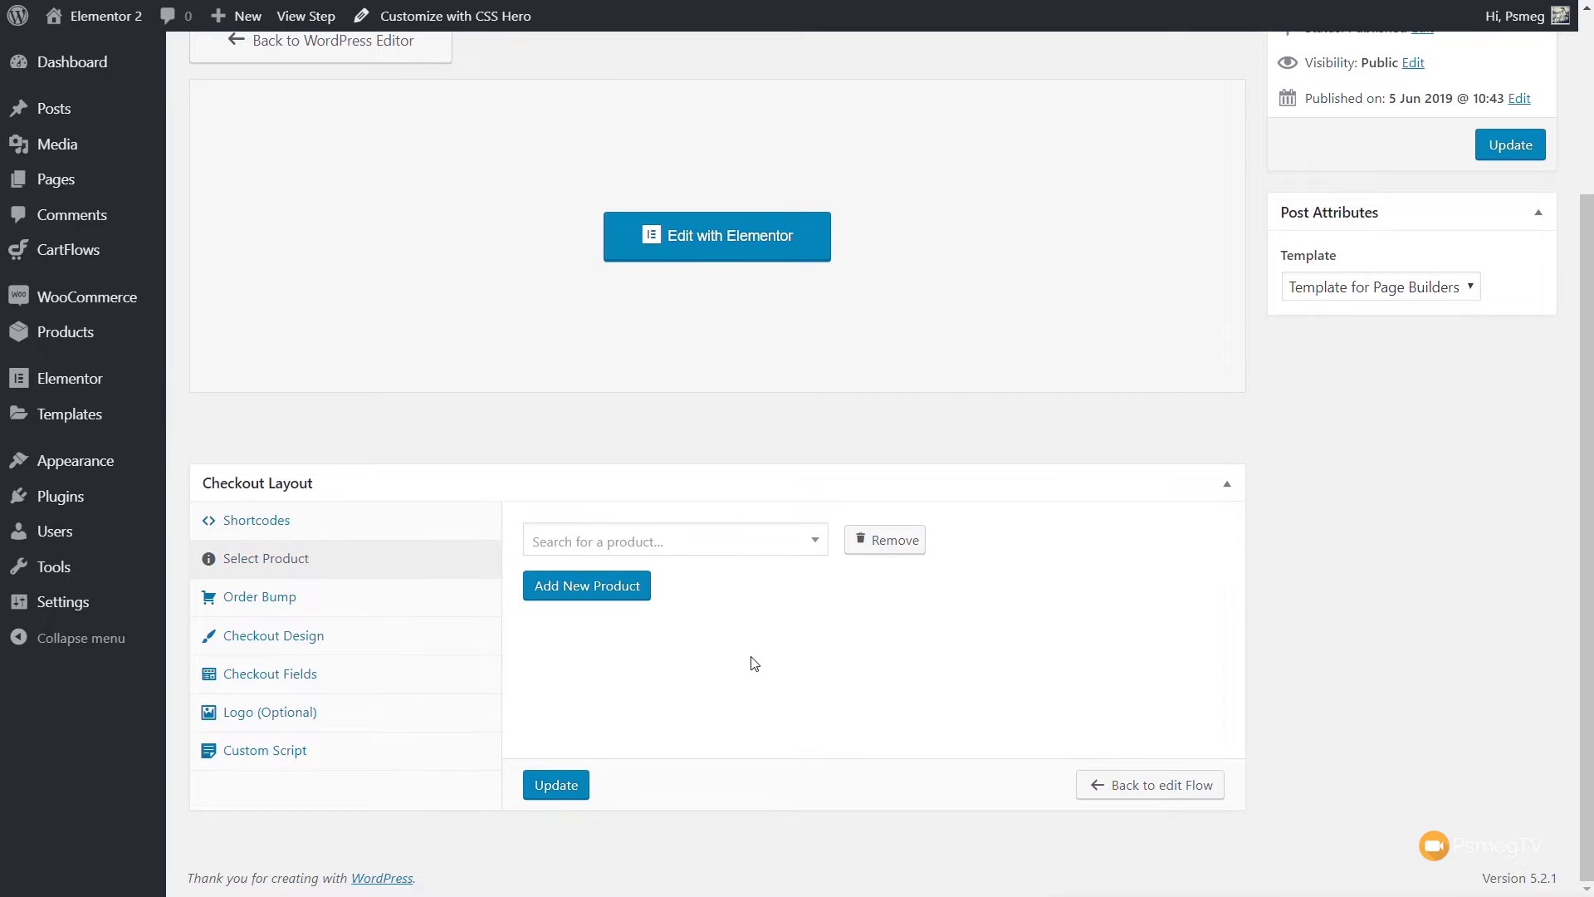
{"action": "mouse_move", "coordinate": [702, 669]}
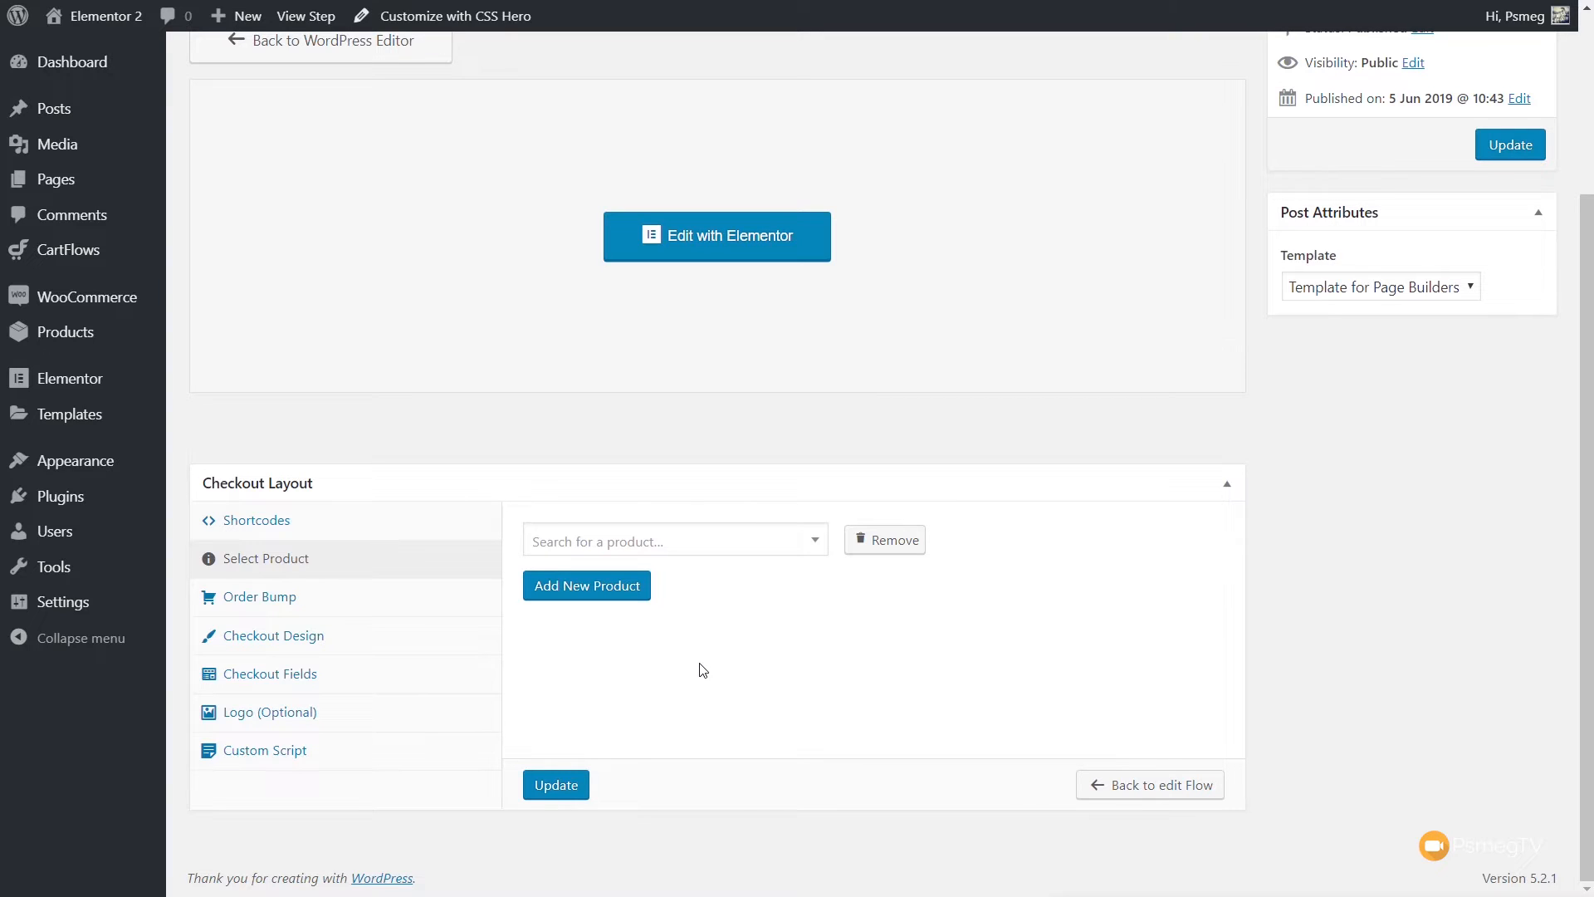
{"action": "mouse_move", "coordinate": [729, 592]}
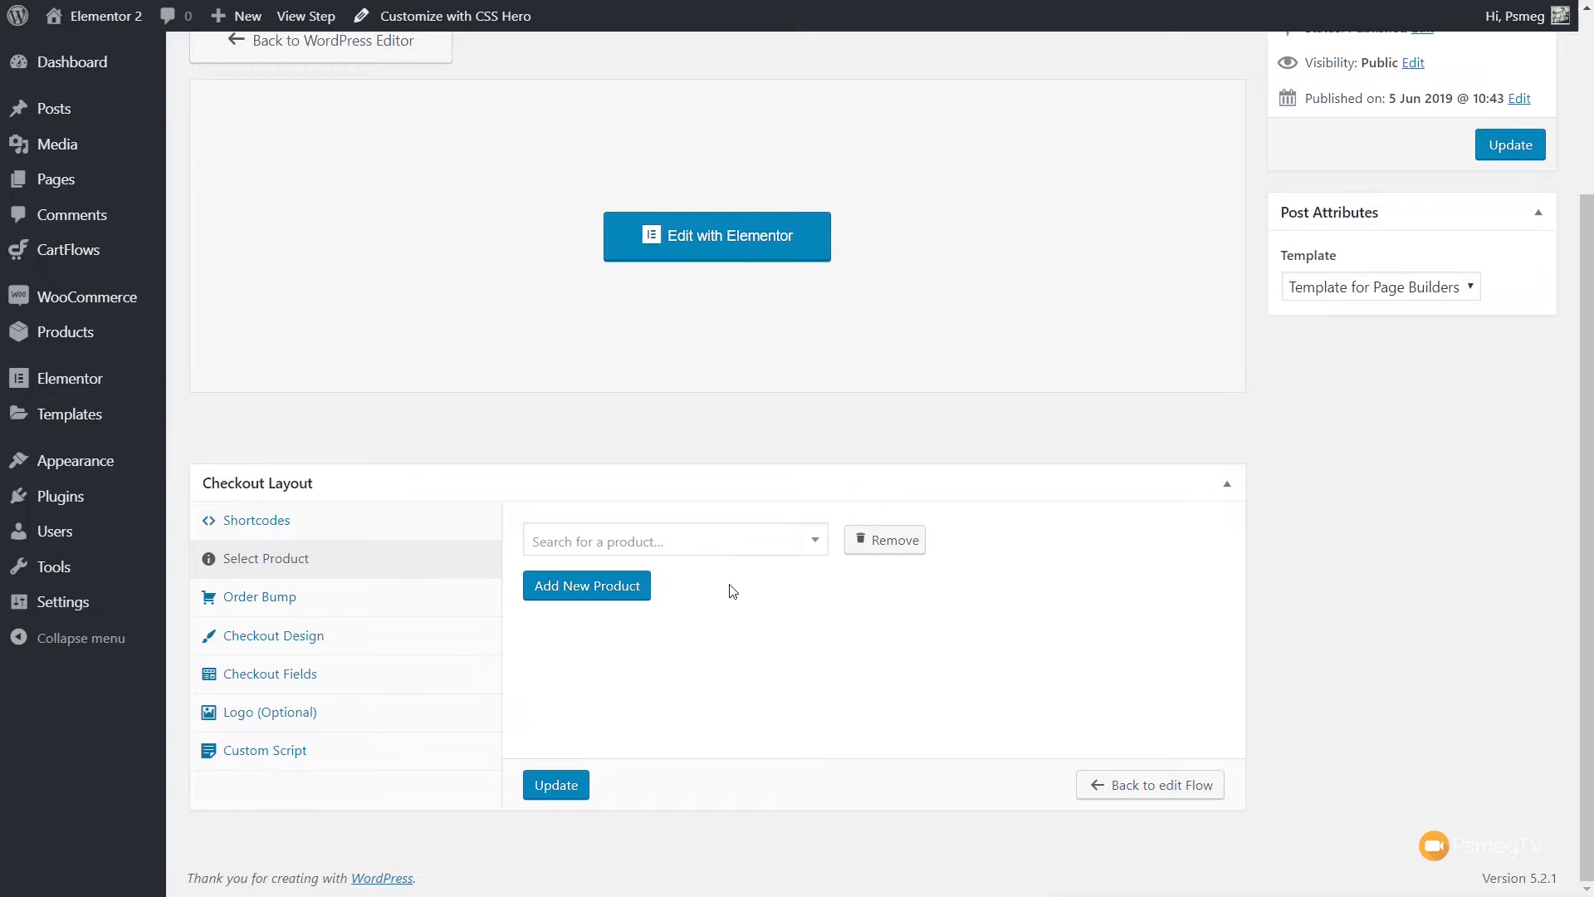
{"action": "left_click", "coordinate": [674, 540]}
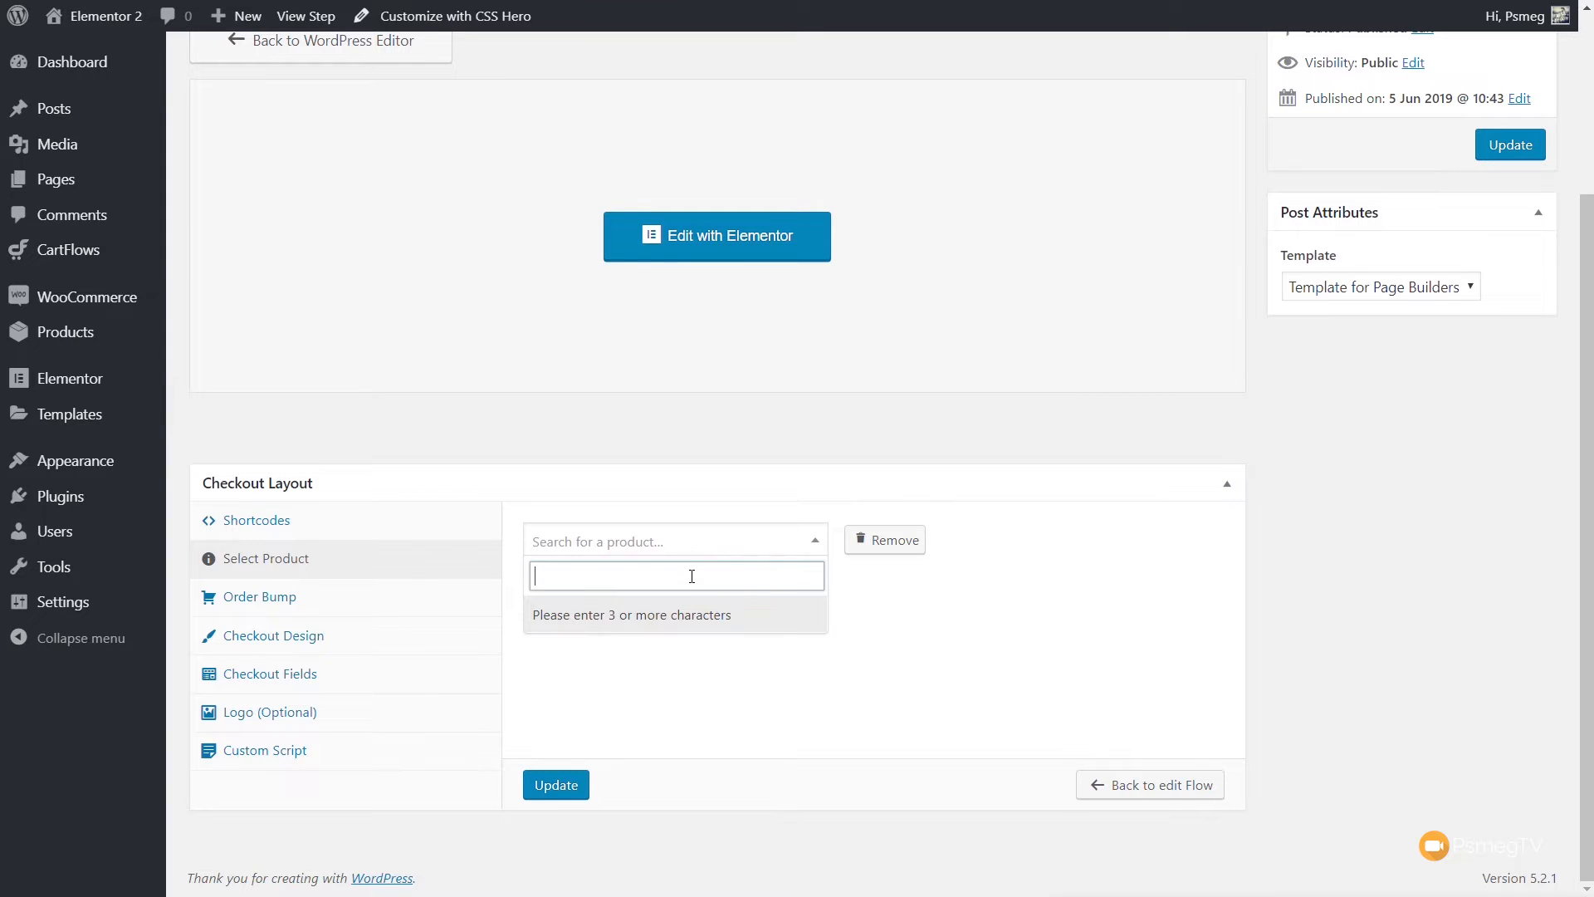
{"action": "type", "text": "beanie)"}
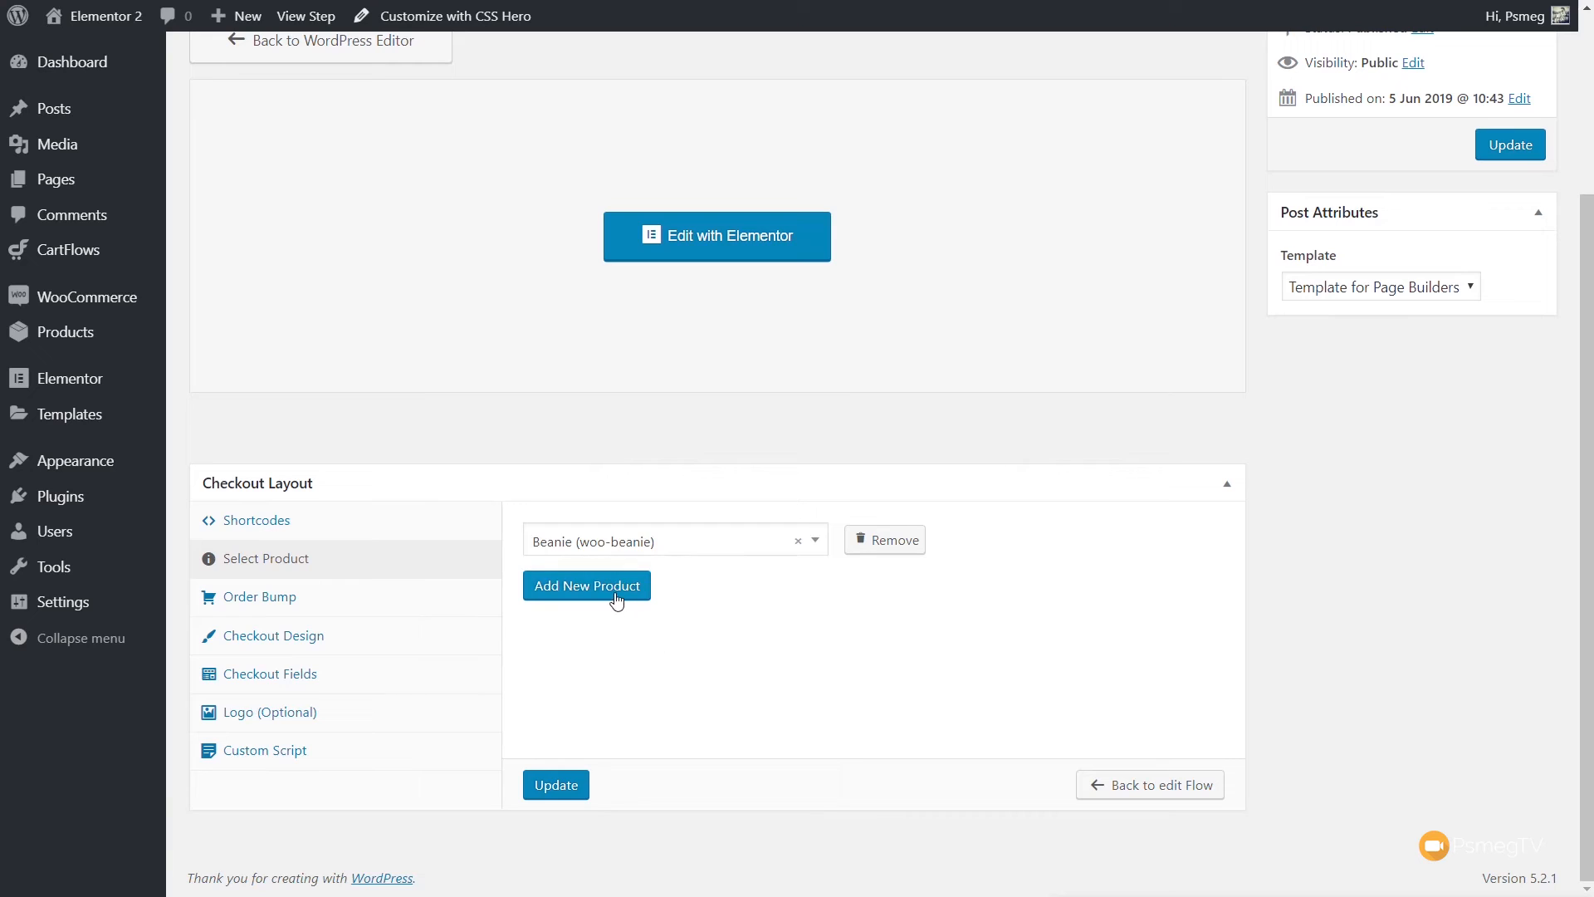
{"action": "left_click", "coordinate": [585, 584]}
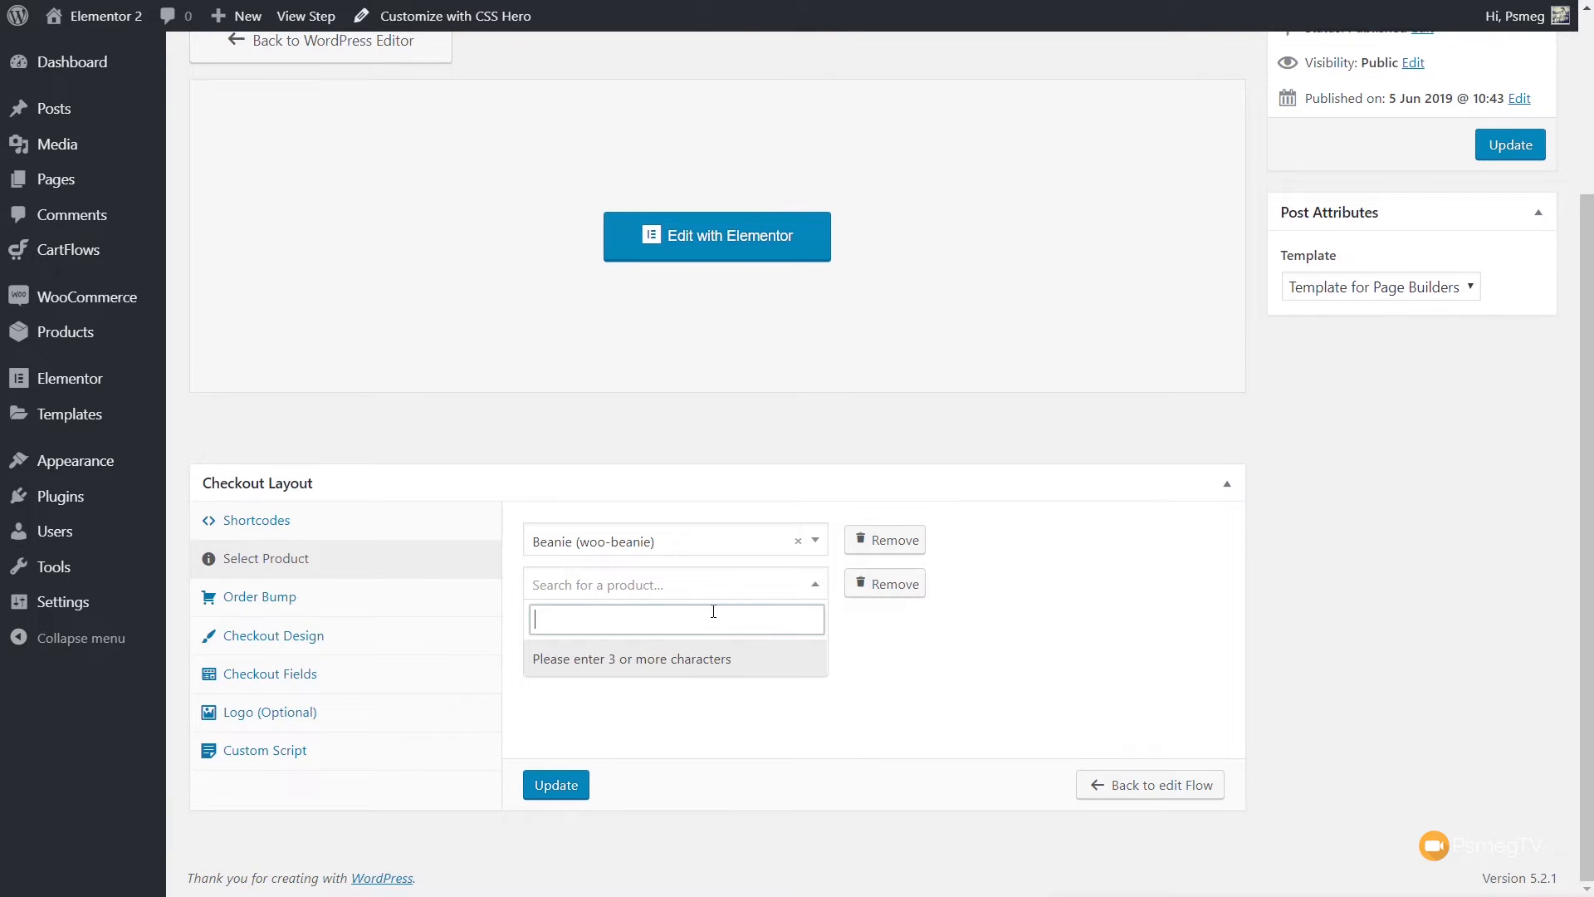
{"action": "left_click", "coordinate": [674, 618]}
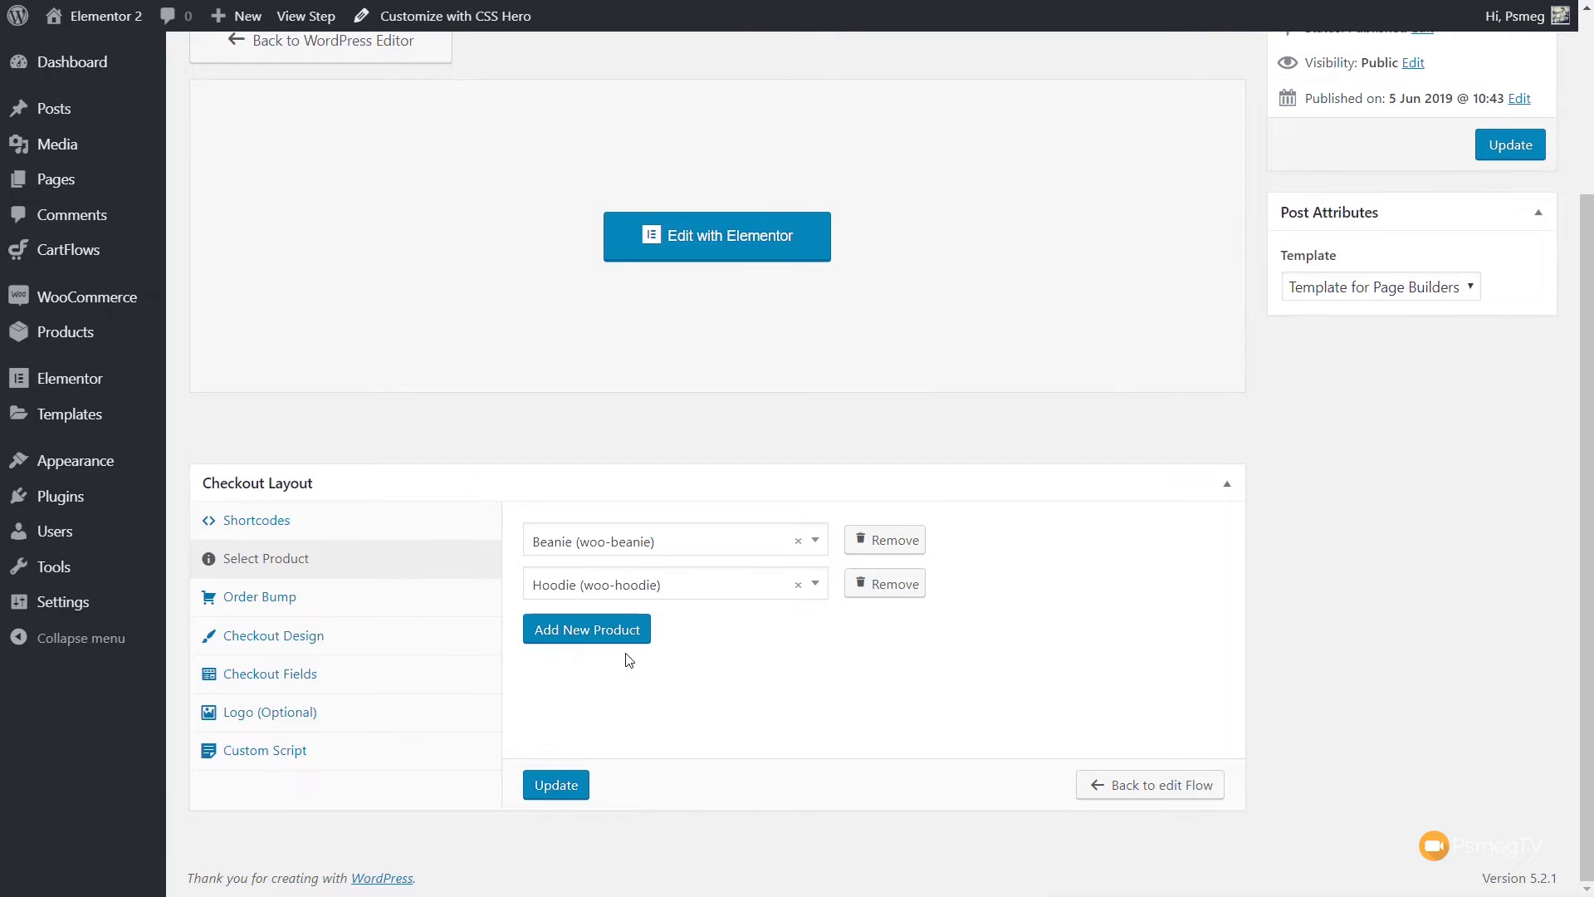
{"action": "mouse_move", "coordinate": [613, 608]}
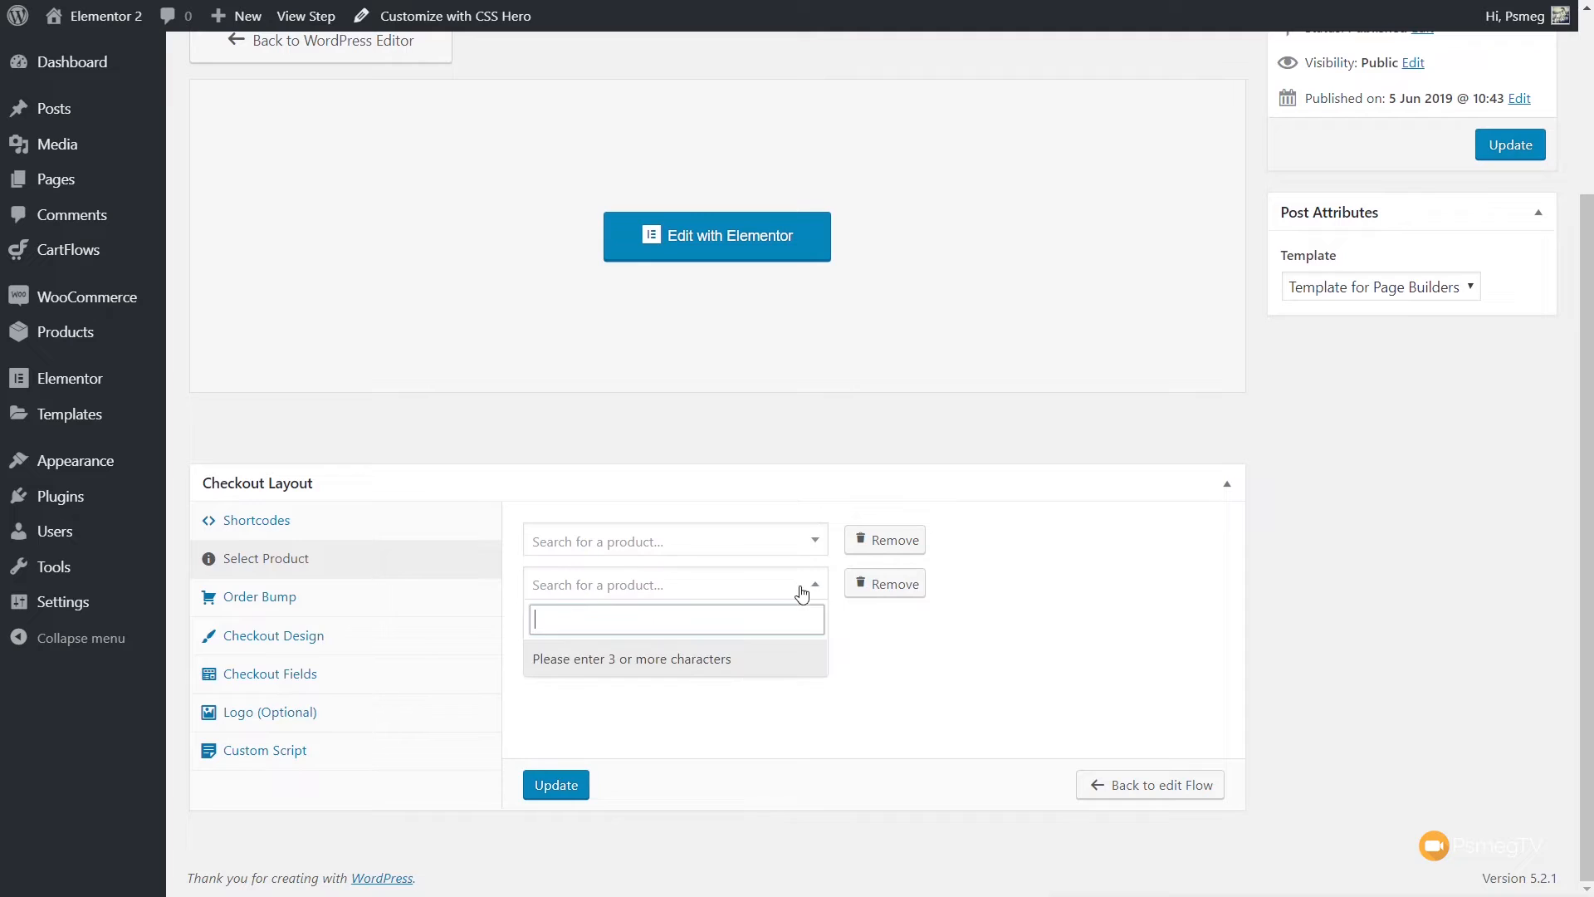
{"action": "left_click", "coordinate": [883, 583]}
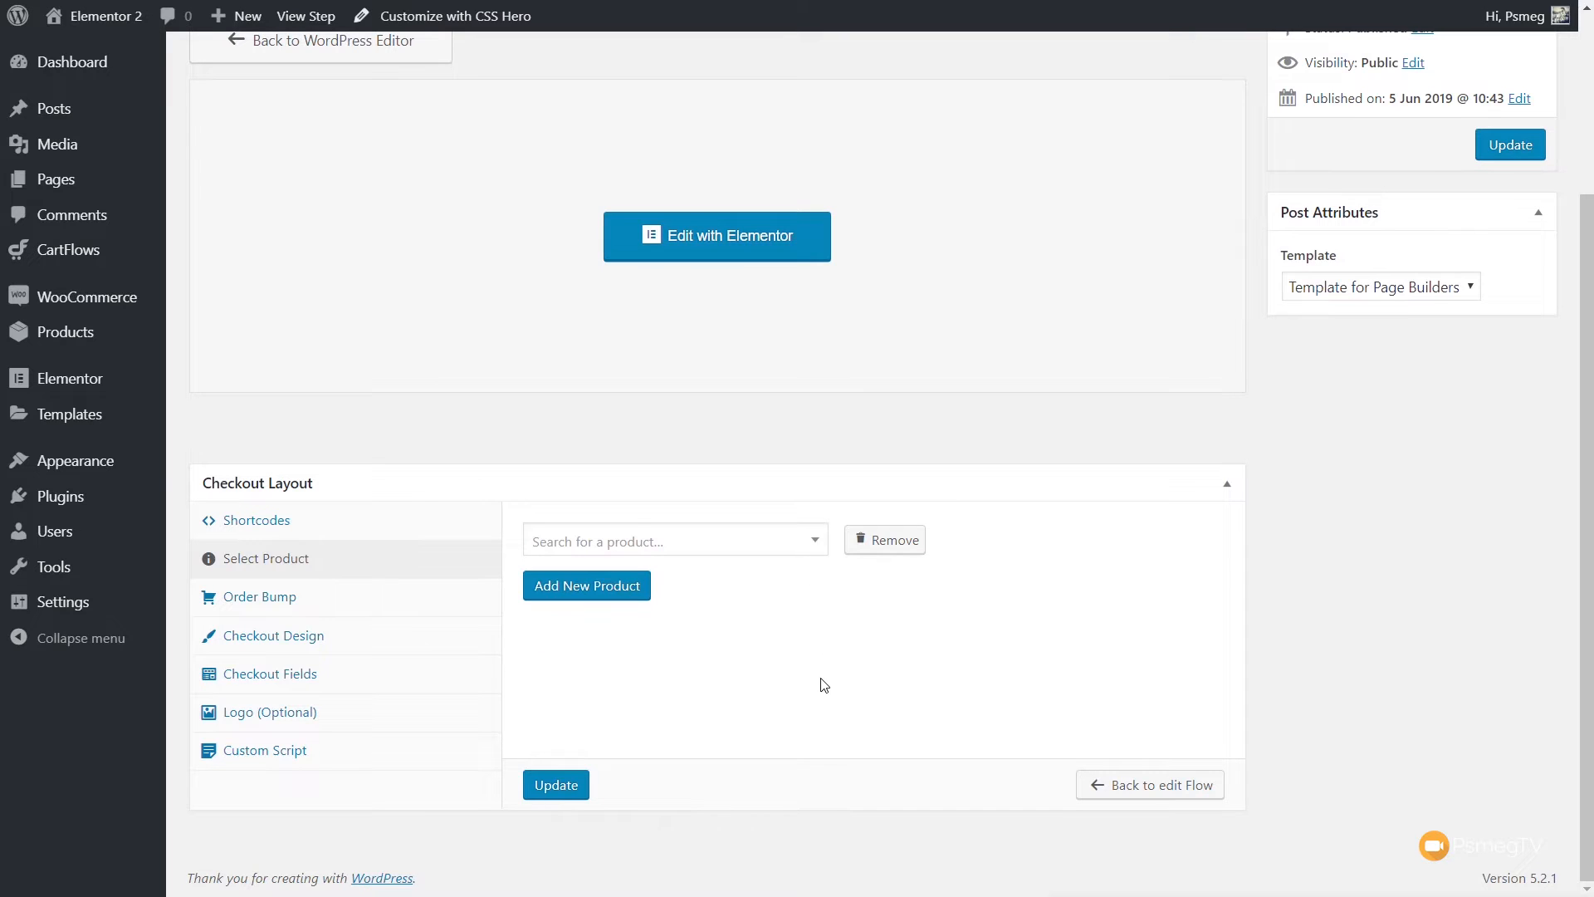
{"action": "mouse_move", "coordinate": [334, 602]}
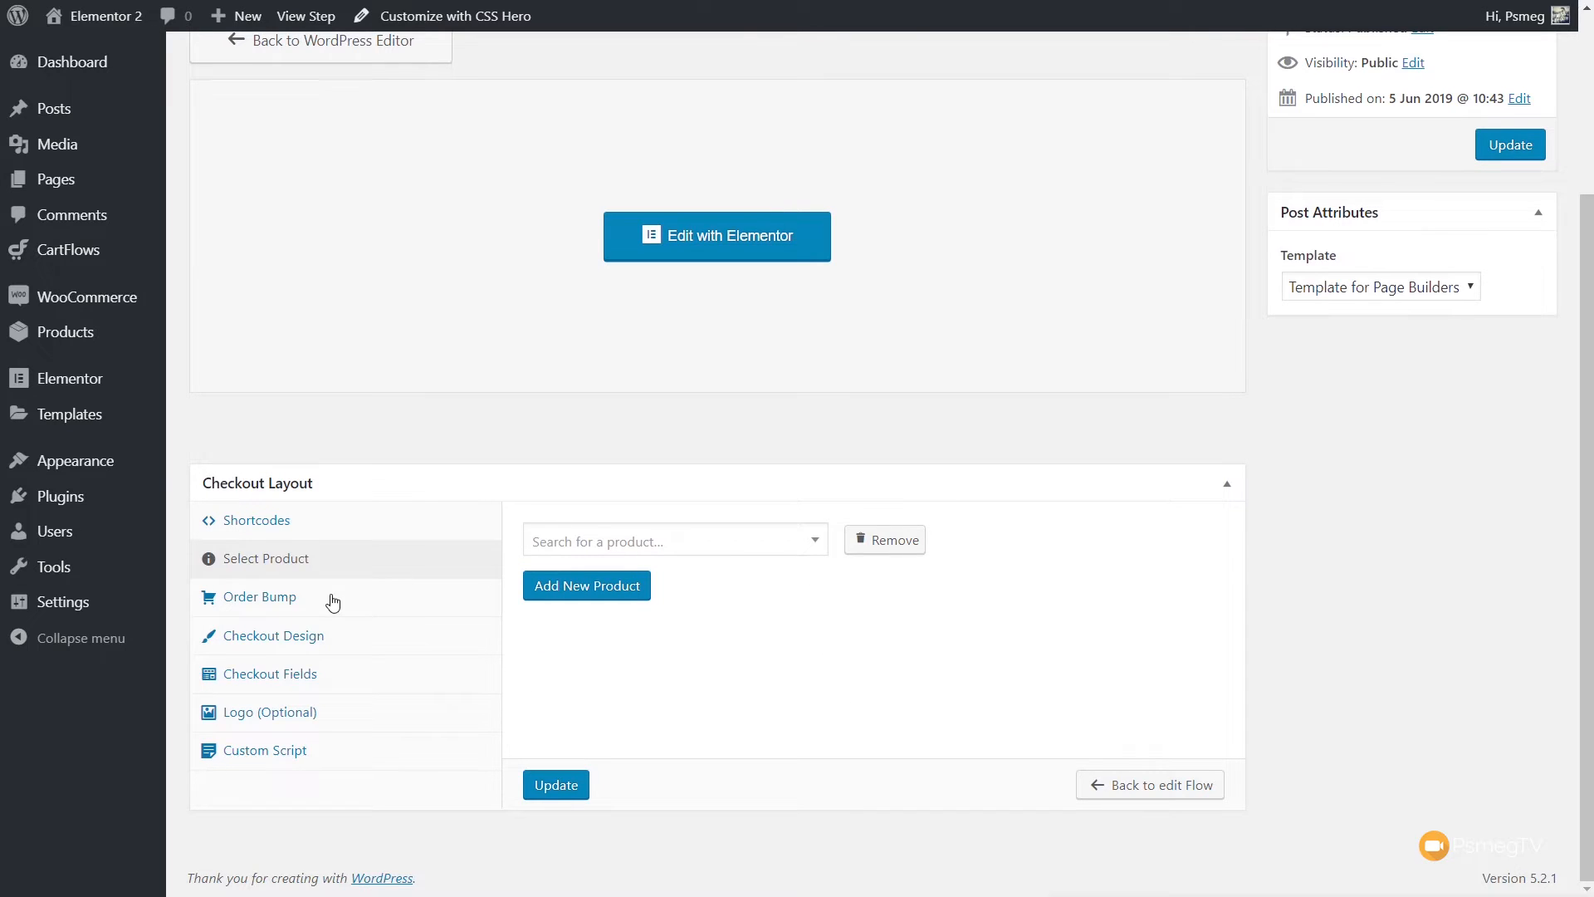
Check the Pro-only Order Bump options, then view the Checkout Design settings.
{"action": "left_click", "coordinate": [258, 596]}
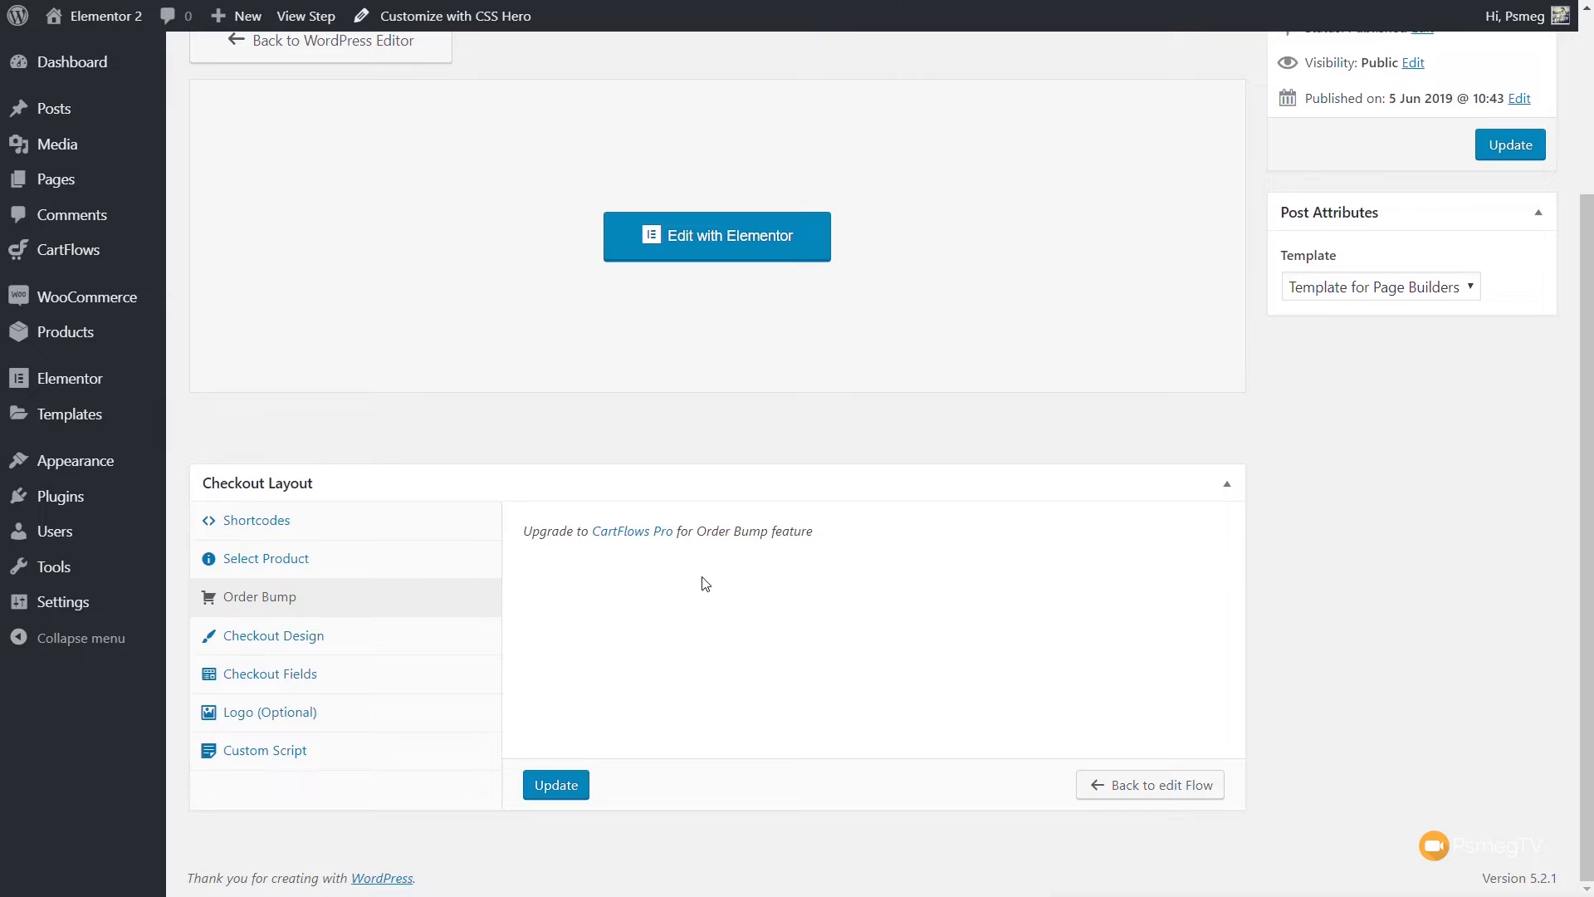
{"action": "left_click", "coordinate": [273, 635]}
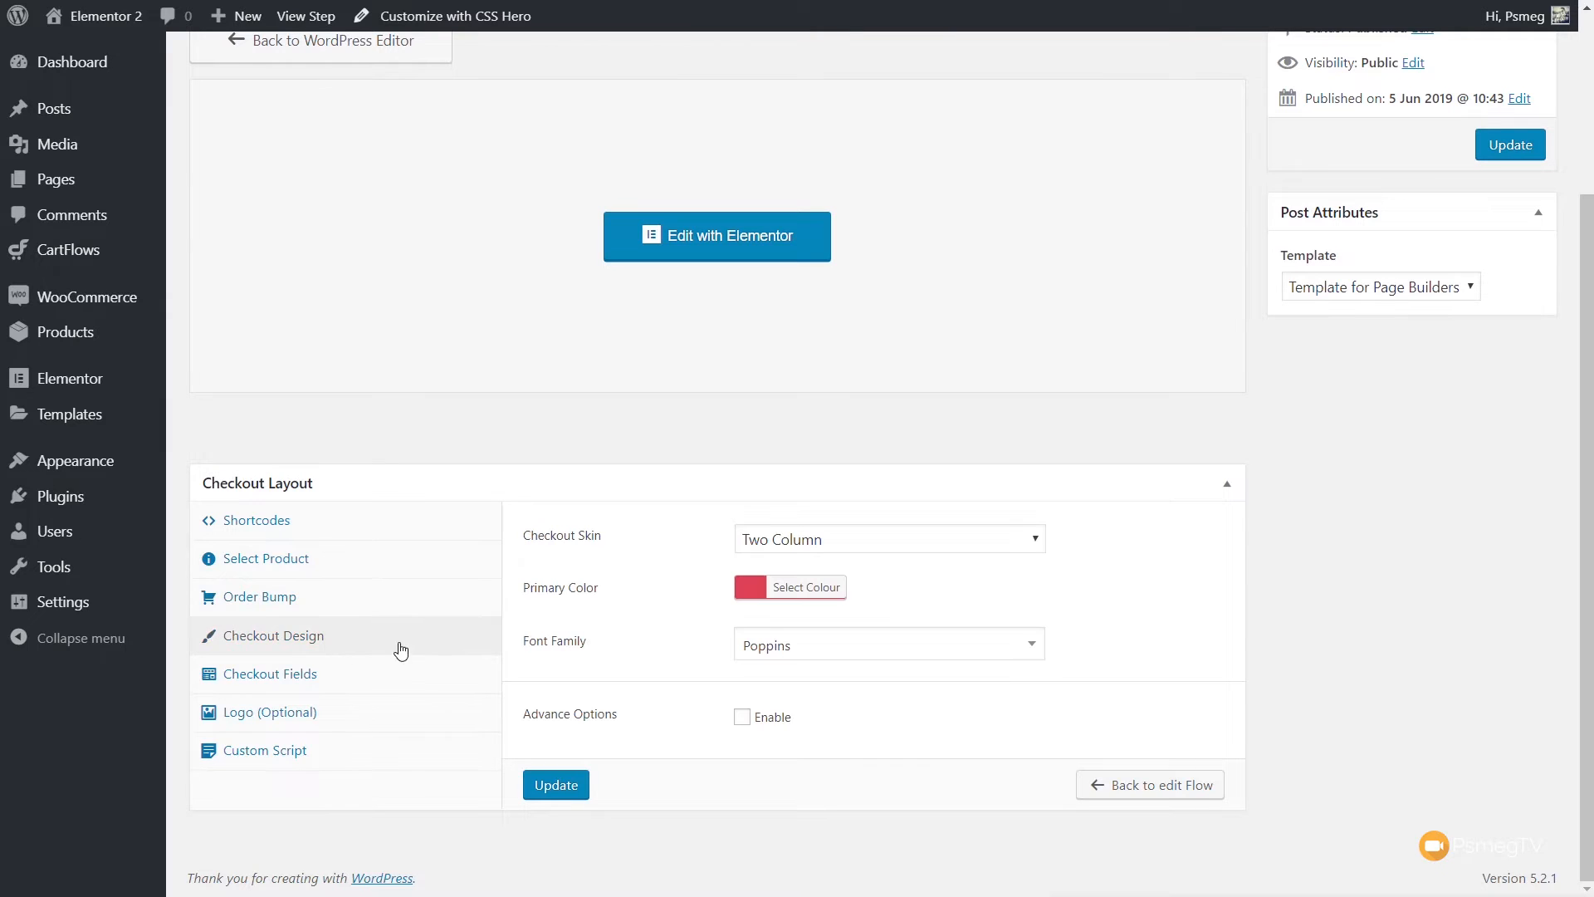
{"action": "mouse_move", "coordinate": [634, 577]}
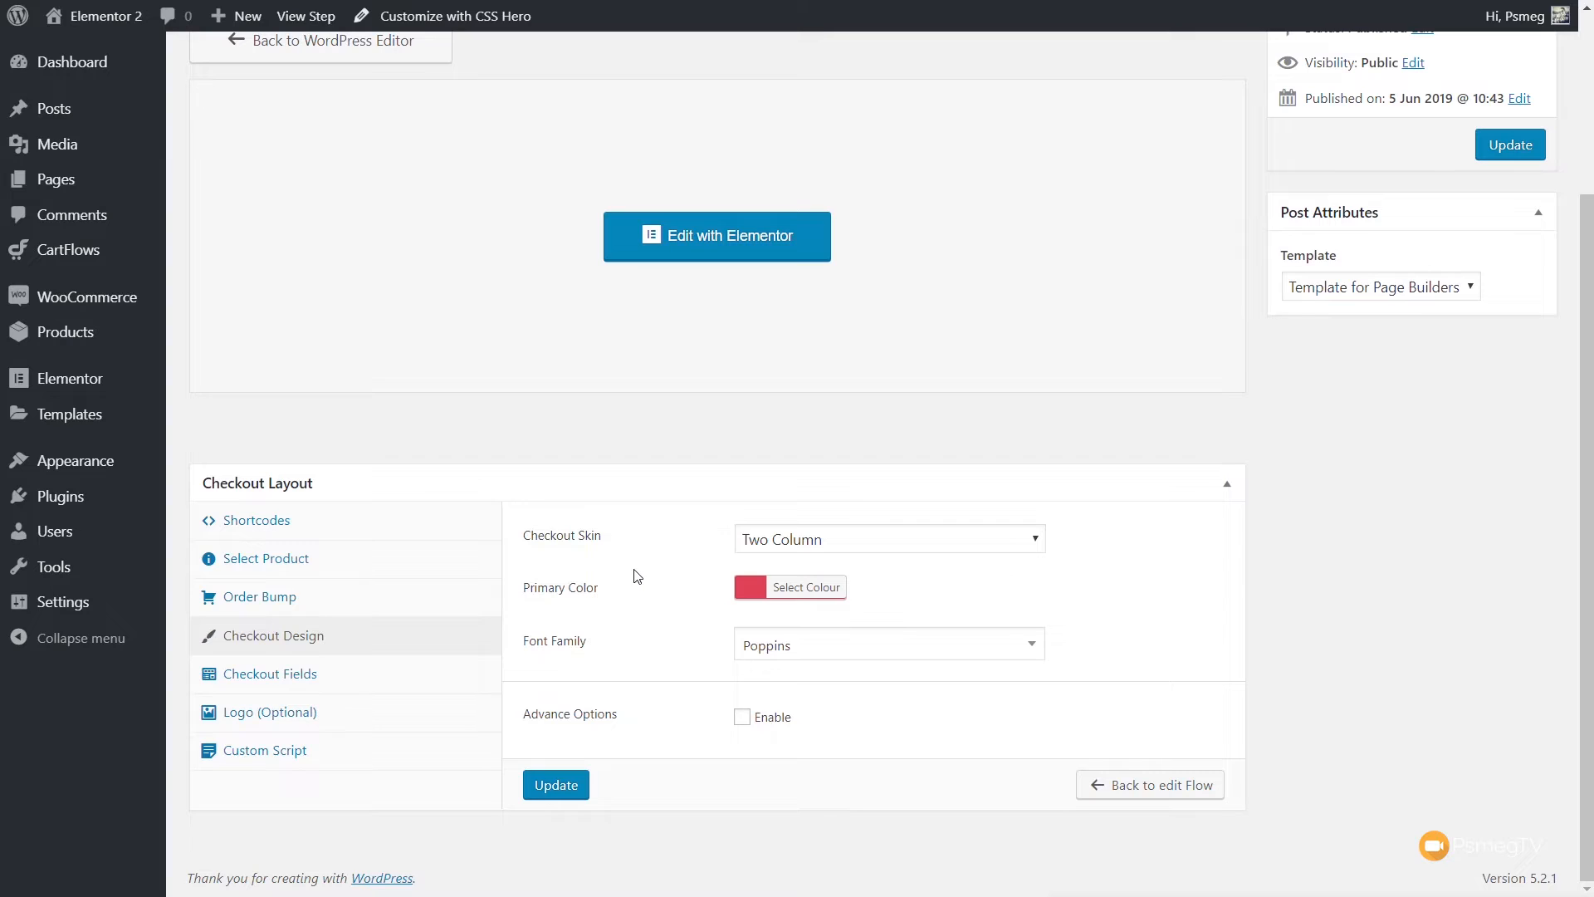
{"action": "mouse_move", "coordinate": [793, 546]}
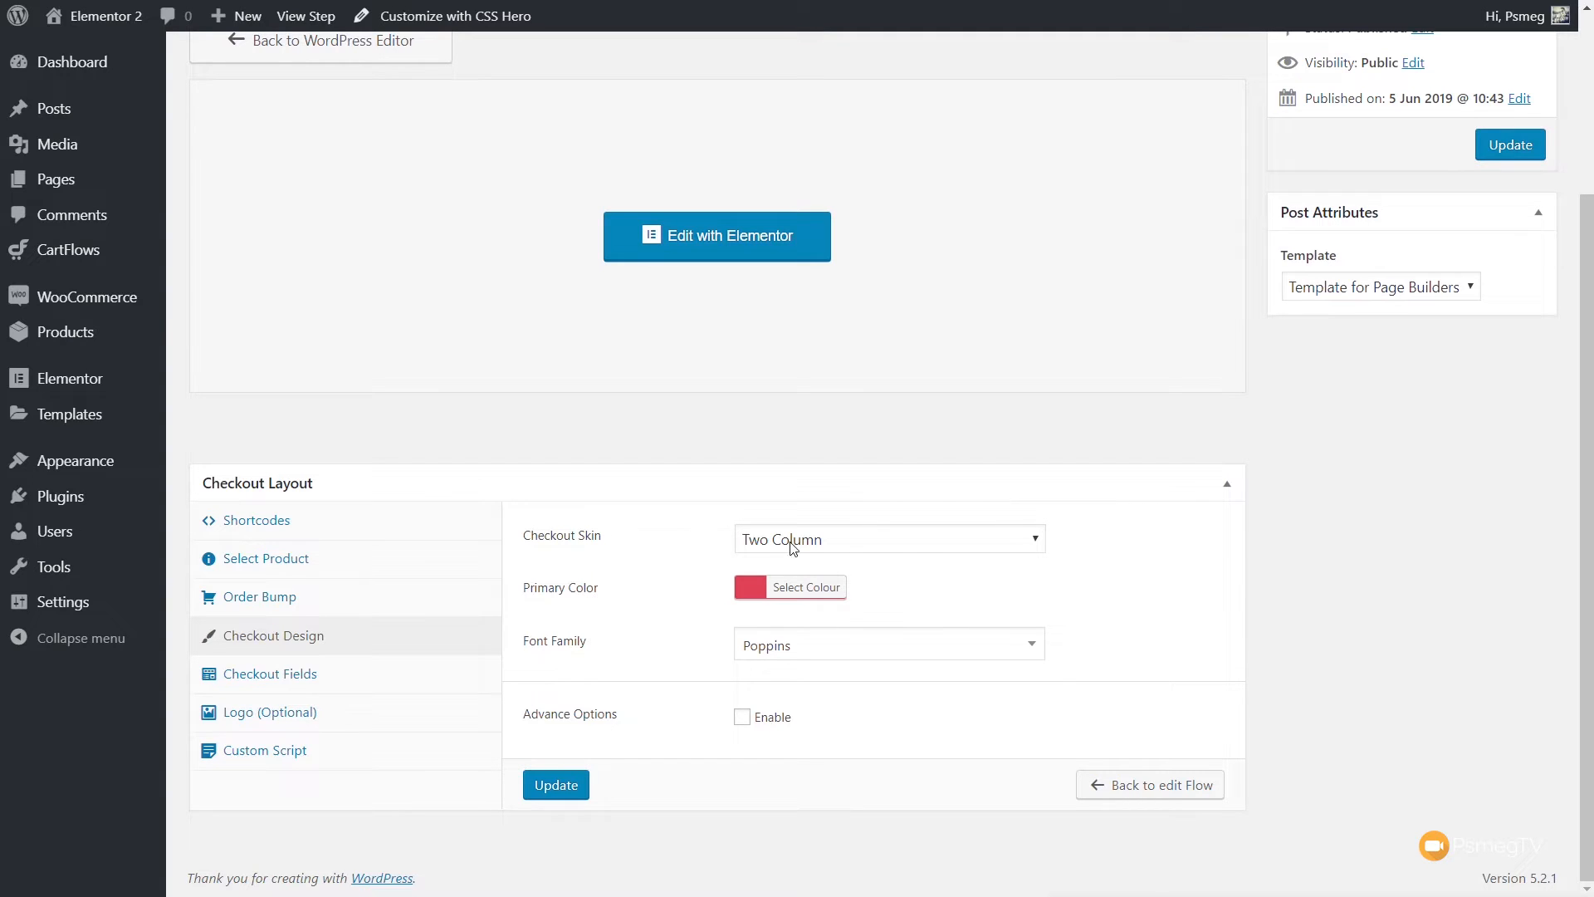
Keep the Two Column skin, choose a blue primary colour and Muli font, enabling Advance Options.
{"action": "left_click", "coordinate": [888, 539]}
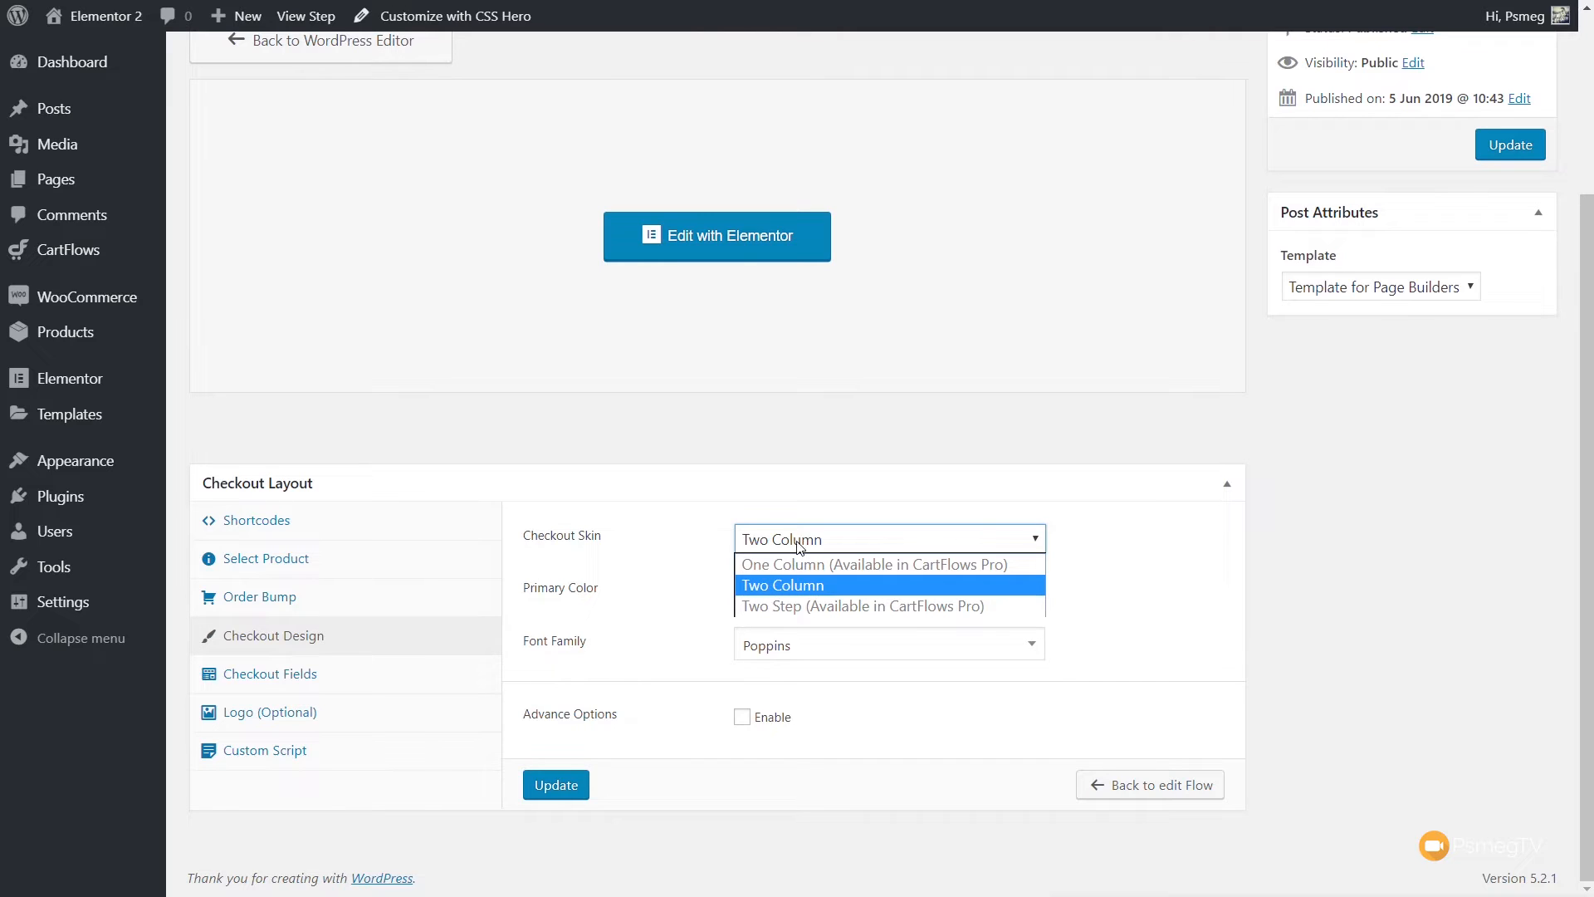
{"action": "left_click", "coordinate": [784, 584]}
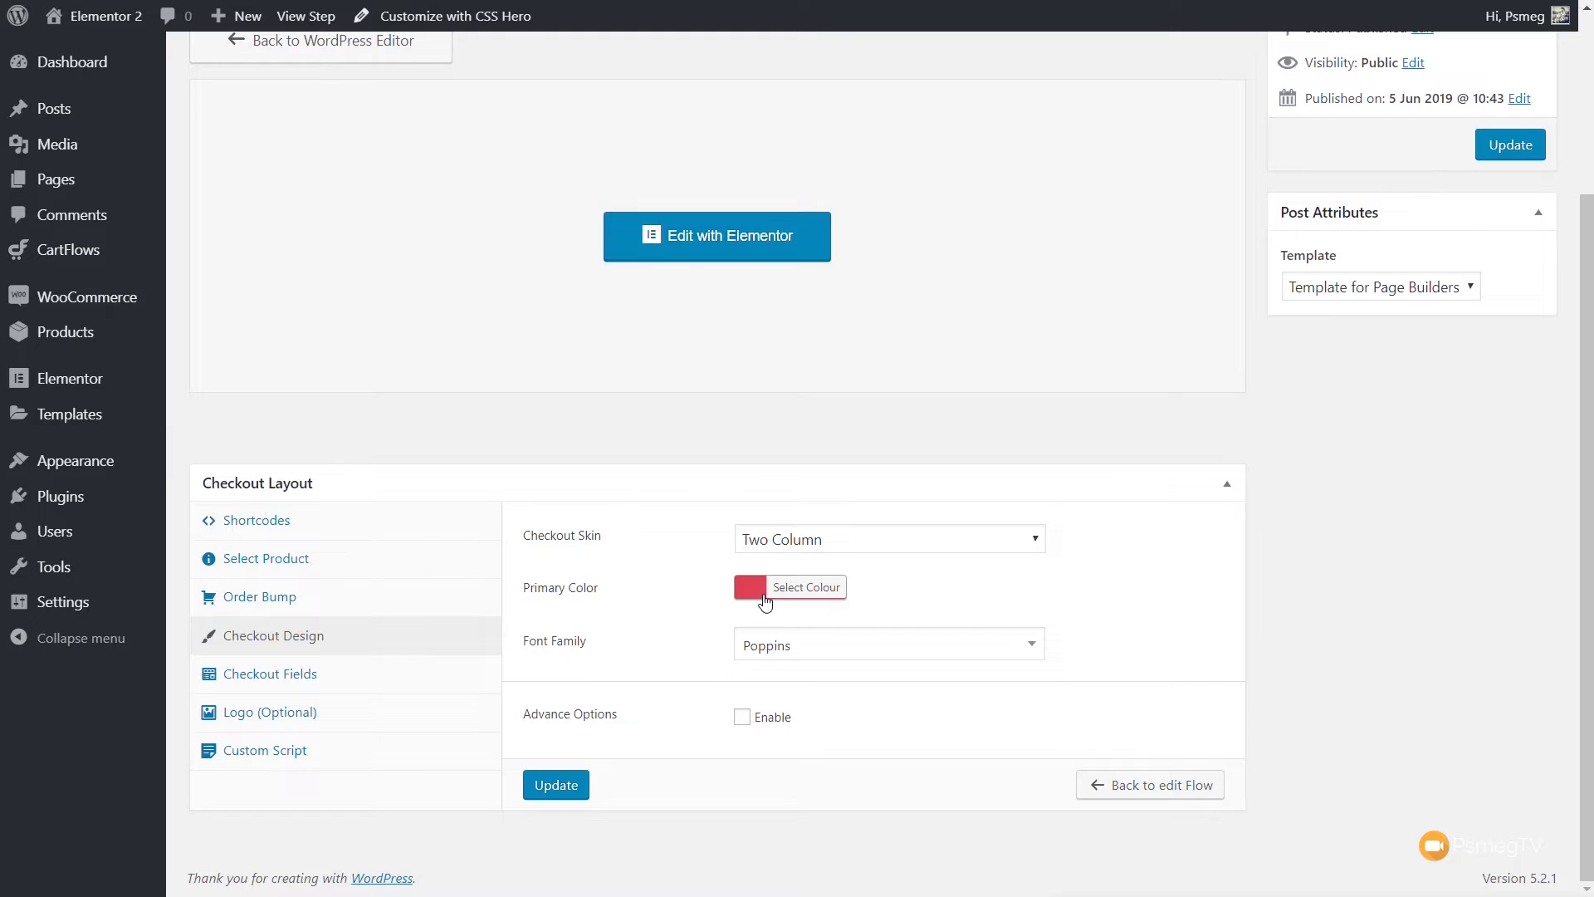
{"action": "left_click", "coordinate": [807, 587]}
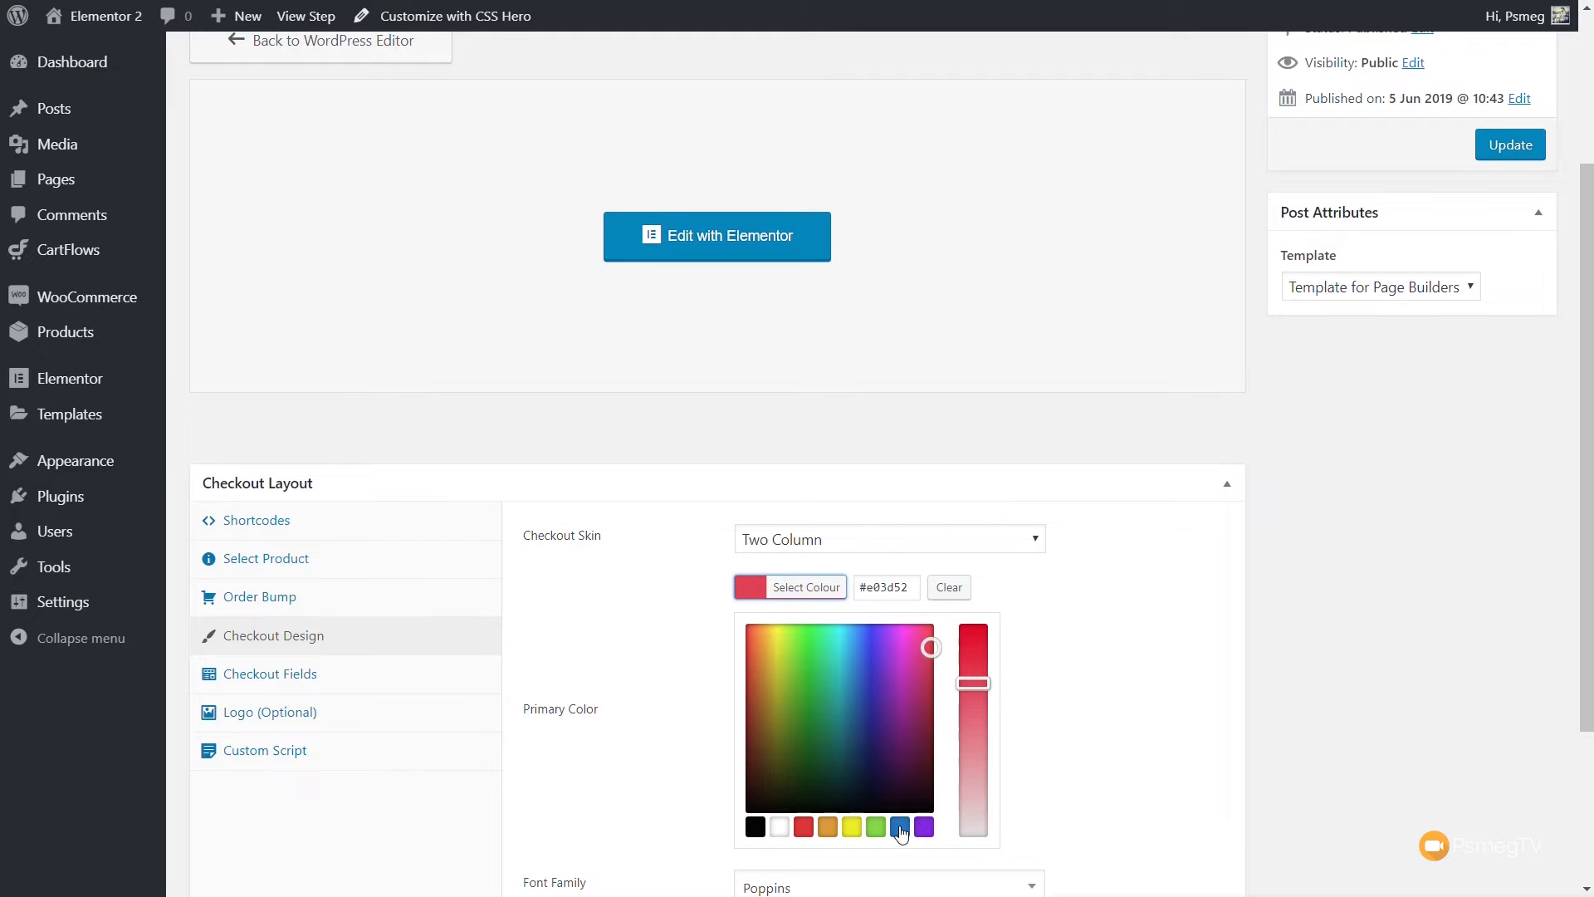
{"action": "left_click", "coordinate": [899, 827]}
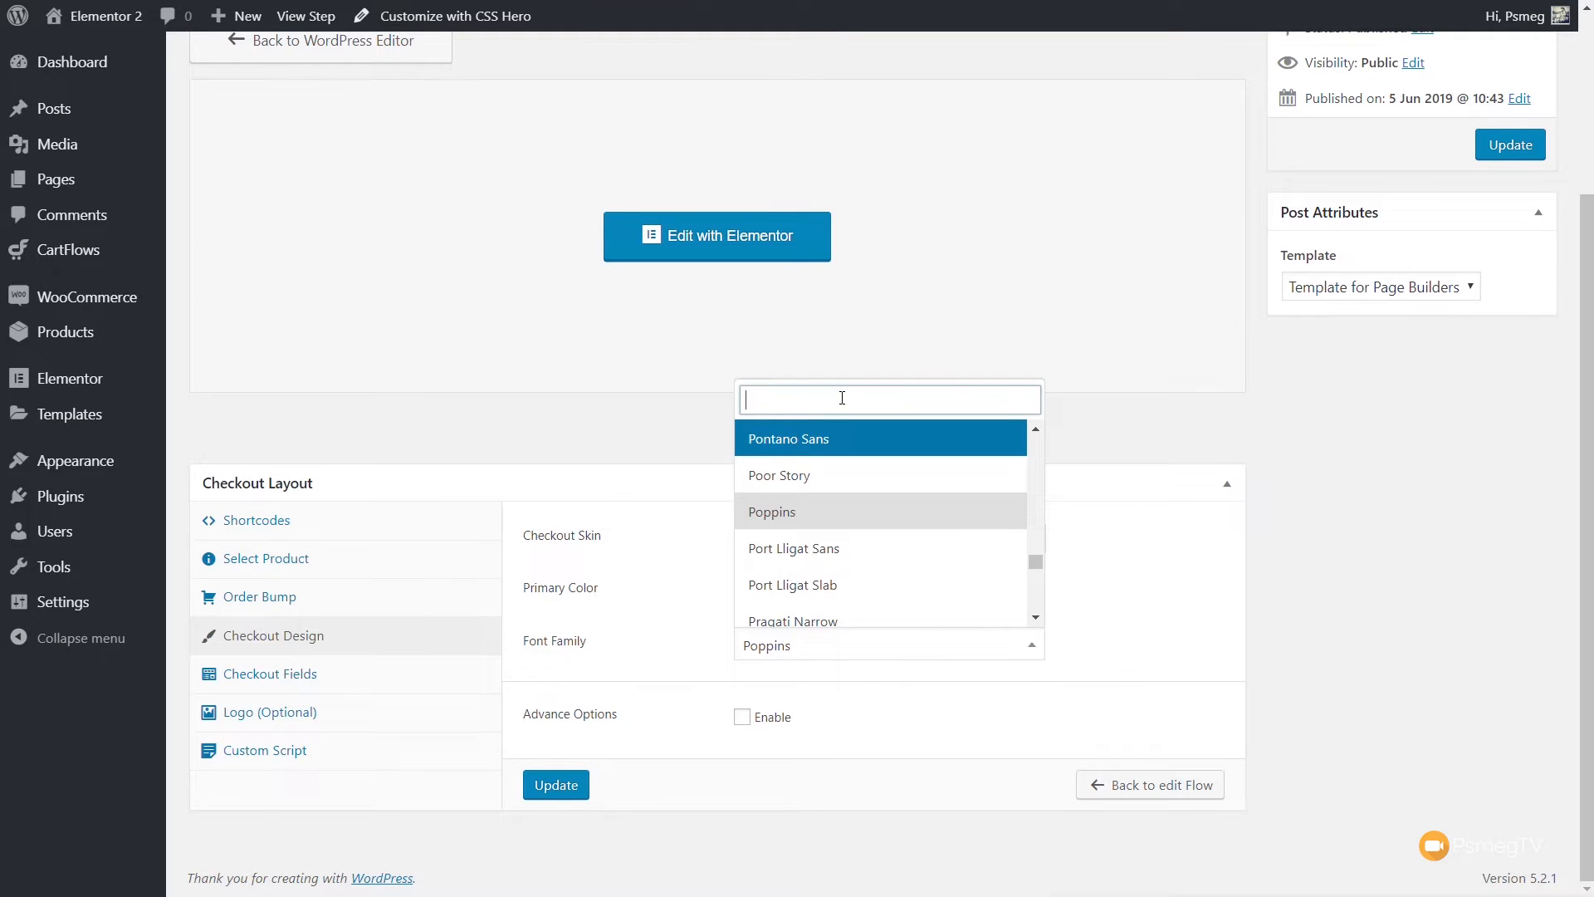
{"action": "type", "text": "muli"}
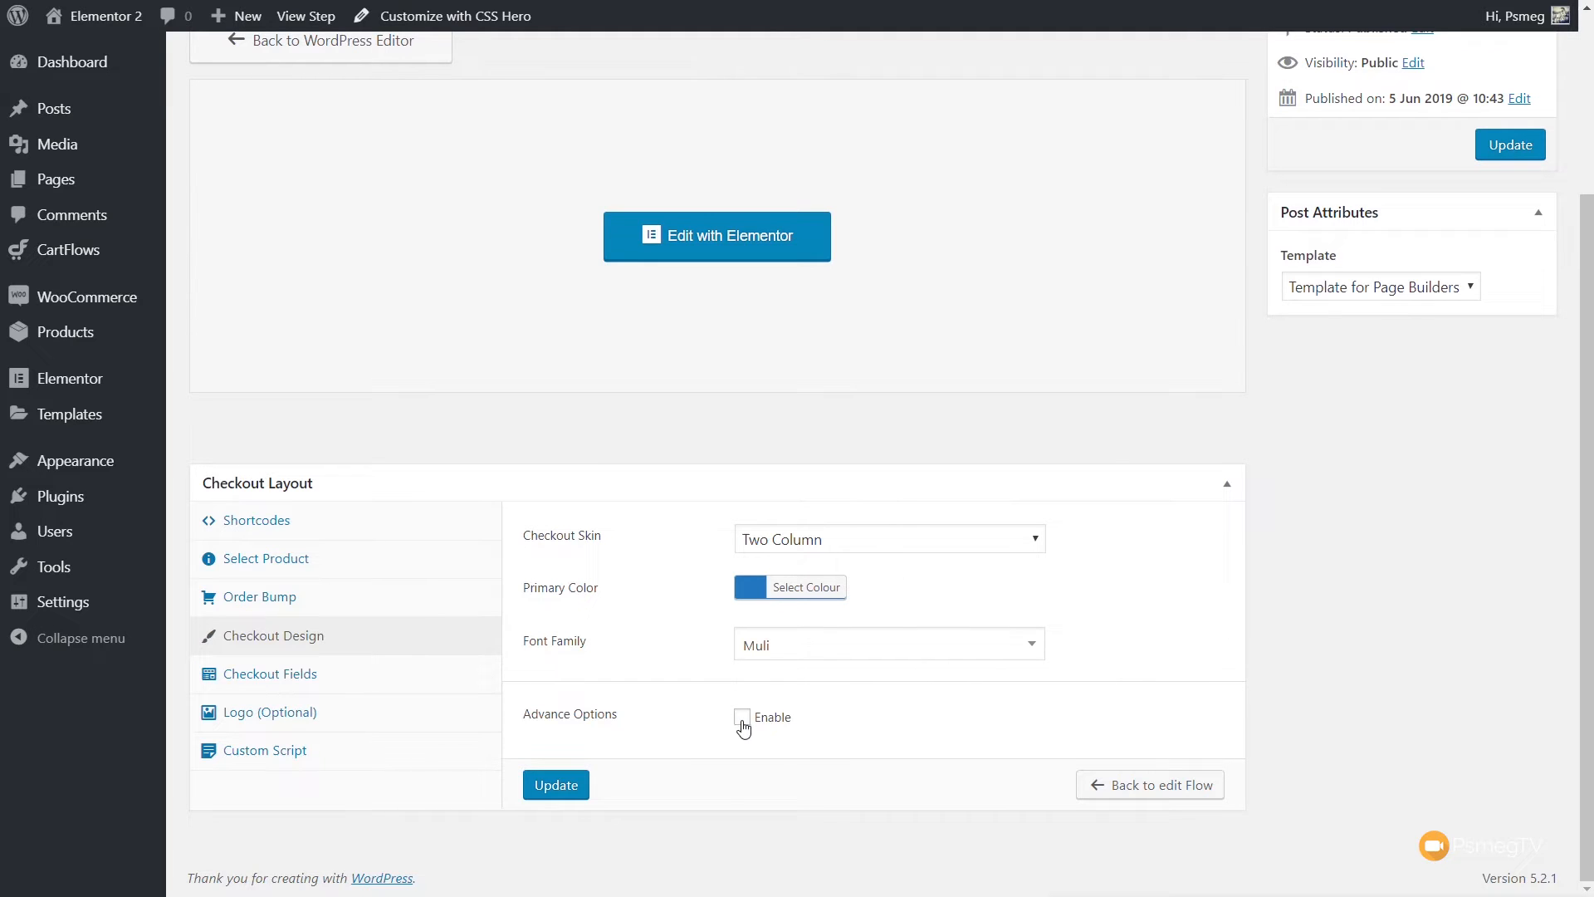
{"action": "left_click", "coordinate": [741, 716]}
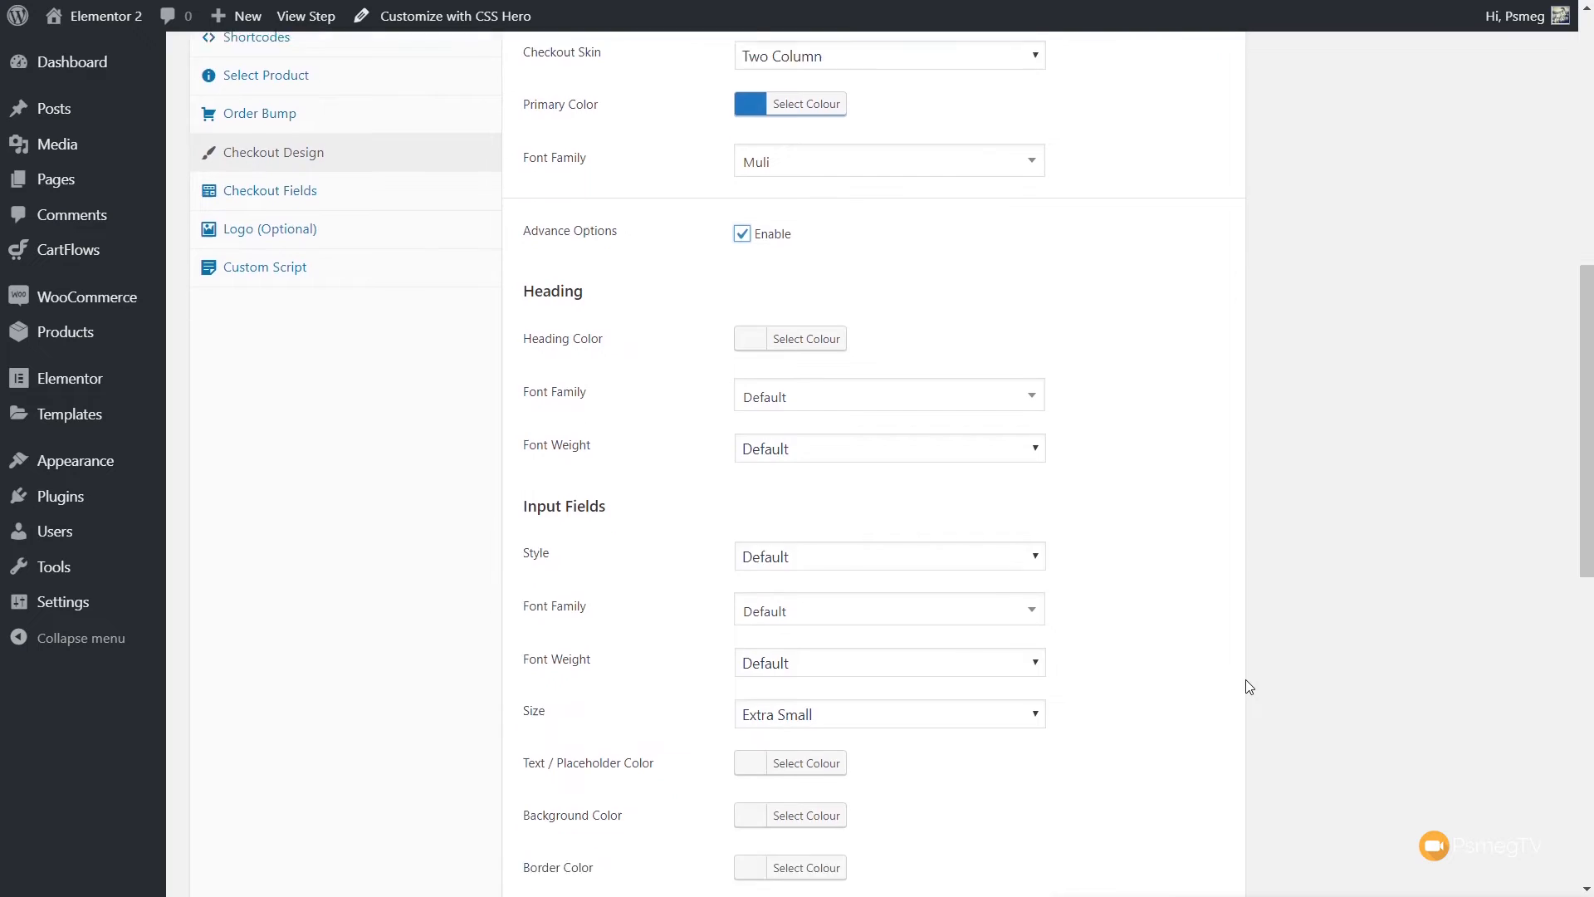
Leave the advanced design options off and view the Pro-only Checkout Fields section.
{"action": "scroll", "scroll_direction": "down", "scroll_amount": 3}
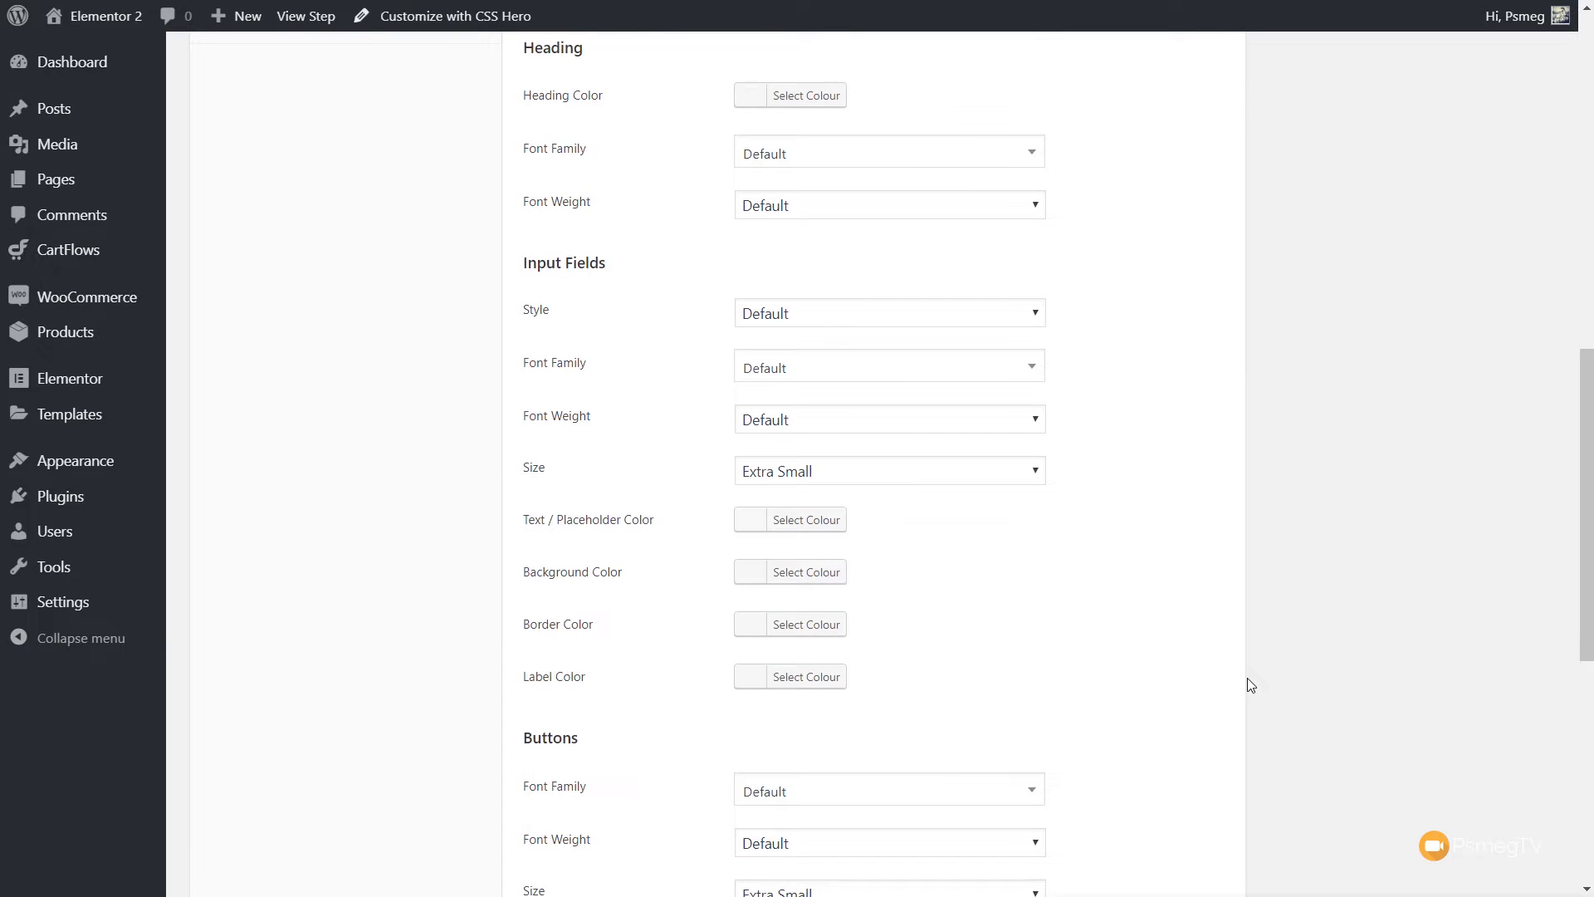
{"action": "scroll", "scroll_direction": "down", "scroll_amount": 3}
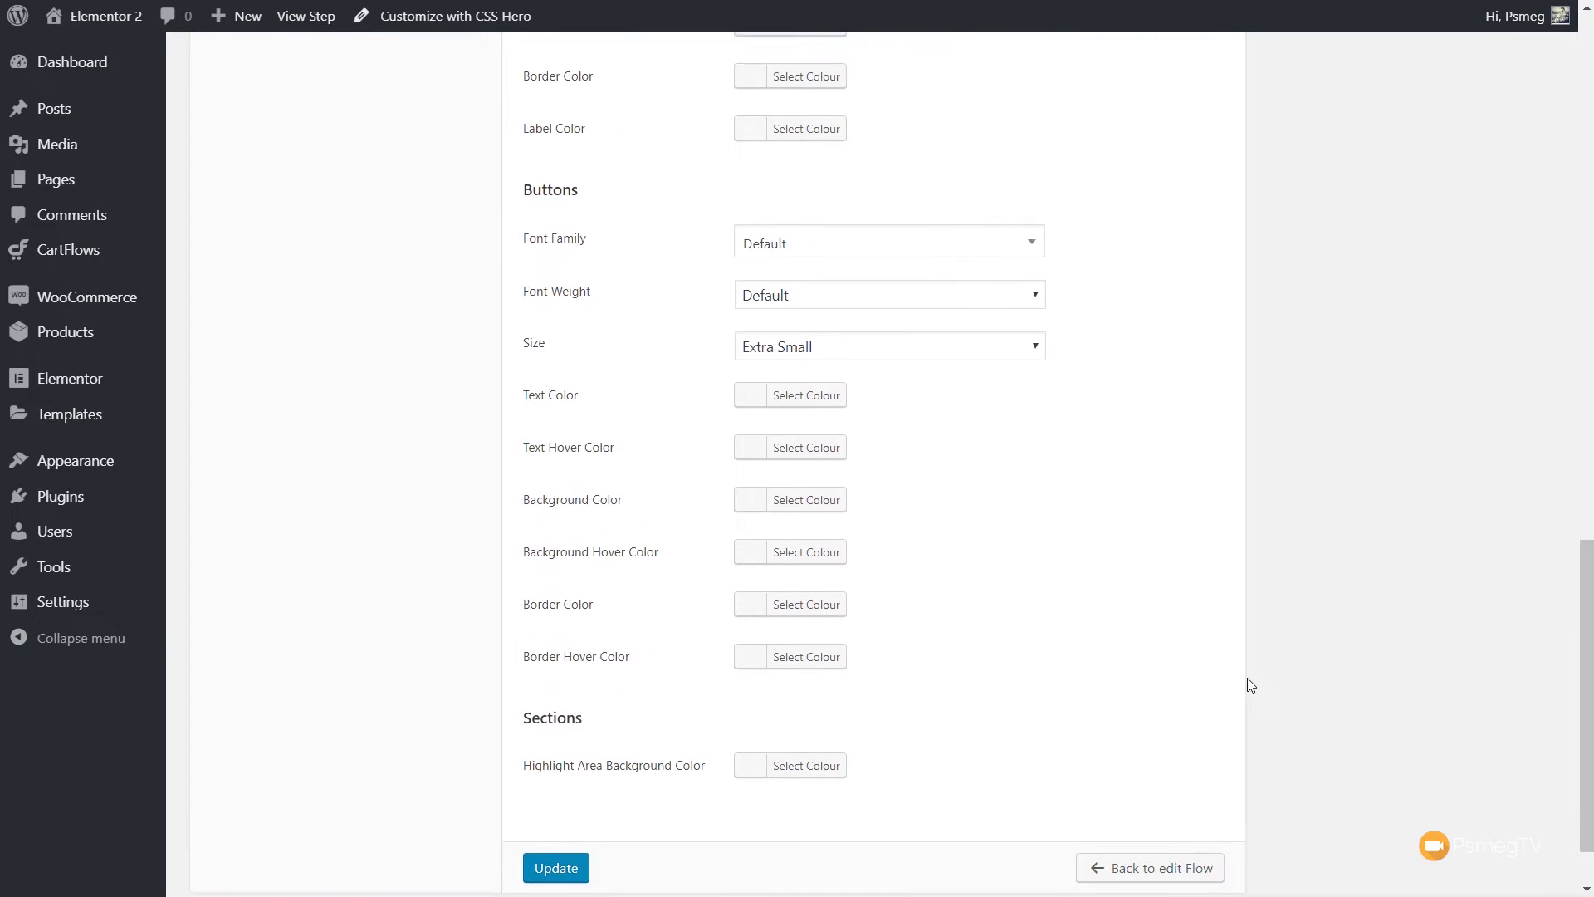
{"action": "scroll", "scroll_direction": "up", "scroll_amount": 3}
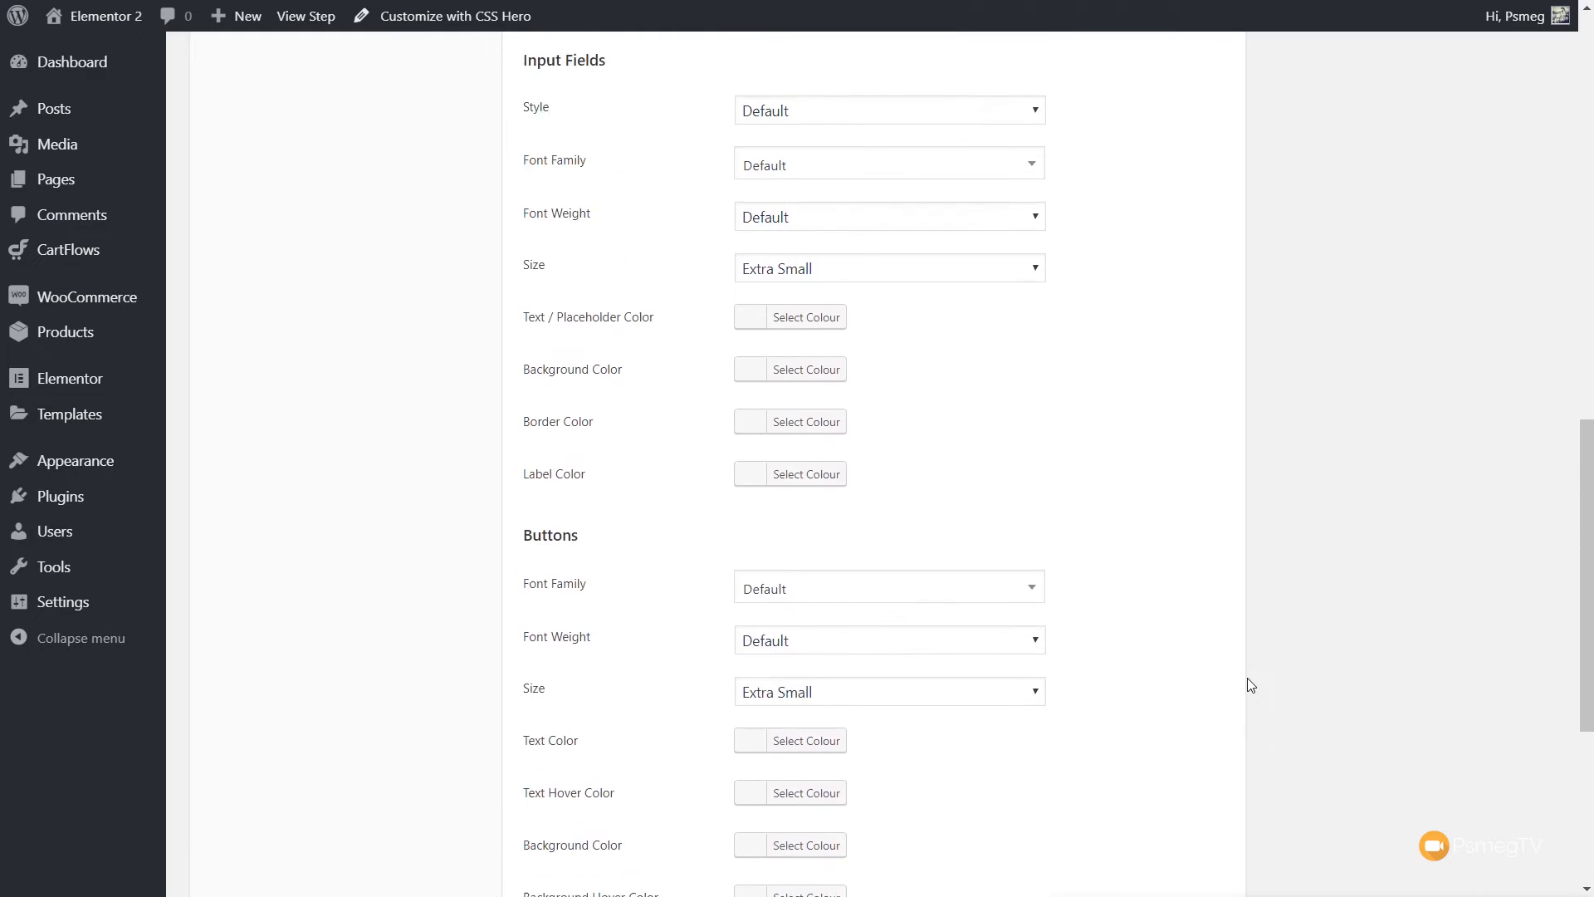
{"action": "scroll", "scroll_direction": "up", "scroll_amount": 3}
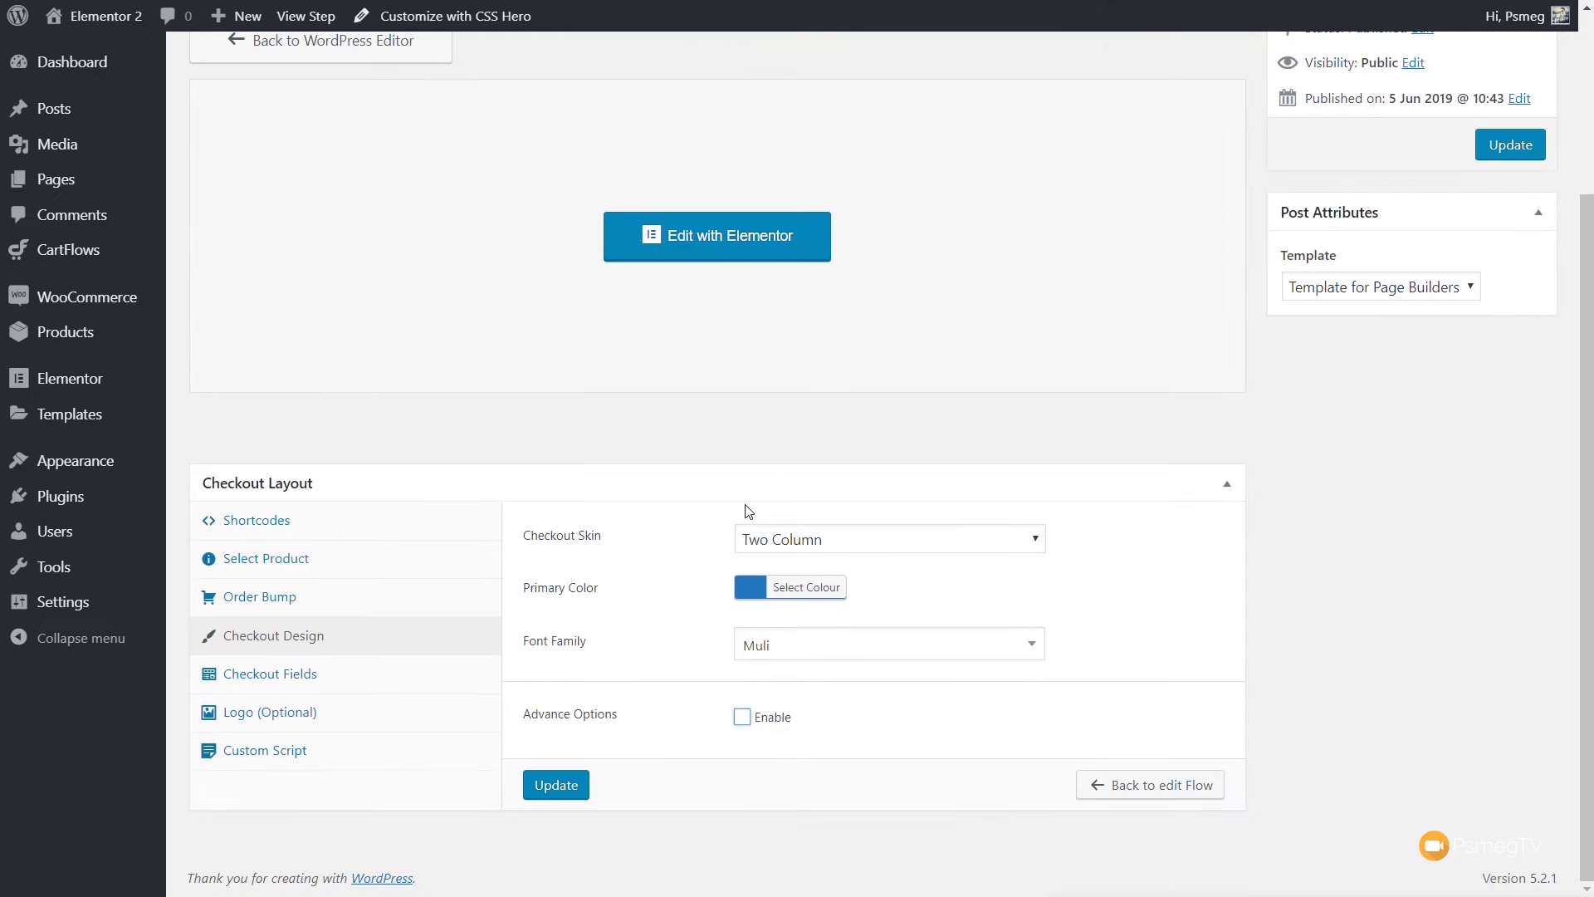
{"action": "mouse_move", "coordinate": [1097, 721]}
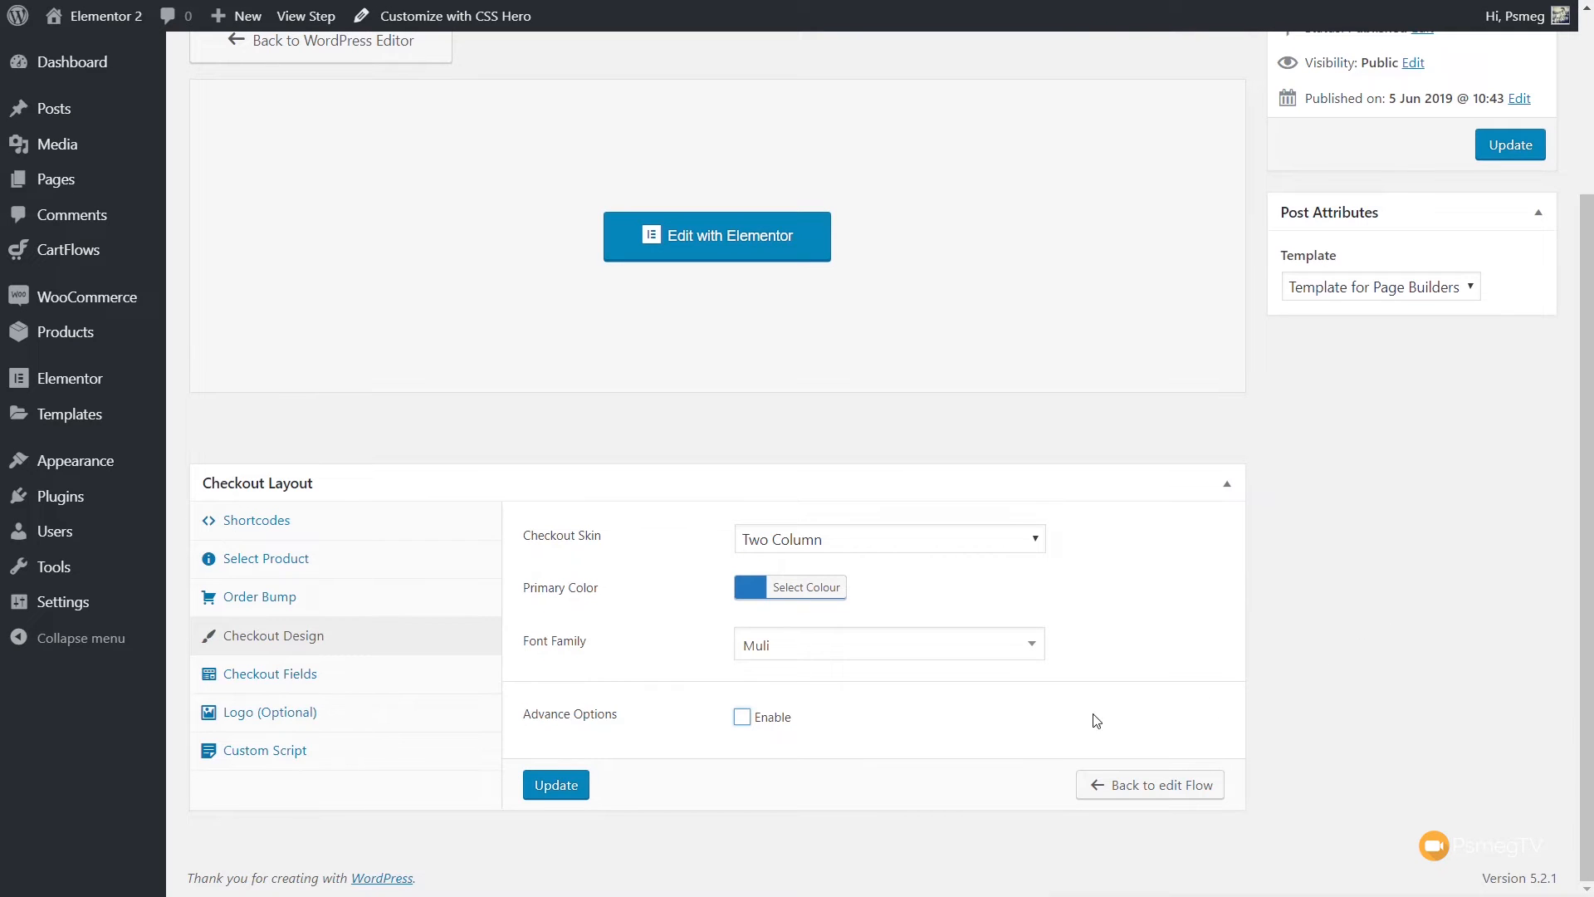
{"action": "left_click", "coordinate": [272, 673]}
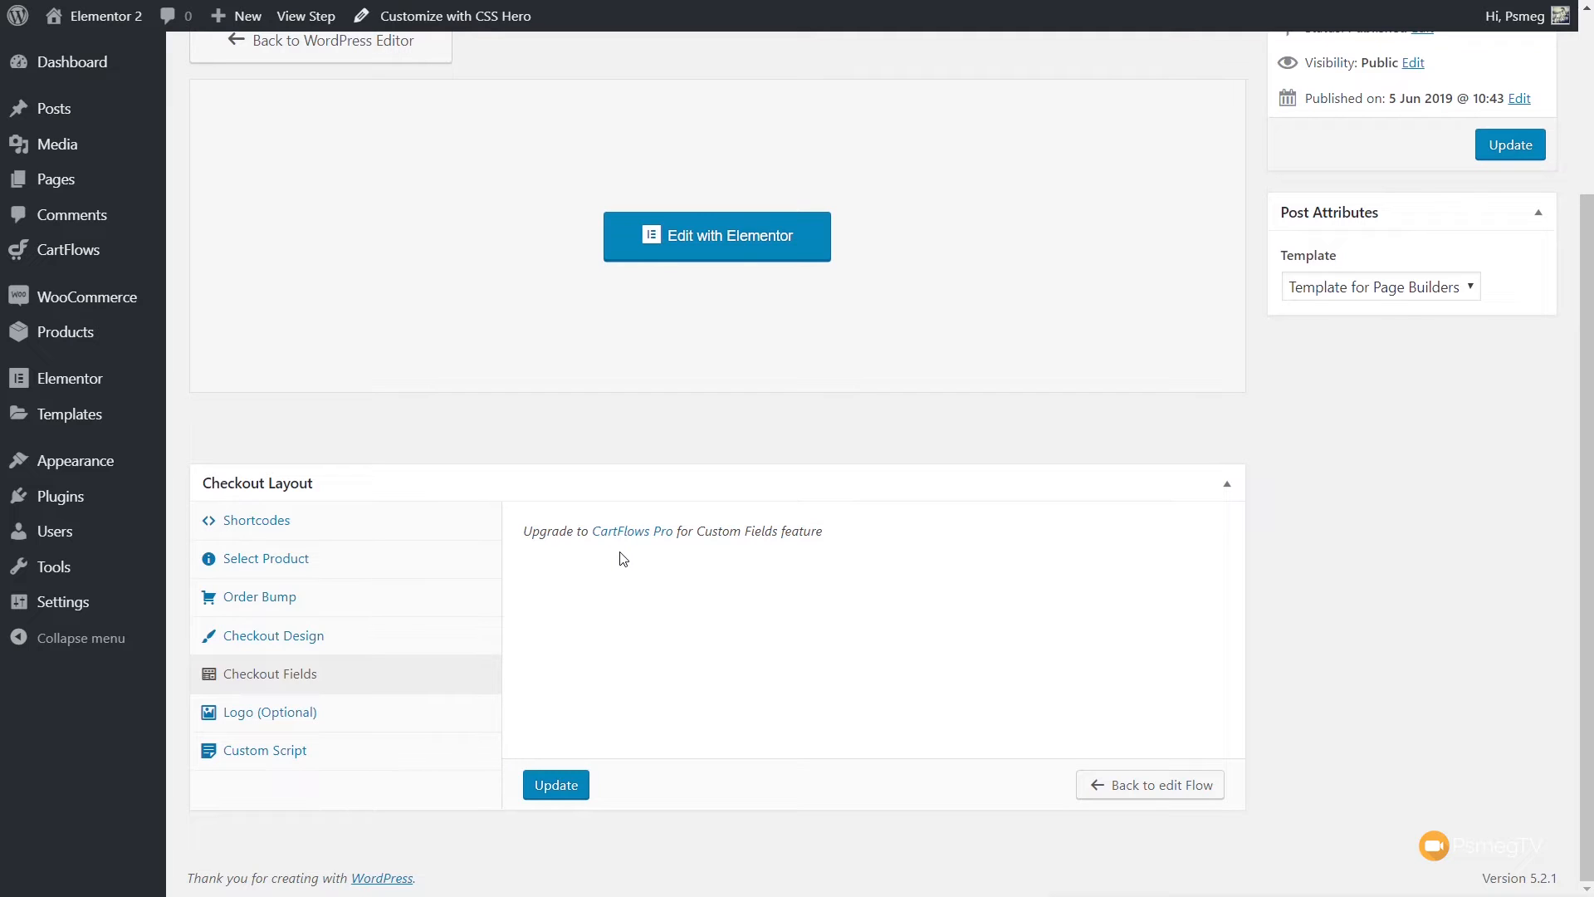
{"action": "mouse_move", "coordinate": [386, 715]}
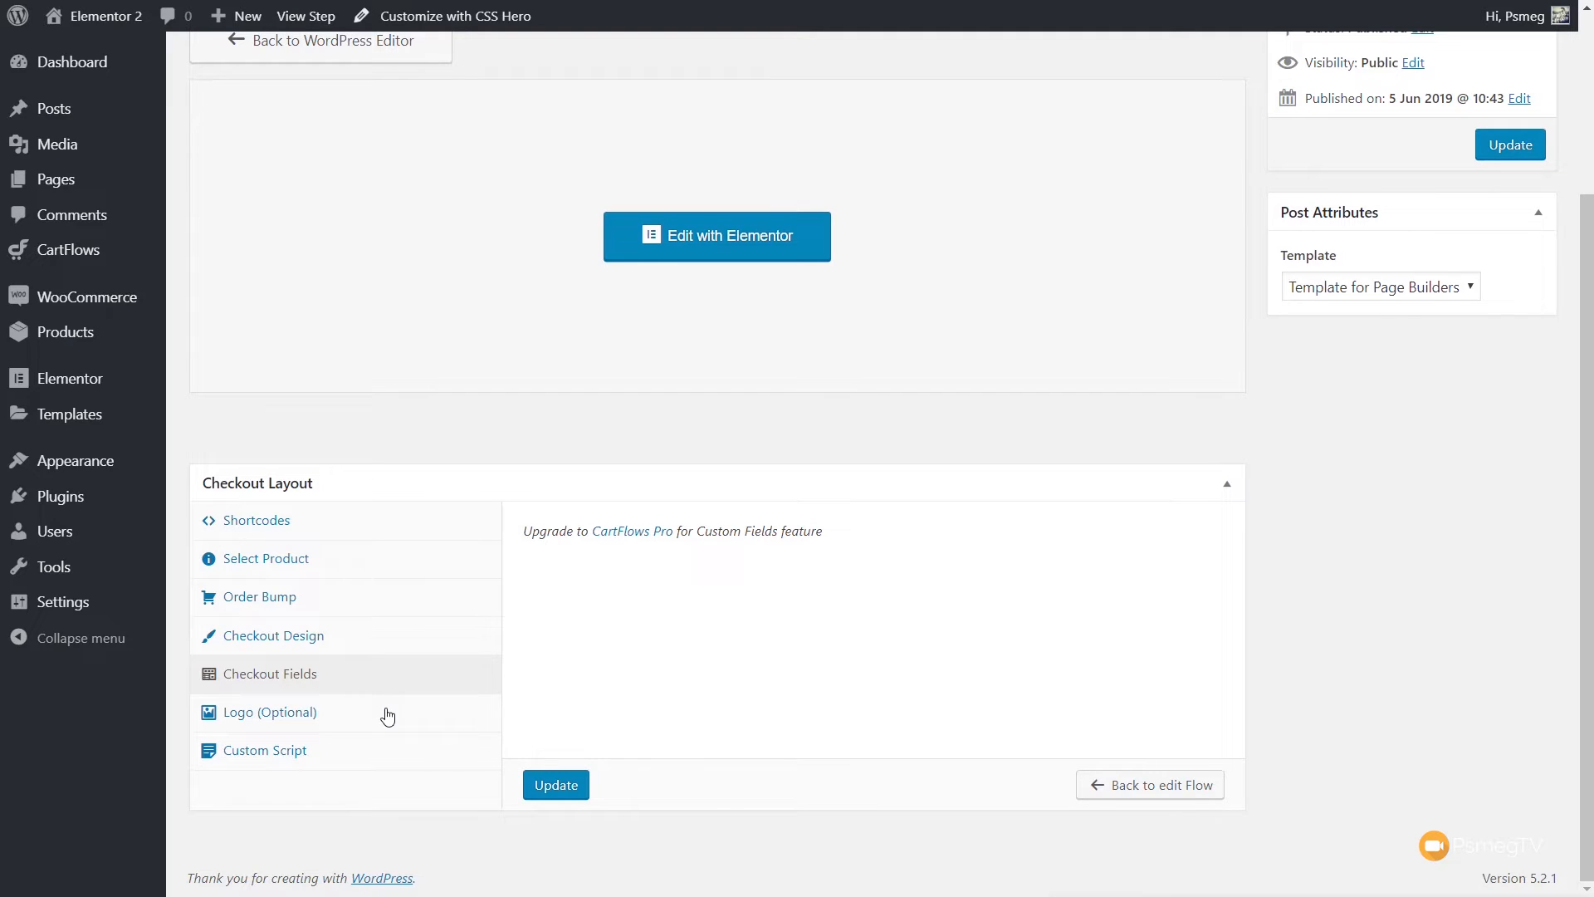
{"action": "mouse_move", "coordinate": [1013, 703]}
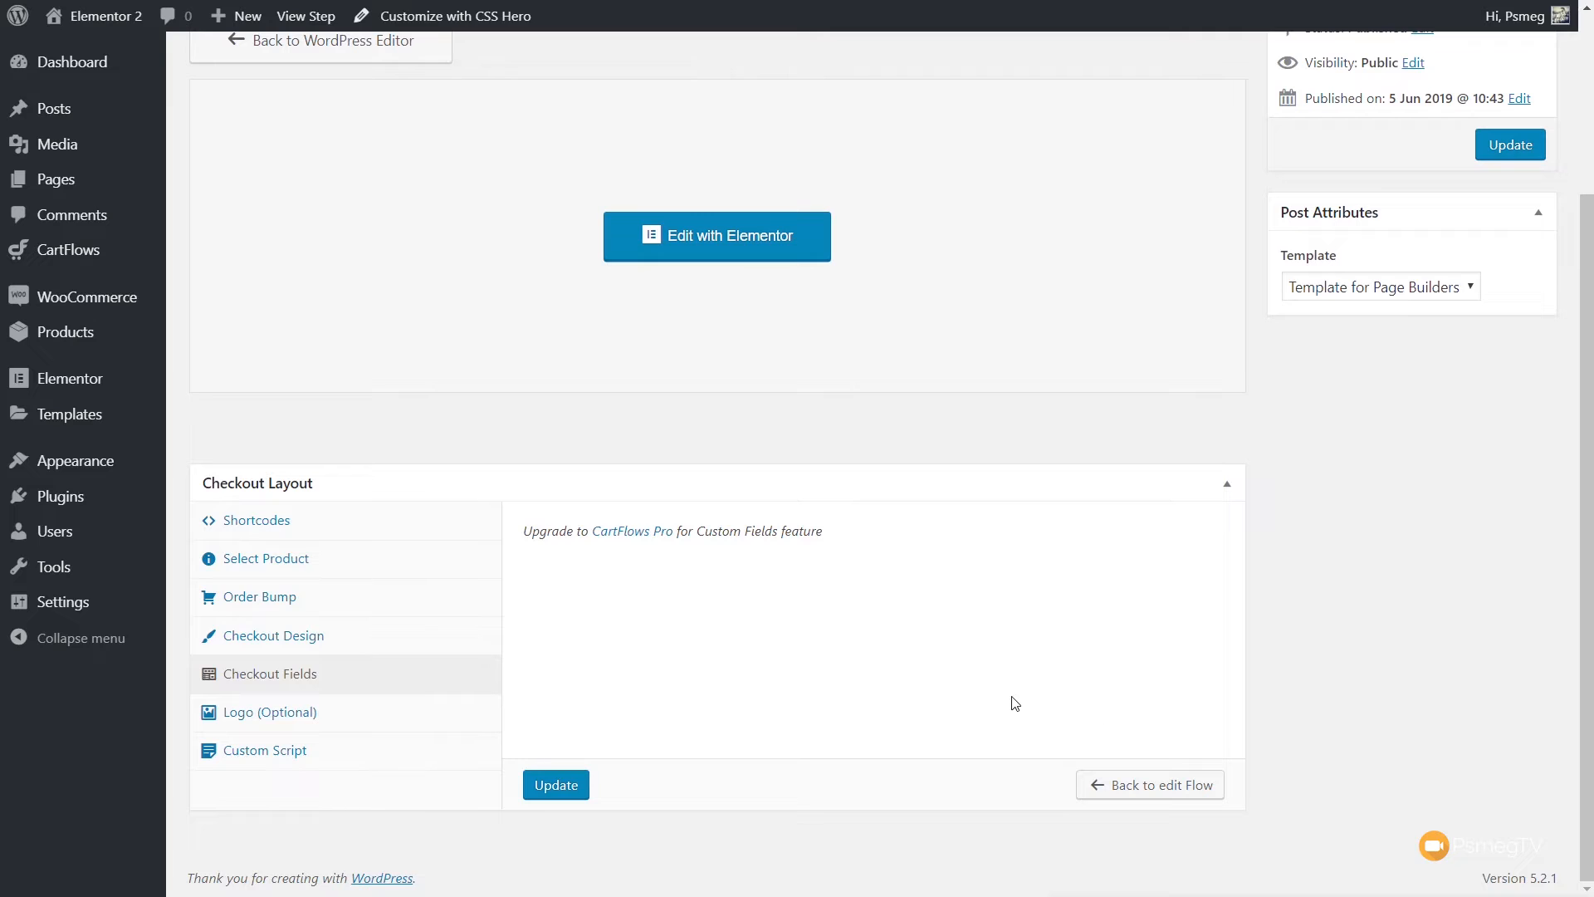
{"action": "mouse_move", "coordinate": [556, 784]}
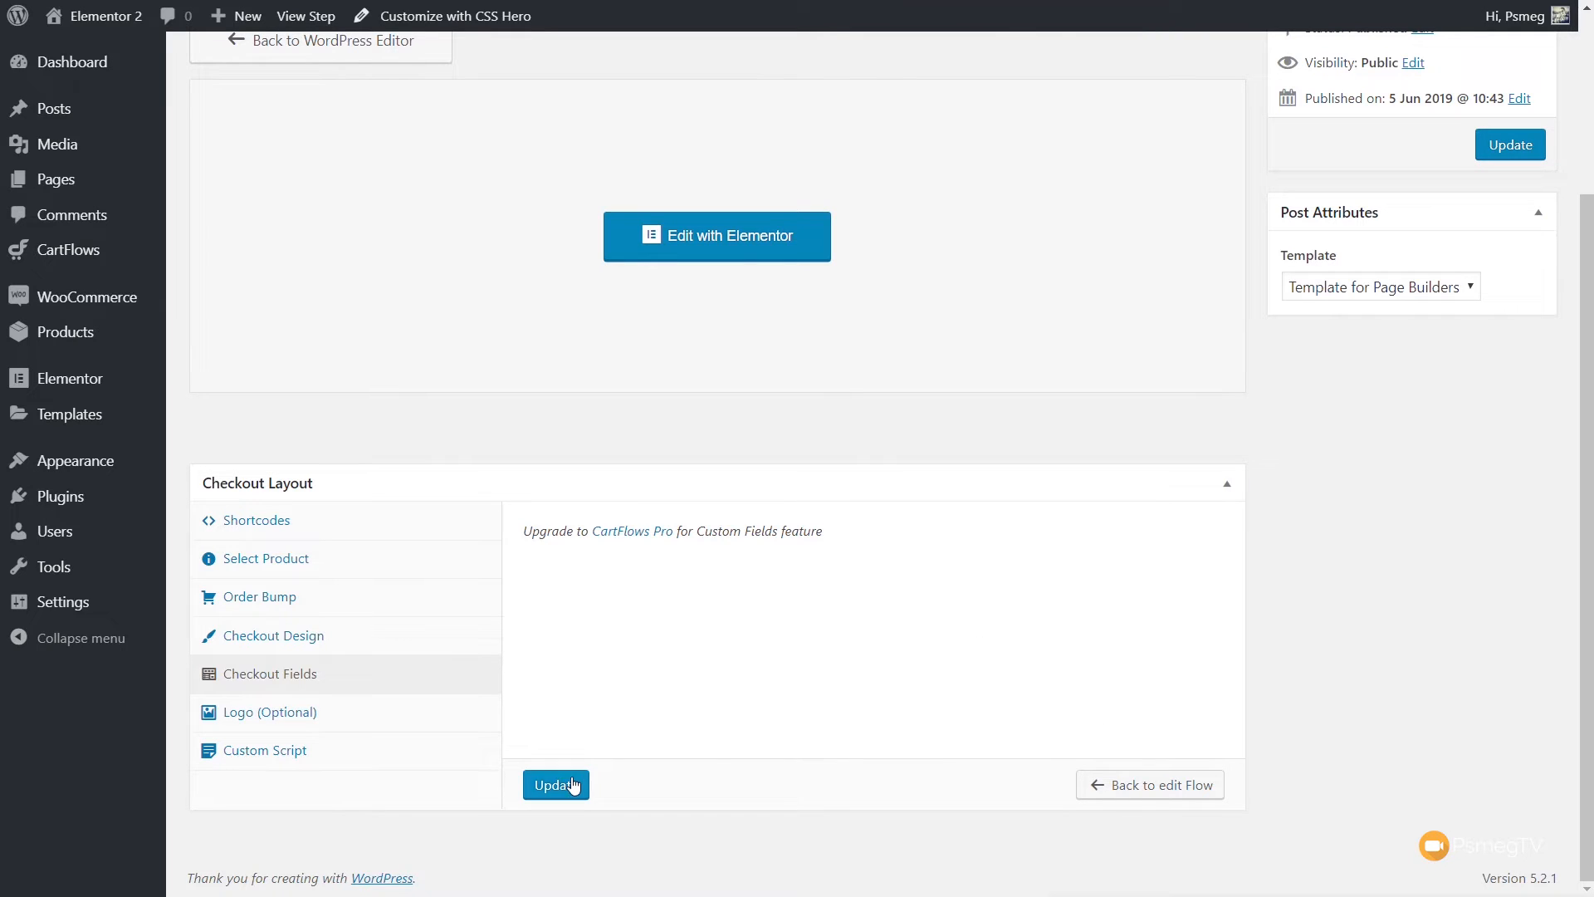
Update the checkout step's settings and edit its page with Elementor.
{"action": "left_click", "coordinate": [556, 784]}
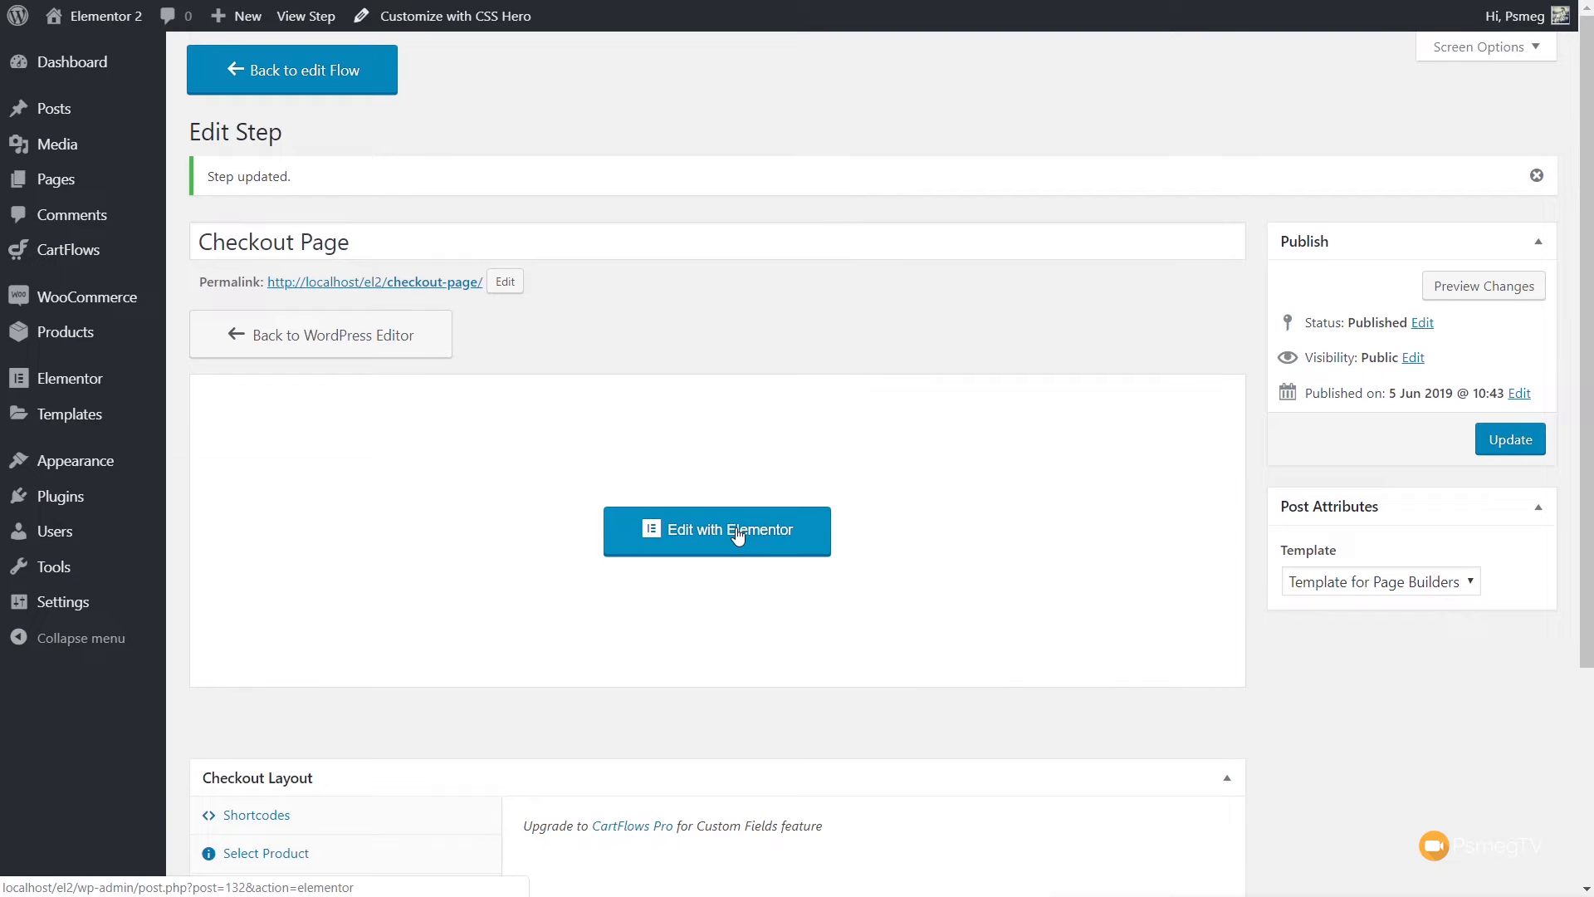
{"action": "left_click", "coordinate": [717, 530]}
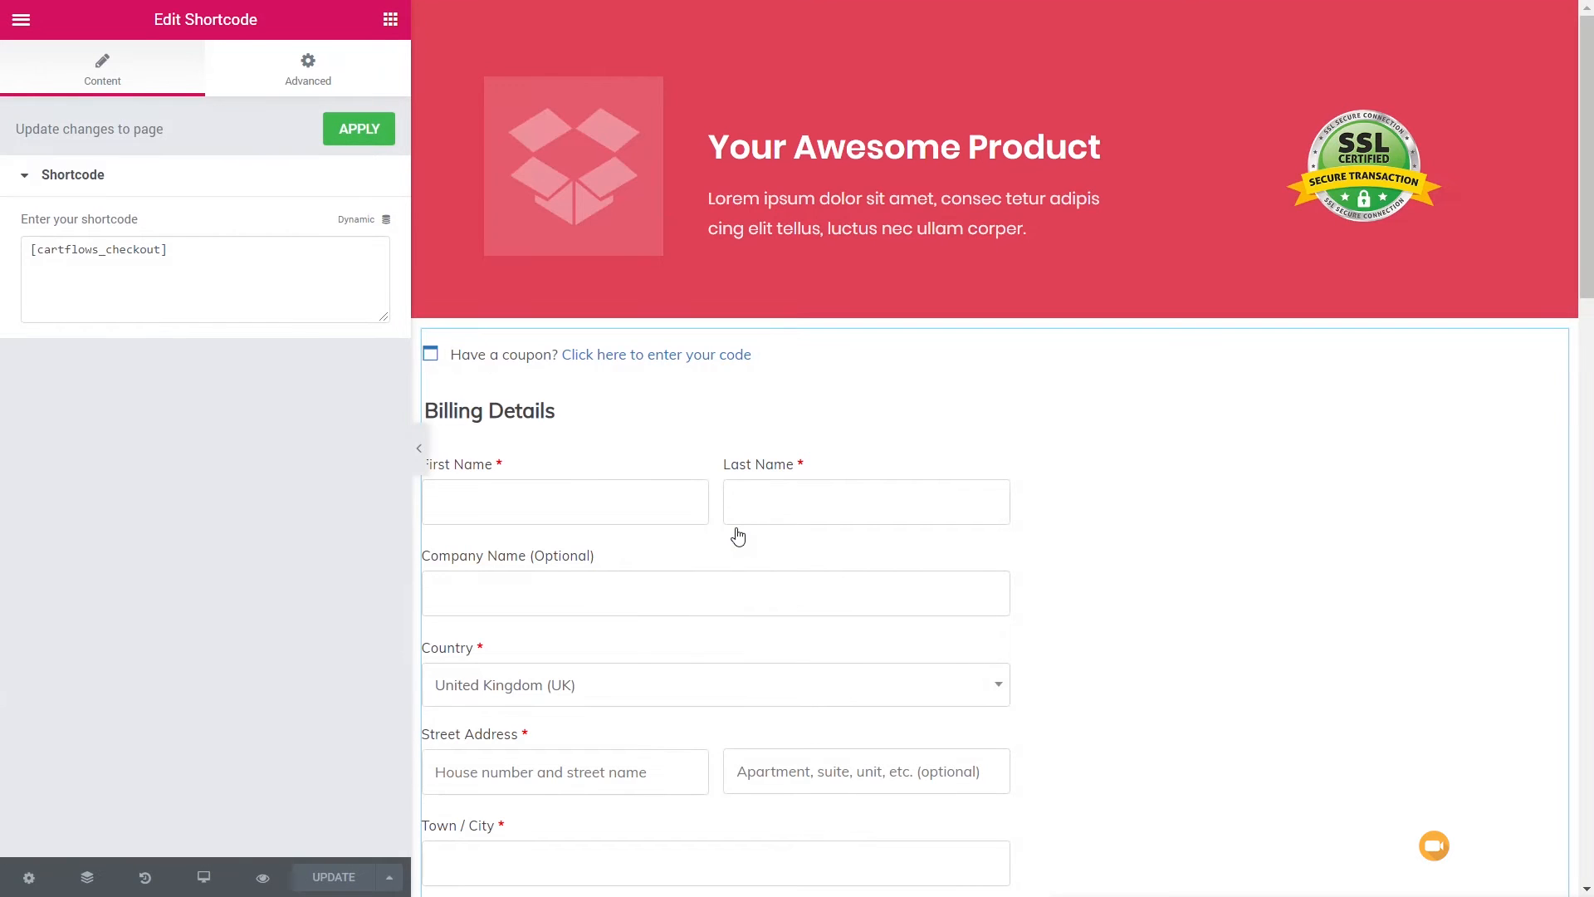
Review the checkout form and order summary, then select the red product header section.
{"action": "left_click", "coordinate": [739, 536]}
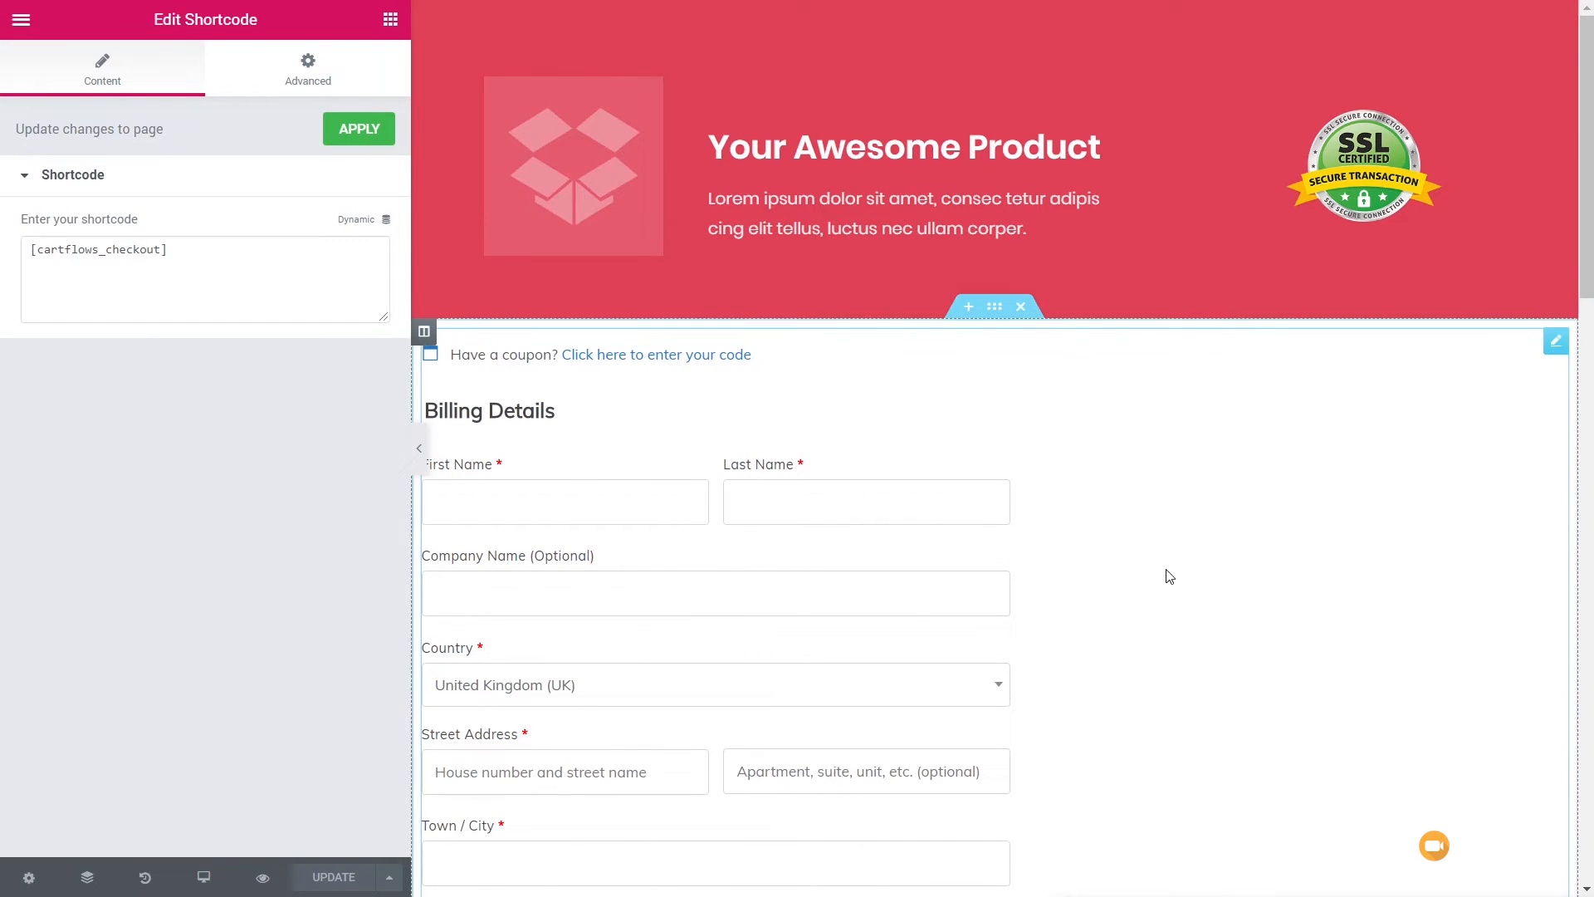
{"action": "scroll", "scroll_direction": "down", "scroll_amount": 3}
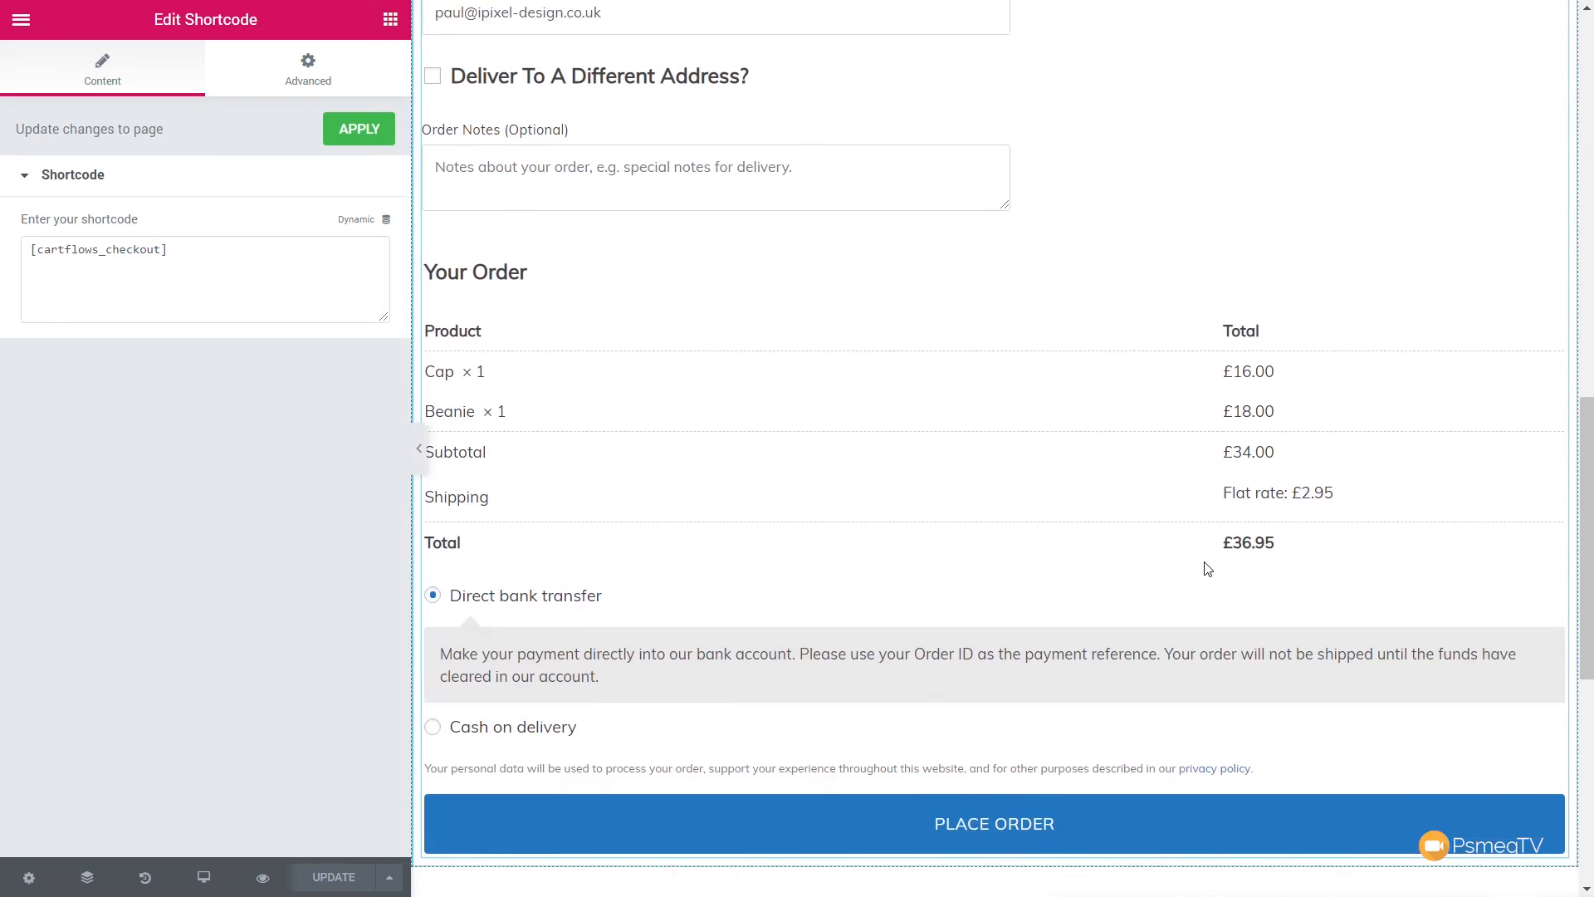
{"action": "scroll", "scroll_direction": "up", "scroll_amount": 3}
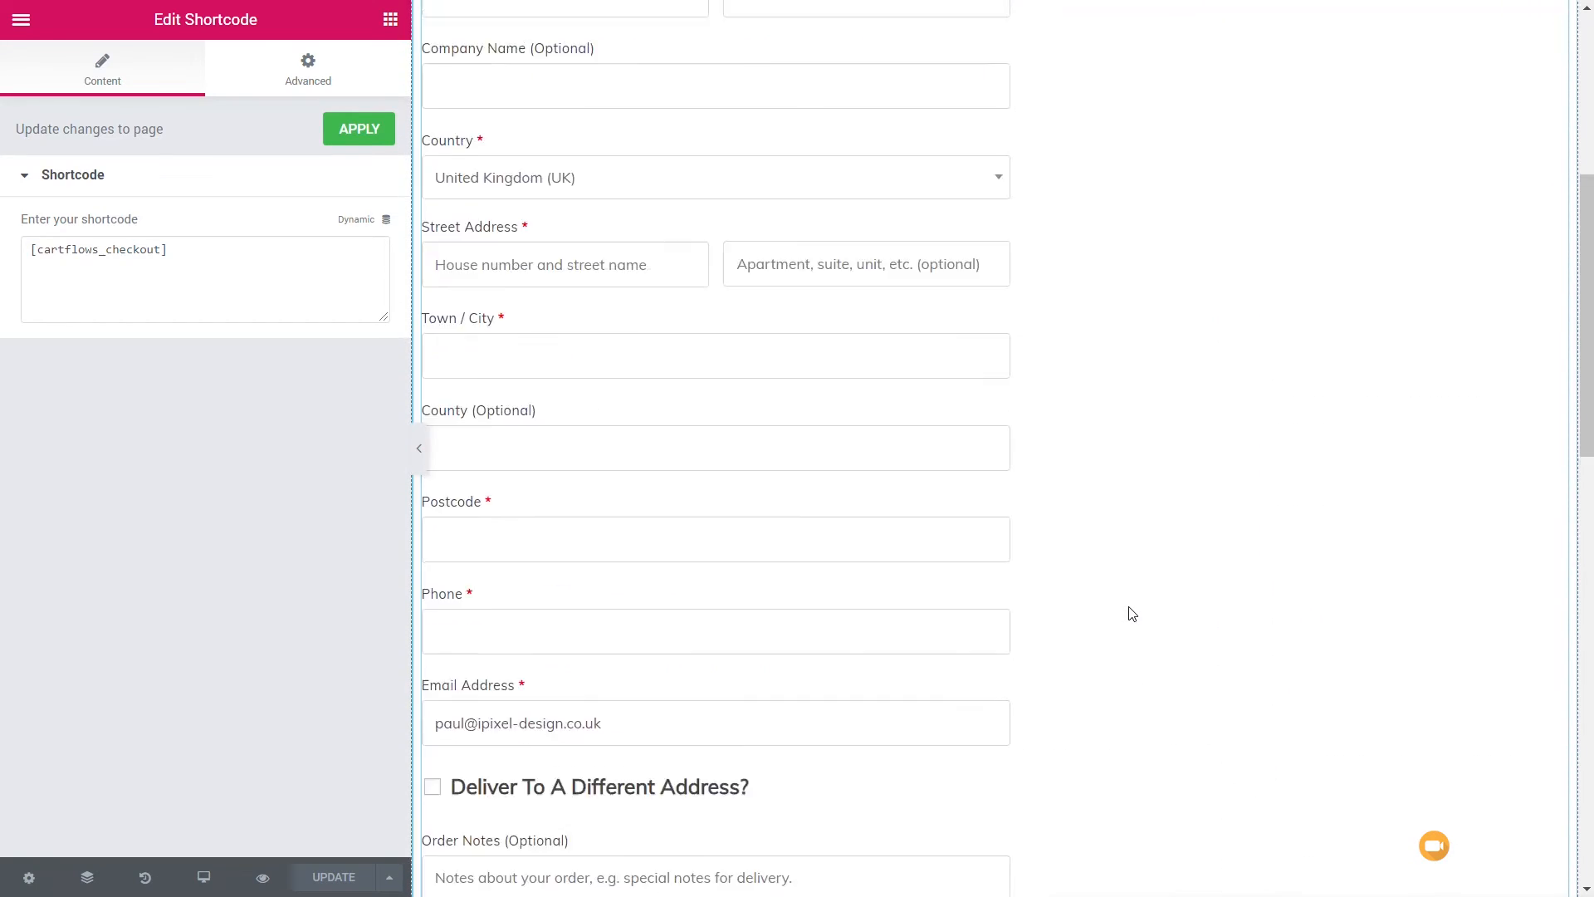
{"action": "scroll", "scroll_direction": "up", "scroll_amount": 3}
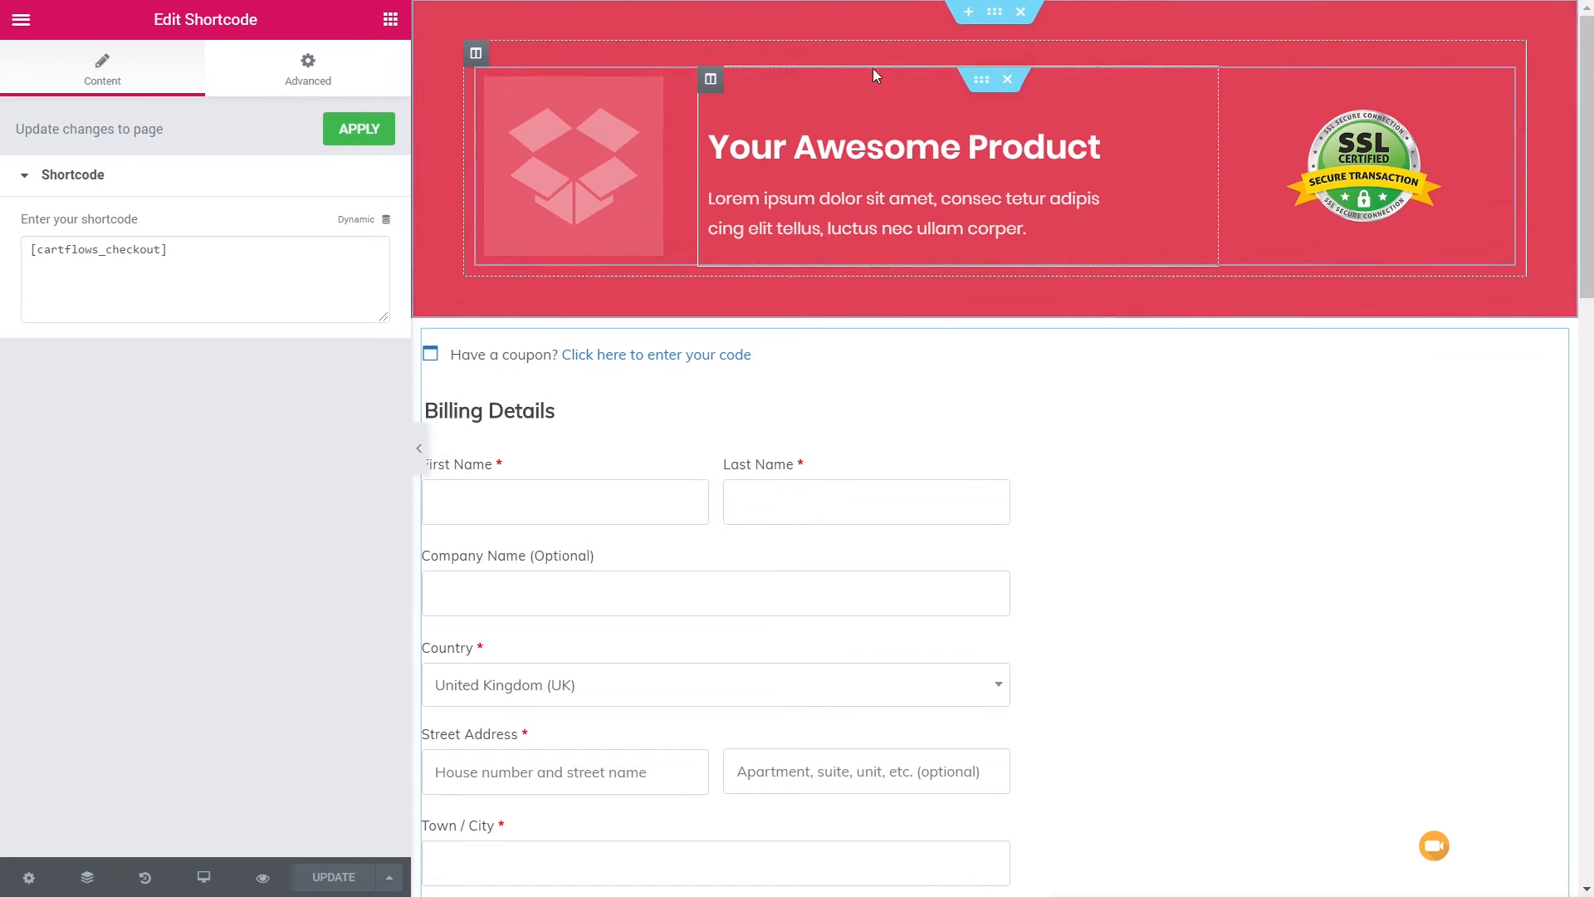
{"action": "left_click", "coordinate": [992, 13]}
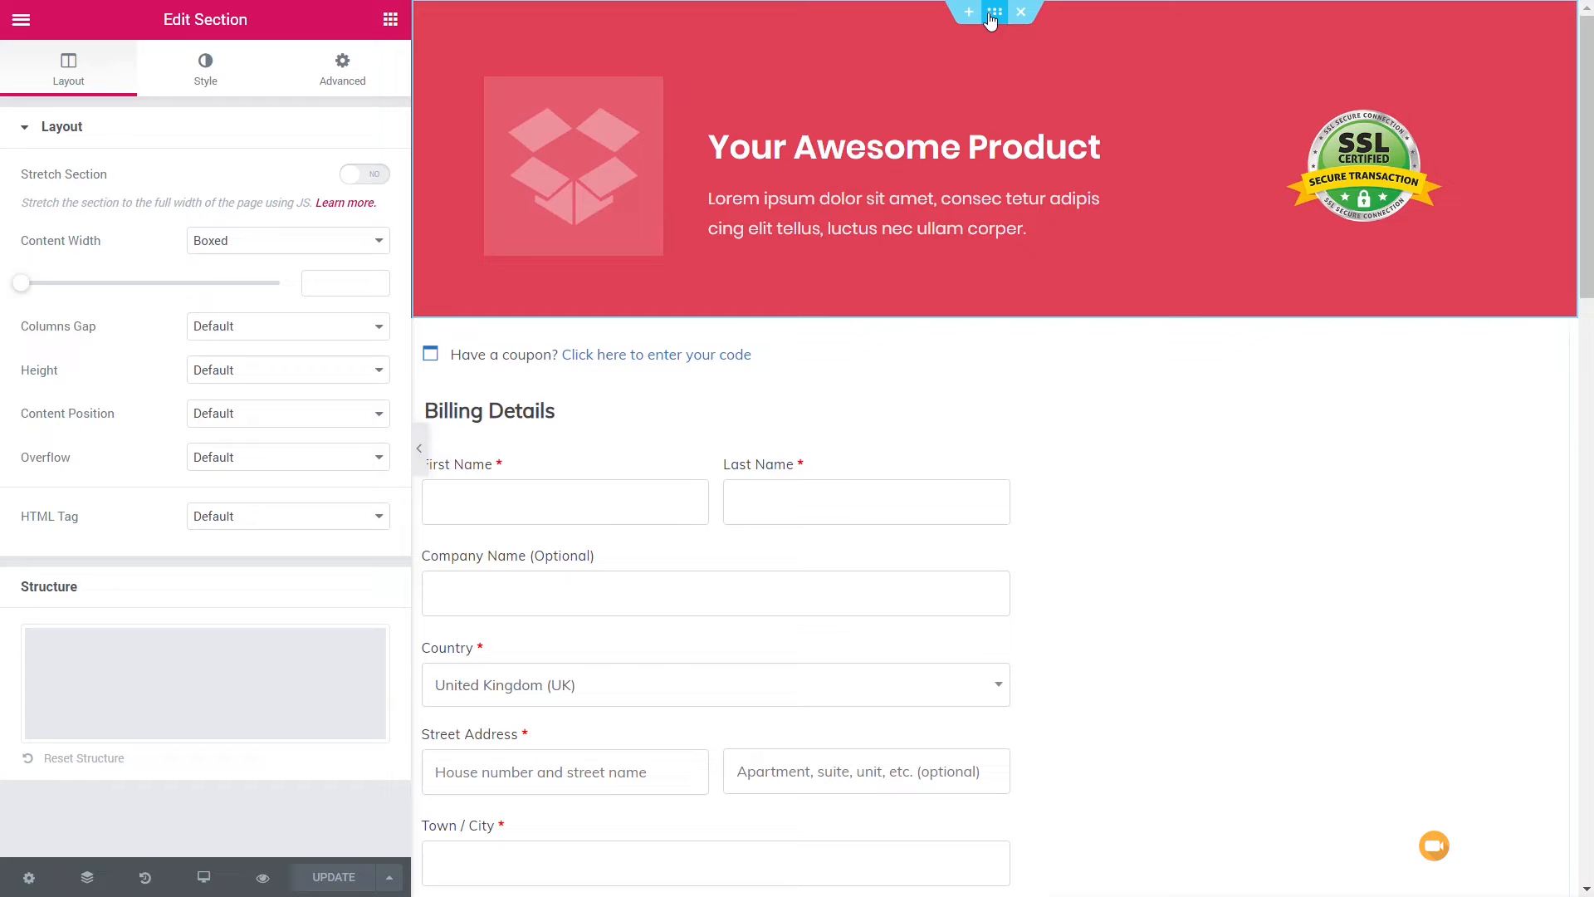
{"action": "mouse_move", "coordinate": [993, 13]}
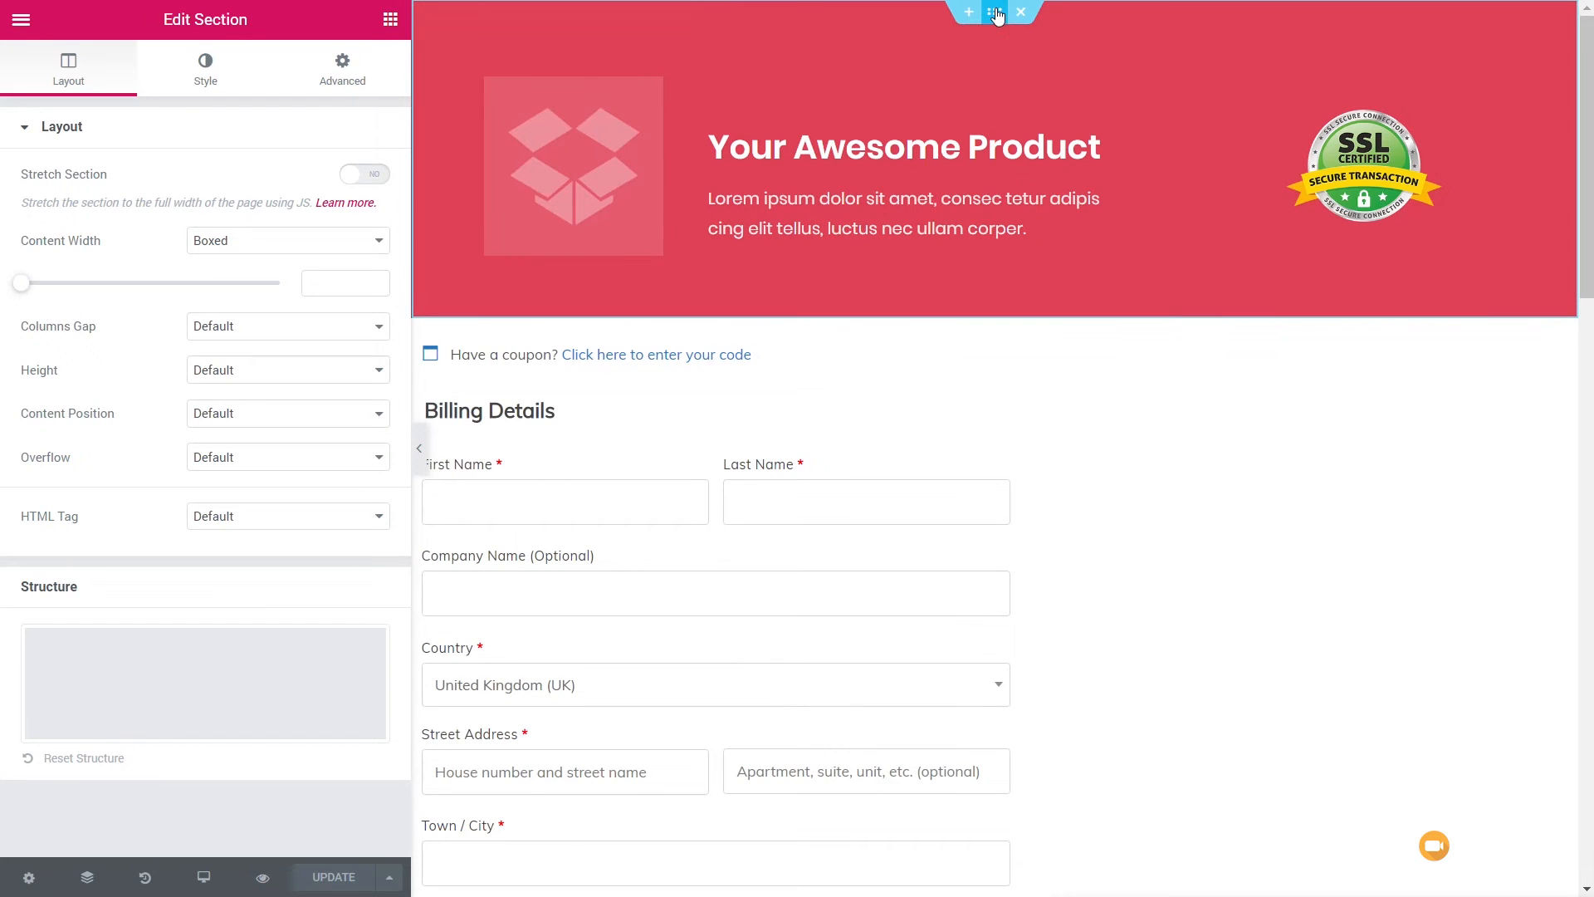
Change the header section background to a purple-to-cyan gradient at a 240° angle.
{"action": "left_click", "coordinate": [204, 68]}
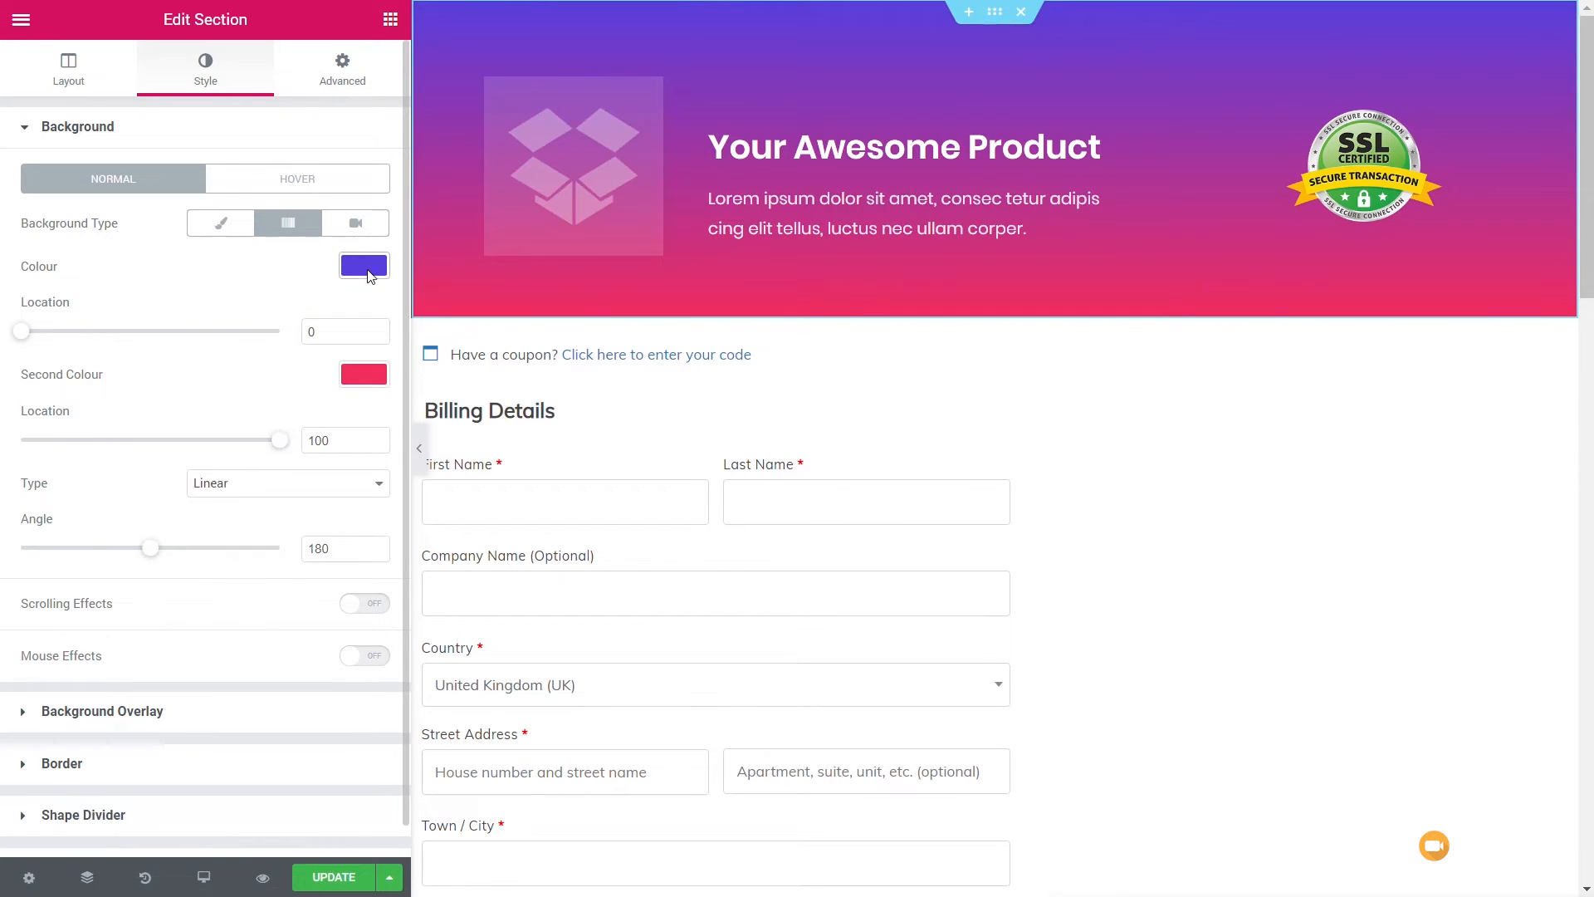
{"action": "left_click", "coordinate": [363, 375]}
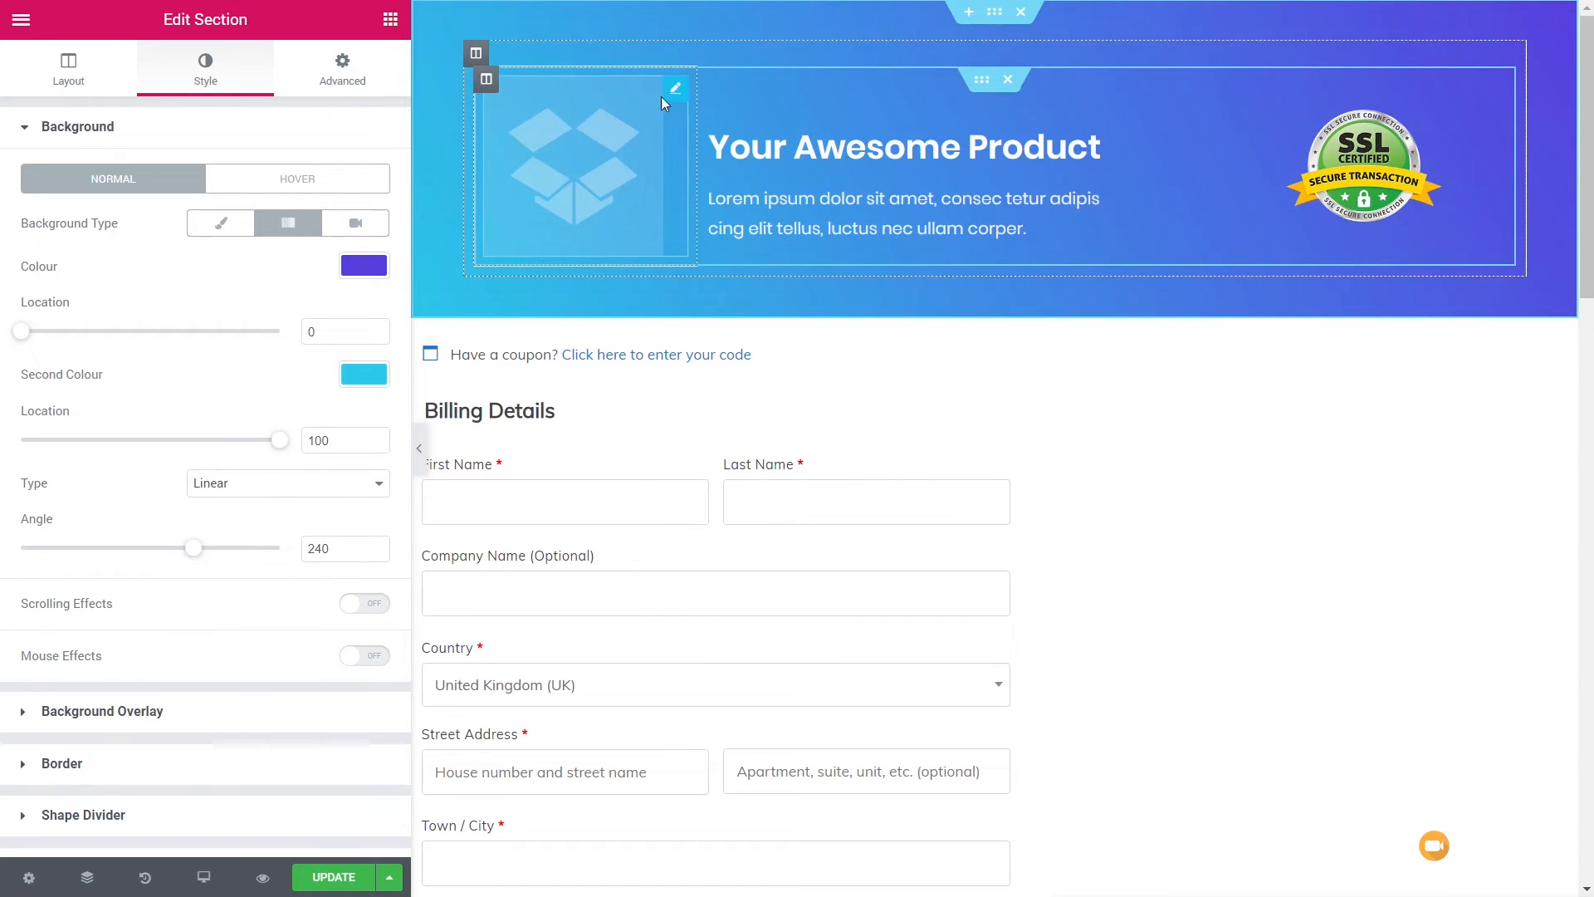
Replace the header's placeholder image with the tribune-1.svg La Tribune logo.
{"action": "left_click", "coordinate": [675, 87]}
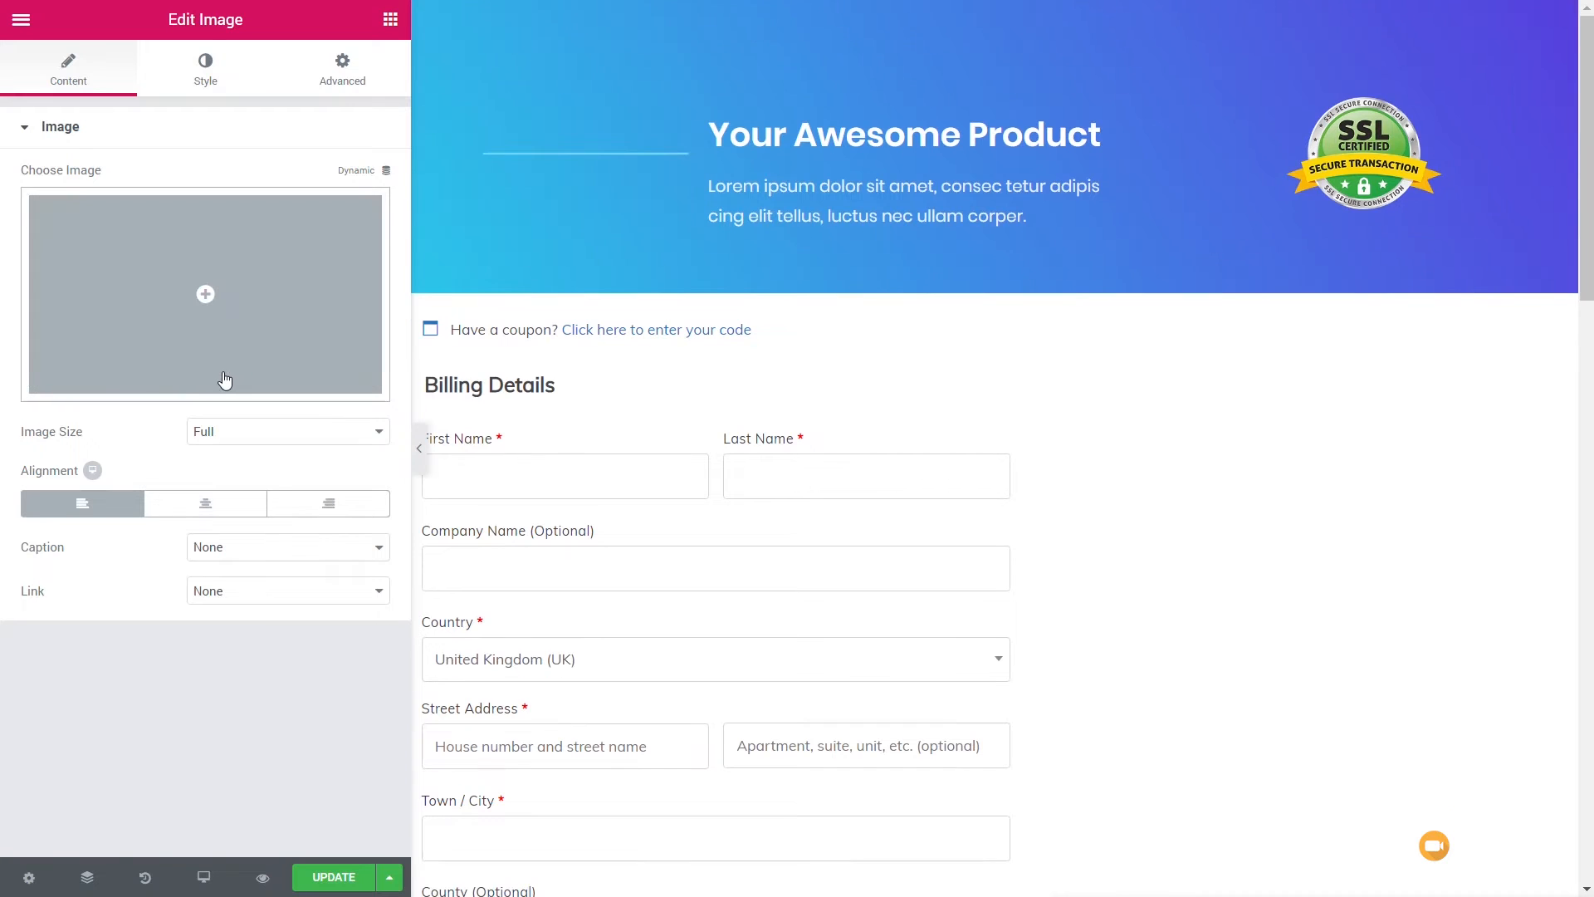
{"action": "left_click", "coordinate": [204, 294]}
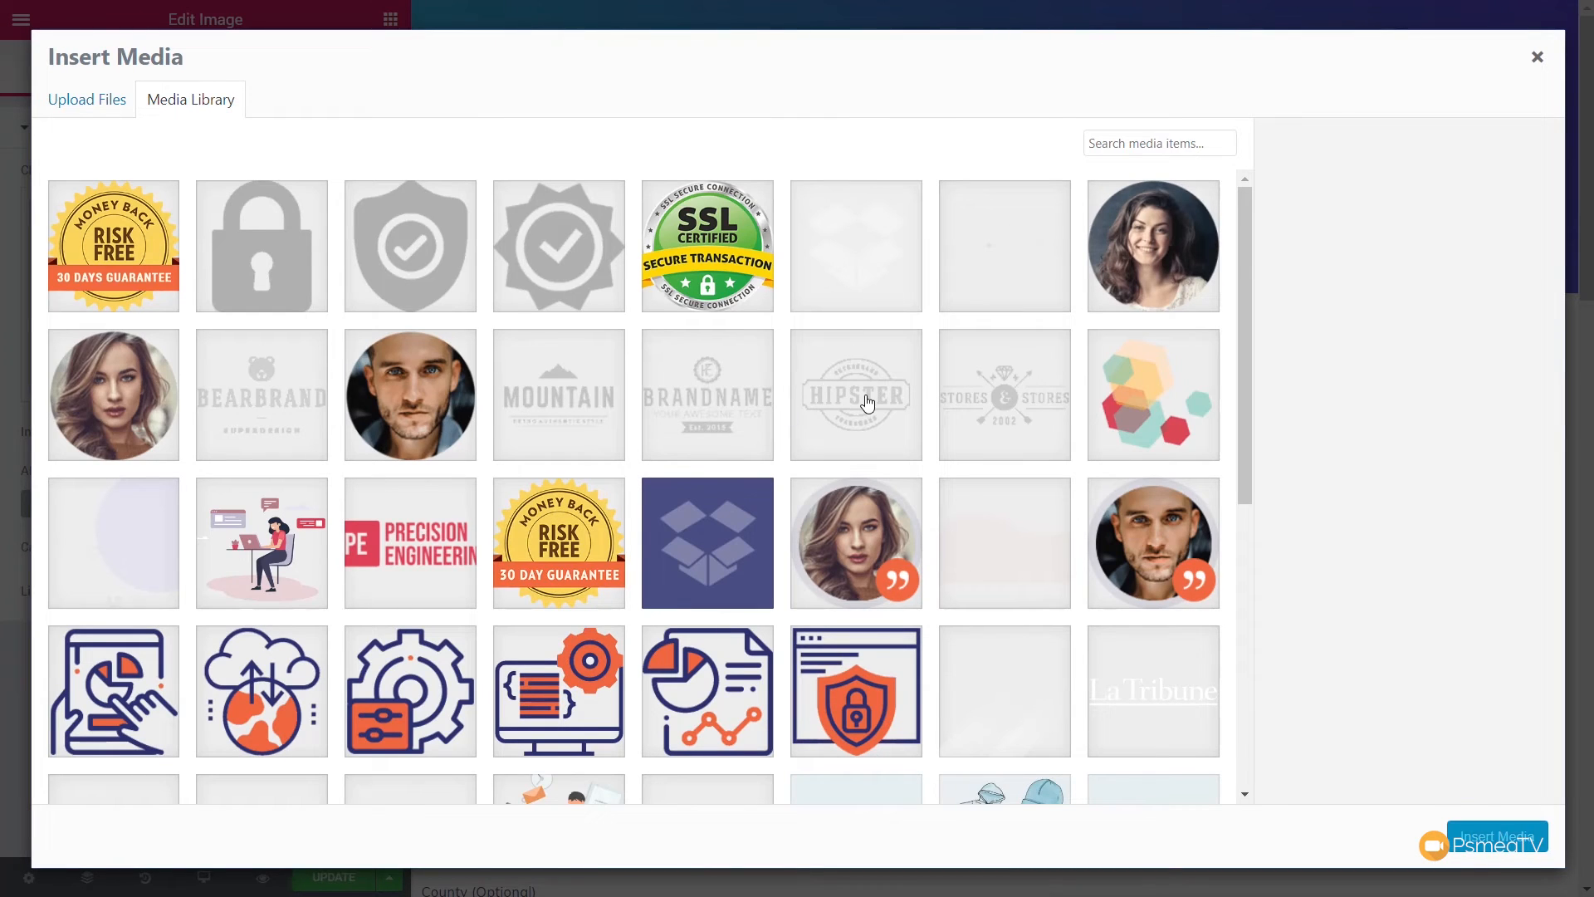
{"action": "mouse_move", "coordinate": [847, 705]}
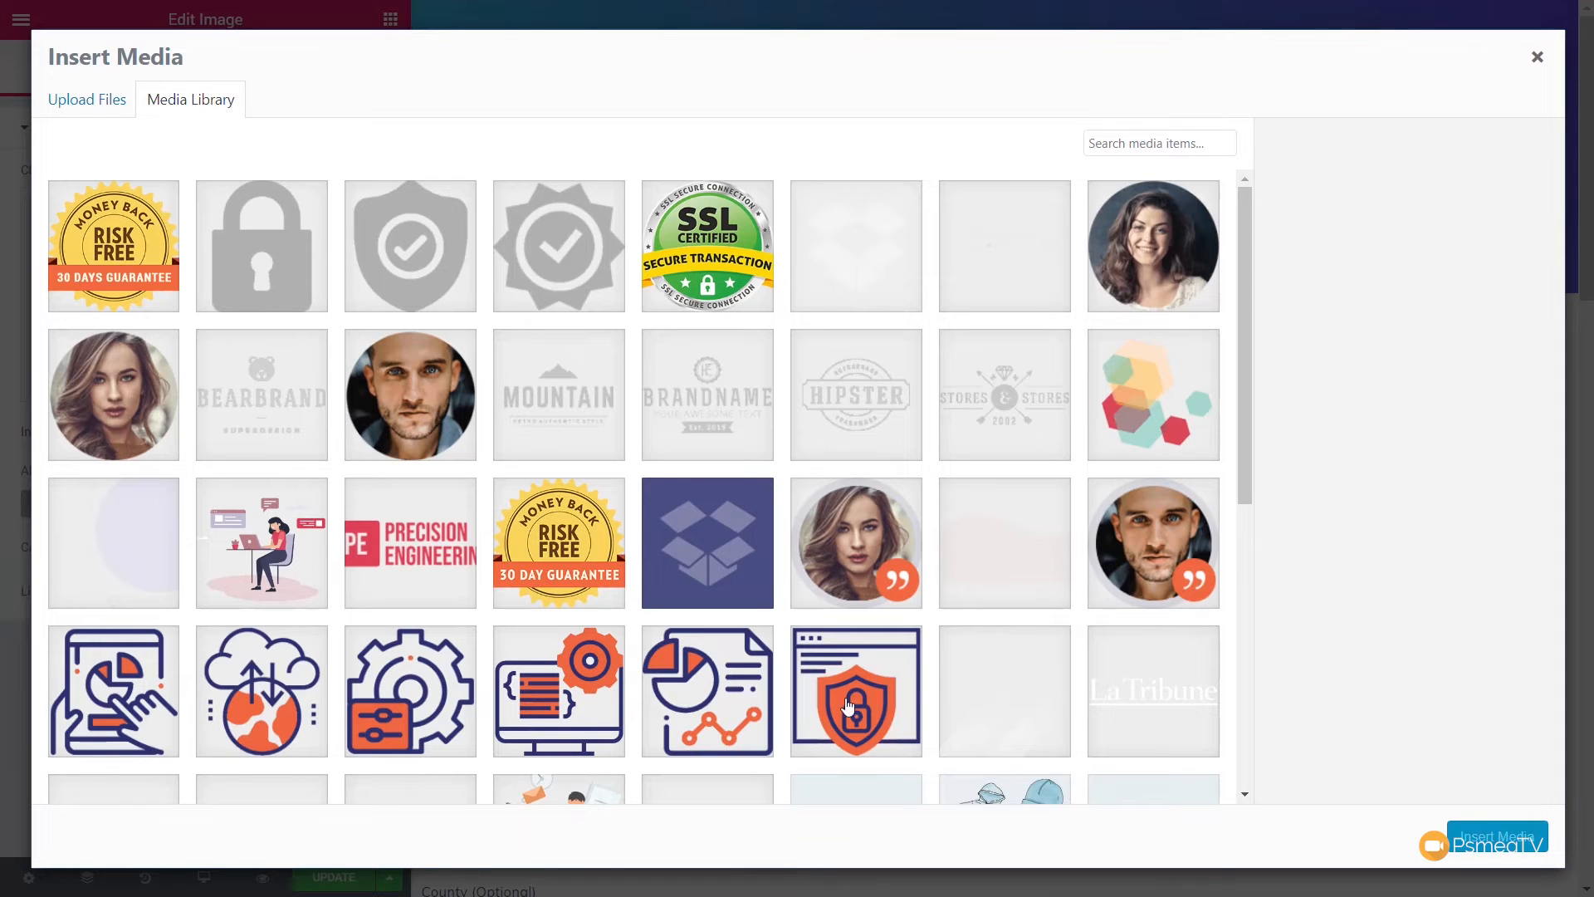
{"action": "left_click", "coordinate": [1151, 690]}
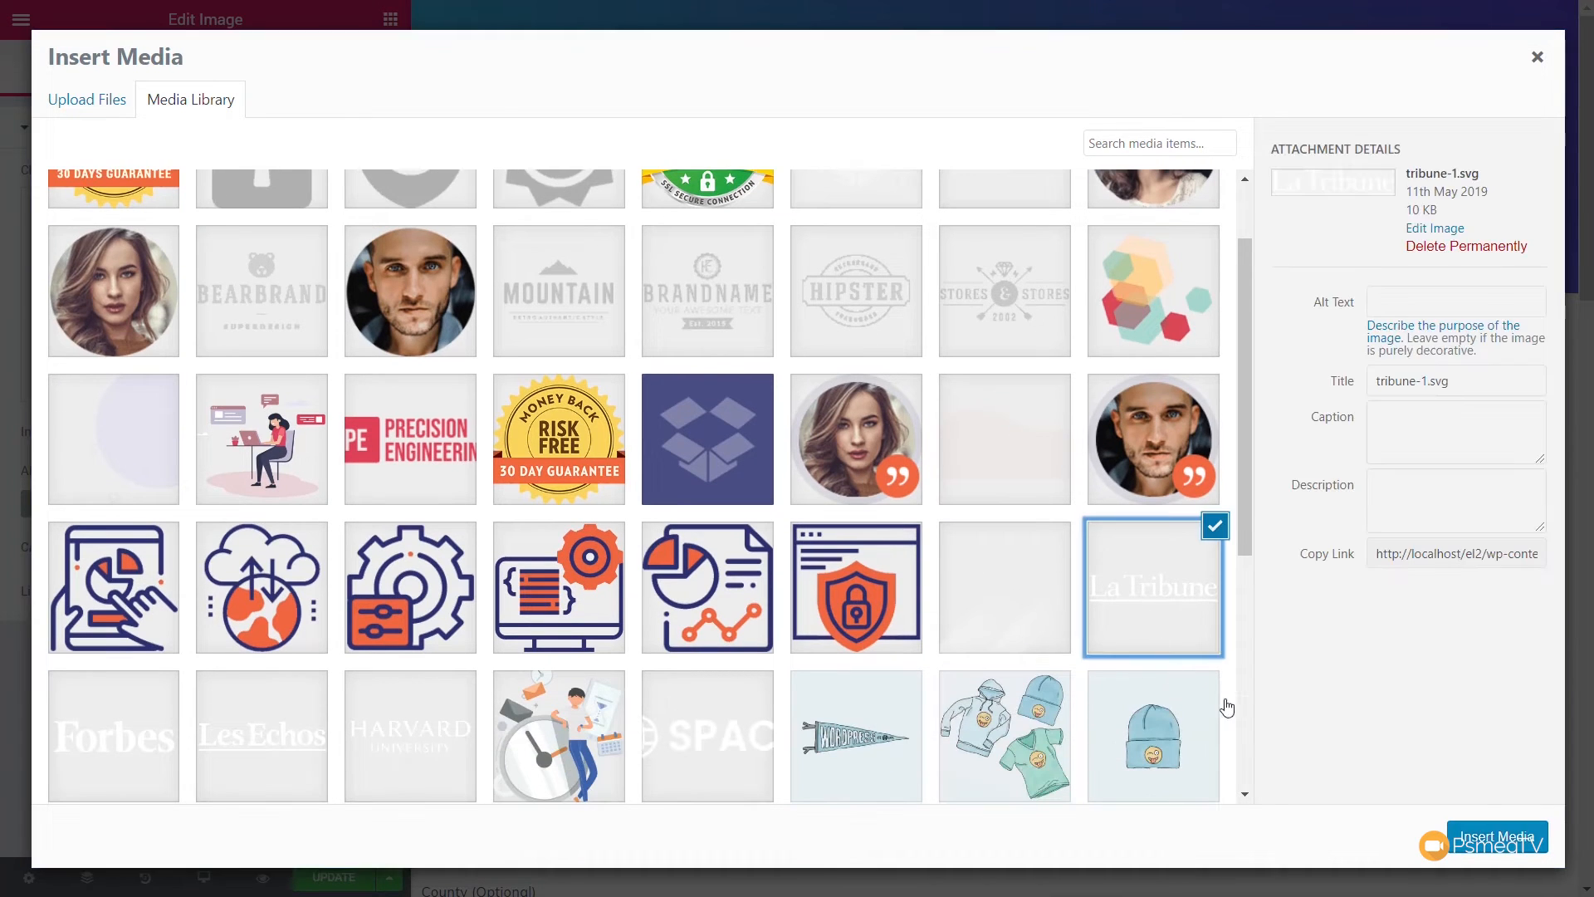
{"action": "left_click", "coordinate": [1496, 837]}
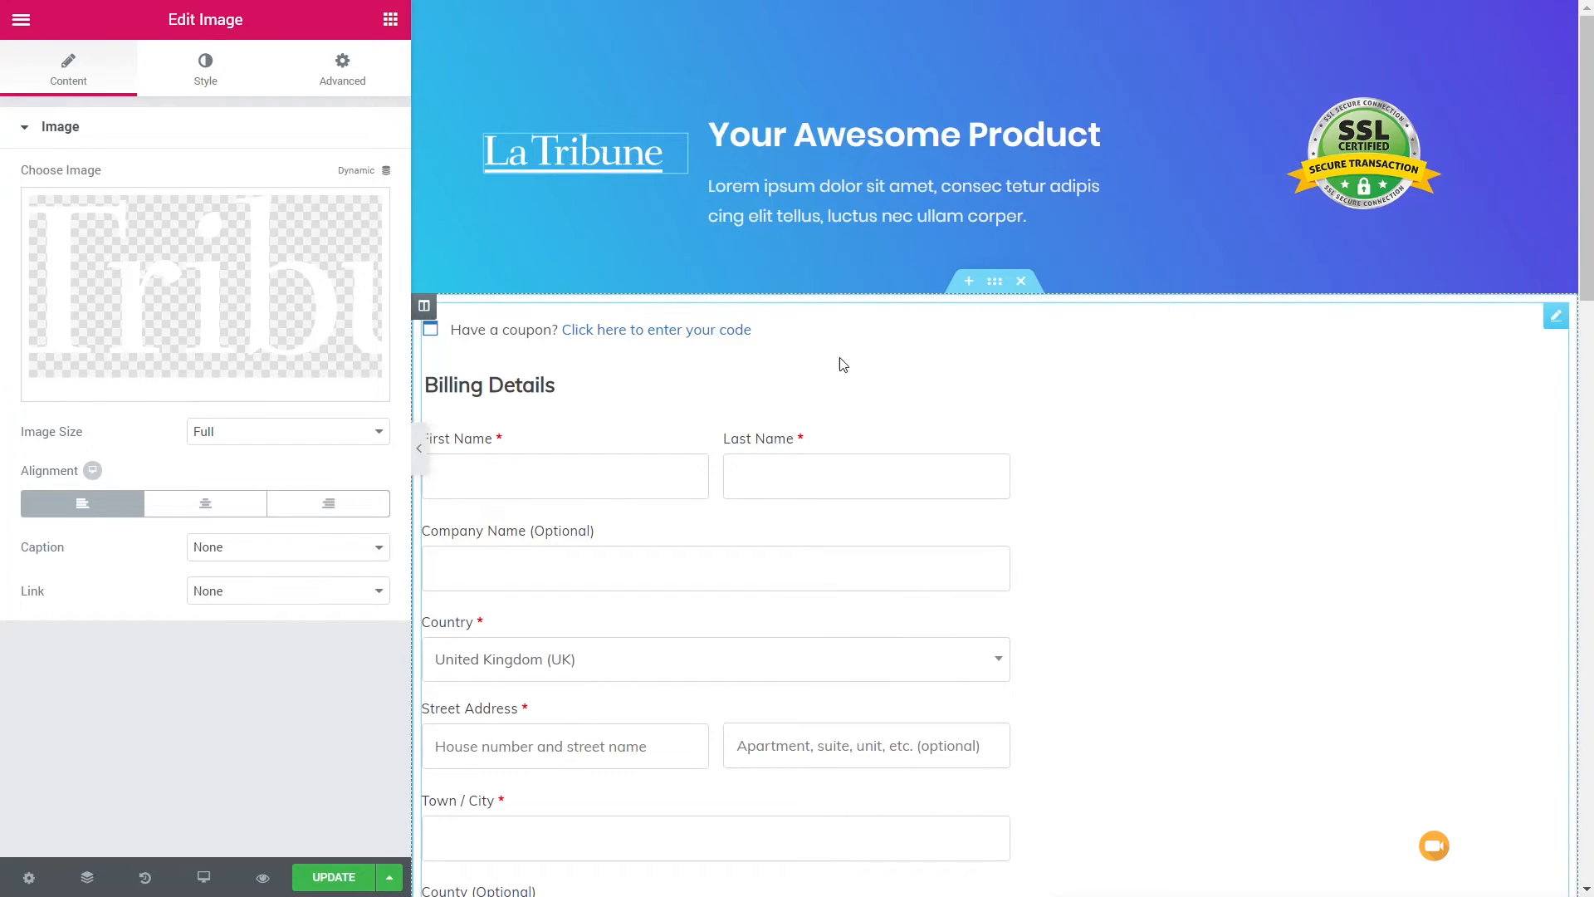
Center the product title and description icon box and adjust its padding.
{"action": "left_click", "coordinate": [915, 173]}
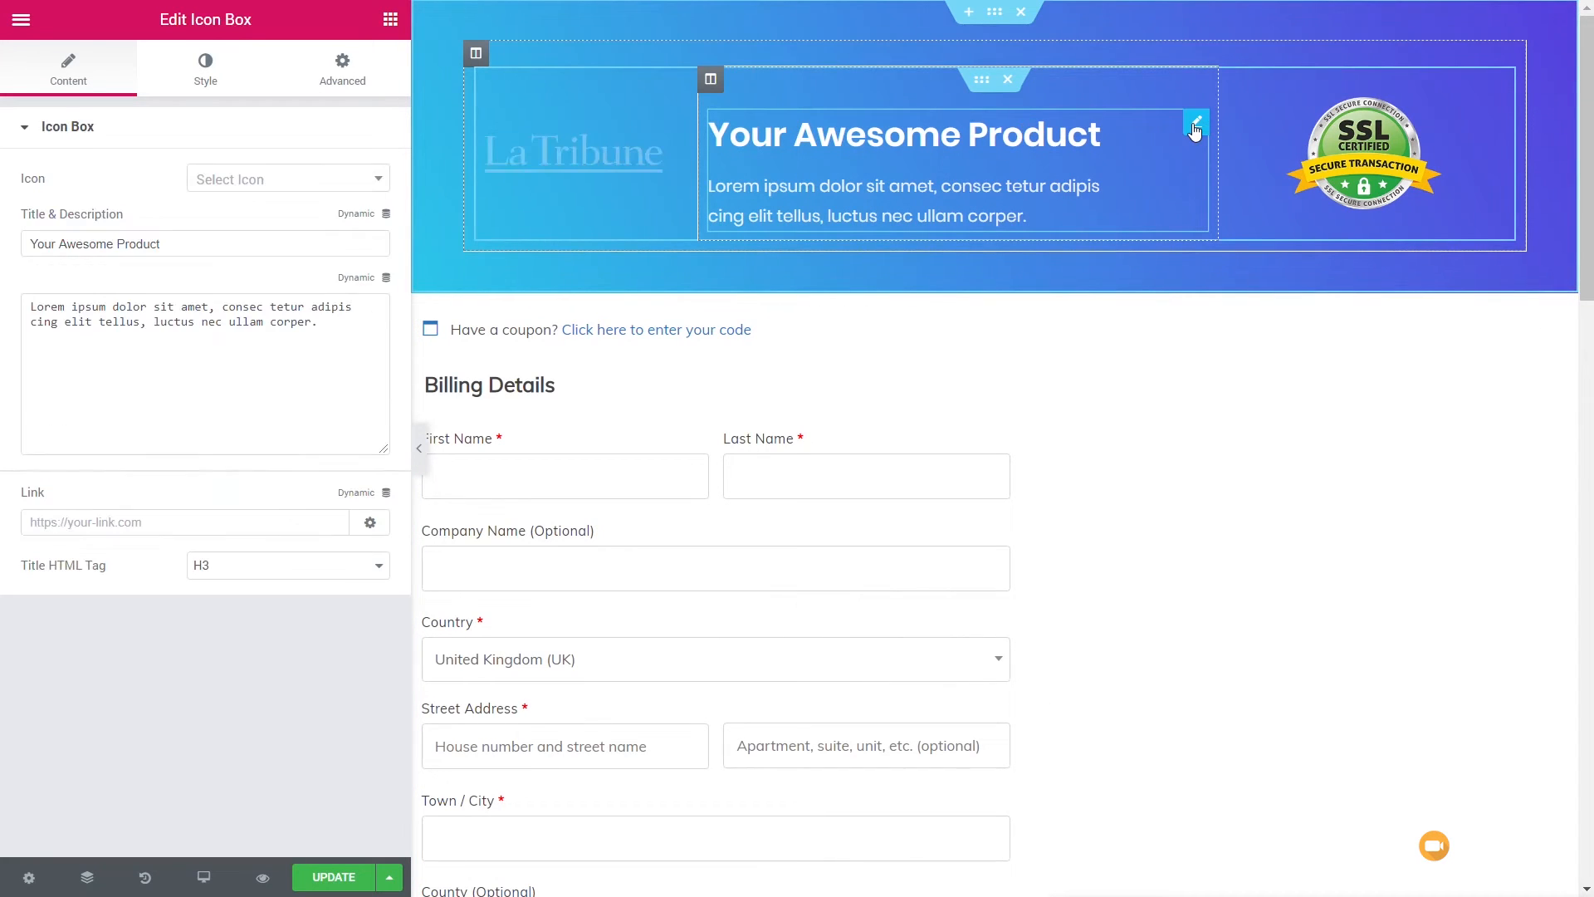
{"action": "left_click", "coordinate": [205, 68]}
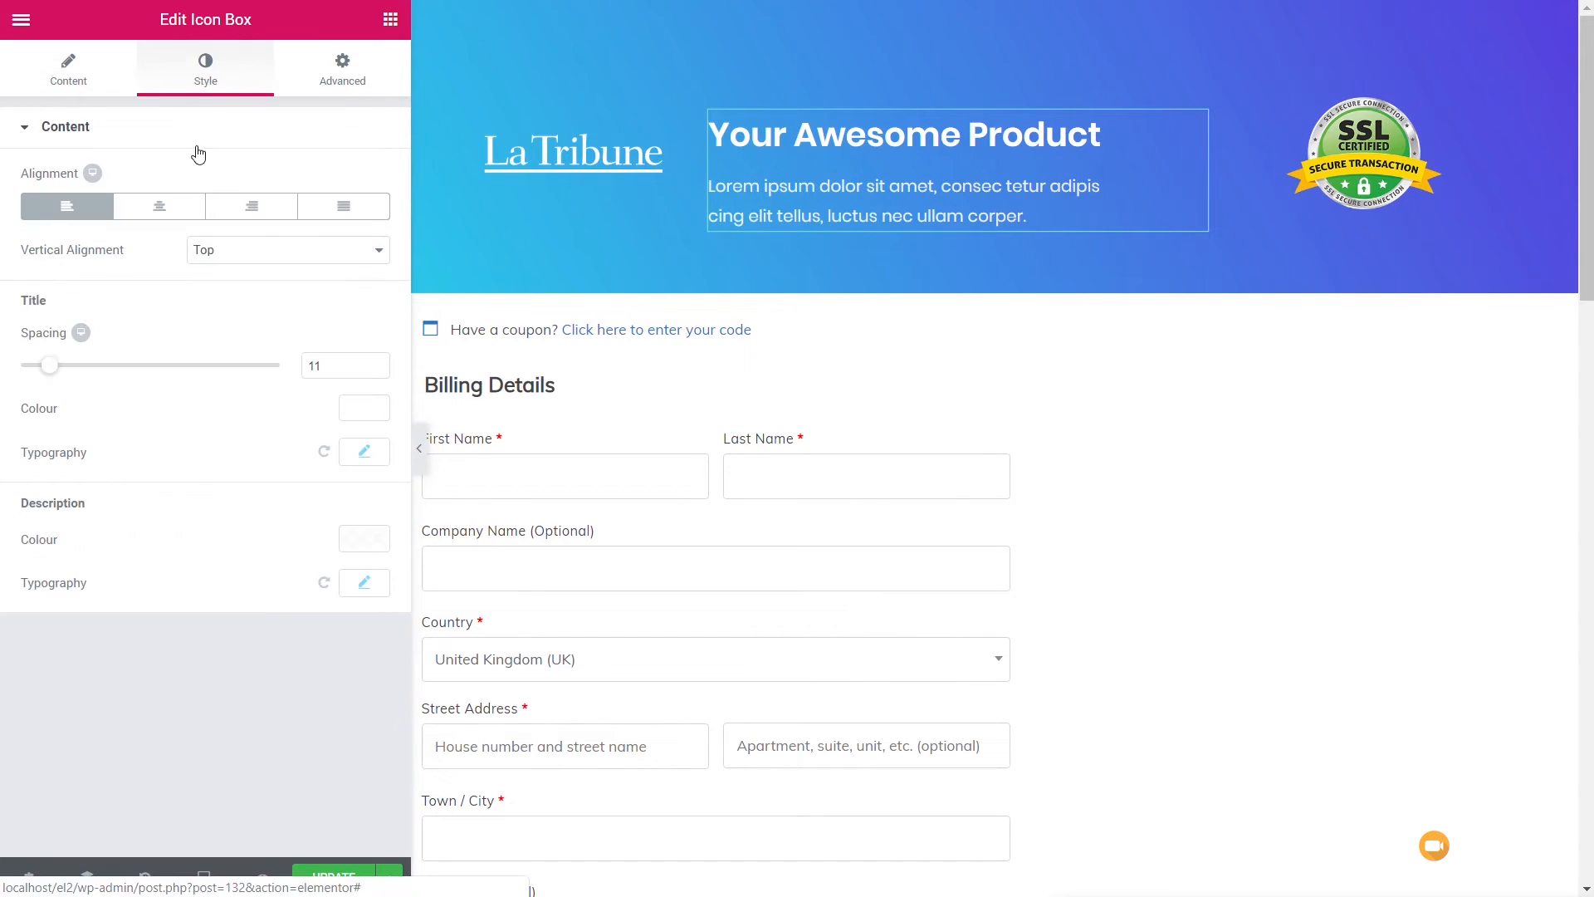
{"action": "left_click", "coordinate": [158, 205]}
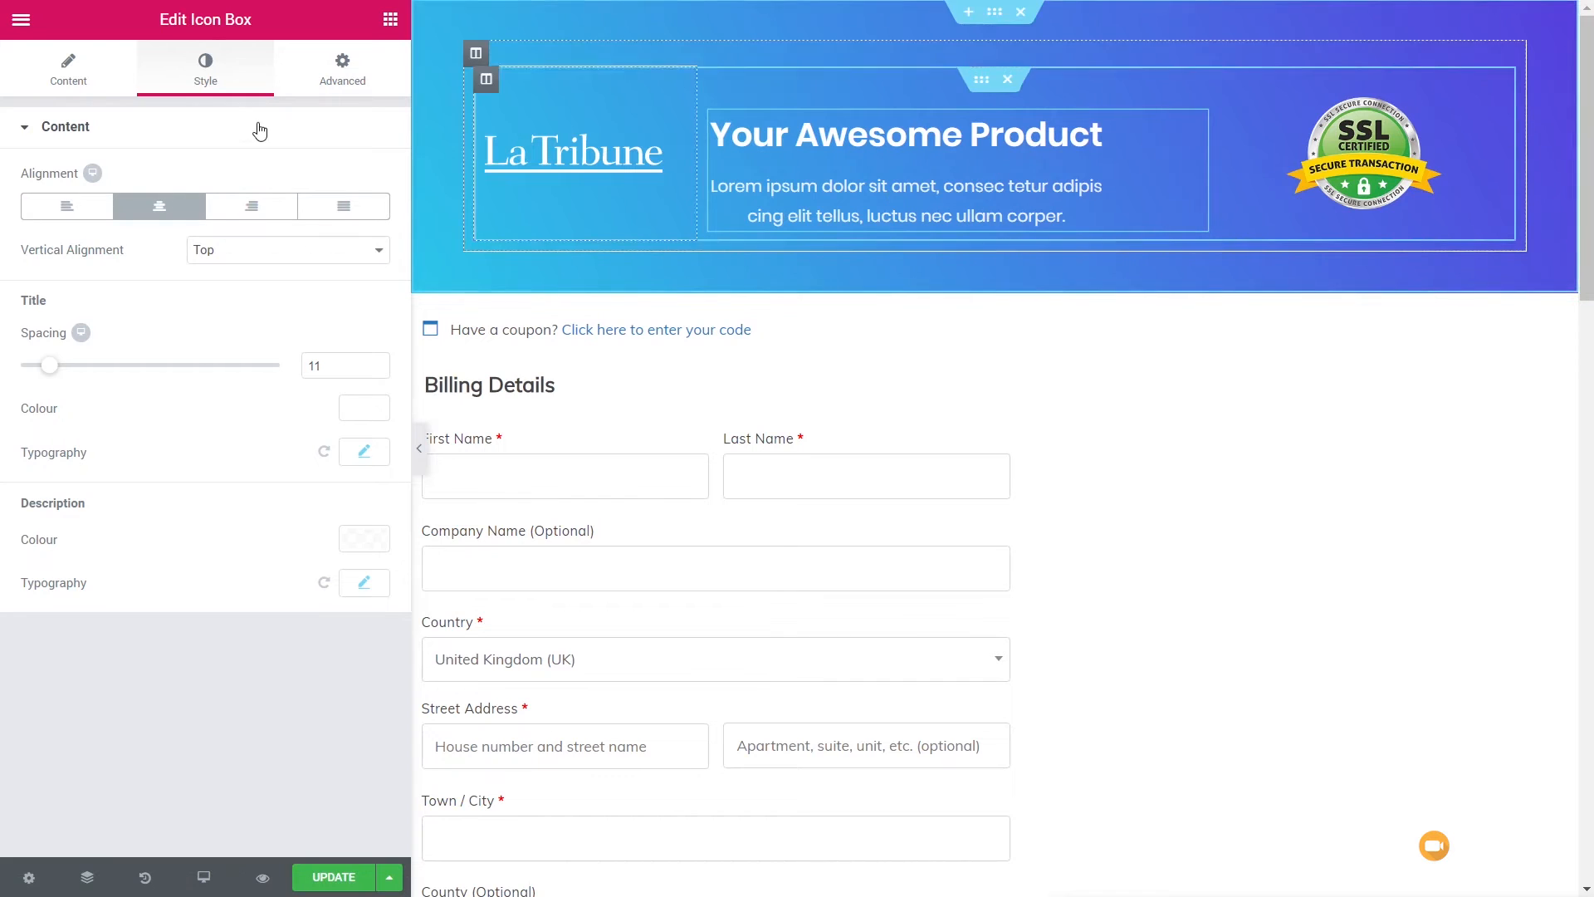
{"action": "left_click", "coordinate": [343, 69]}
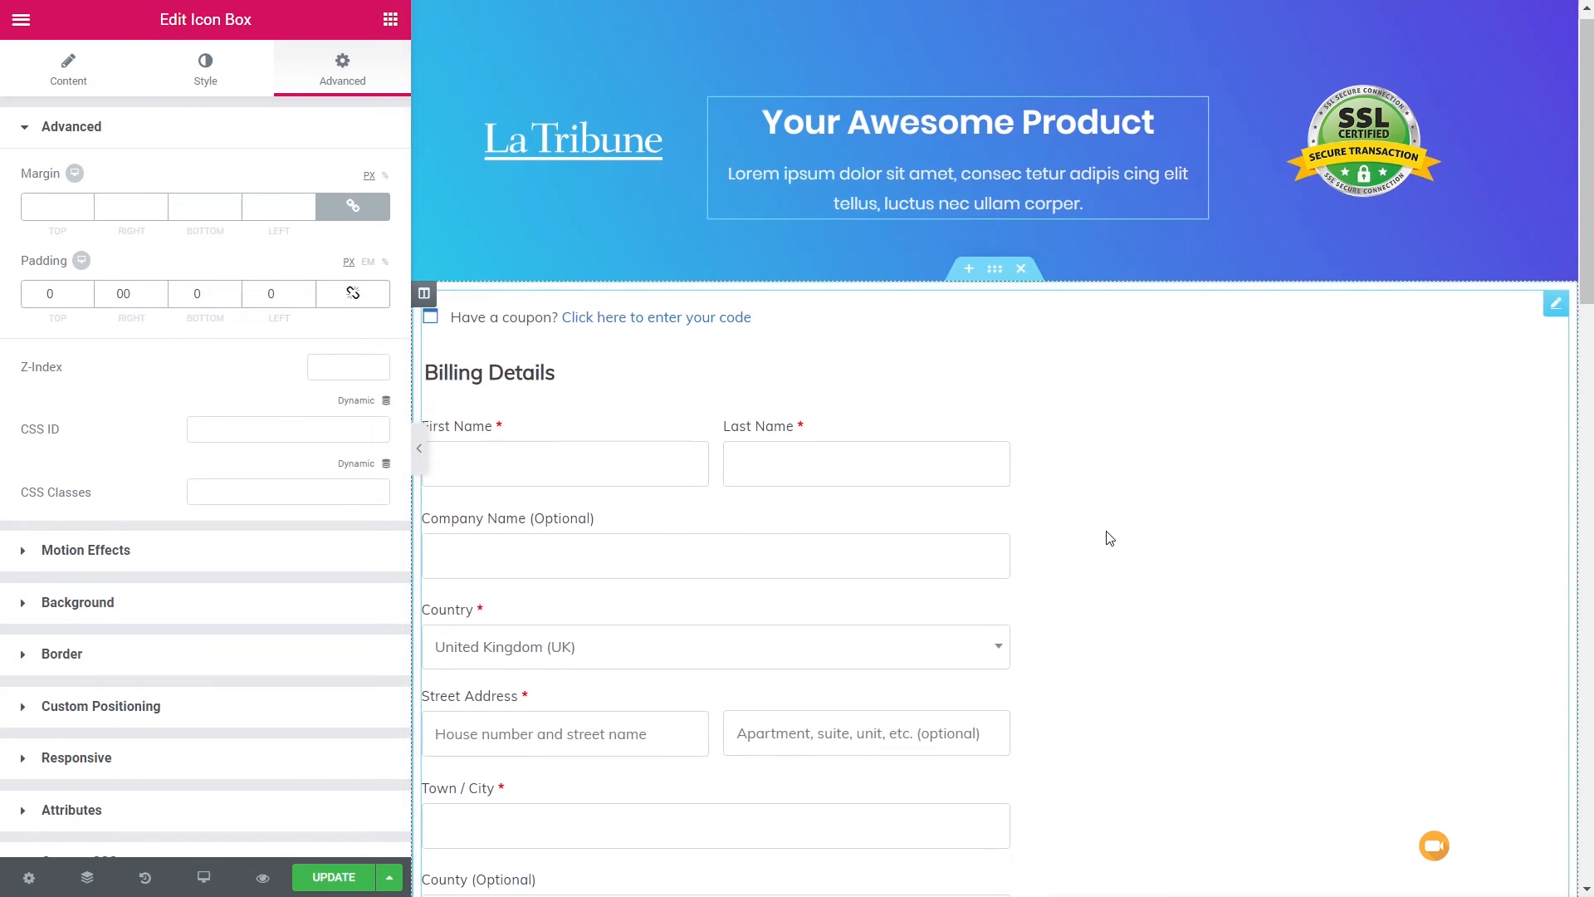
{"action": "scroll", "scroll_direction": "down", "scroll_amount": 3}
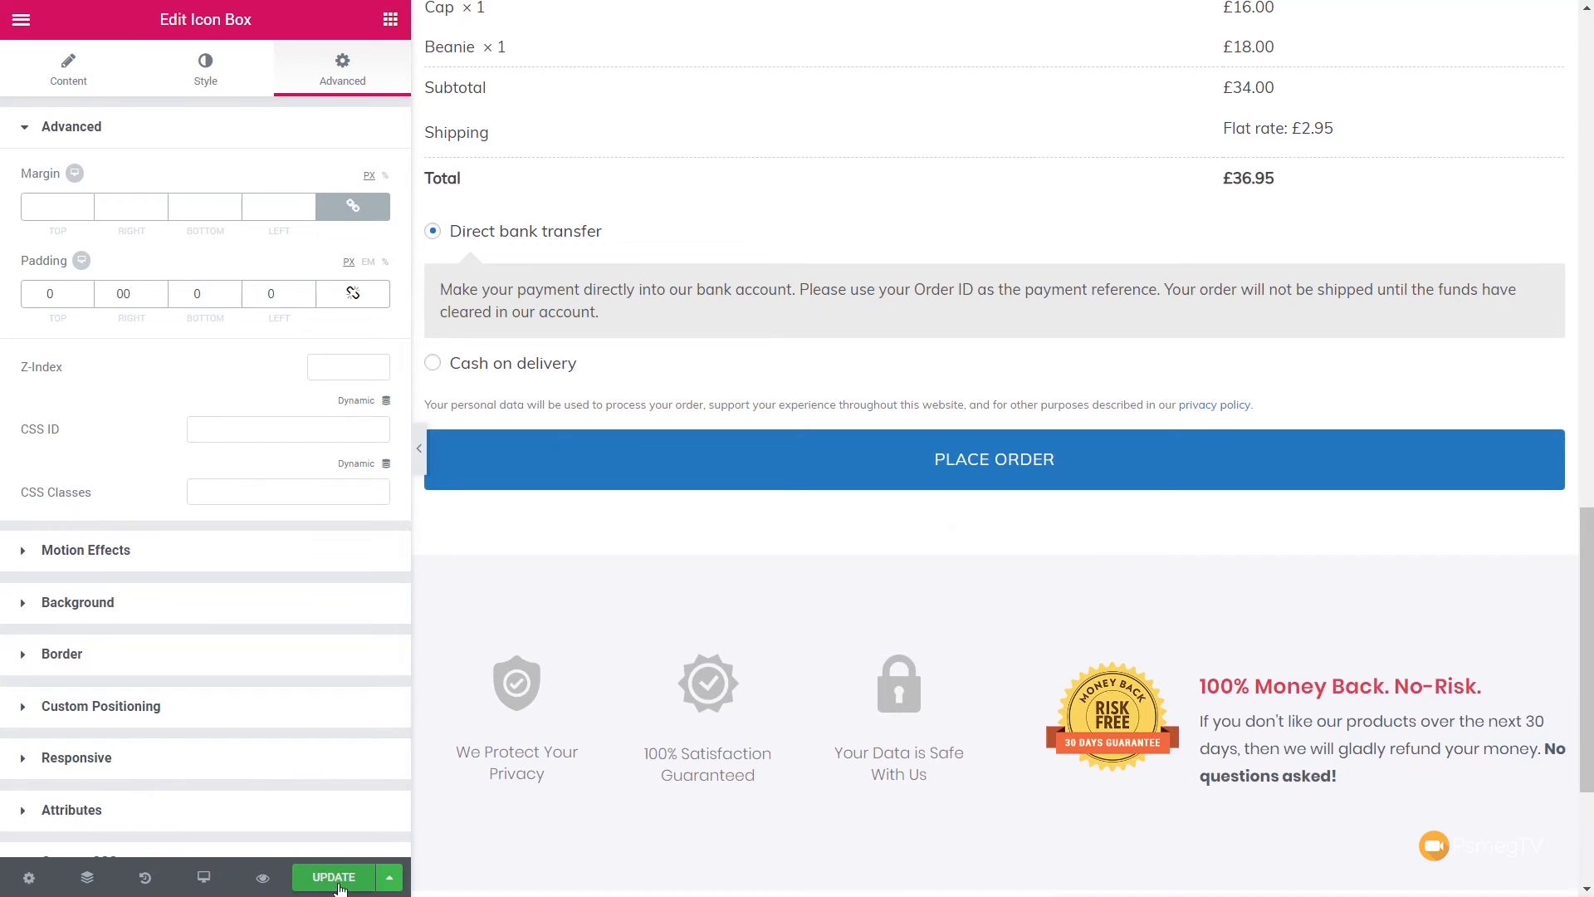
Save the Elementor page, return to the dashboard, and open the Global Checkout flow.
{"action": "left_click", "coordinate": [332, 877]}
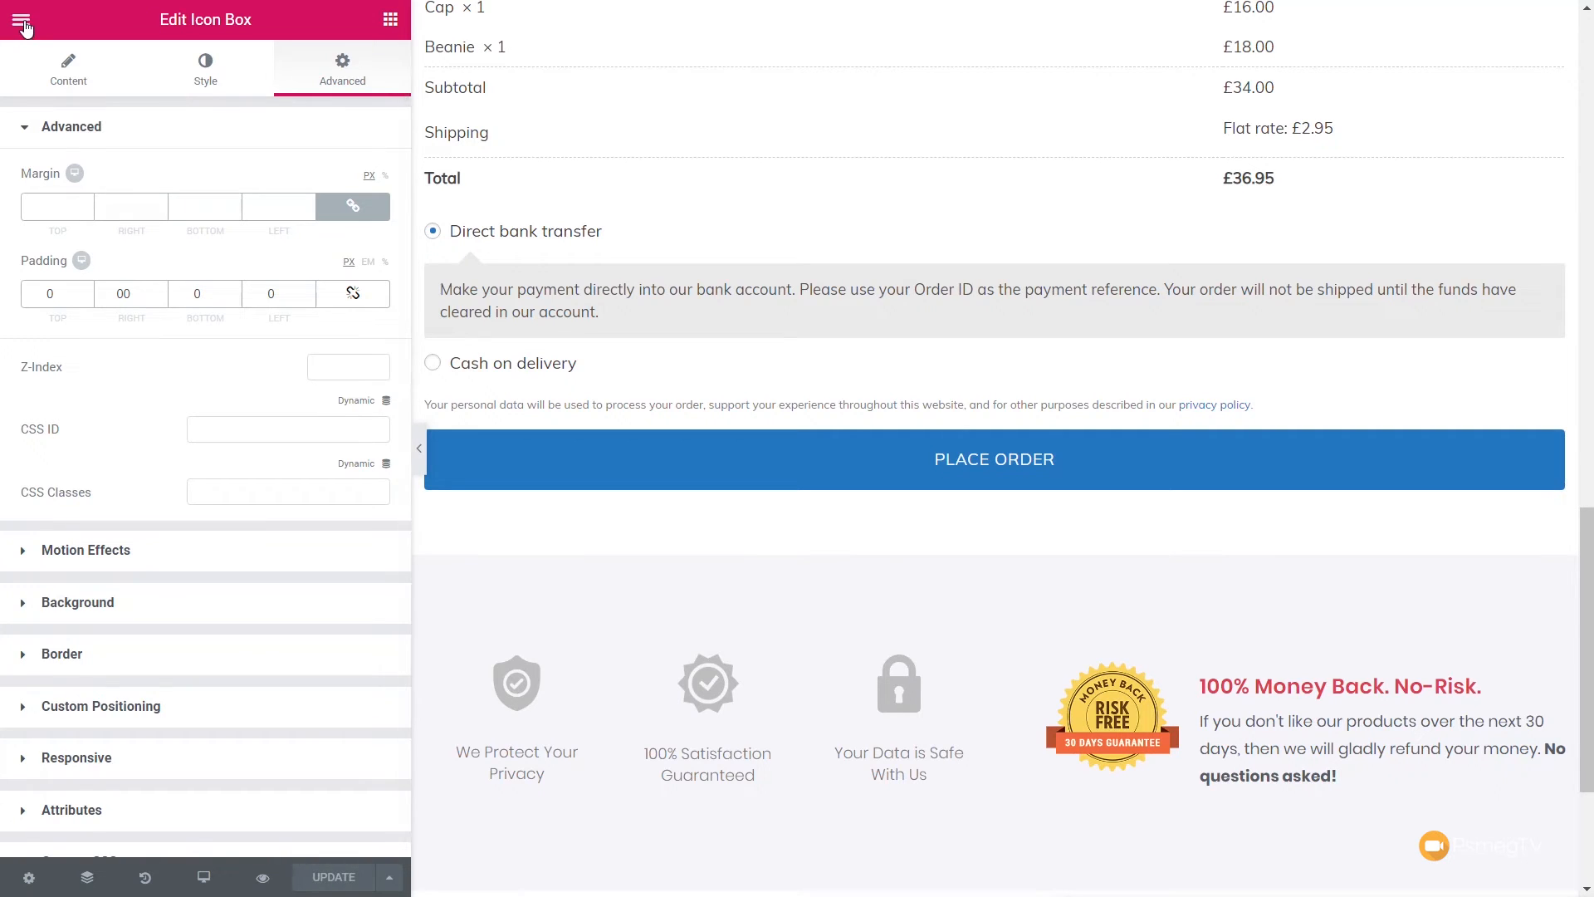
{"action": "left_click", "coordinate": [23, 19]}
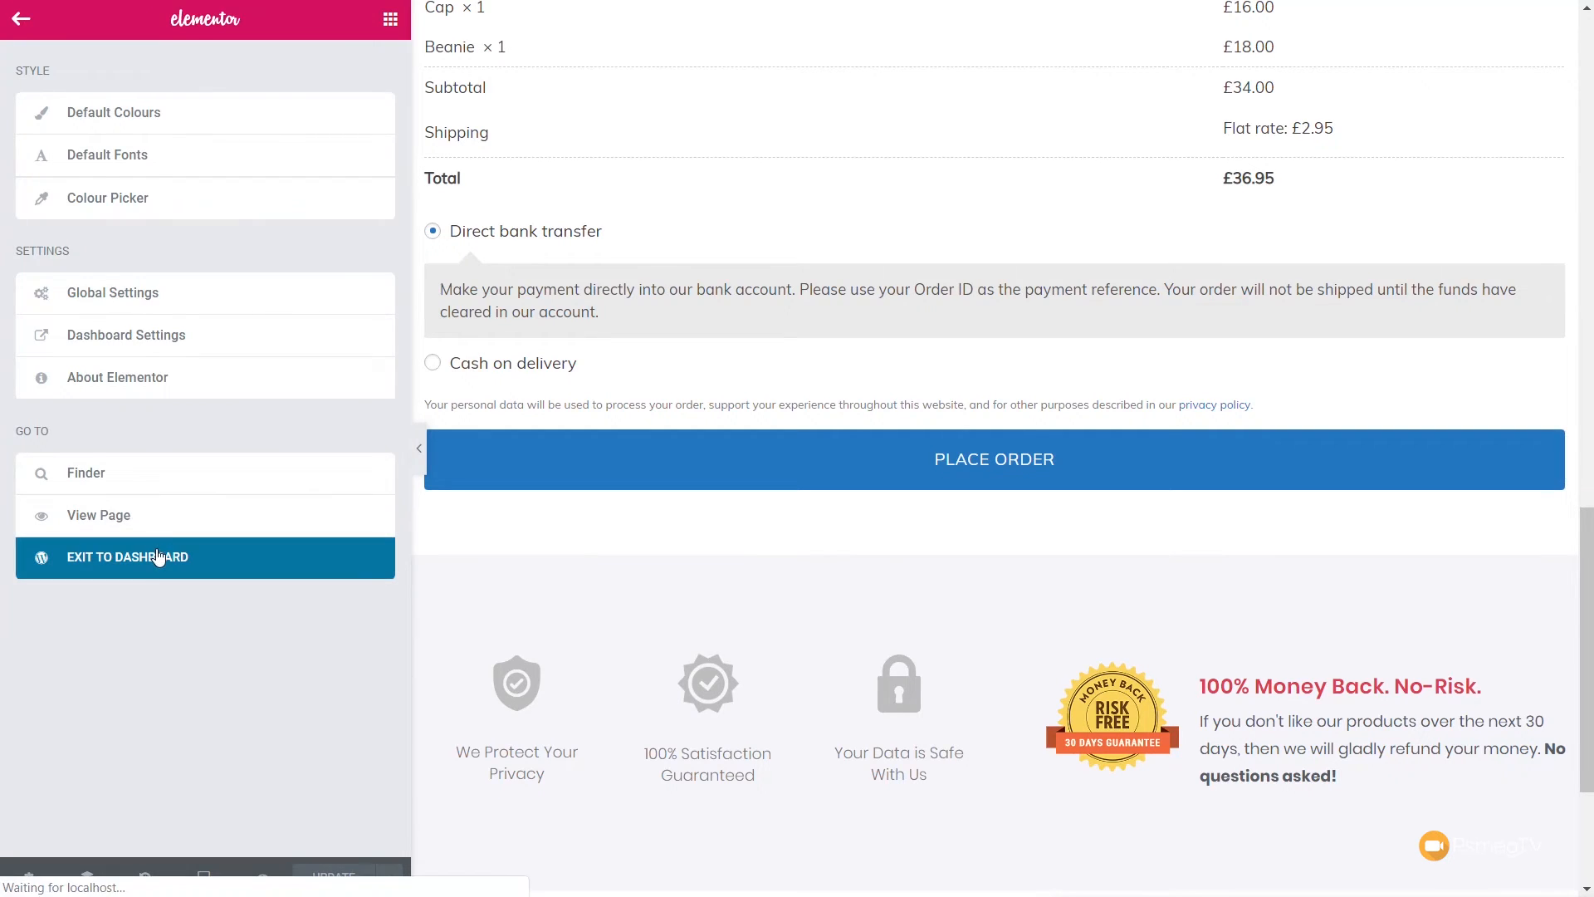
{"action": "left_click", "coordinate": [126, 556]}
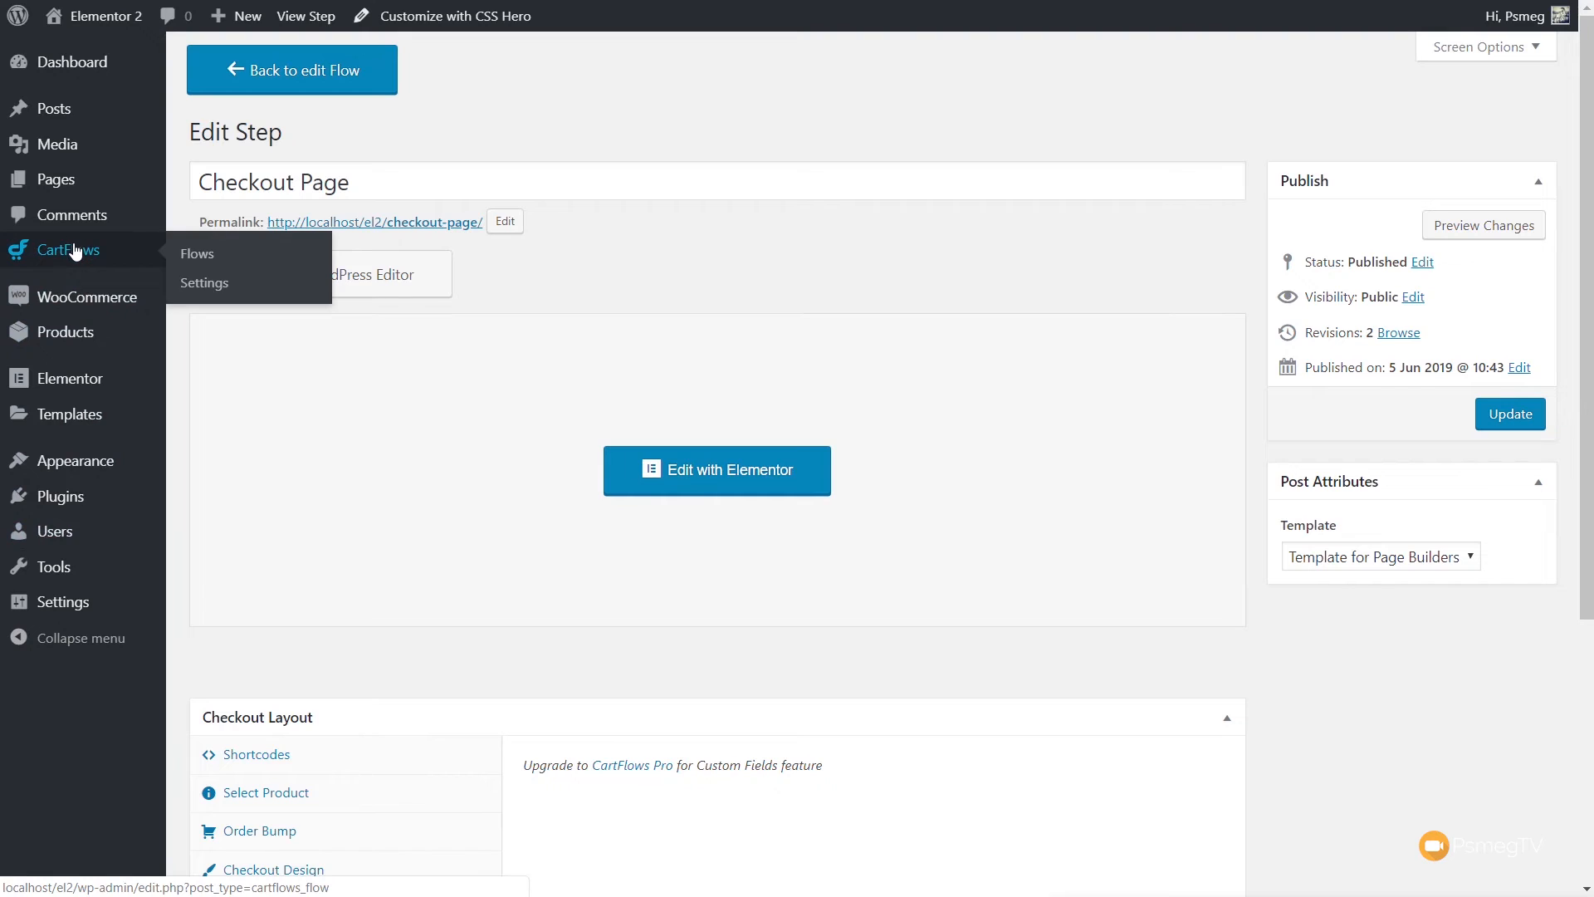
{"action": "left_click", "coordinate": [196, 254]}
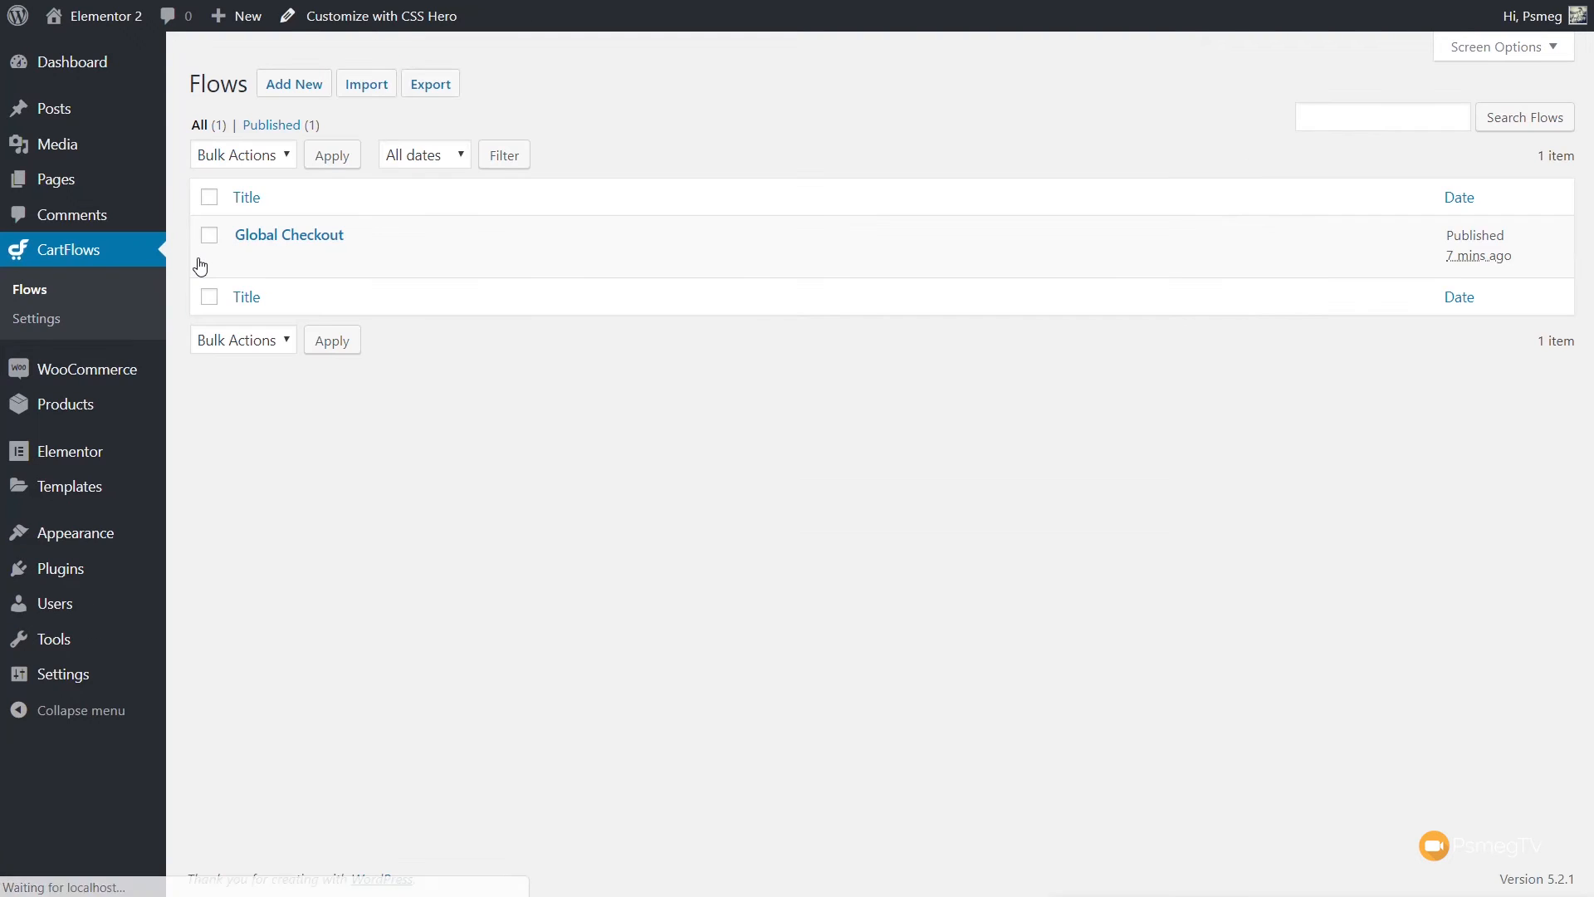
{"action": "left_click", "coordinate": [289, 235]}
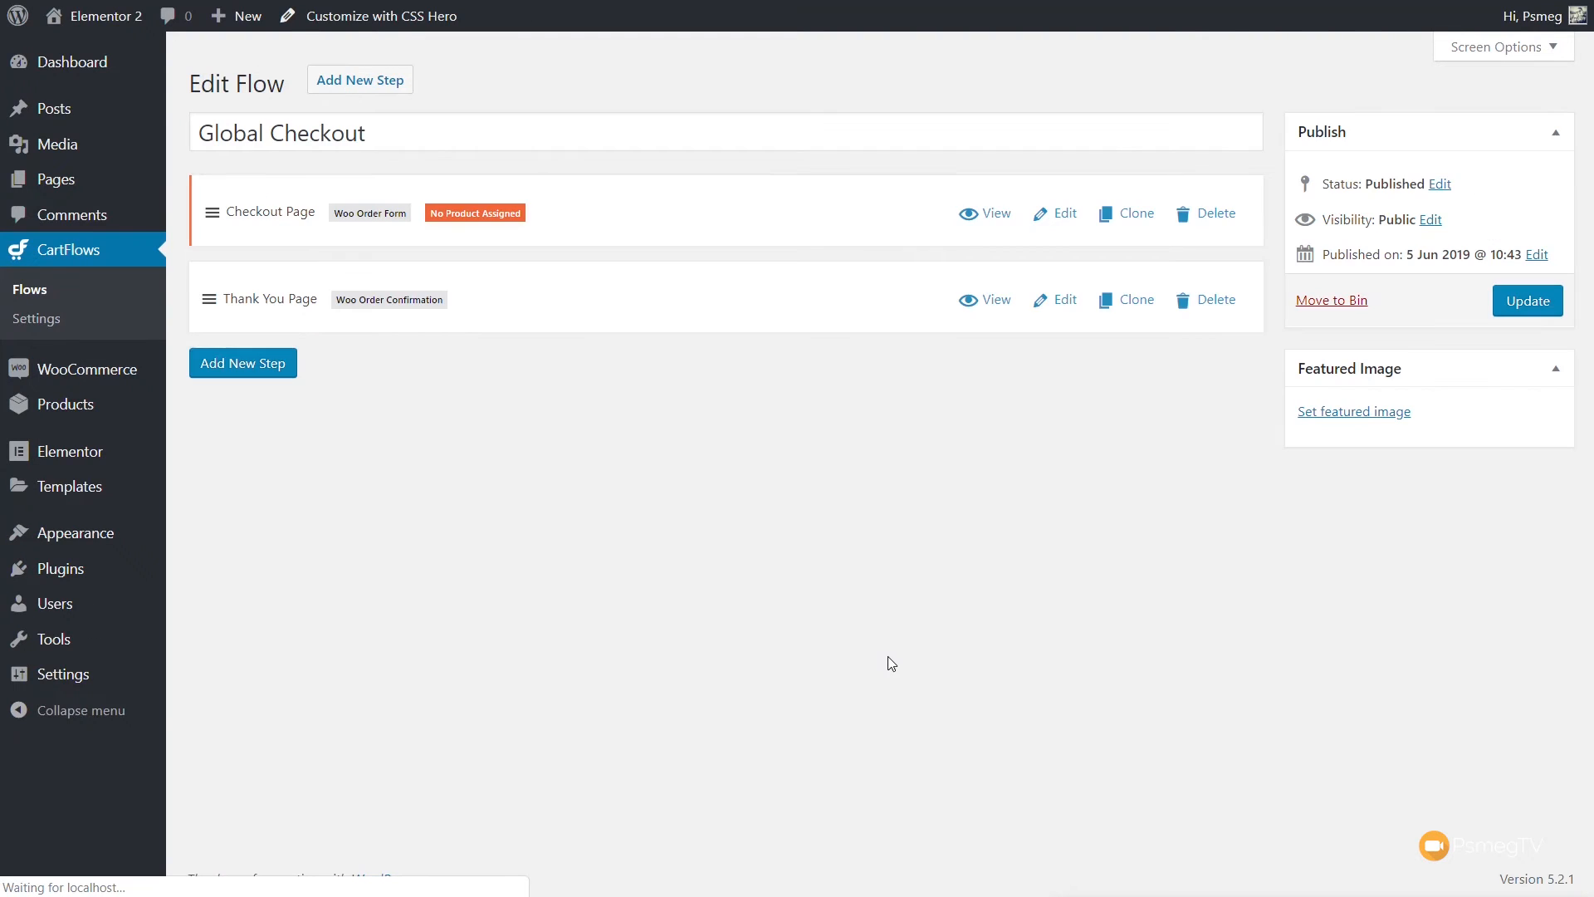
{"action": "mouse_move", "coordinate": [997, 305]}
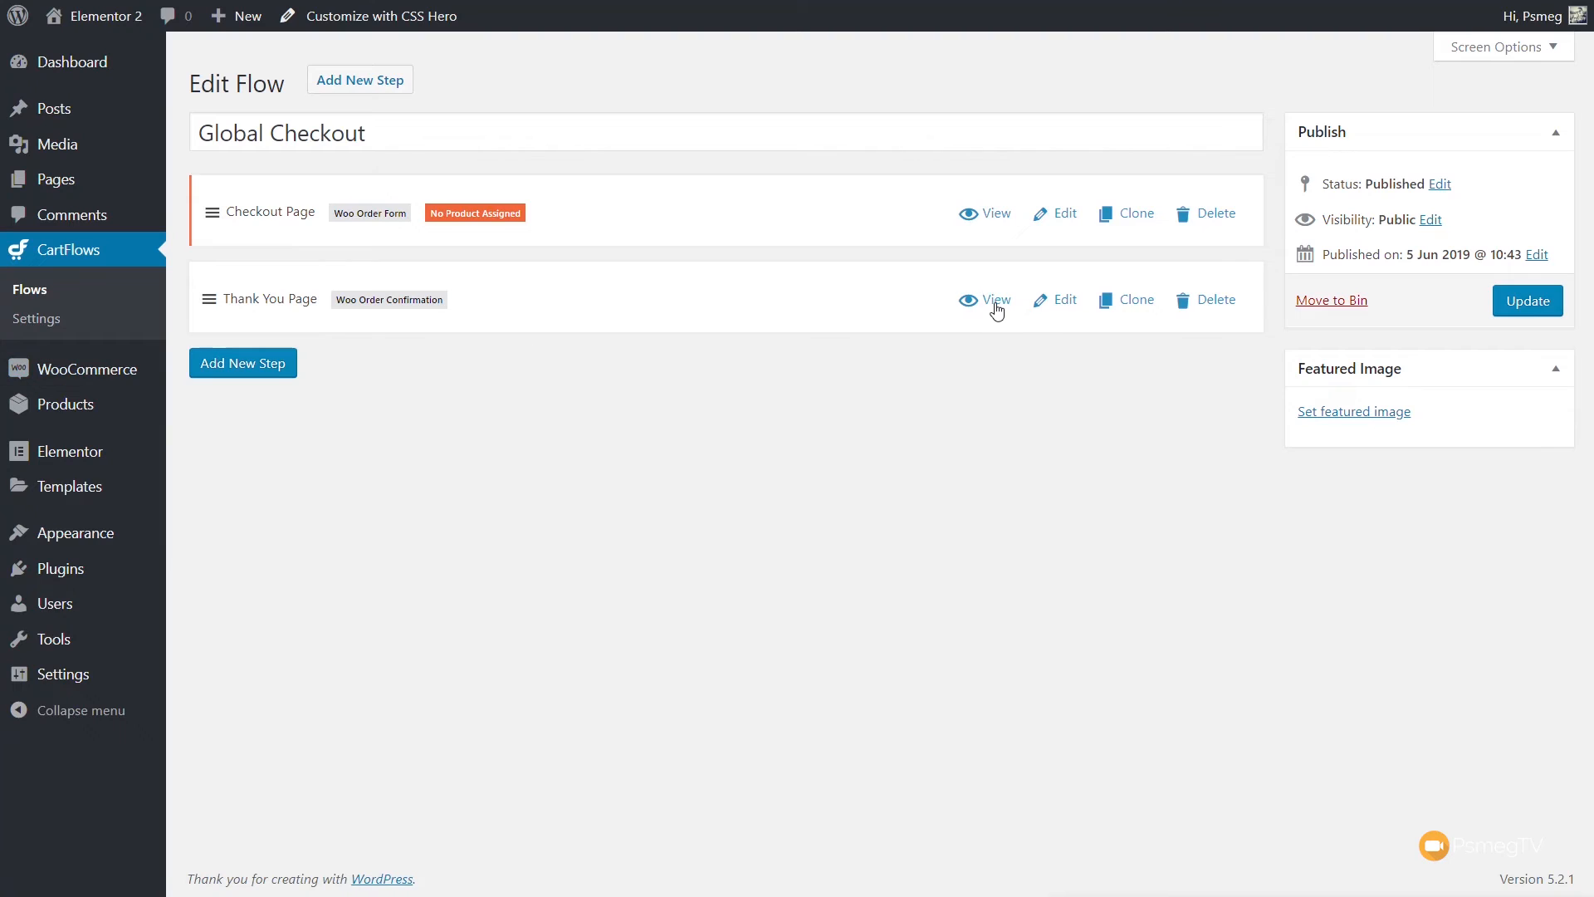
{"action": "left_click", "coordinate": [995, 299]}
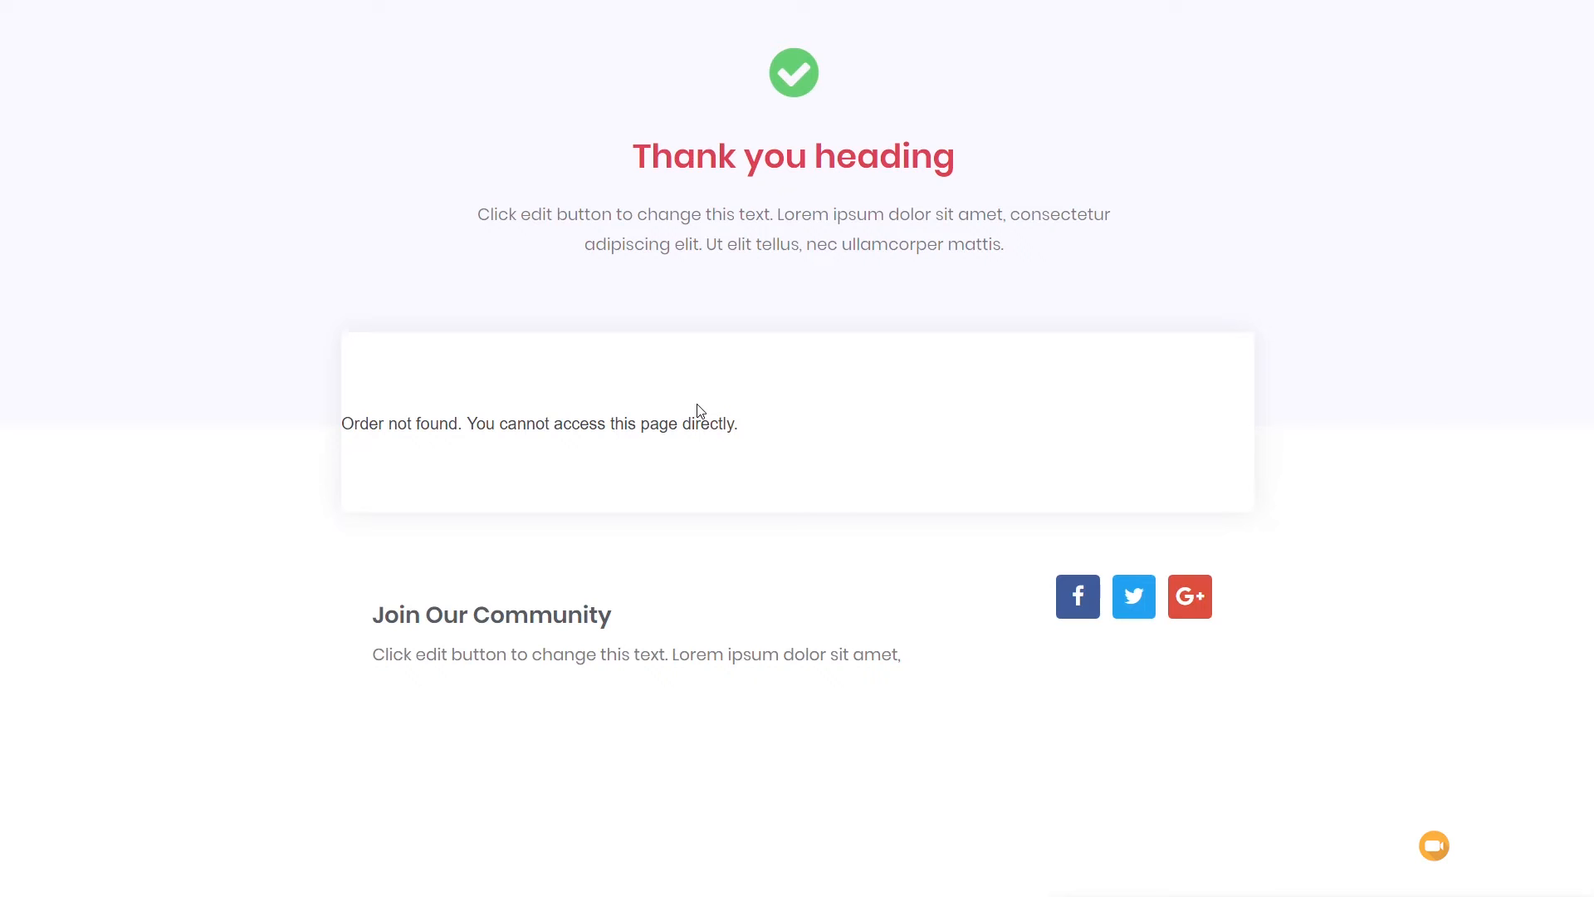
{"action": "mouse_move", "coordinate": [707, 145]}
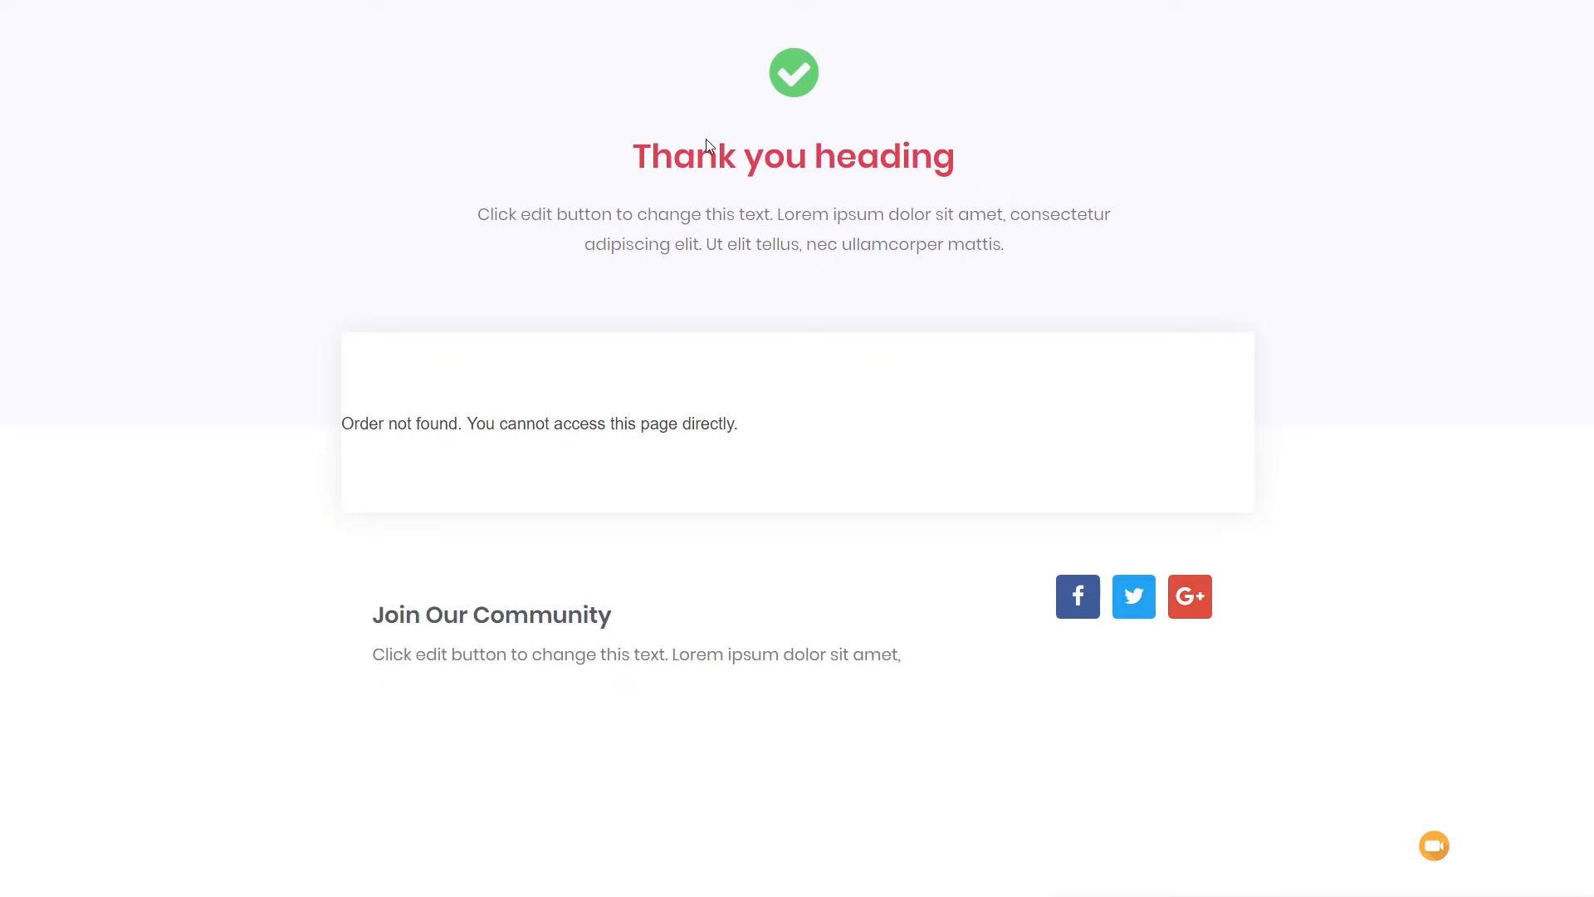
{"action": "mouse_move", "coordinate": [712, 267]}
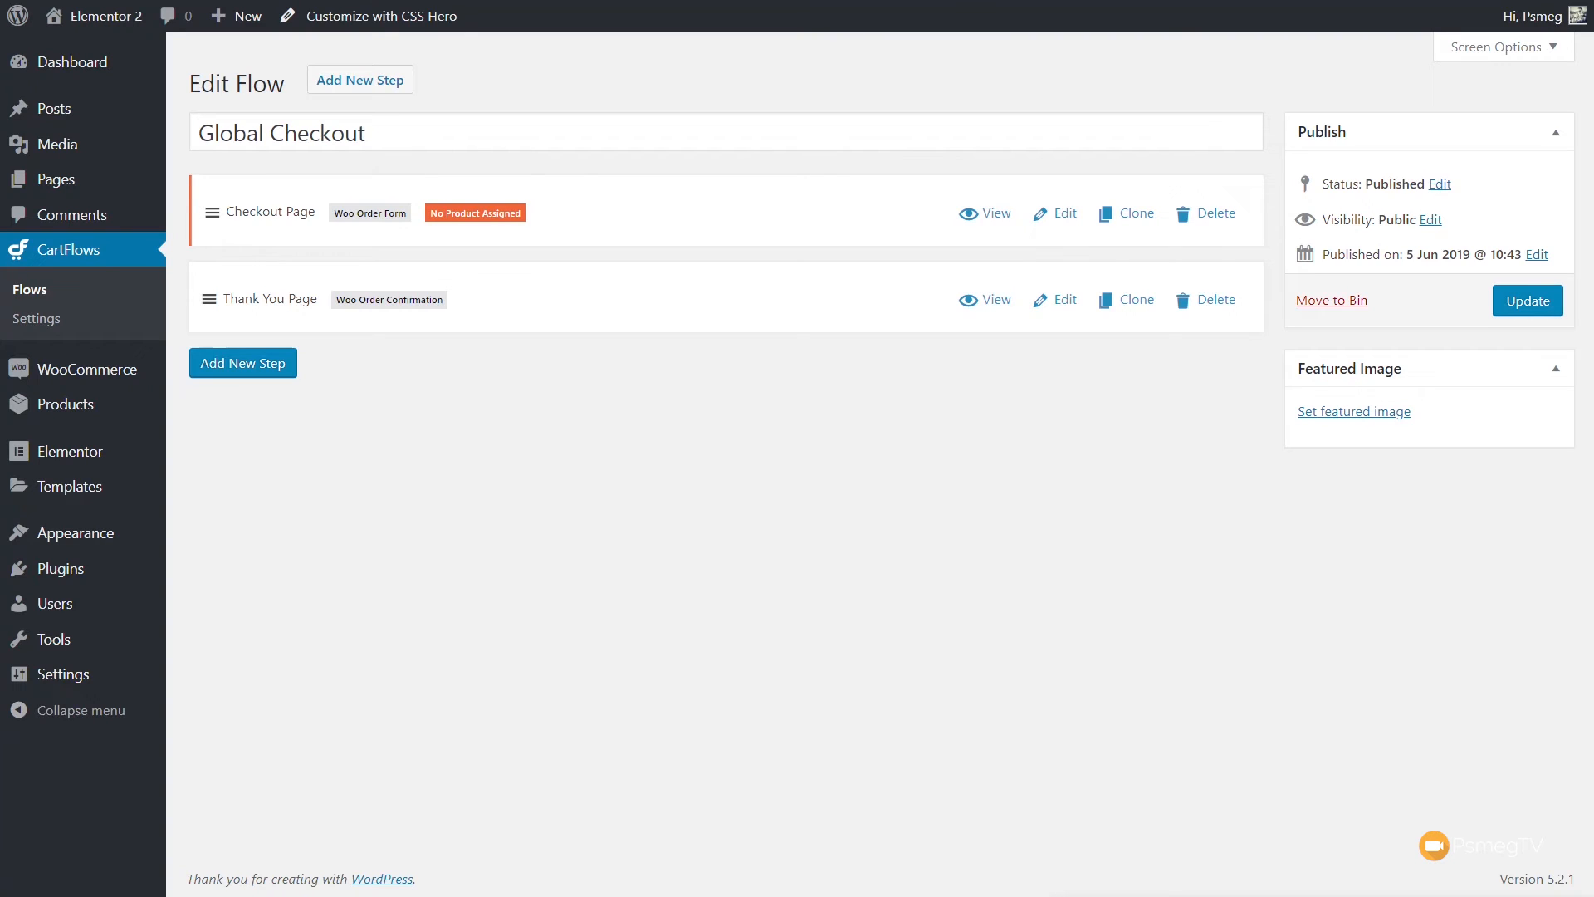
{"action": "mouse_move", "coordinate": [431, 380]}
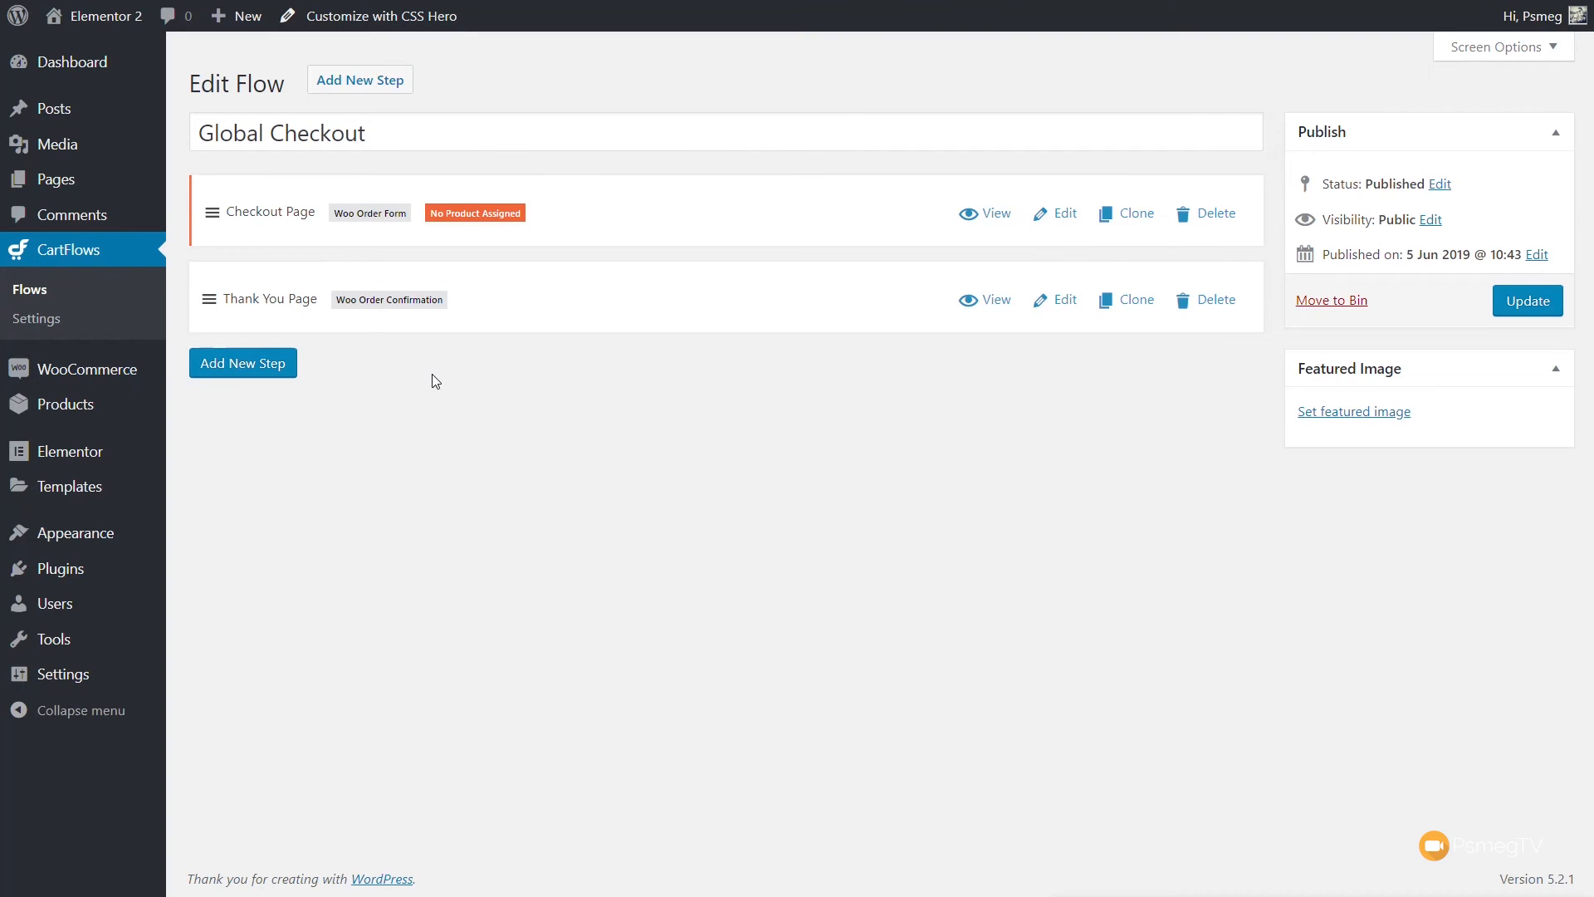
{"action": "mouse_move", "coordinate": [149, 332]}
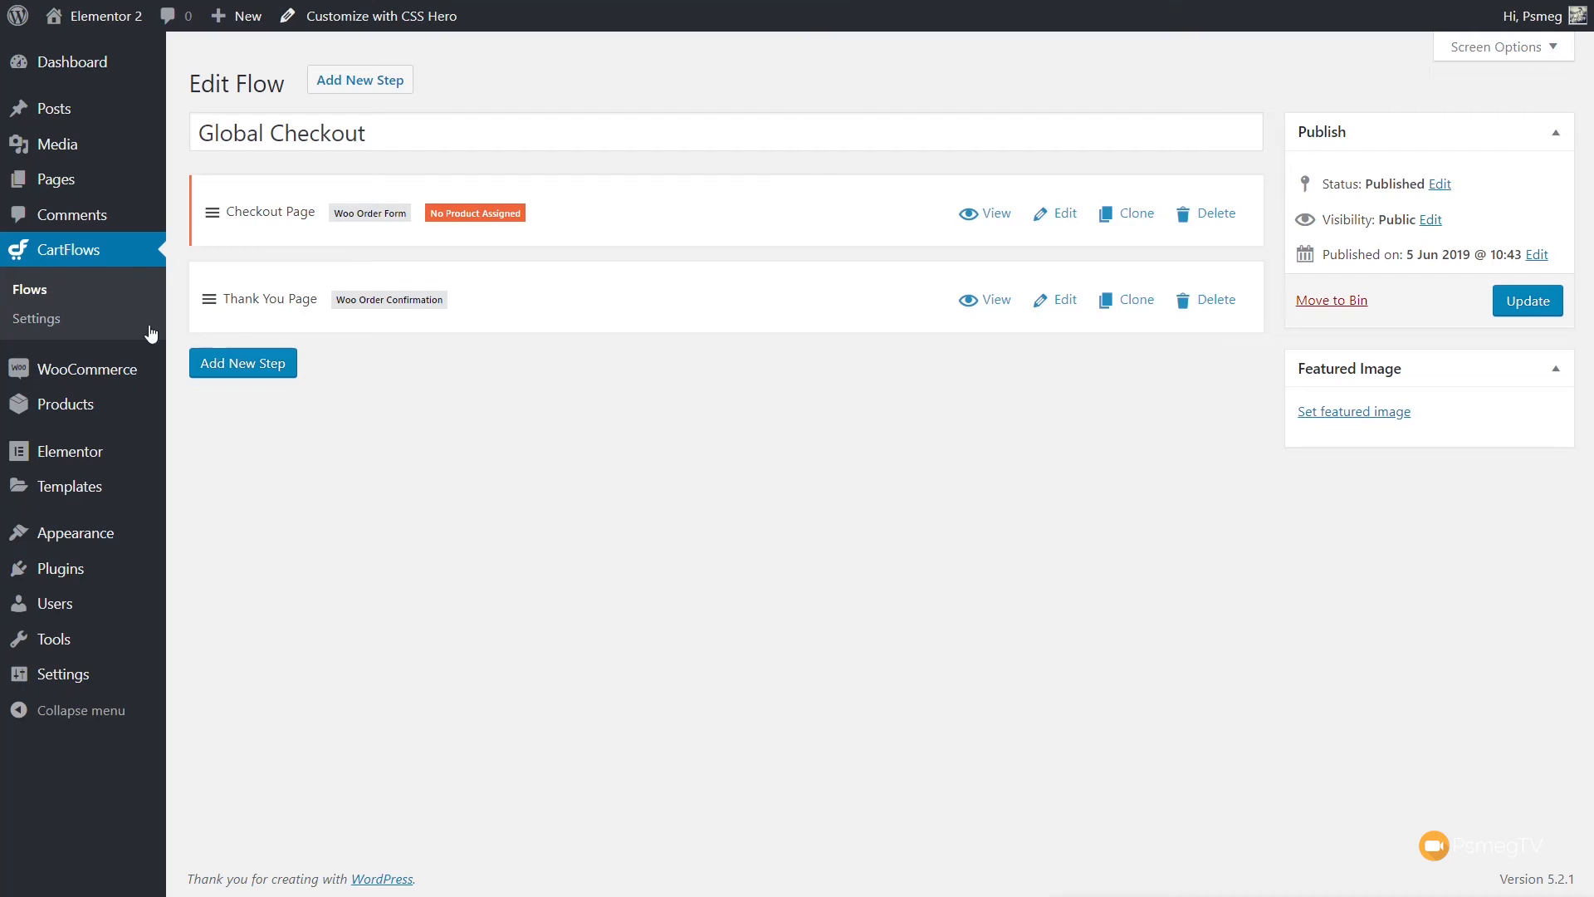
Choose Checkout Page (#132) as the Global Checkout in CartFlows Settings.
{"action": "left_click", "coordinate": [37, 318]}
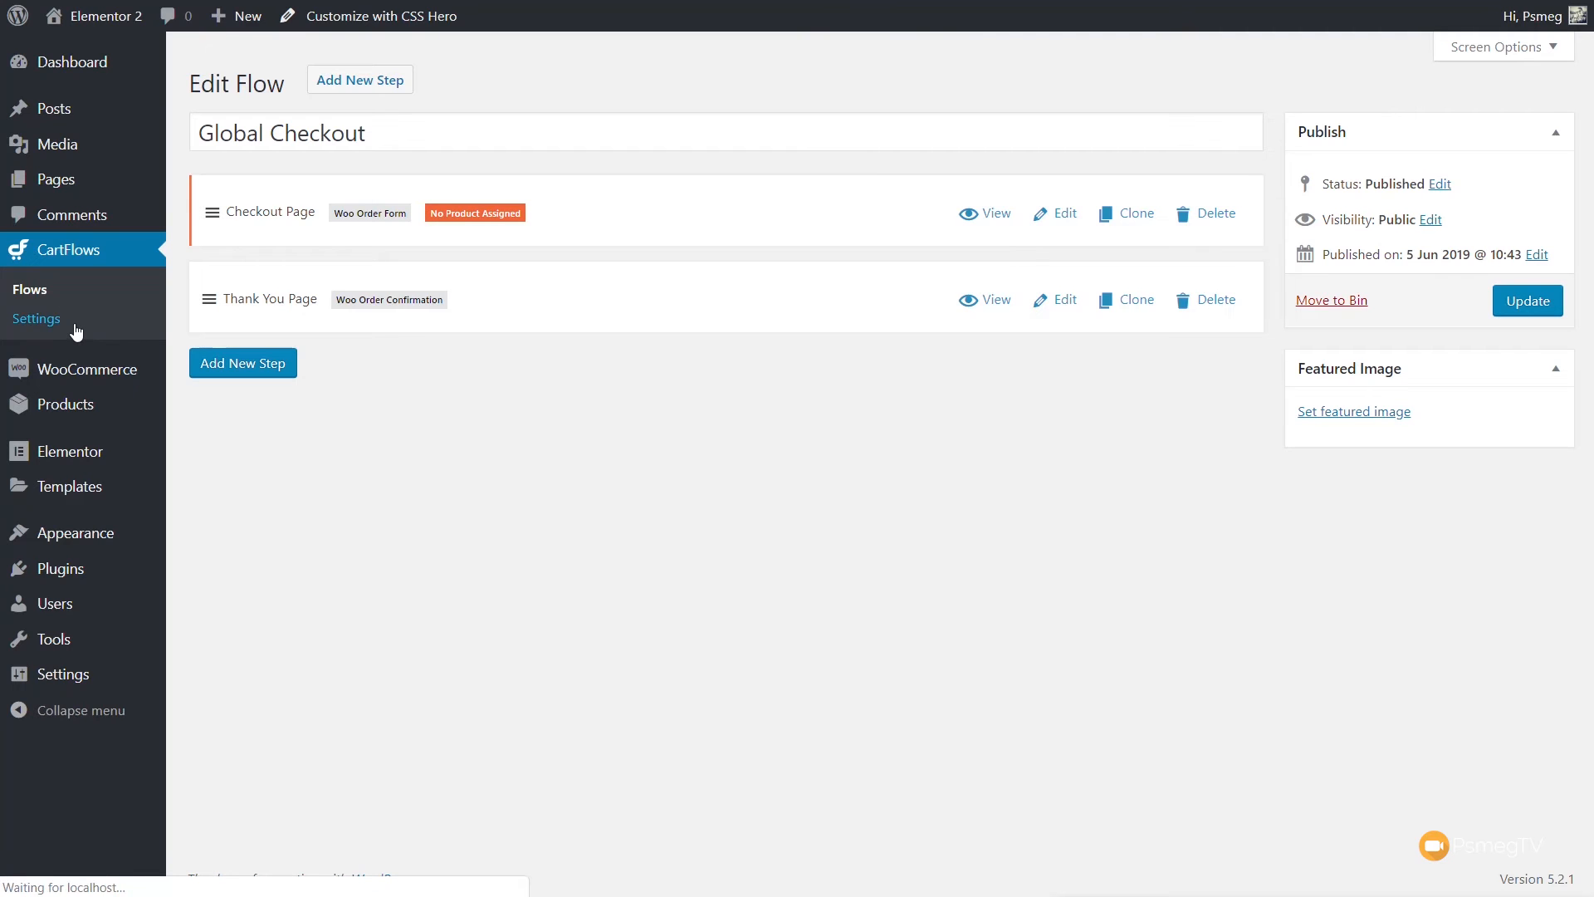
{"action": "left_click", "coordinate": [37, 318]}
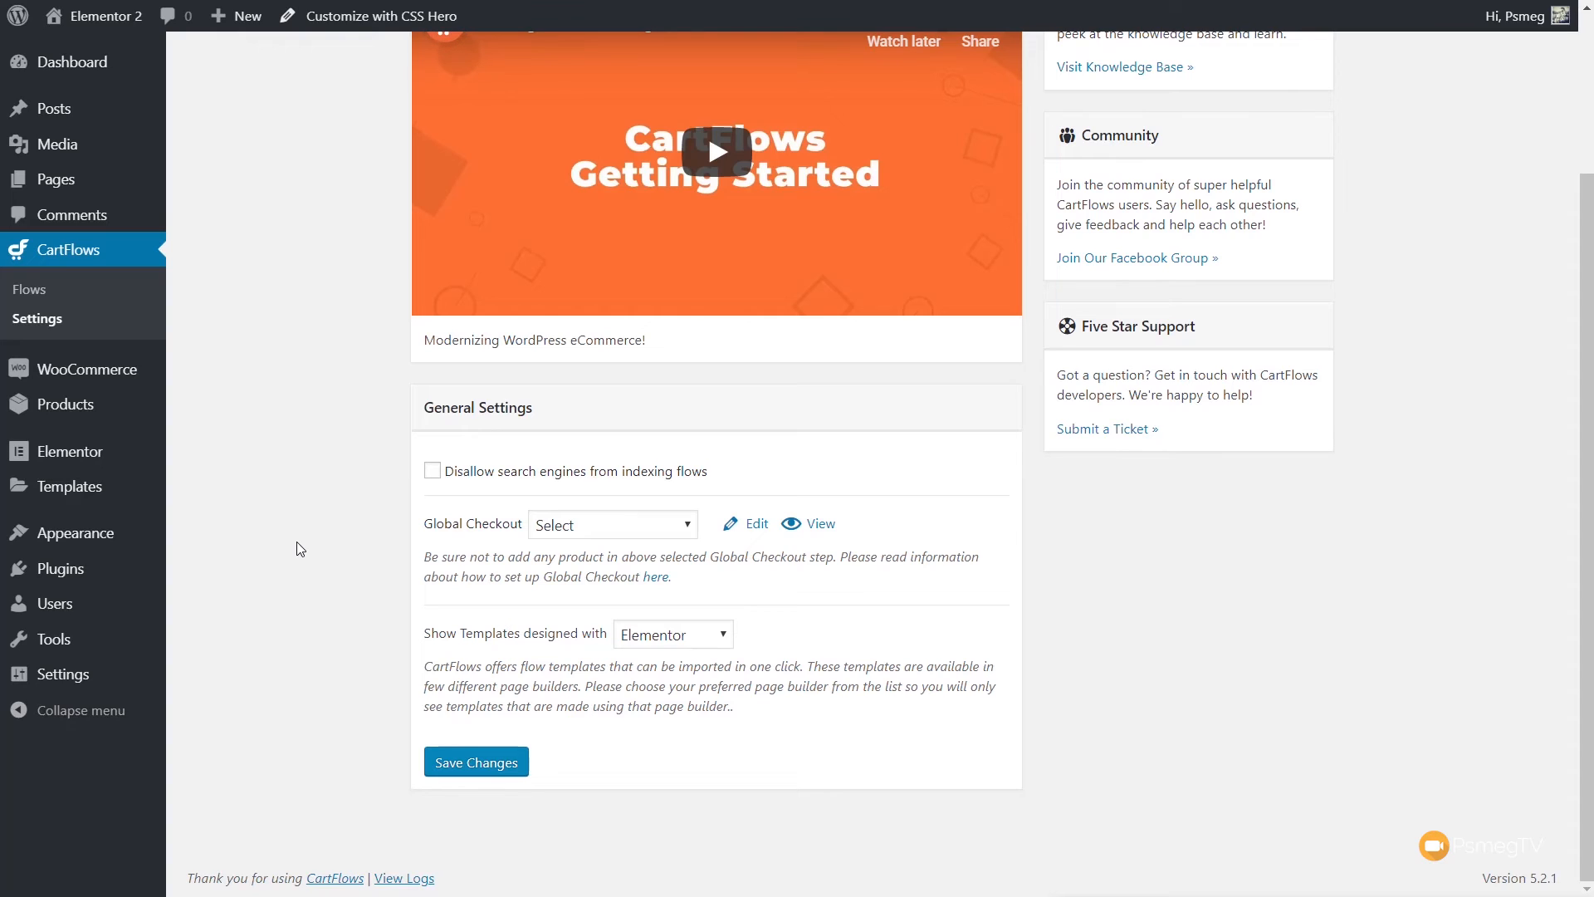
{"action": "mouse_move", "coordinate": [463, 484]}
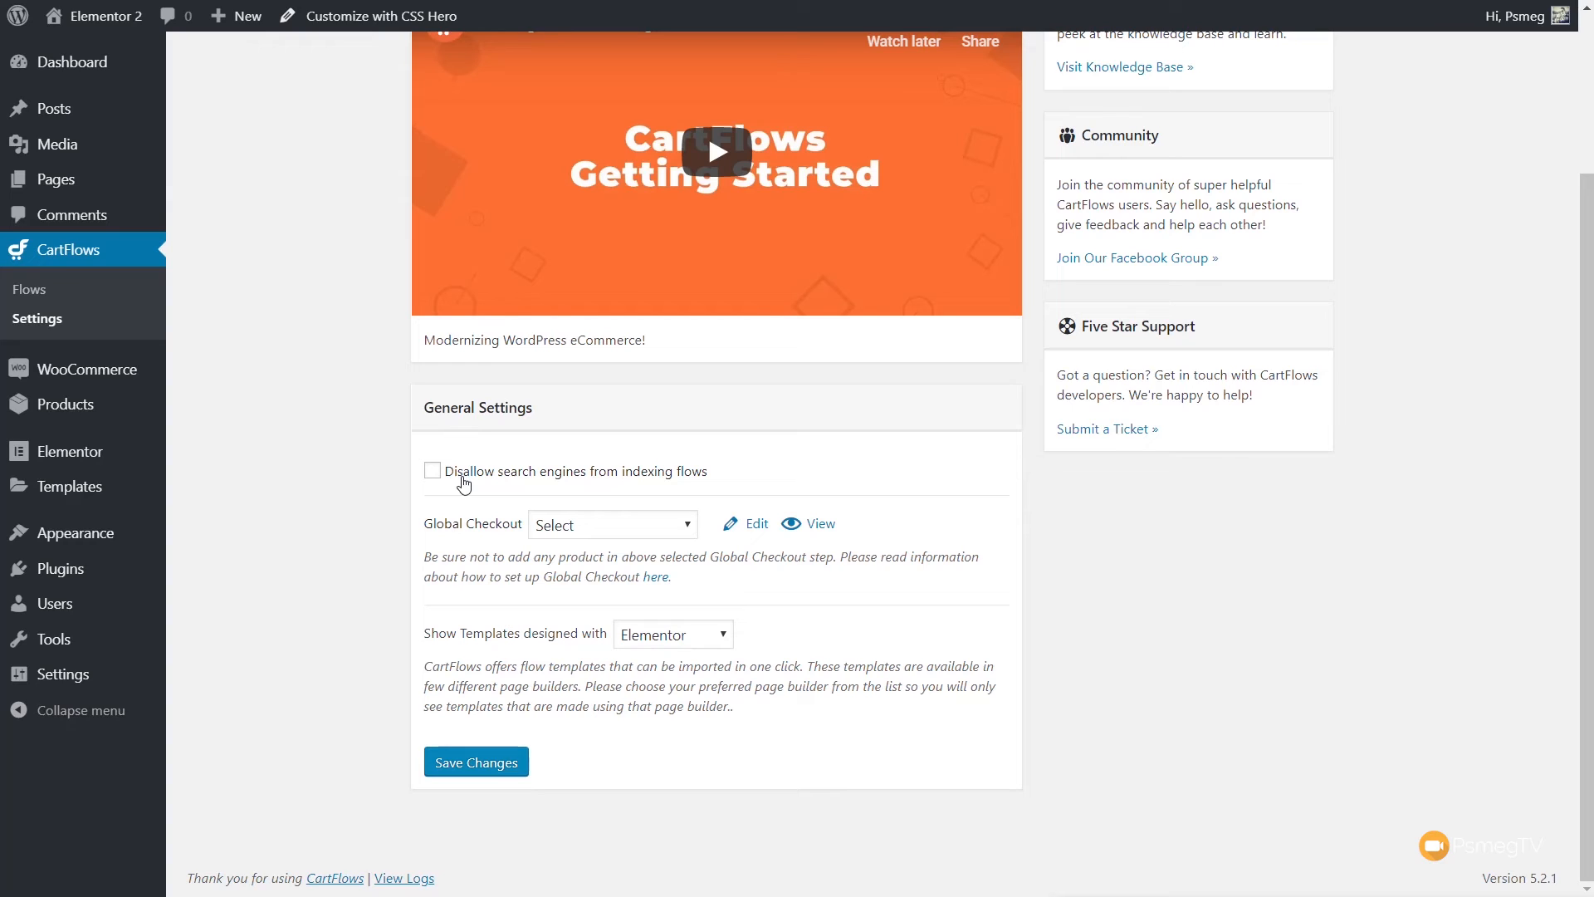
{"action": "mouse_move", "coordinate": [512, 535]}
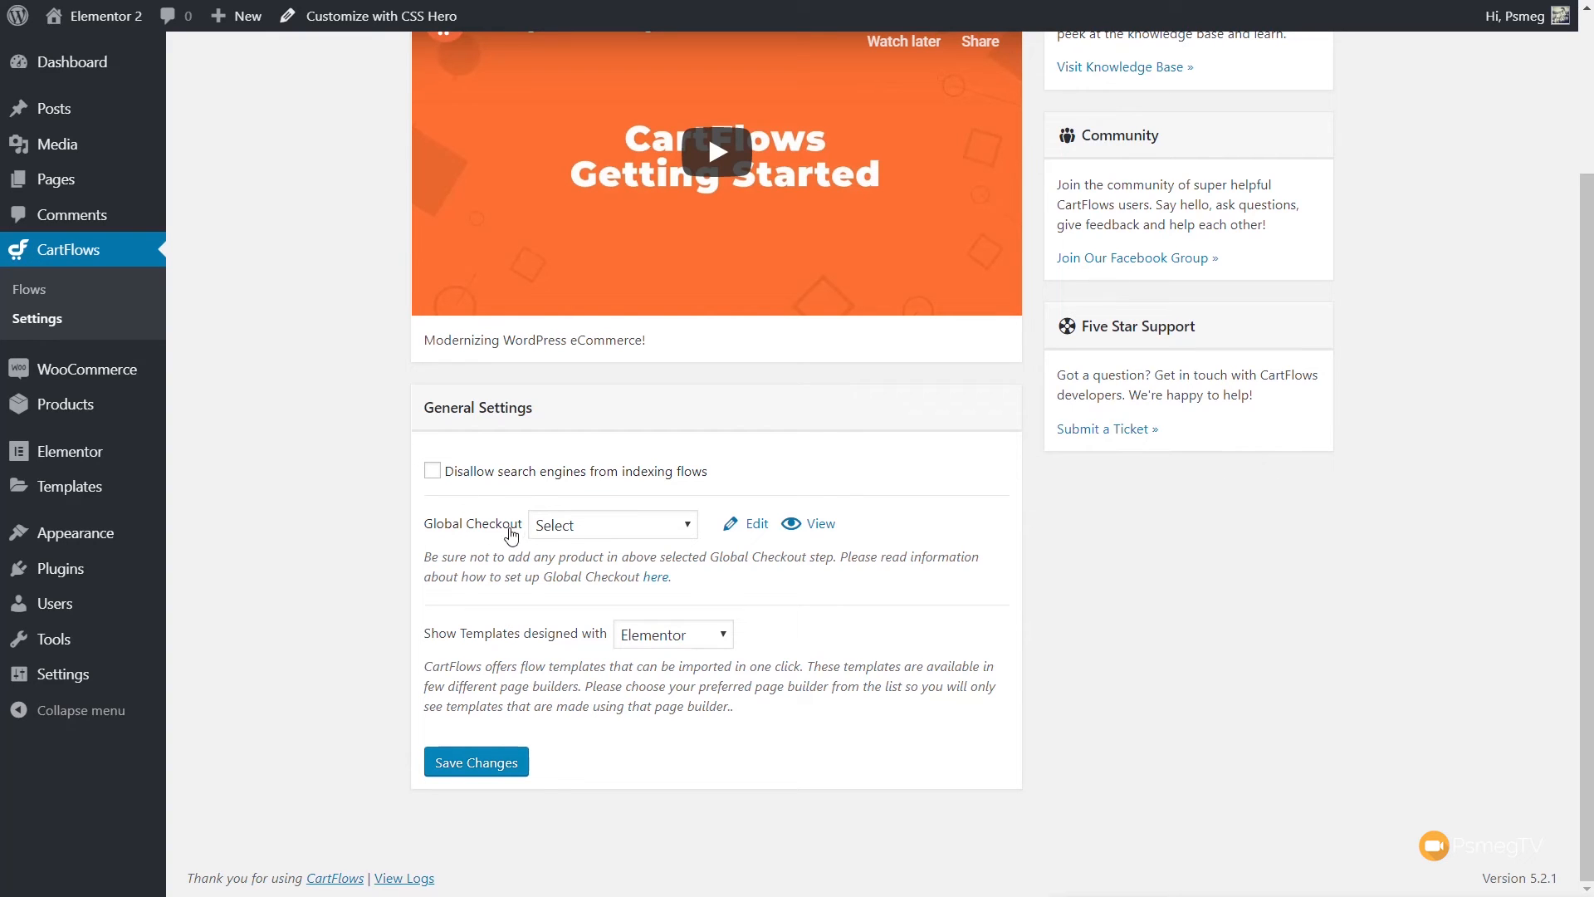
{"action": "mouse_move", "coordinate": [575, 530]}
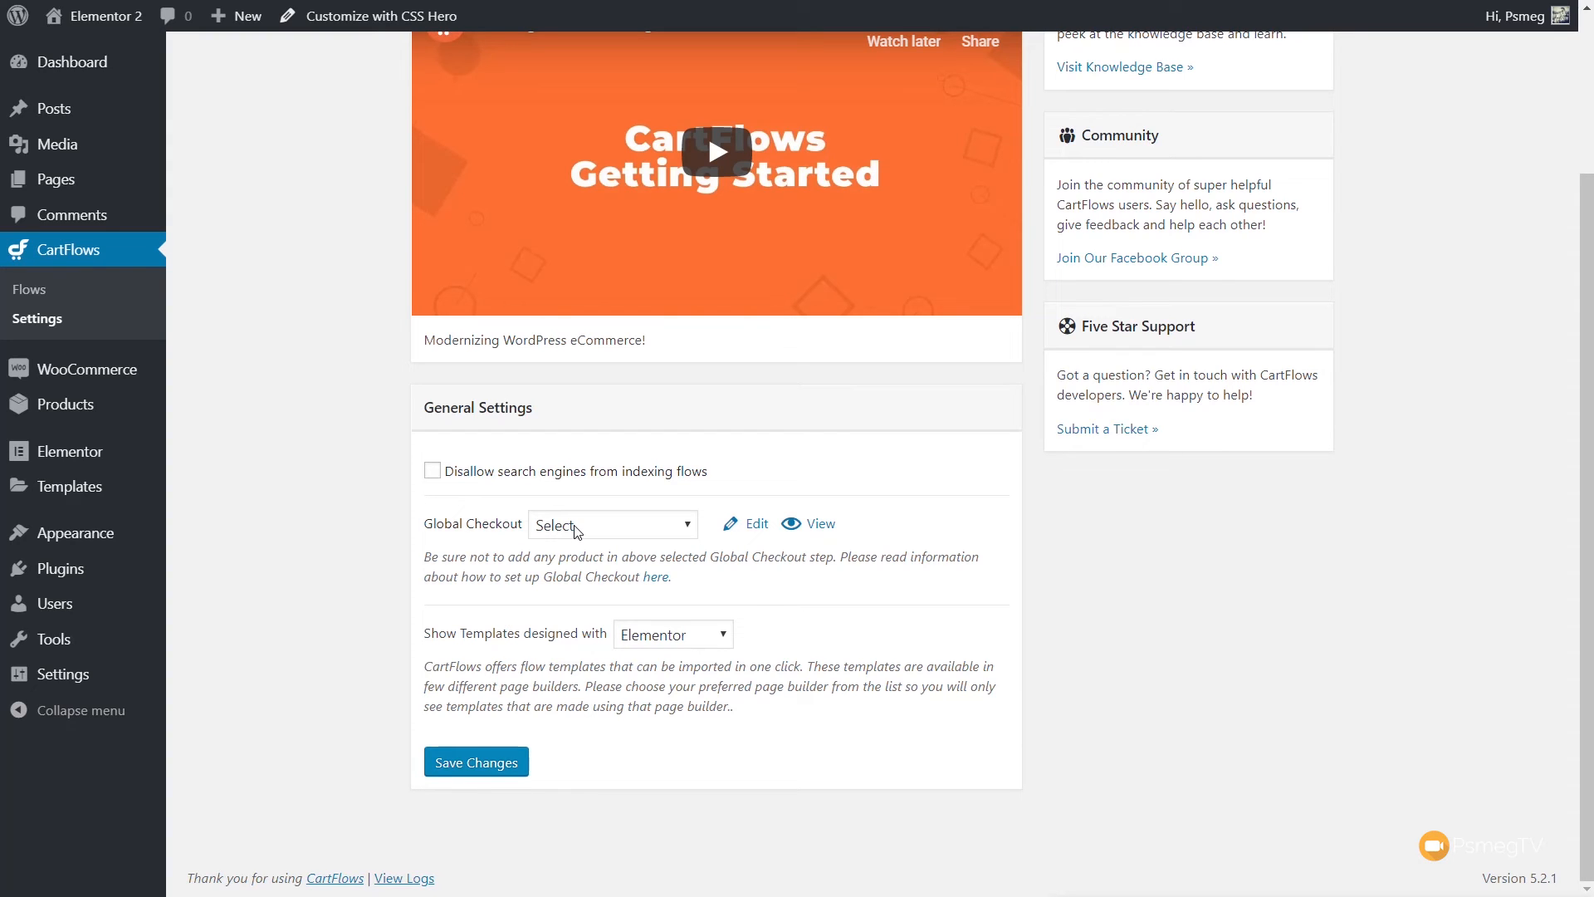
{"action": "left_click", "coordinate": [610, 524]}
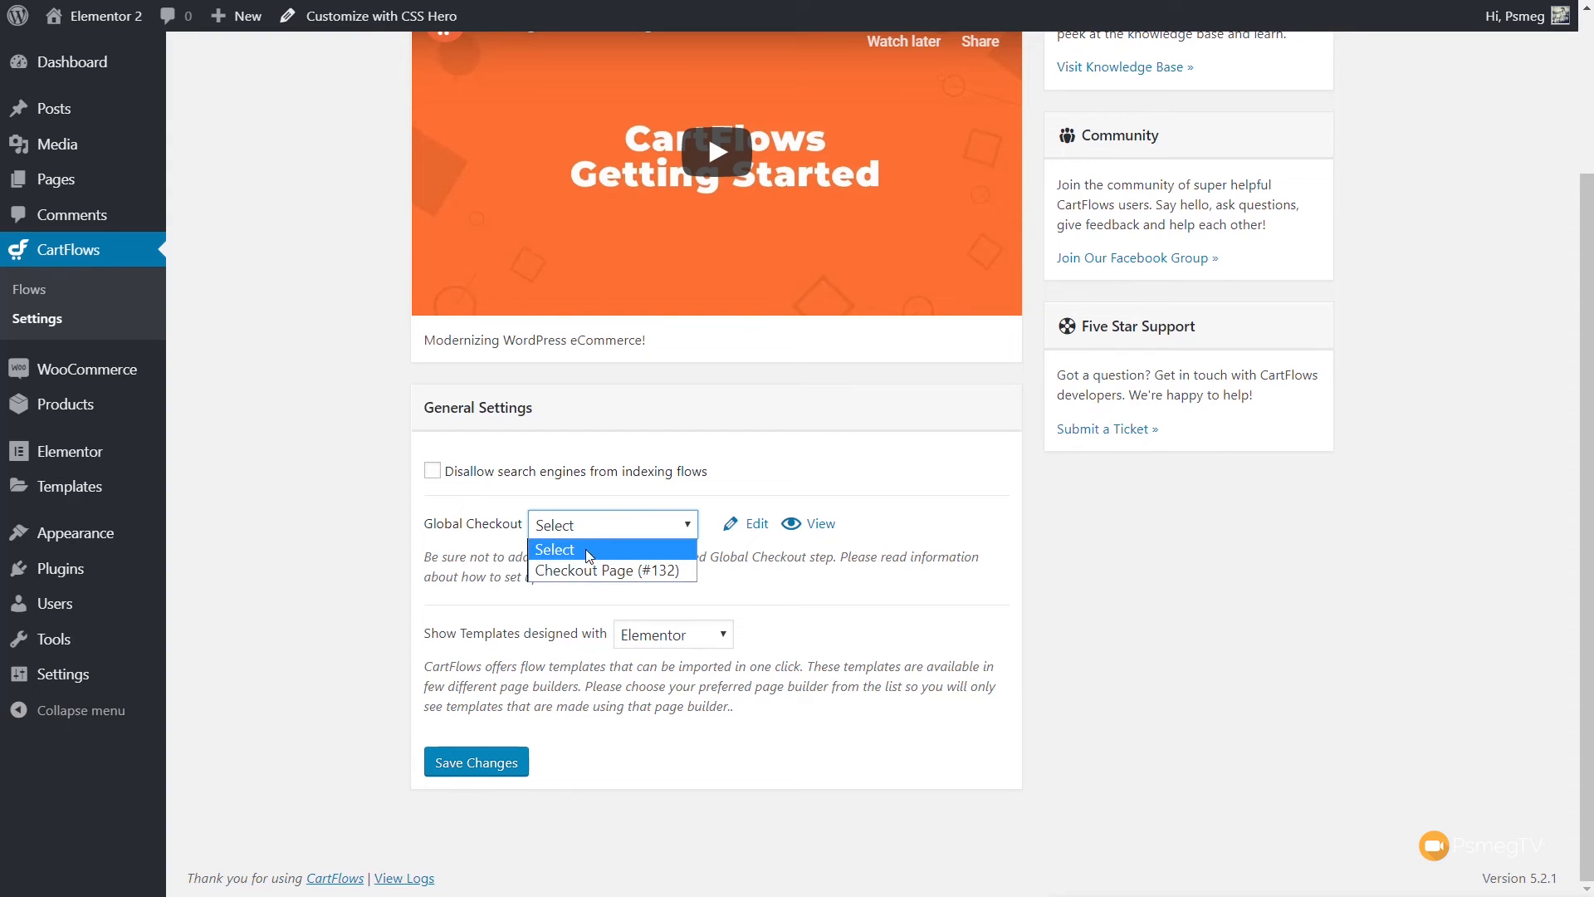
{"action": "mouse_move", "coordinate": [610, 571]}
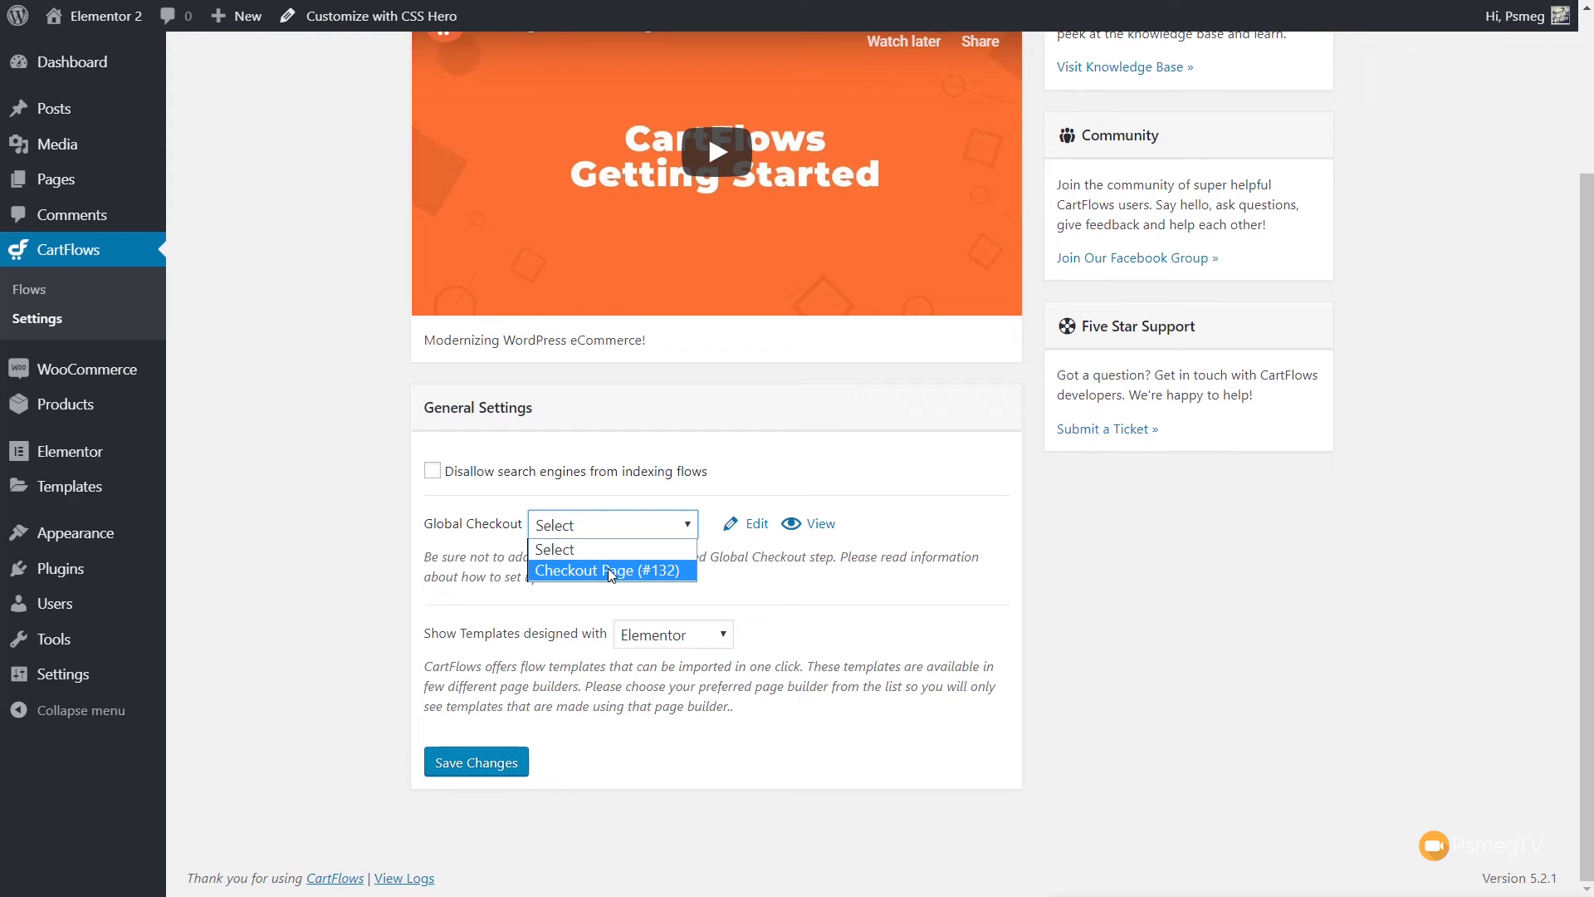
{"action": "left_click", "coordinate": [609, 570]}
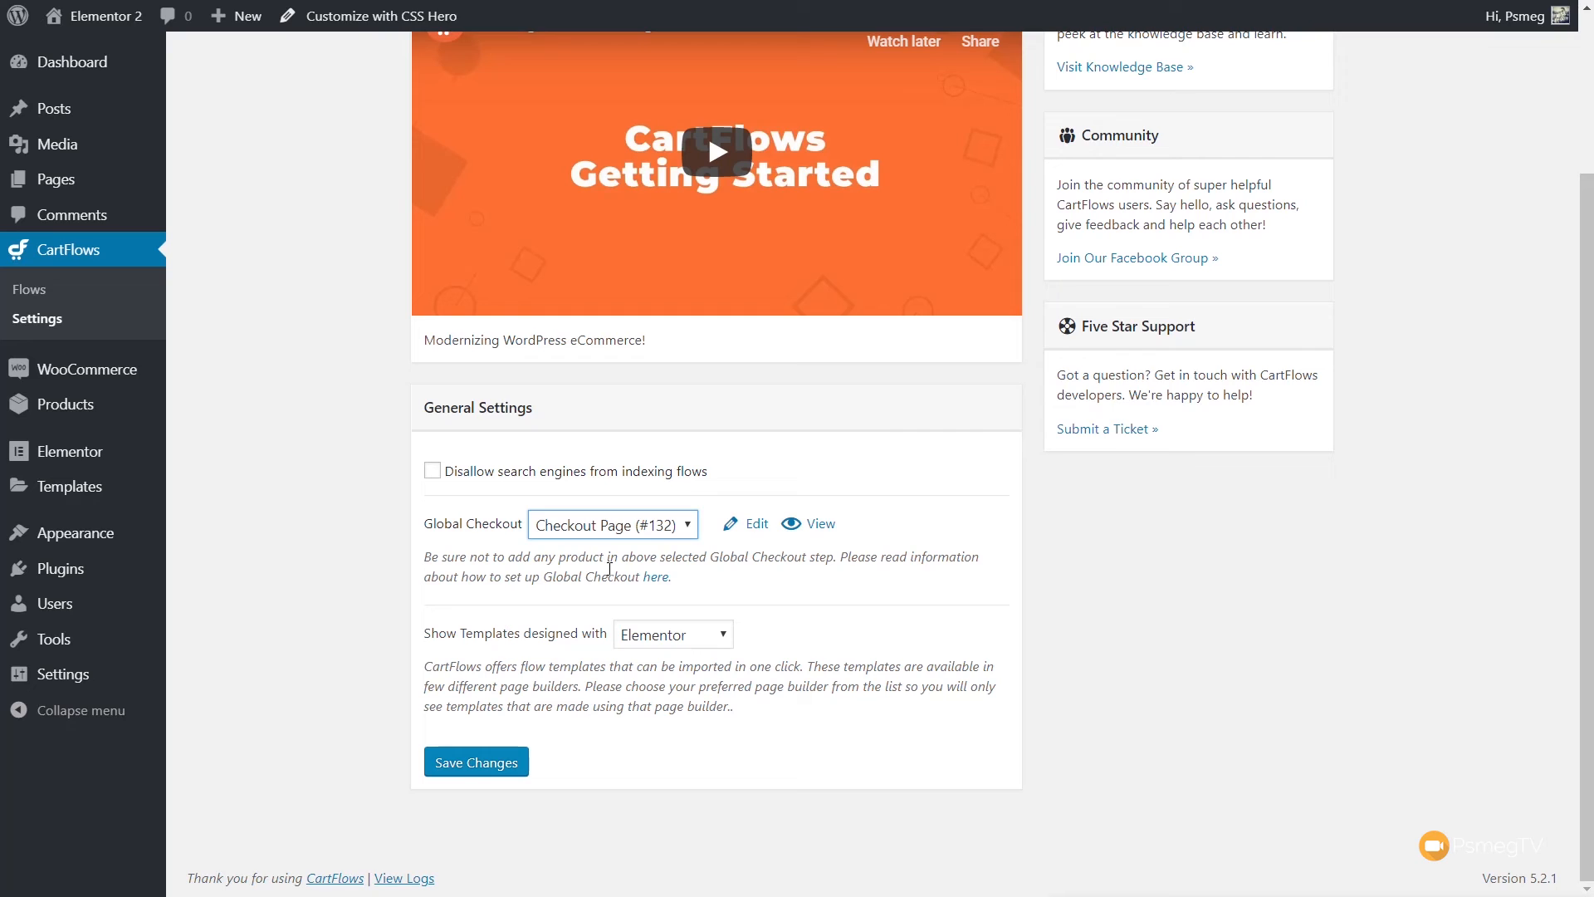
{"action": "mouse_move", "coordinate": [490, 657]}
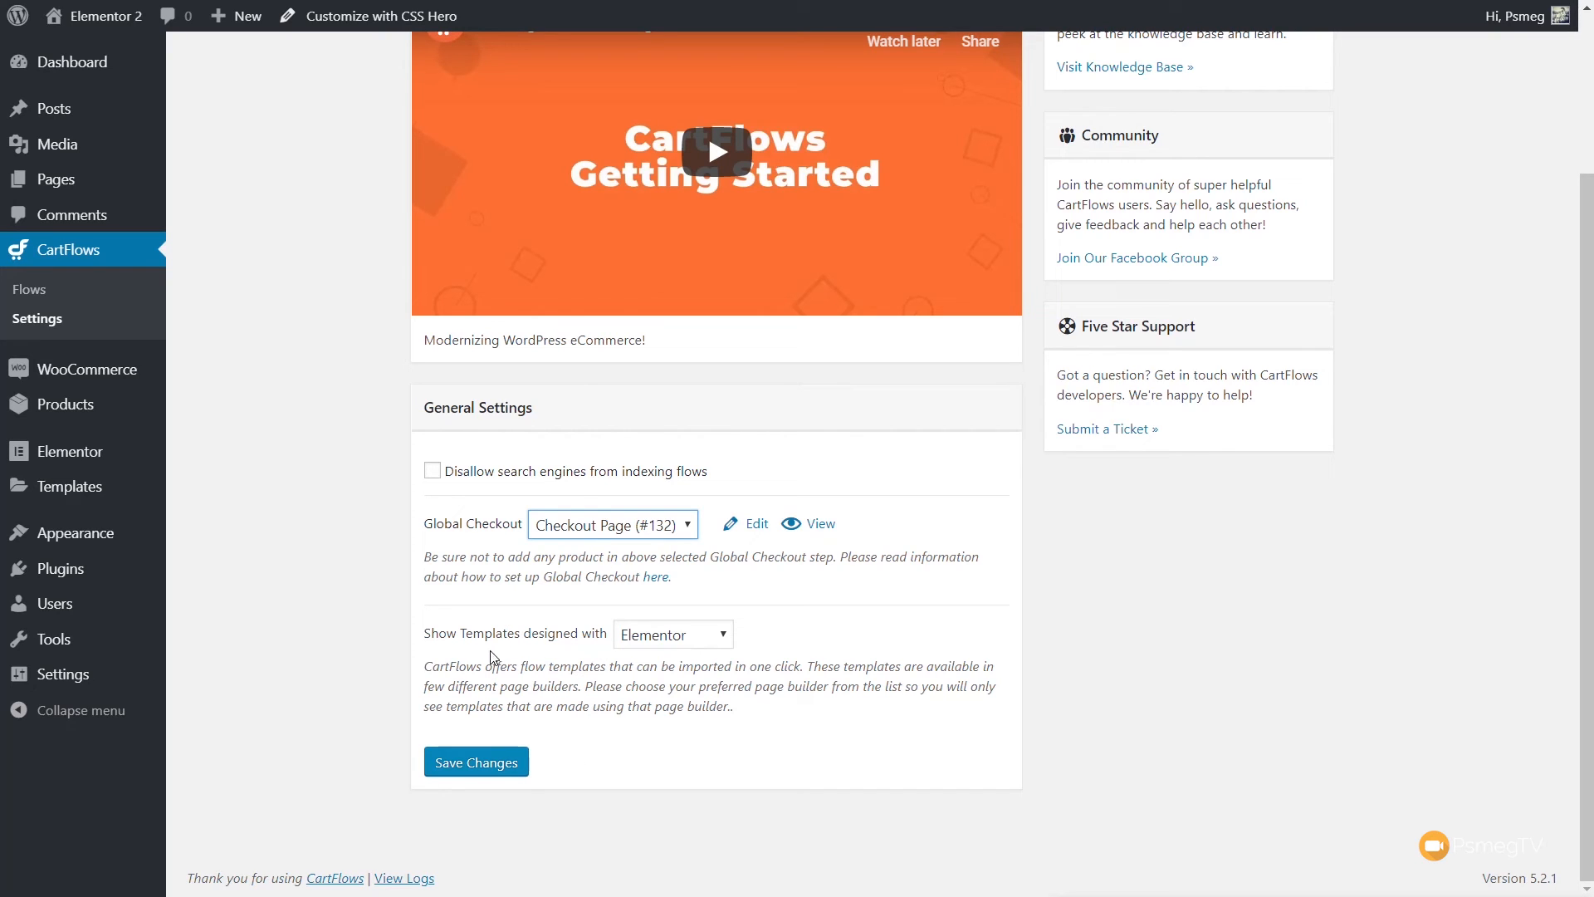
Keep Elementor selected in the Show Templates designed with dropdown.
{"action": "left_click", "coordinate": [672, 633]}
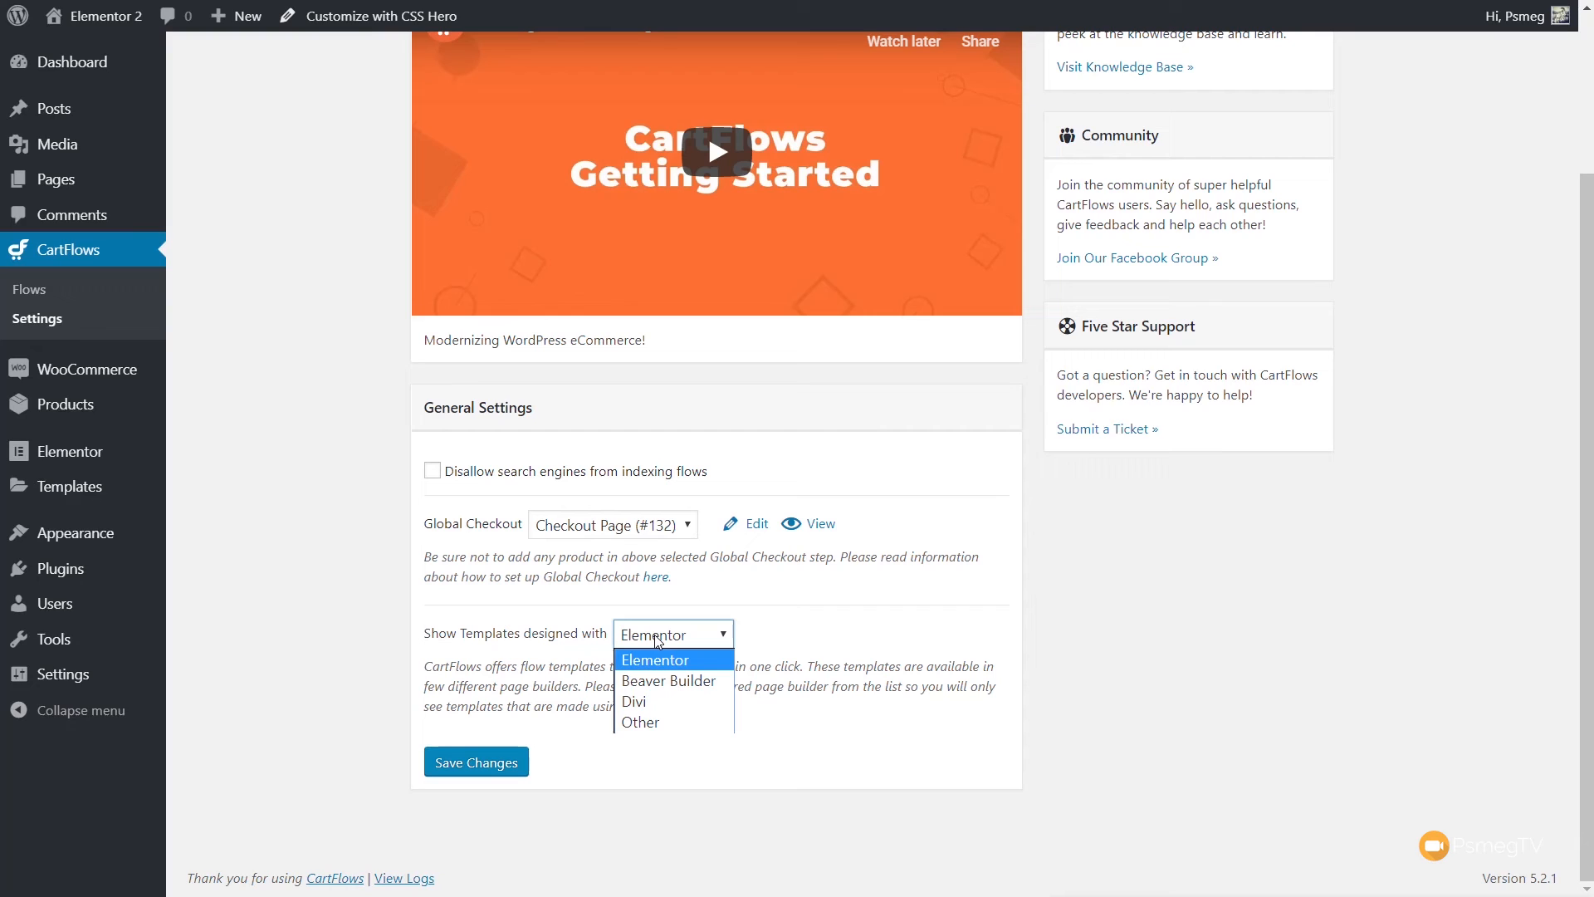
{"action": "left_click", "coordinate": [672, 633]}
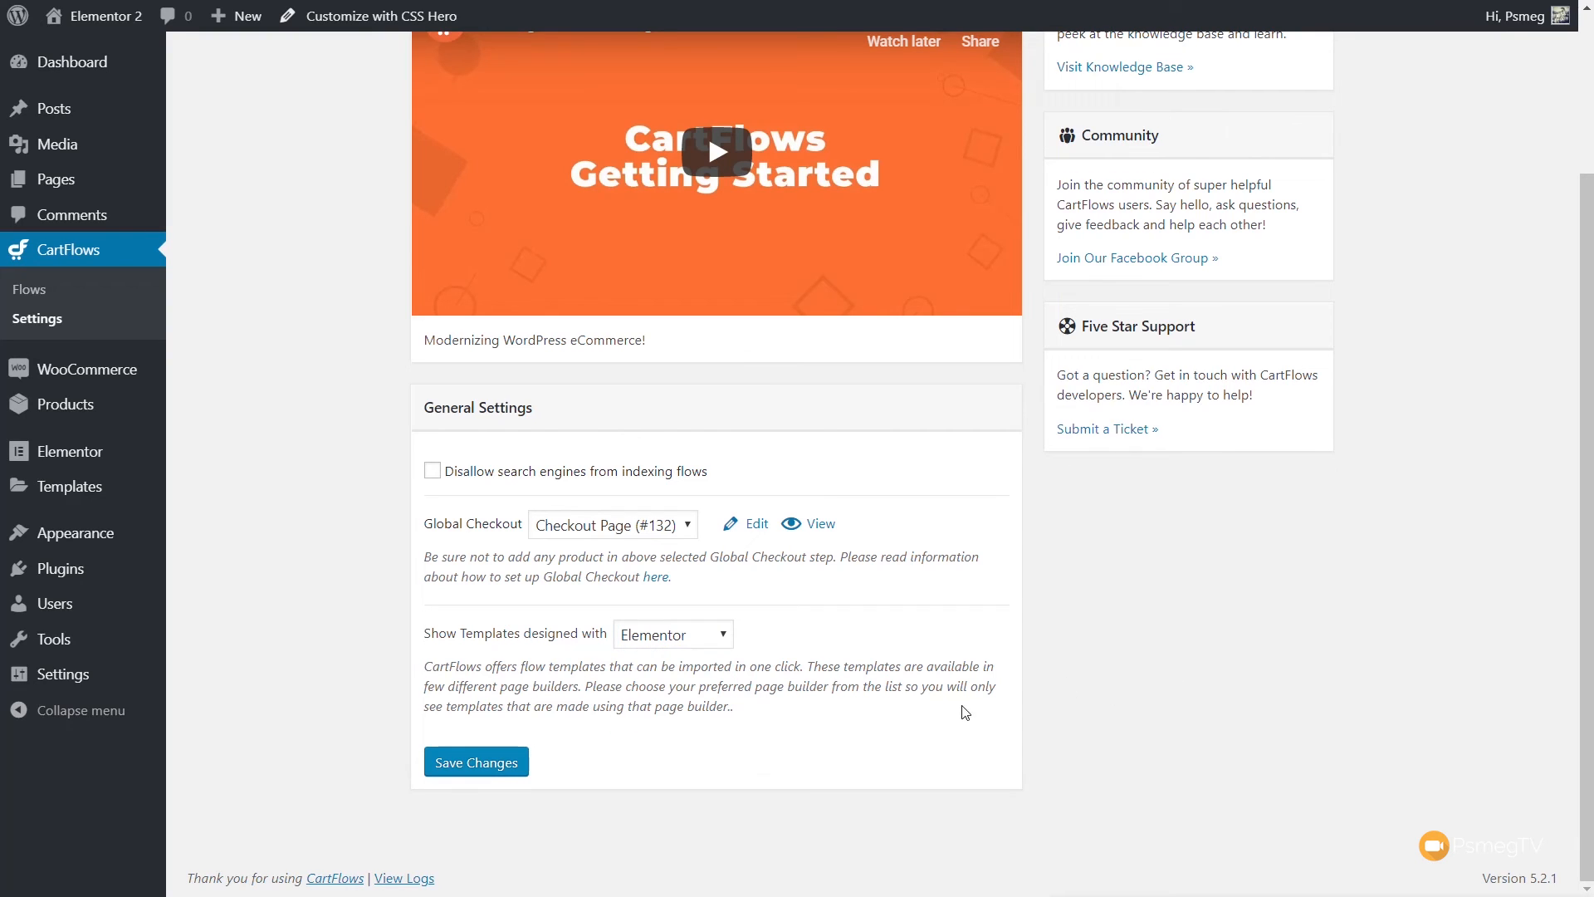
{"action": "left_click", "coordinate": [475, 761]}
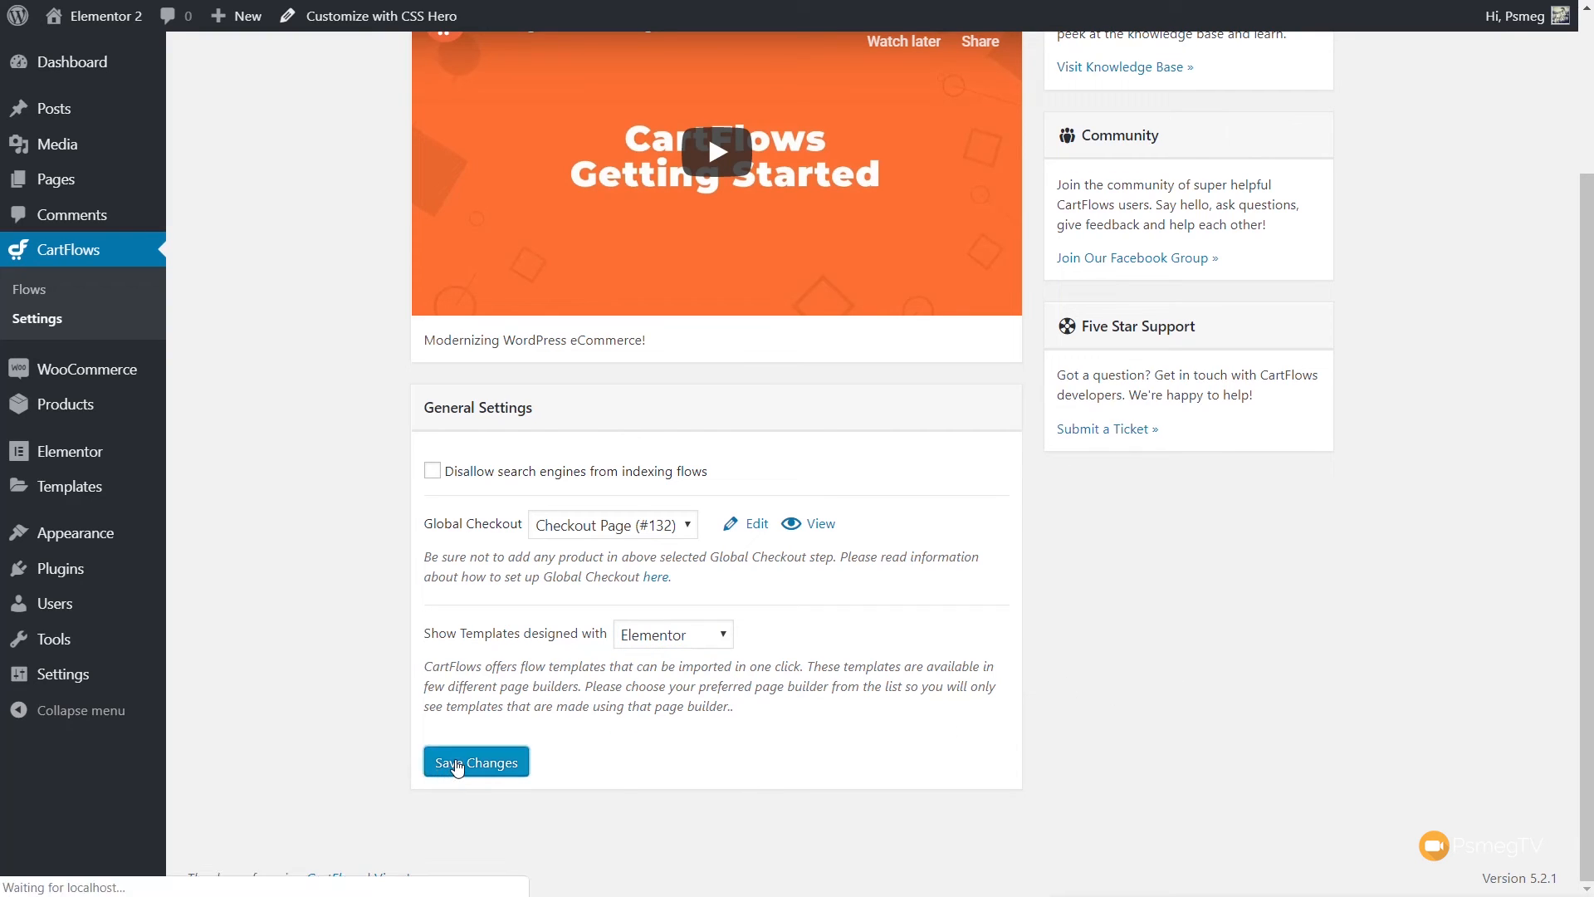
Save the CartFlows general settings.
{"action": "left_click", "coordinate": [475, 761]}
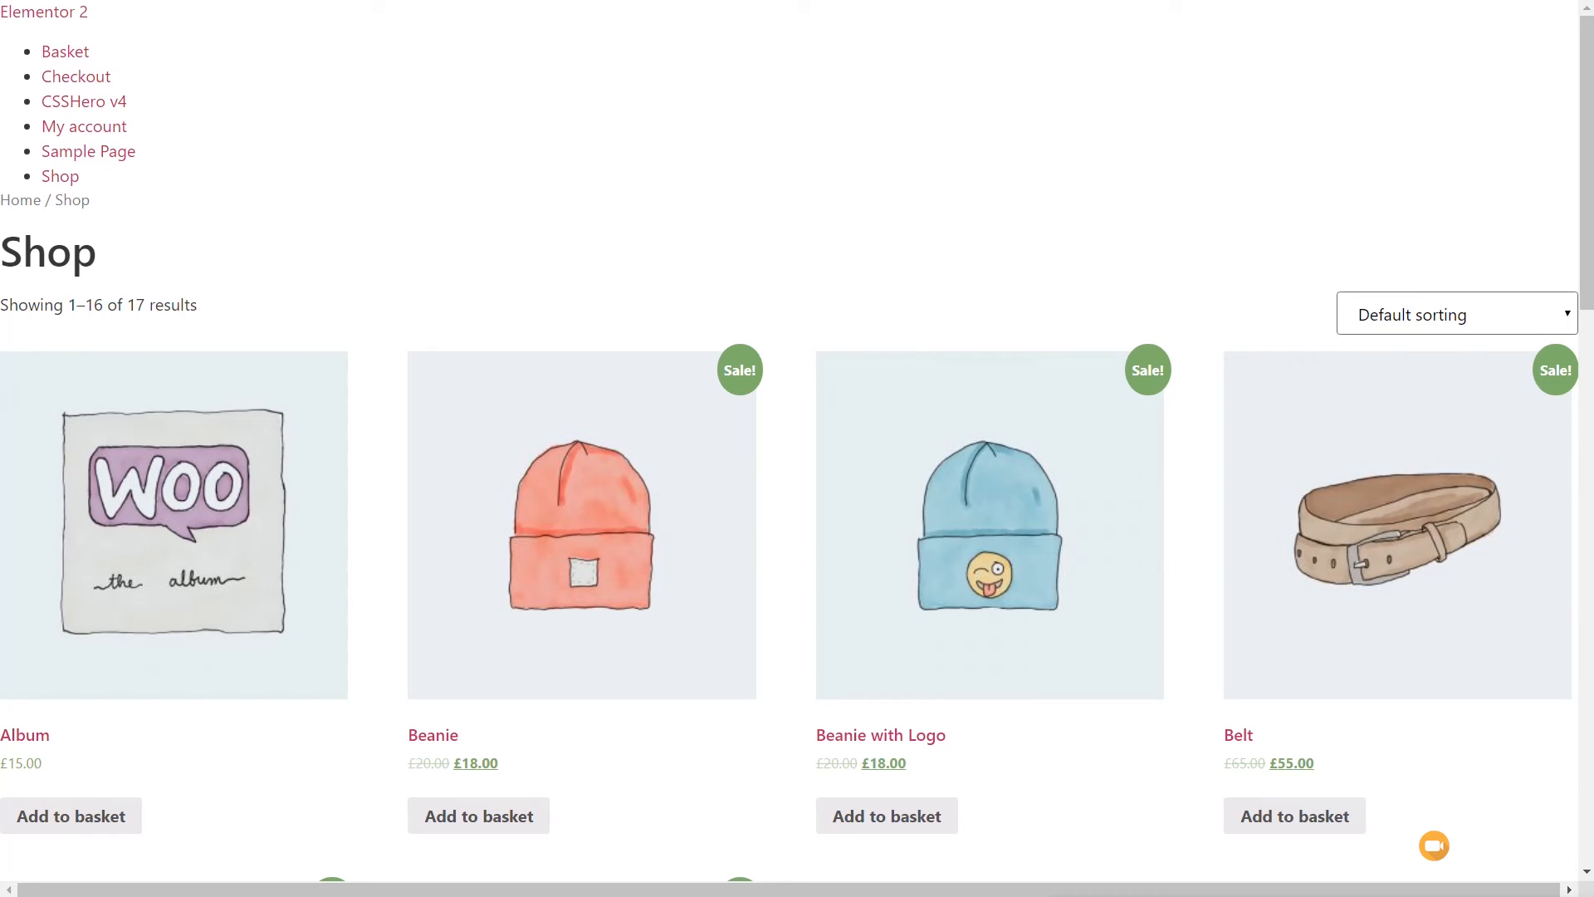
{"action": "mouse_move", "coordinate": [295, 122]}
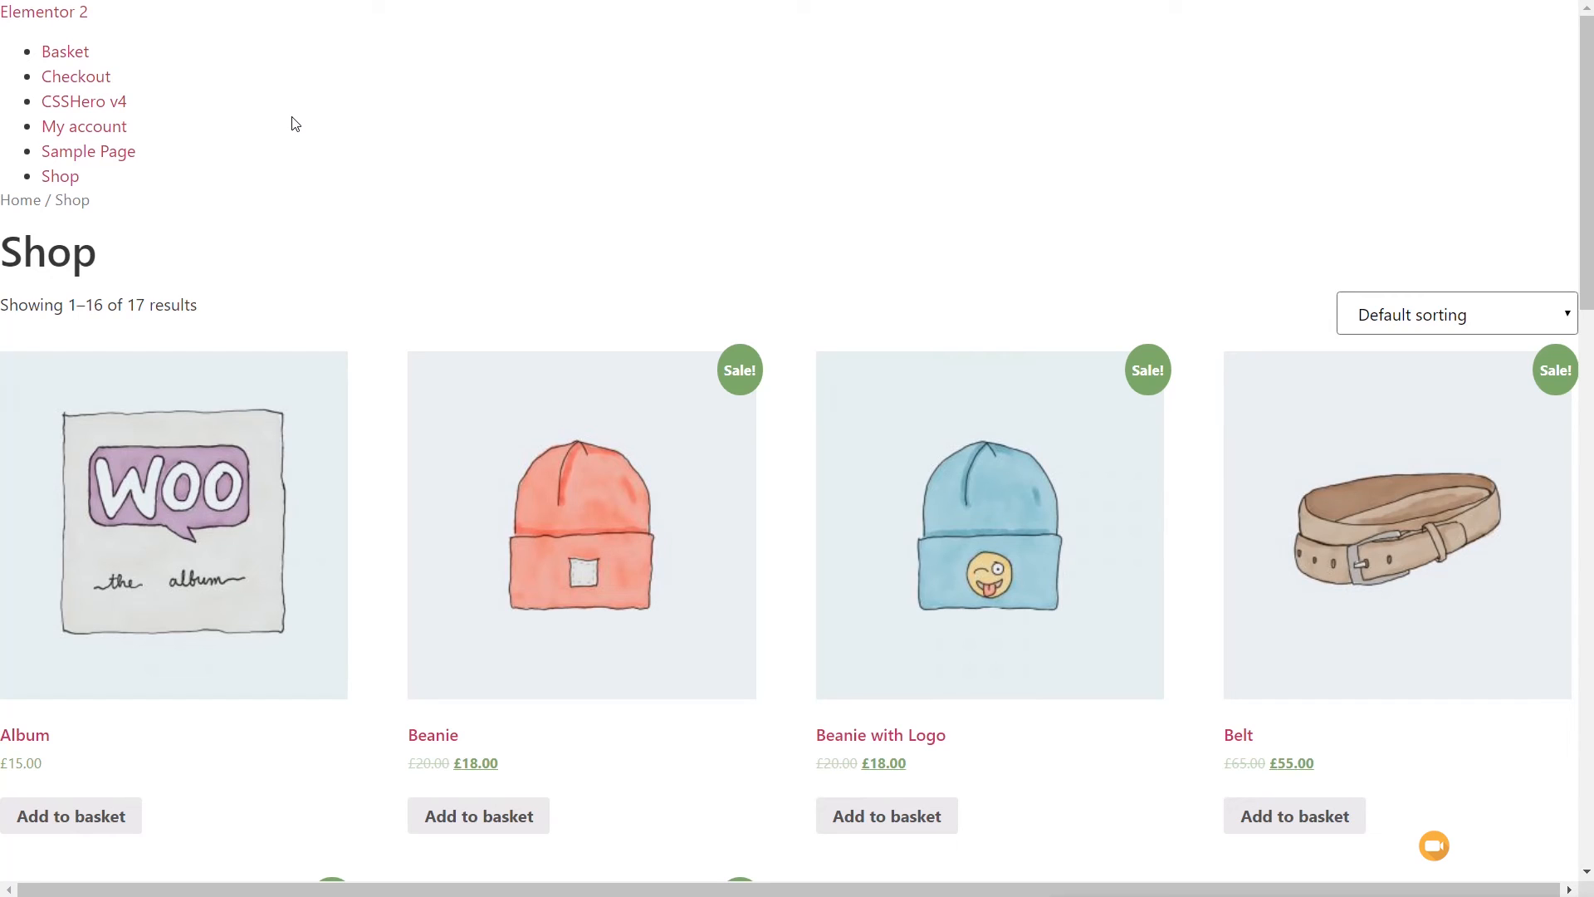
Add a Beanie to the basket, view the basket, and proceed to checkout.
{"action": "left_click", "coordinate": [478, 815]}
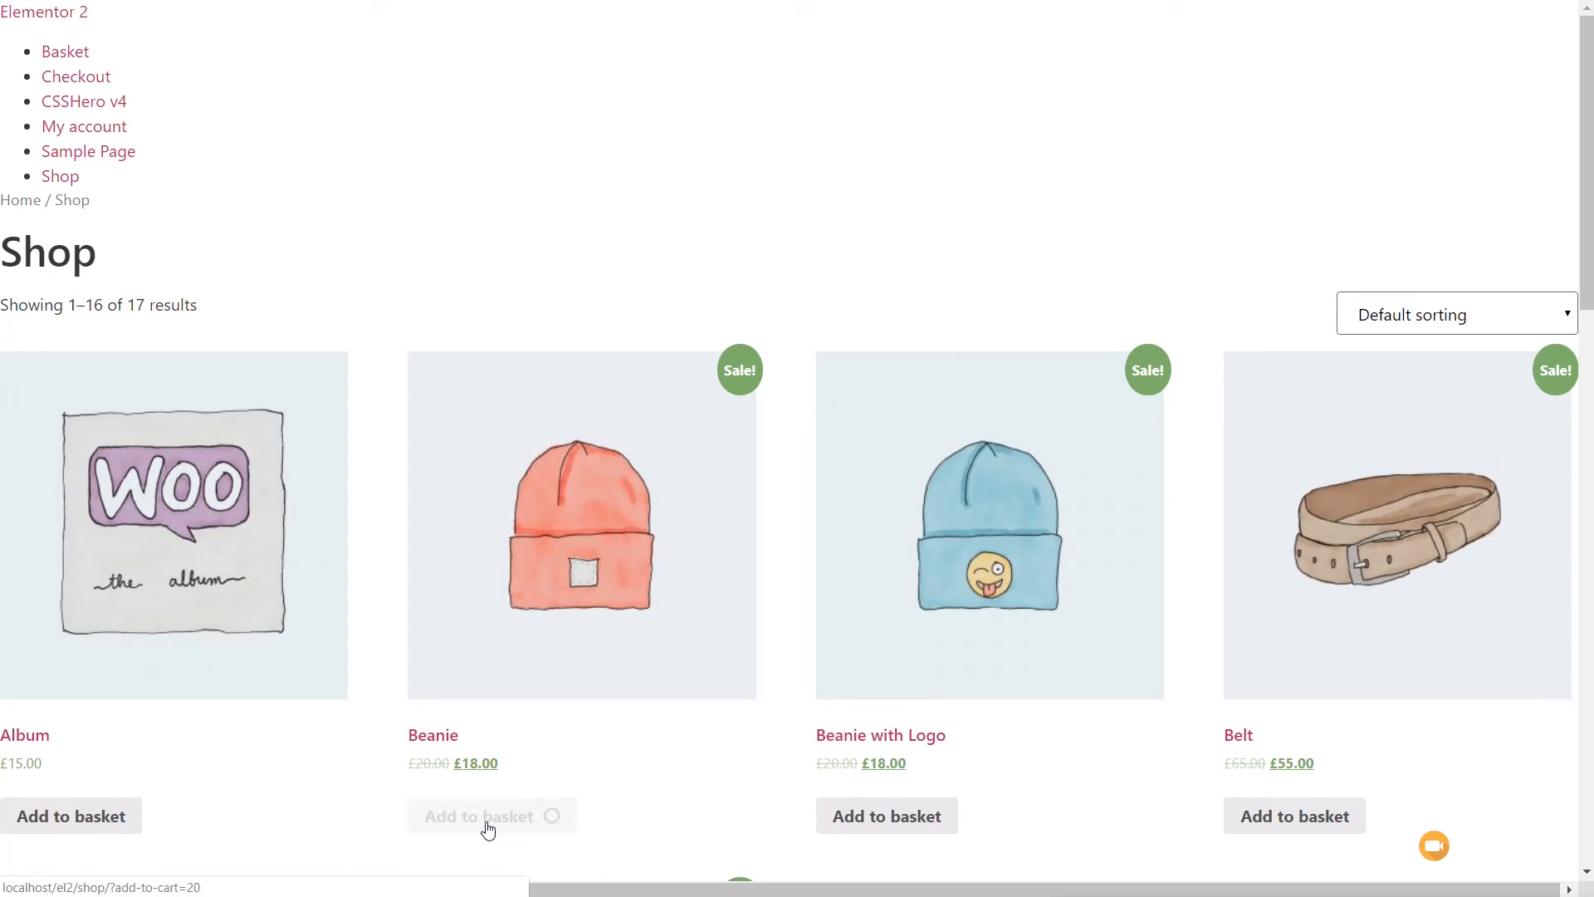
{"action": "left_click", "coordinate": [479, 815]}
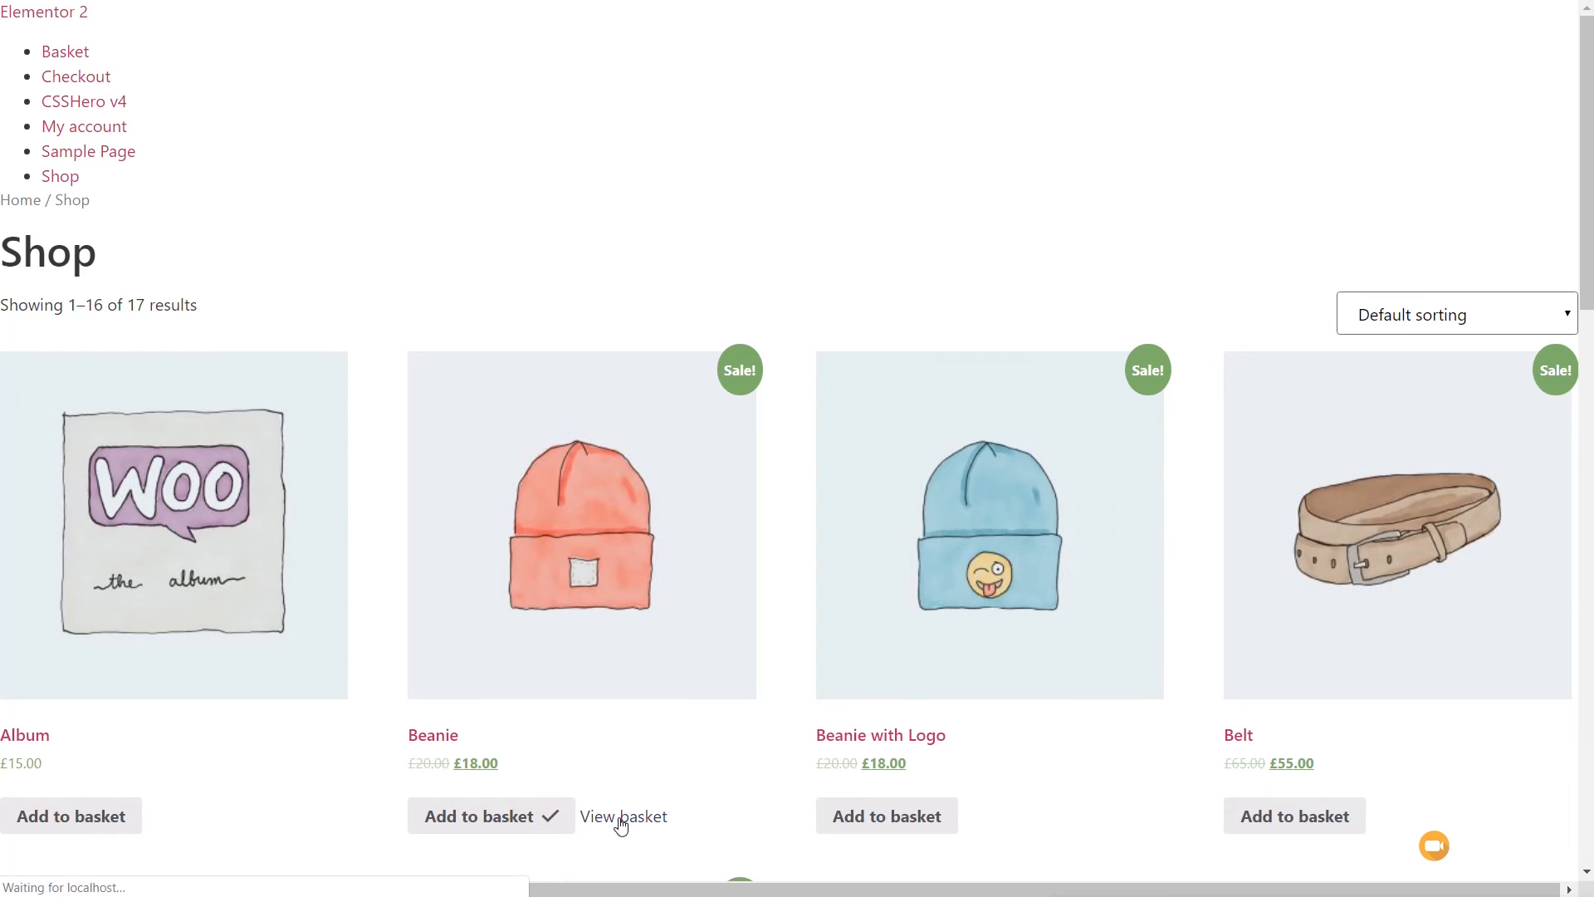
{"action": "left_click", "coordinate": [624, 816]}
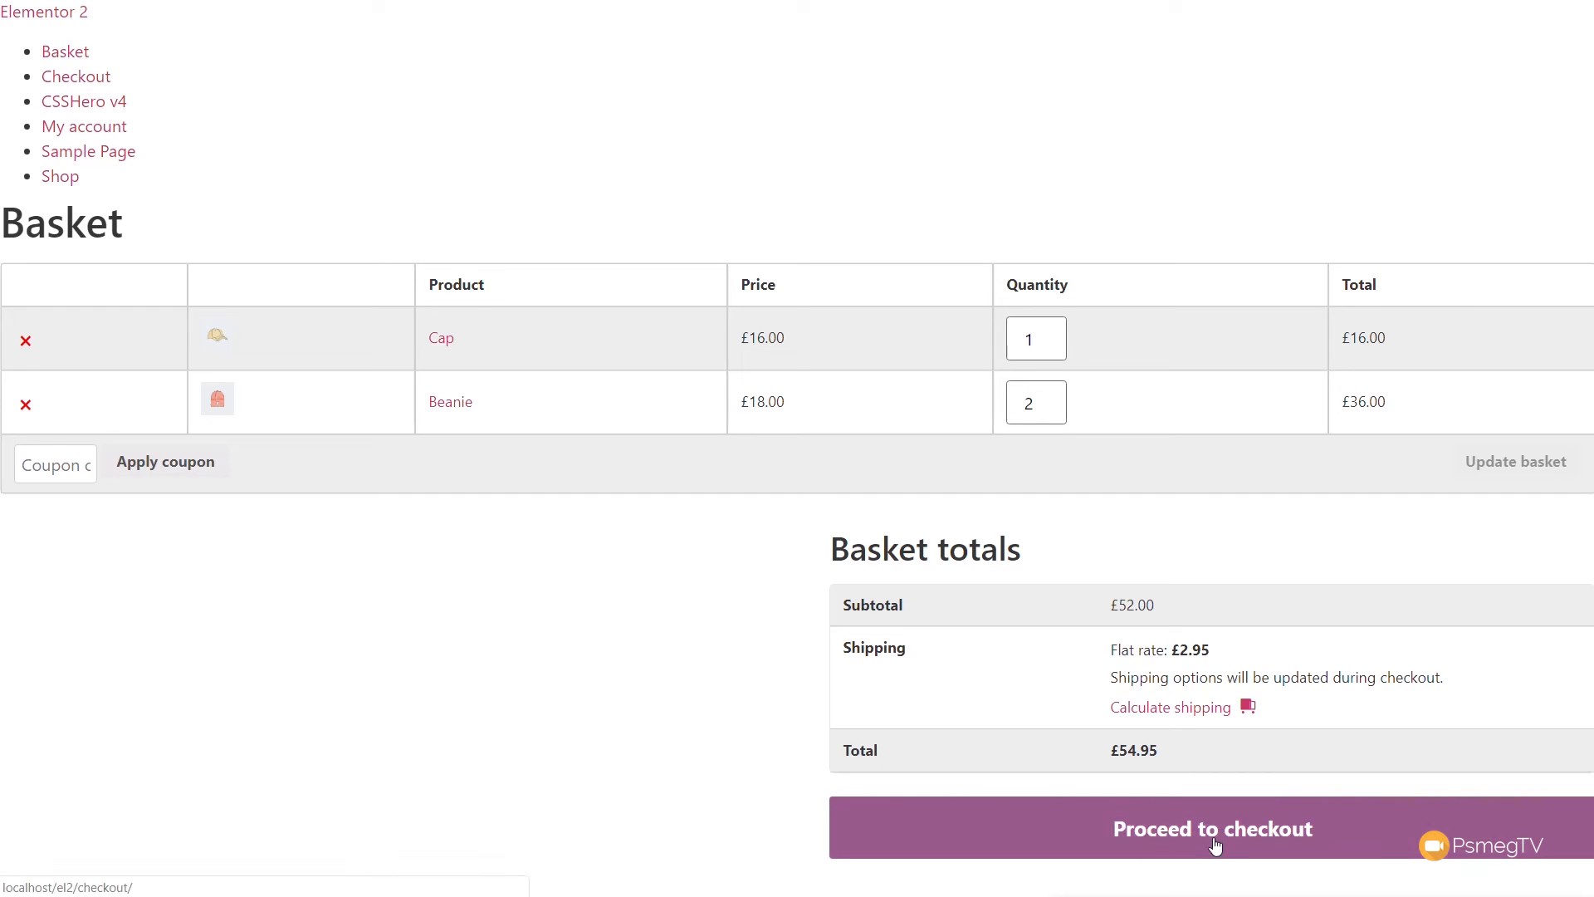
{"action": "left_click", "coordinate": [1212, 828]}
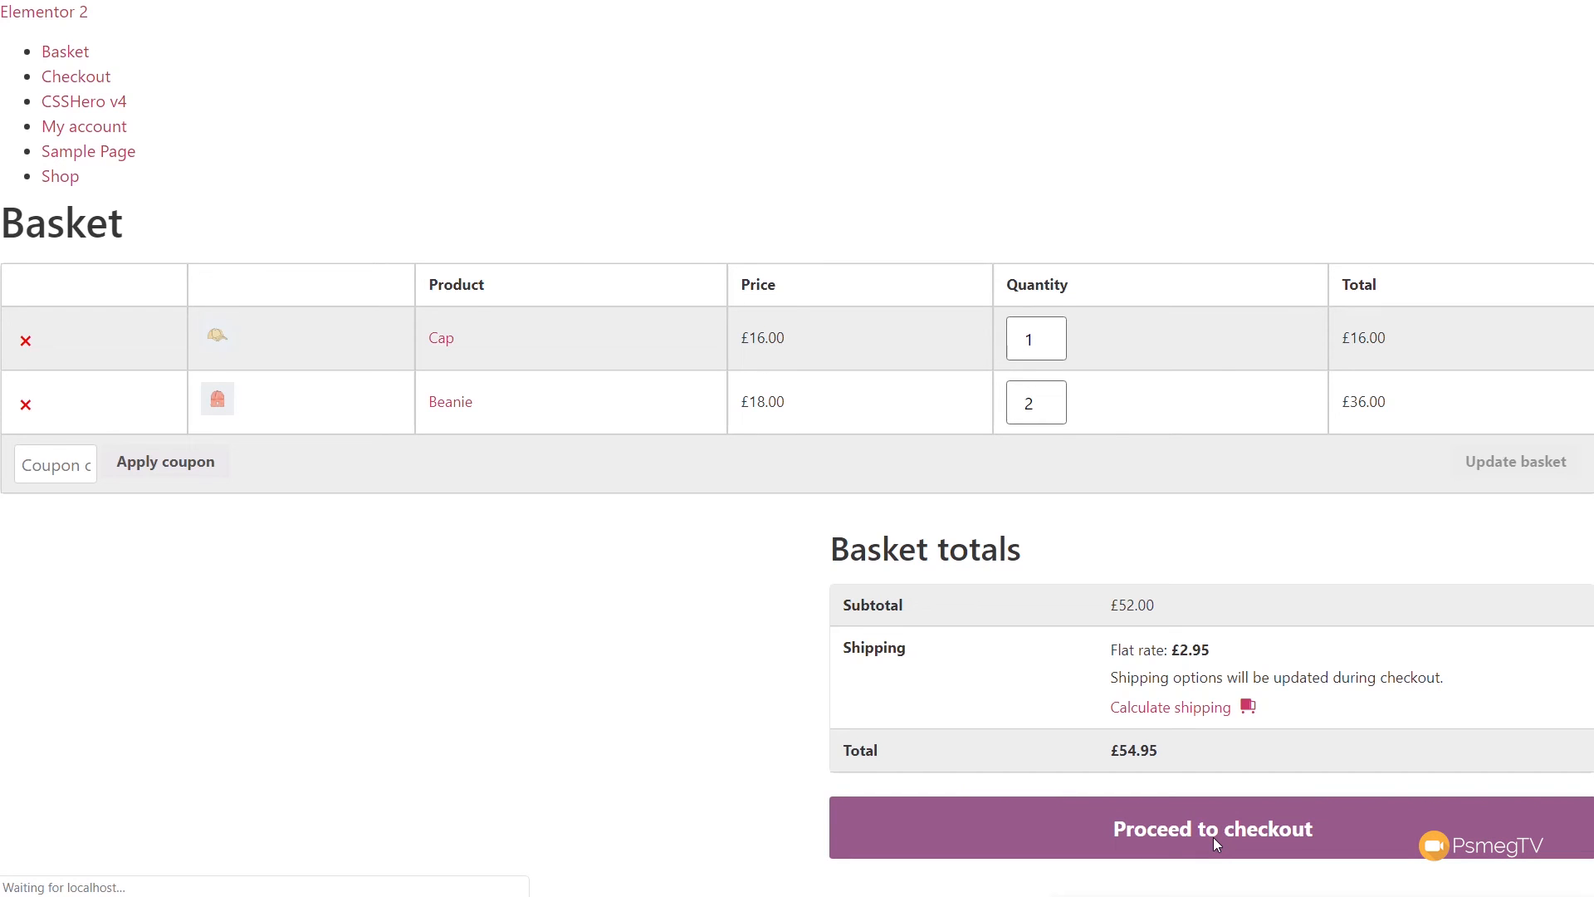
{"action": "left_click", "coordinate": [1212, 828]}
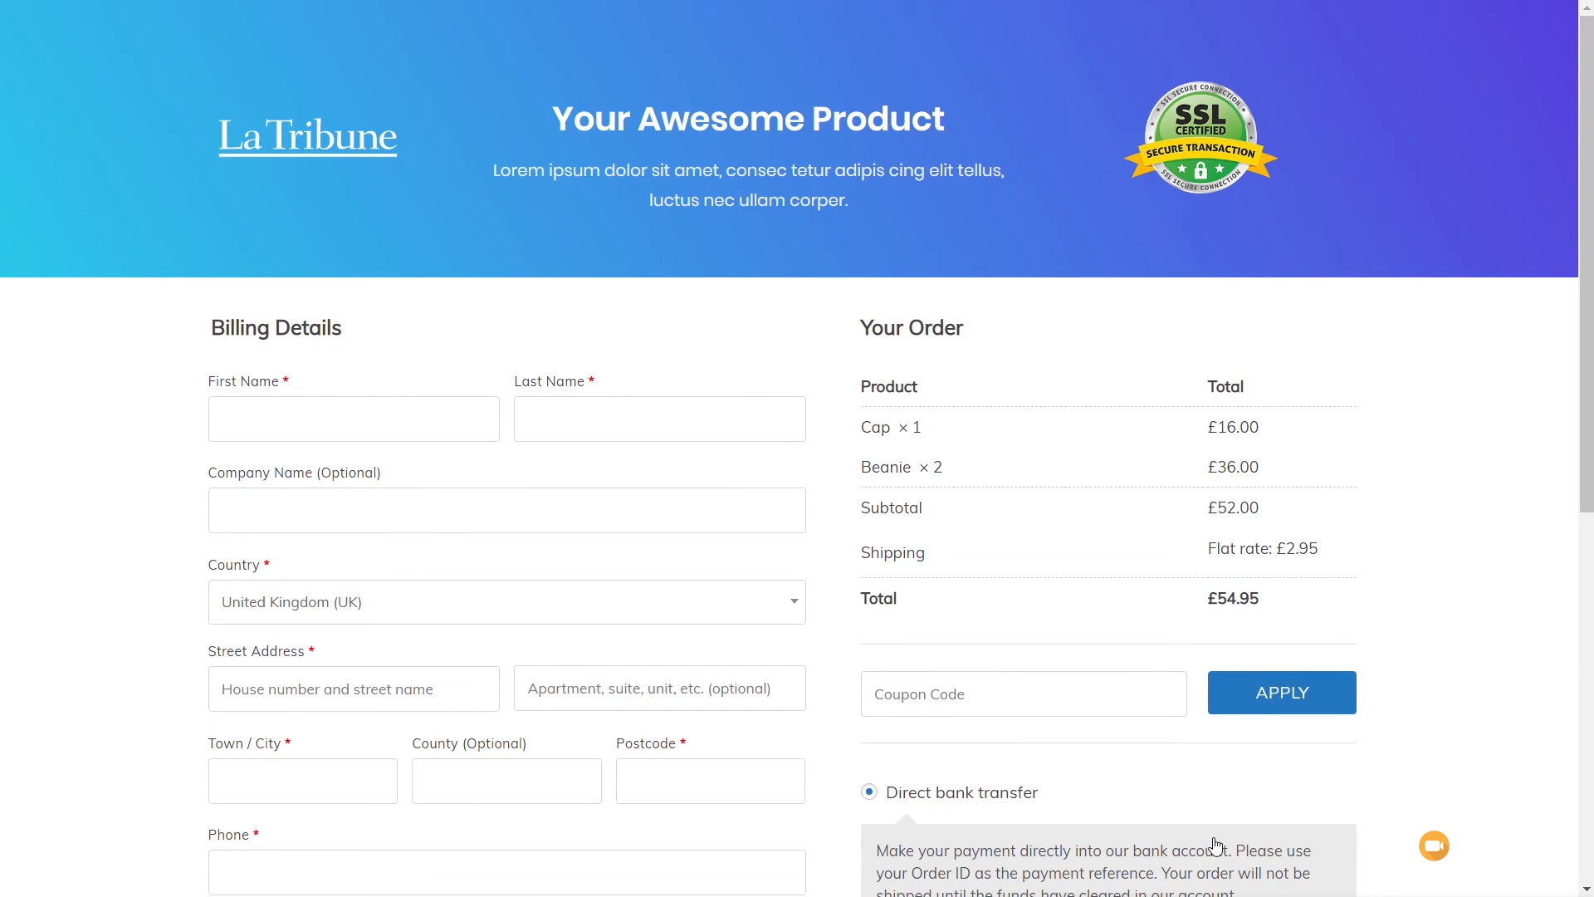
{"action": "mouse_move", "coordinate": [438, 448]}
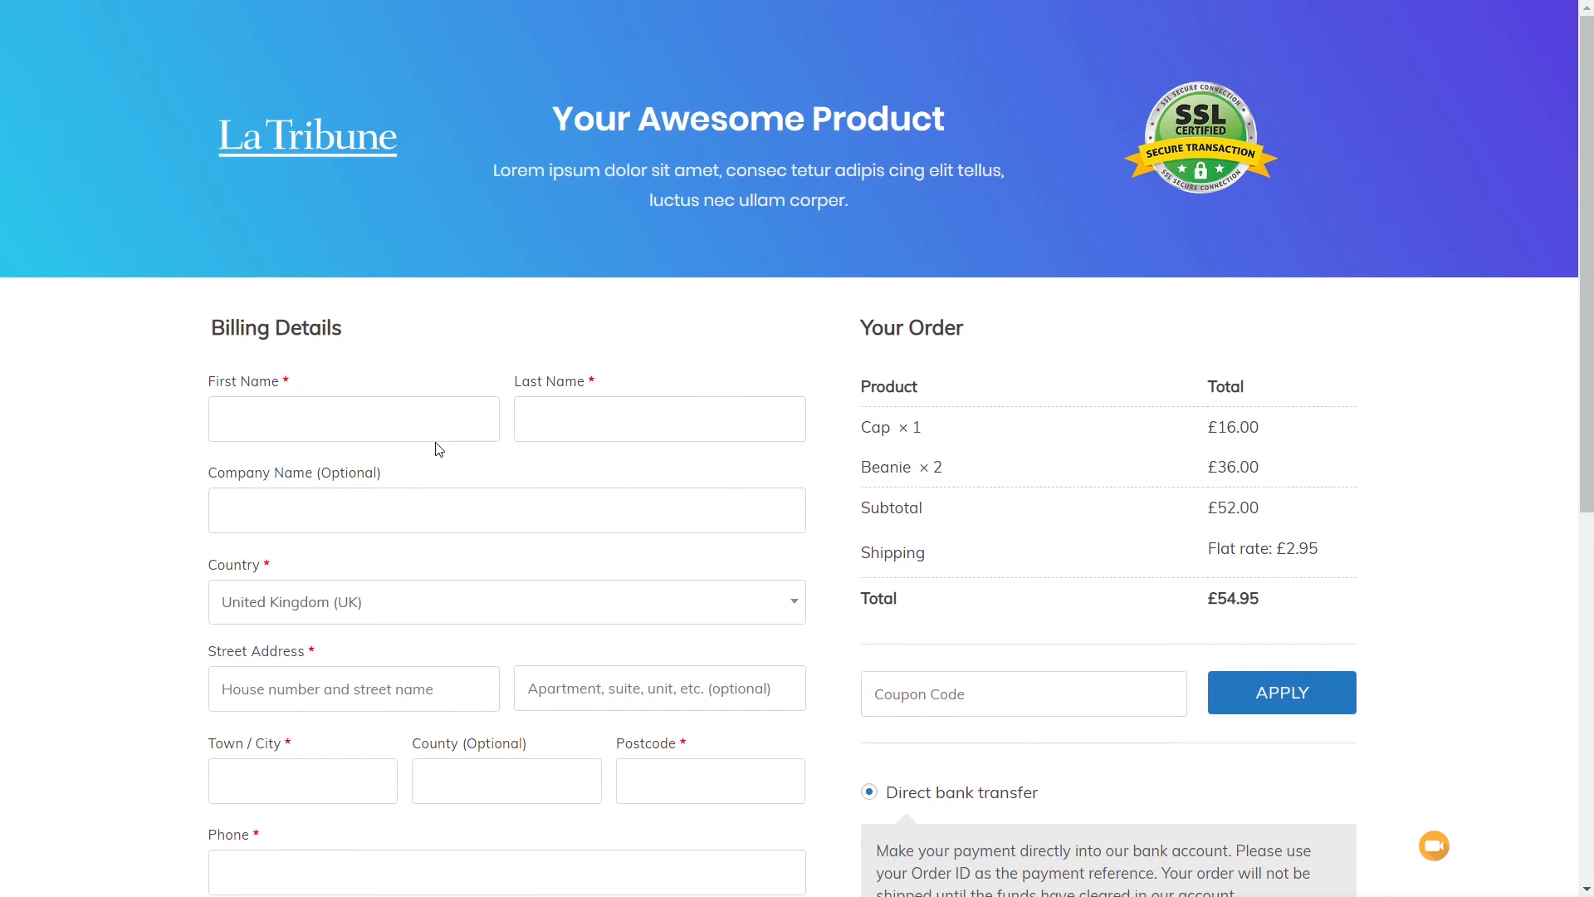